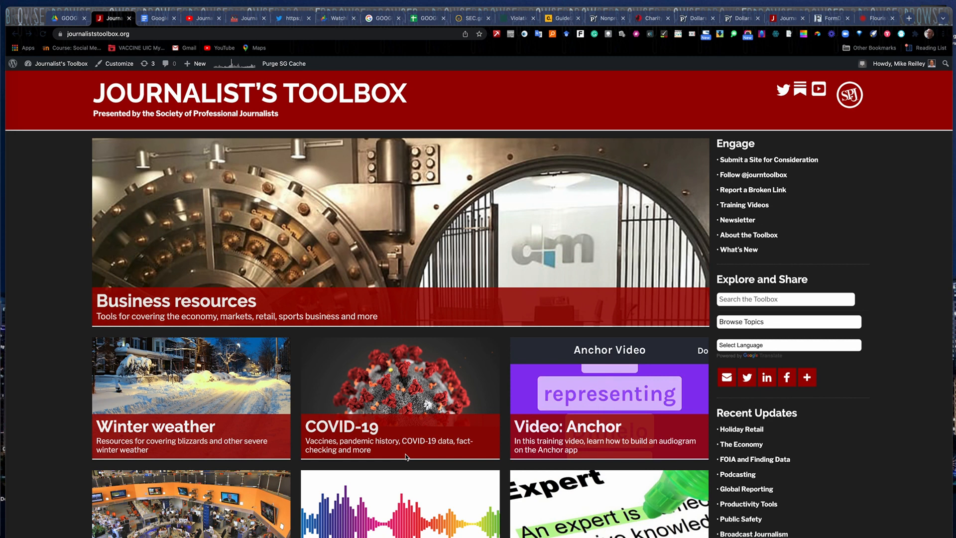
pyautogui.moveTo(425, 450)
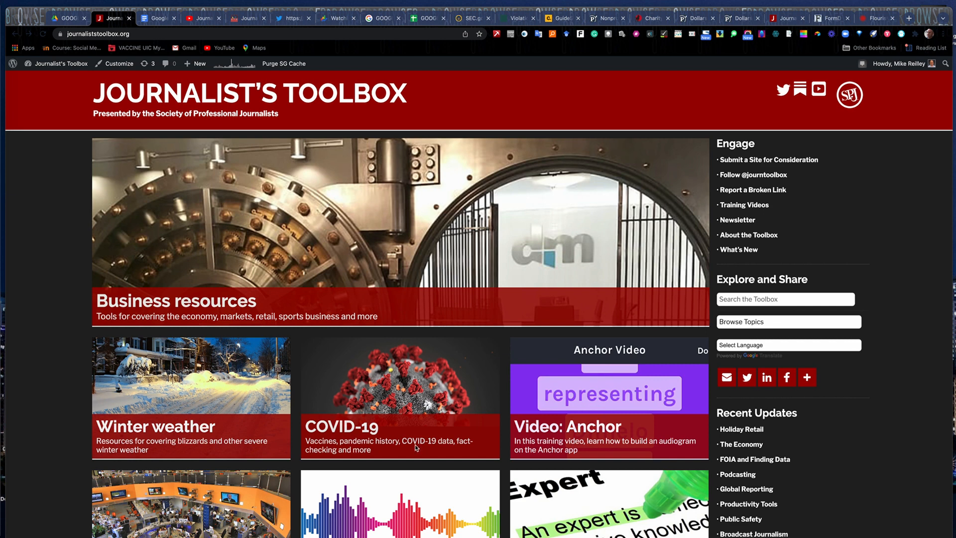
pyautogui.moveTo(434, 489)
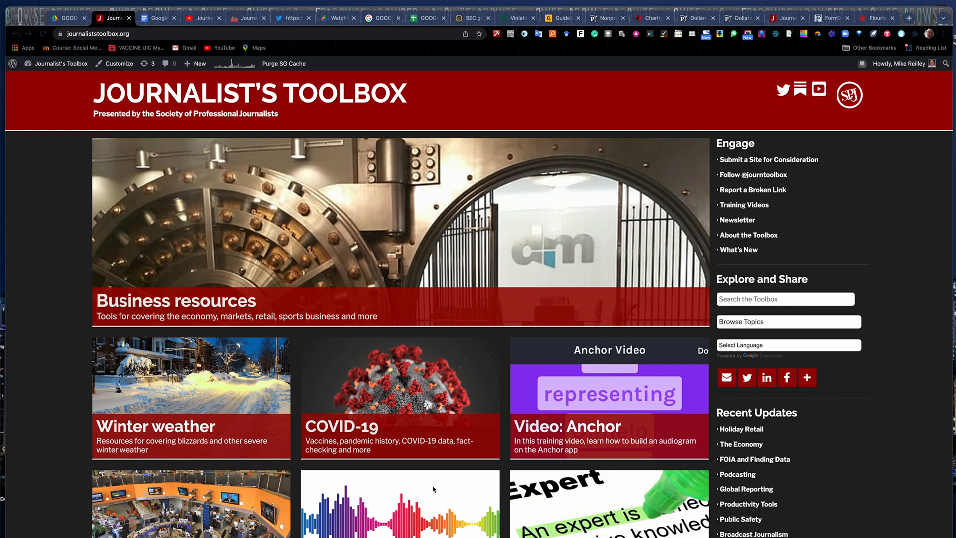
# Step: Scroll through the Journalist's Toolbox homepage categories and back up
pyautogui.scroll(-3)
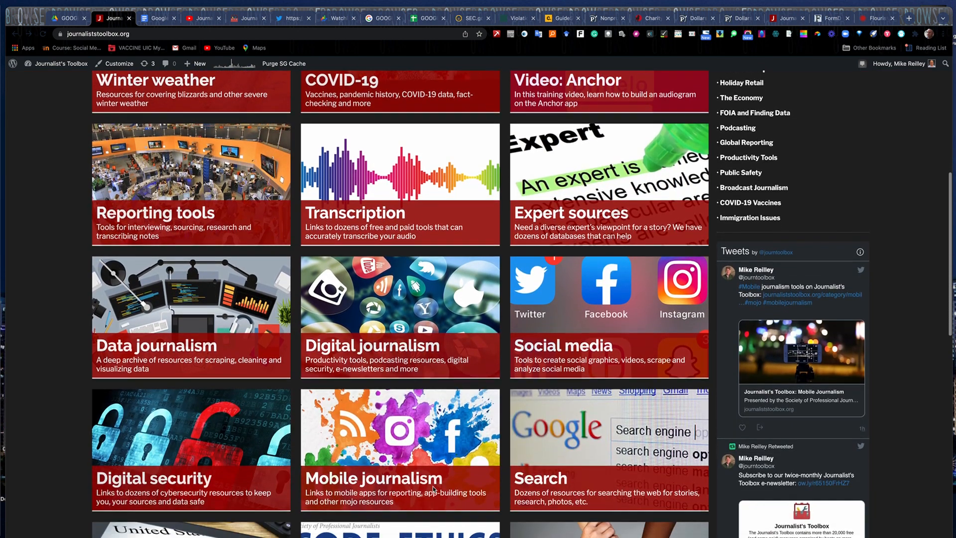
pyautogui.moveTo(395, 392)
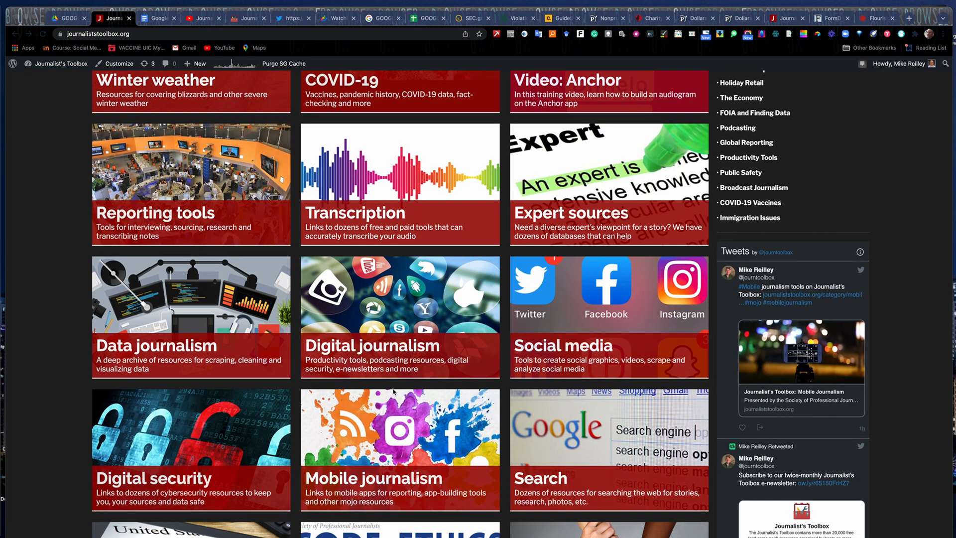
pyautogui.moveTo(369, 230)
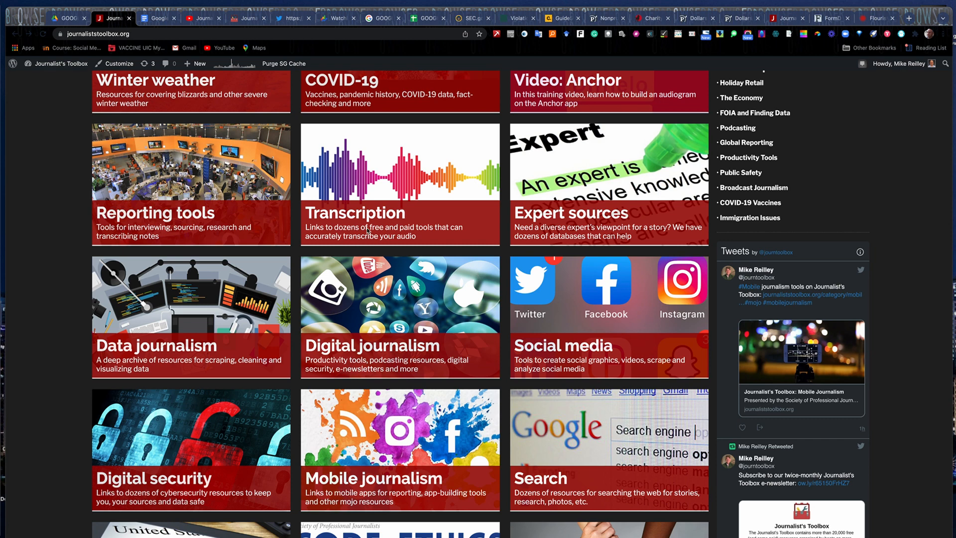
pyautogui.scroll(-3)
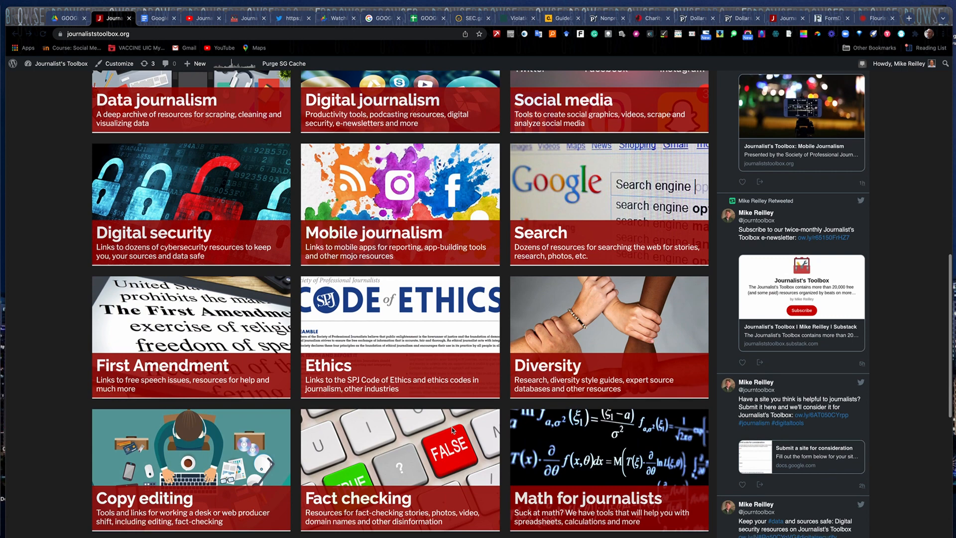
pyautogui.scroll(-3)
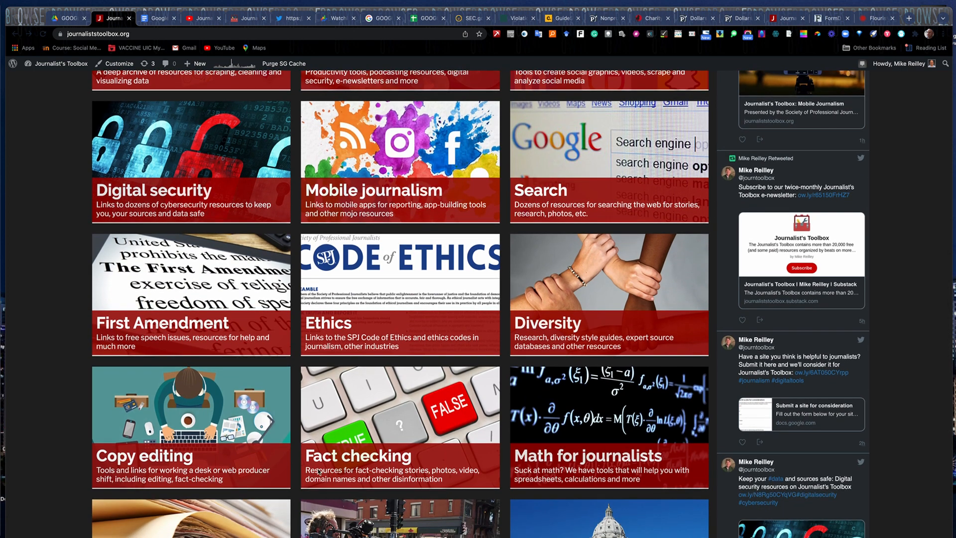
pyautogui.scroll(-3)
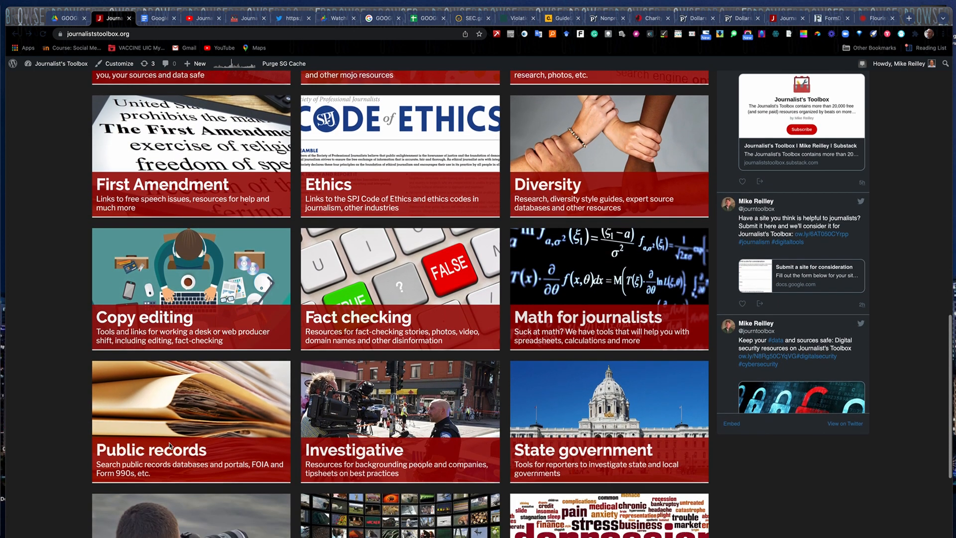
pyautogui.scroll(-3)
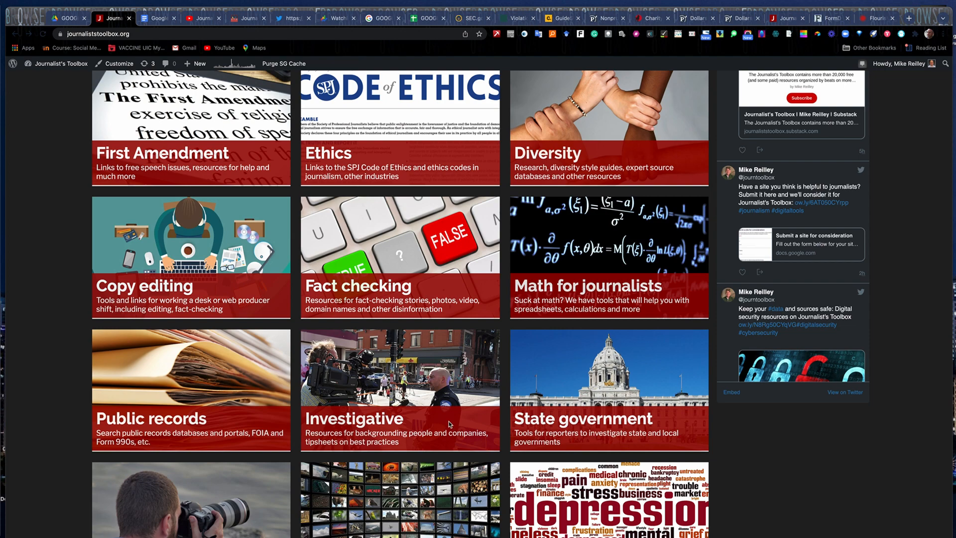
pyautogui.scroll(3)
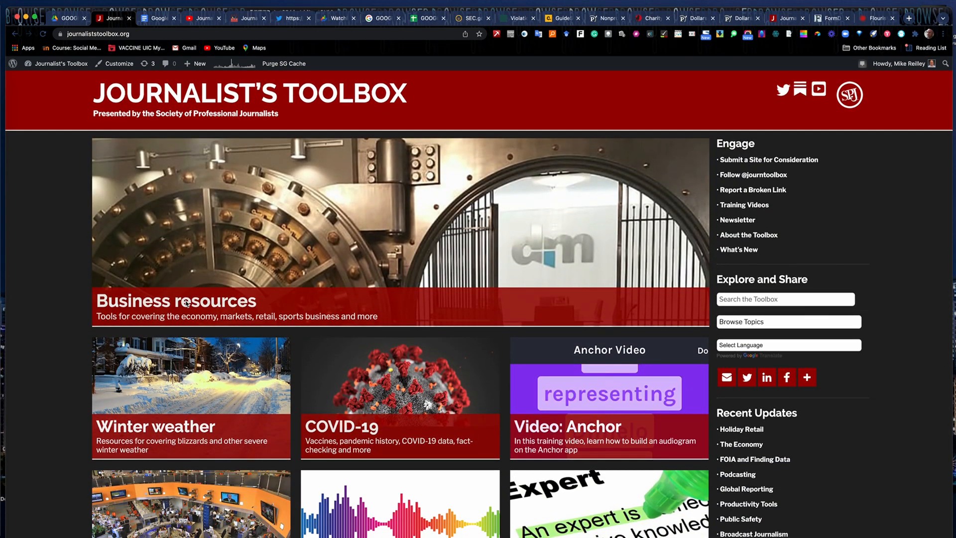
# Step: Open the Business resources category and browse its list of business guides
pyautogui.click(175, 299)
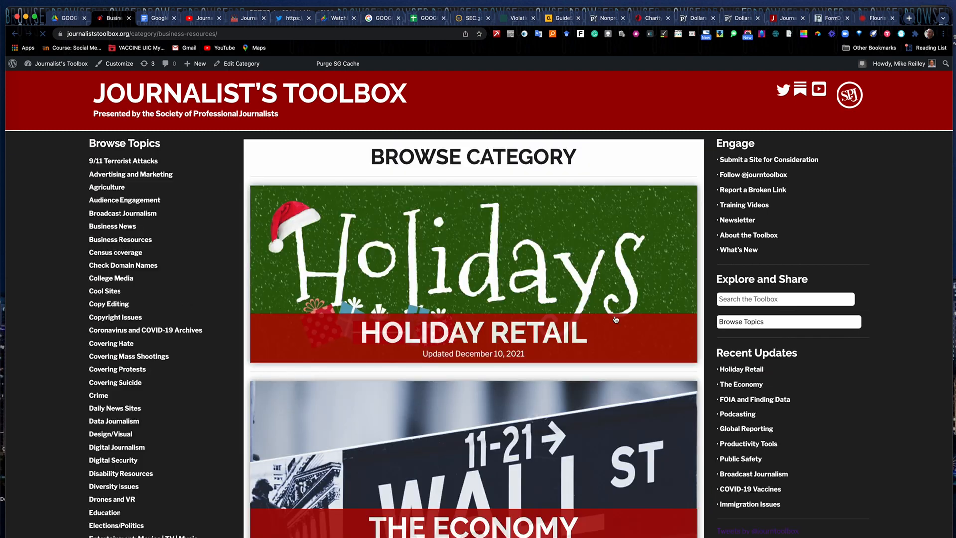
pyautogui.scroll(-3)
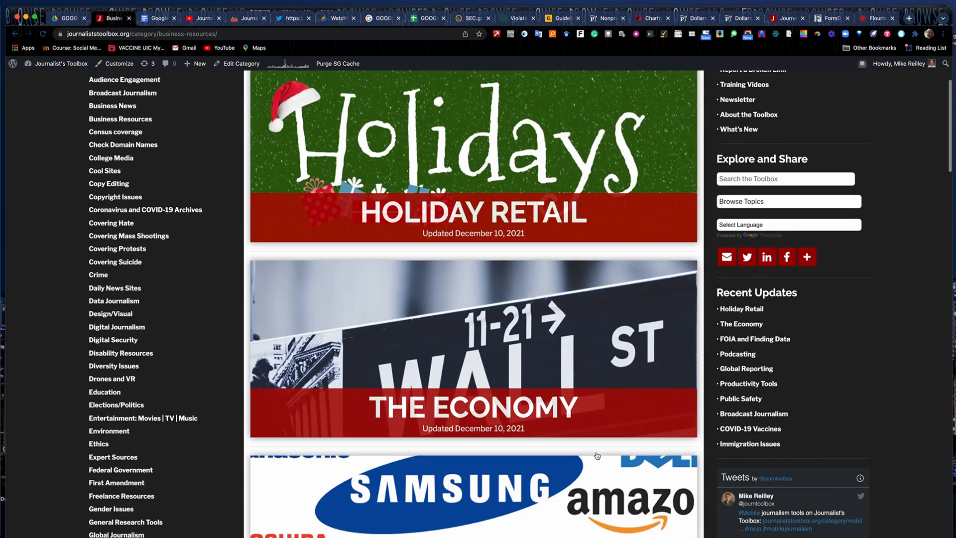
pyautogui.scroll(-3)
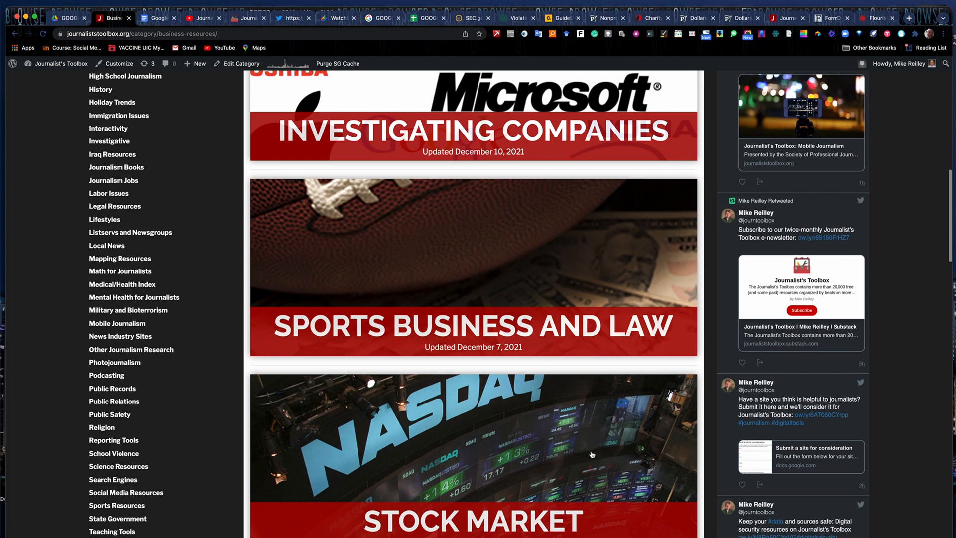
pyautogui.scroll(-3)
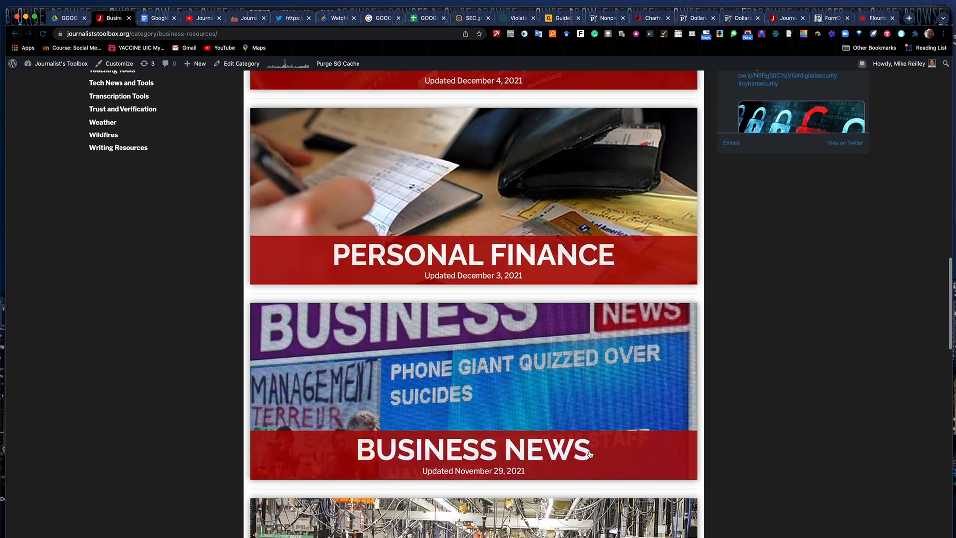
pyautogui.scroll(-3)
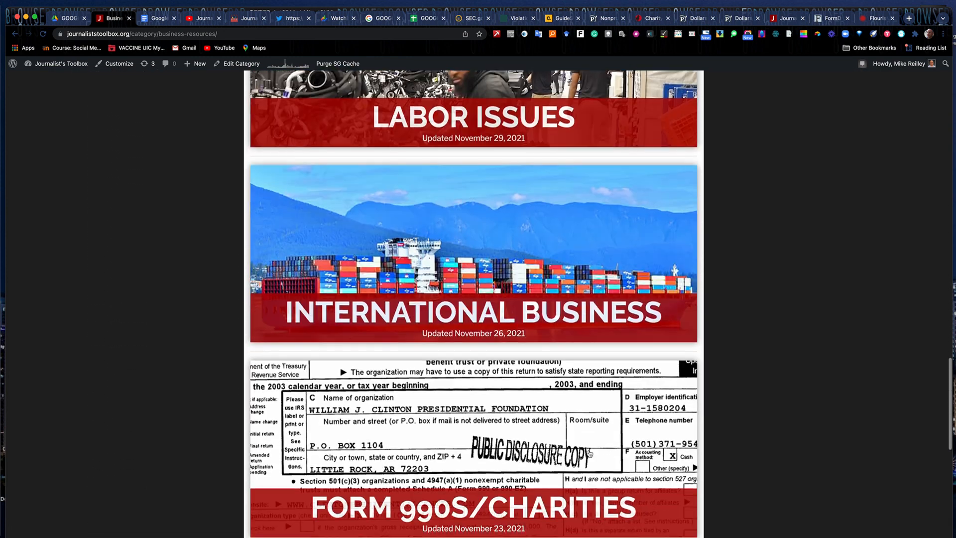
pyautogui.scroll(3)
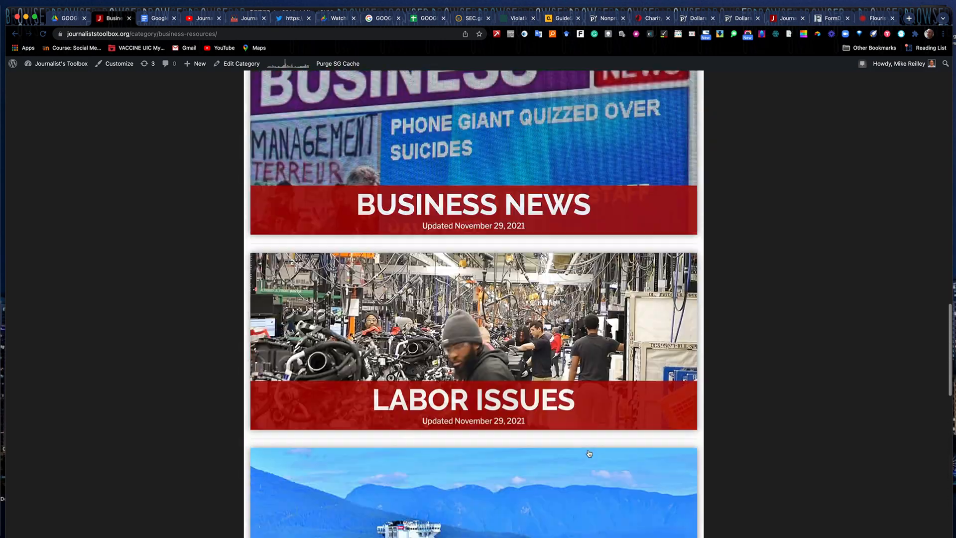
pyautogui.scroll(3)
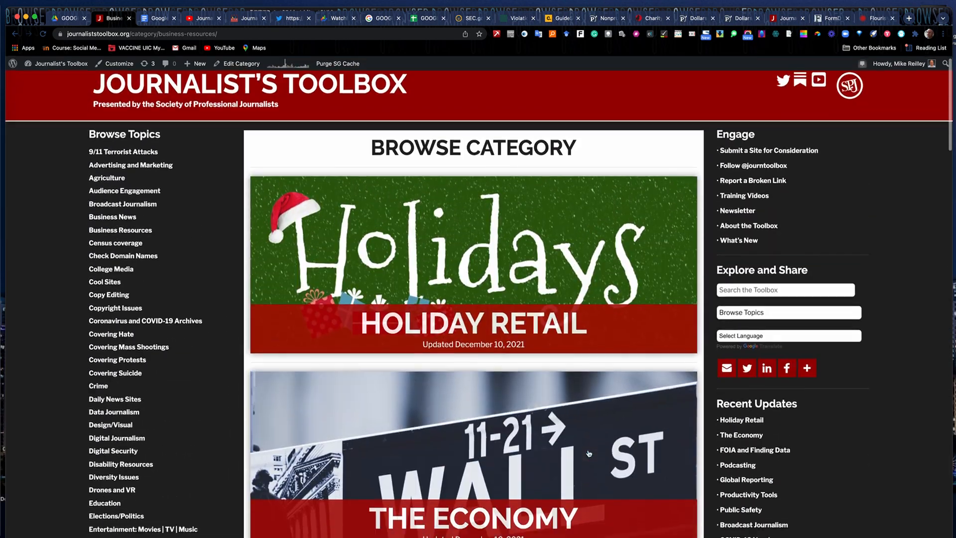
pyautogui.scroll(-3)
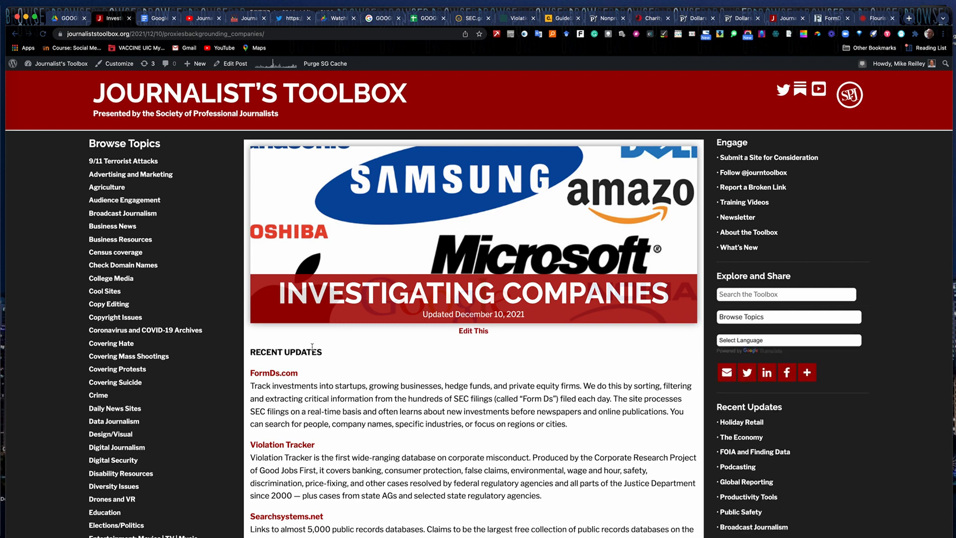
# Step: Scroll the Investigating Companies post down to Investigating Private Companies and Startups, then back up
pyautogui.scroll(-3)
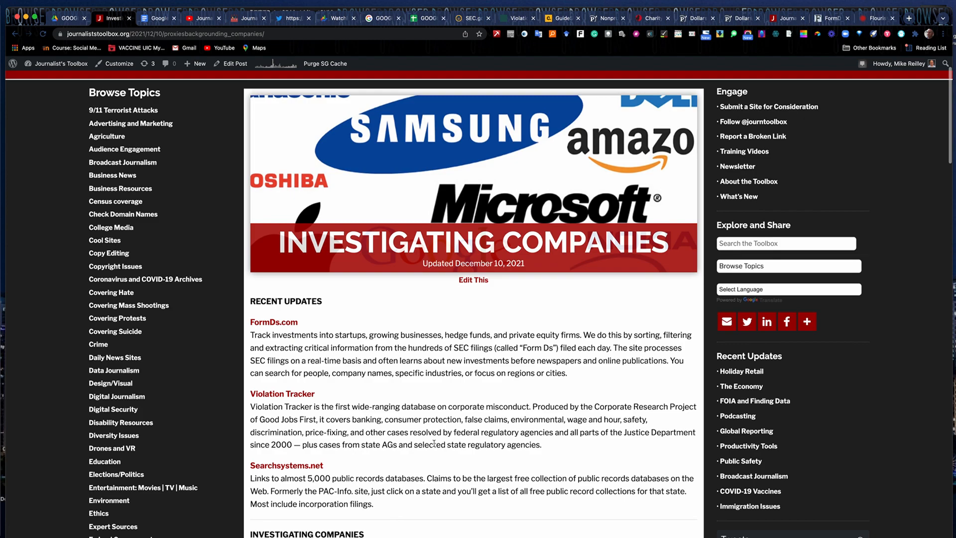
pyautogui.scroll(-3)
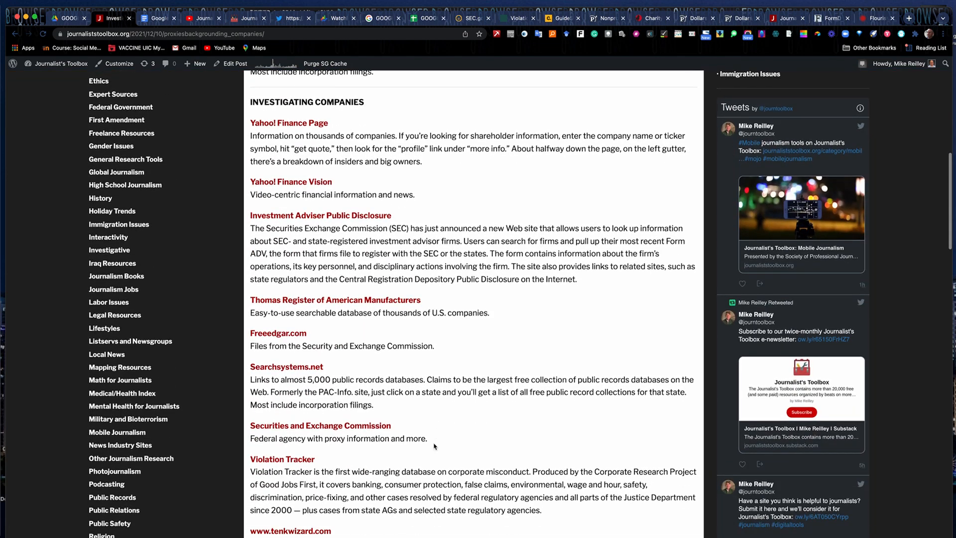
pyautogui.scroll(-3)
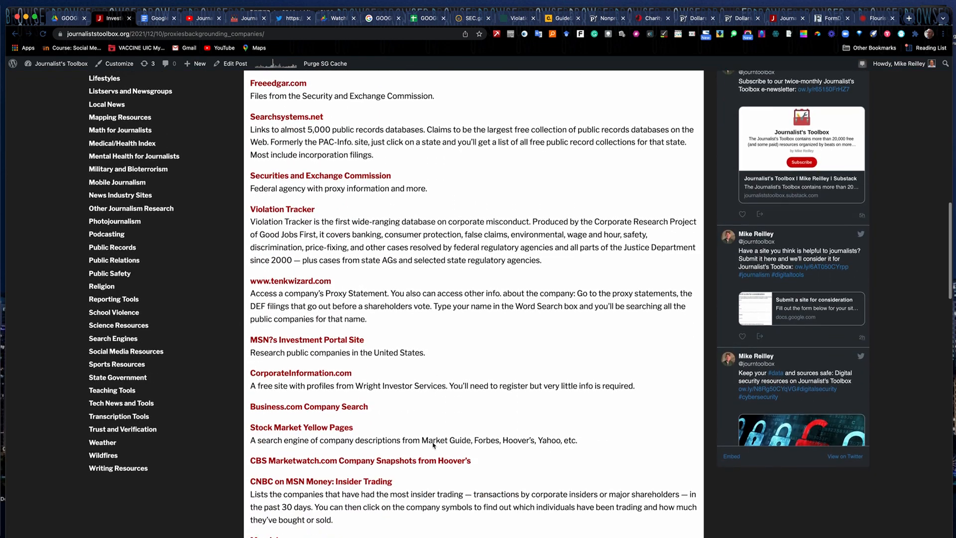
pyautogui.scroll(-3)
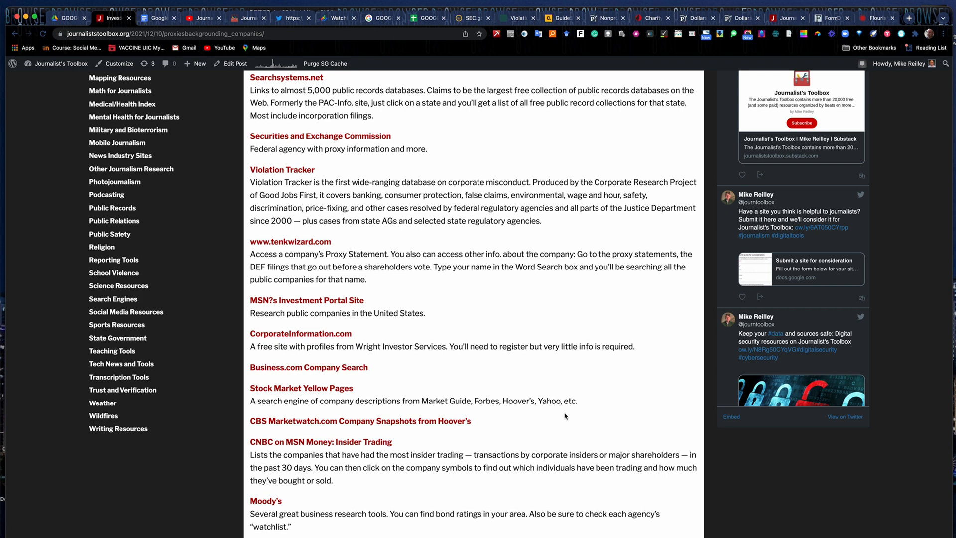
pyautogui.moveTo(625, 354)
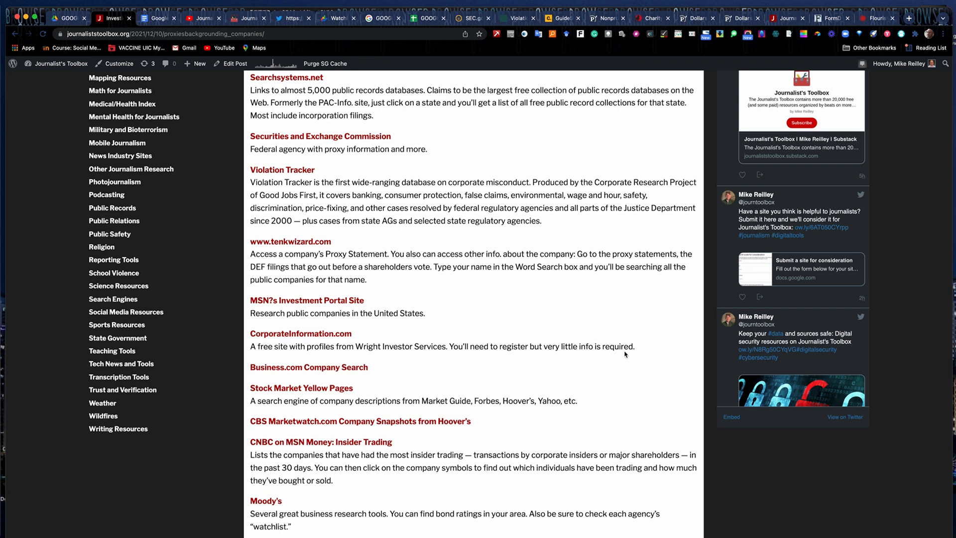
pyautogui.scroll(-3)
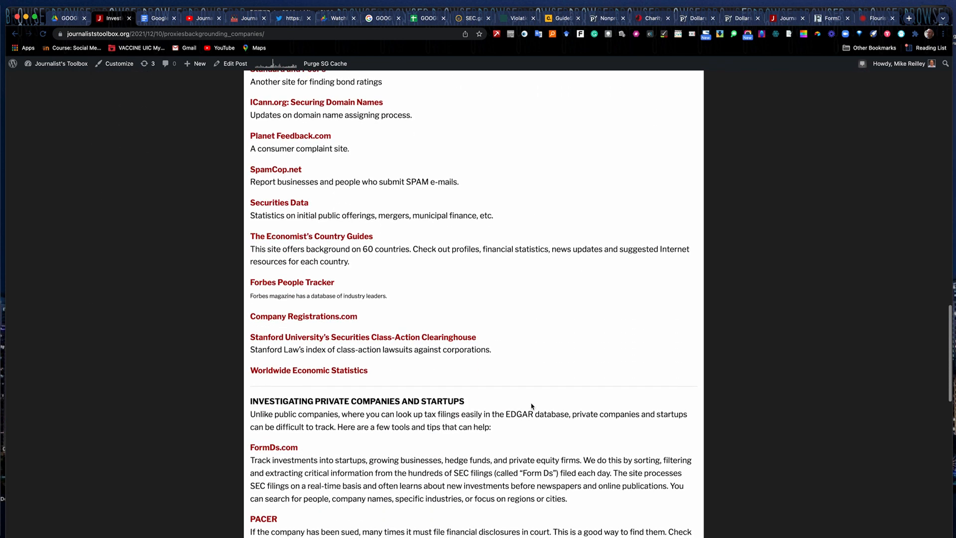
pyautogui.scroll(-3)
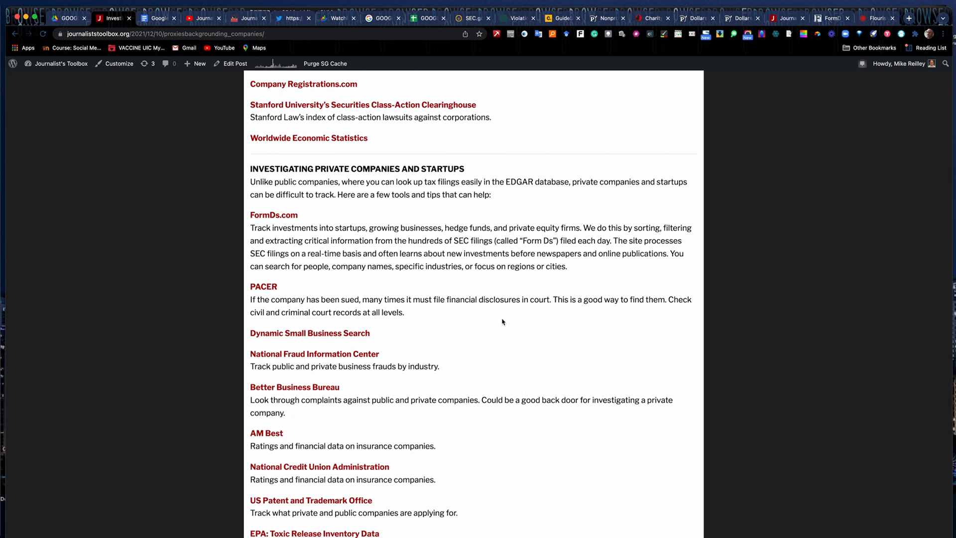
pyautogui.moveTo(488, 343)
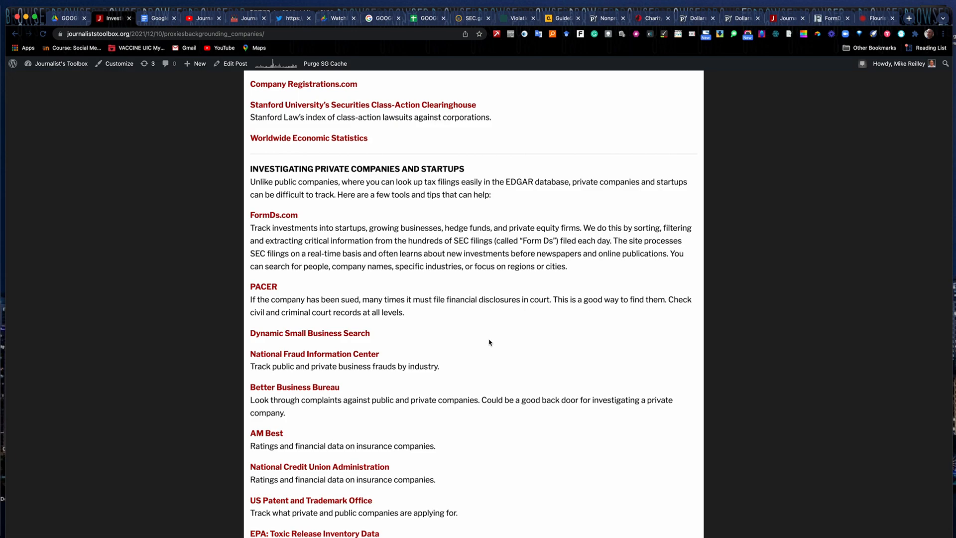
pyautogui.scroll(-3)
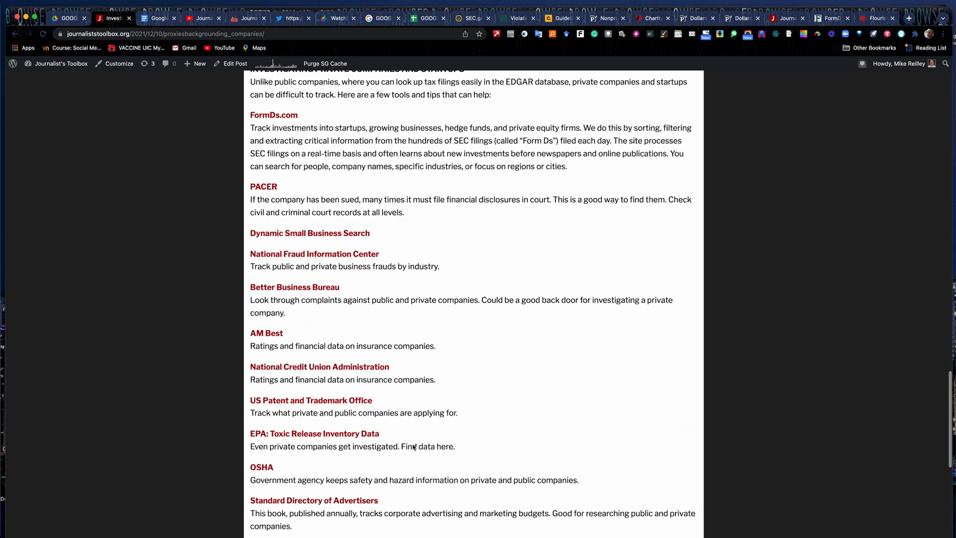
pyautogui.scroll(3)
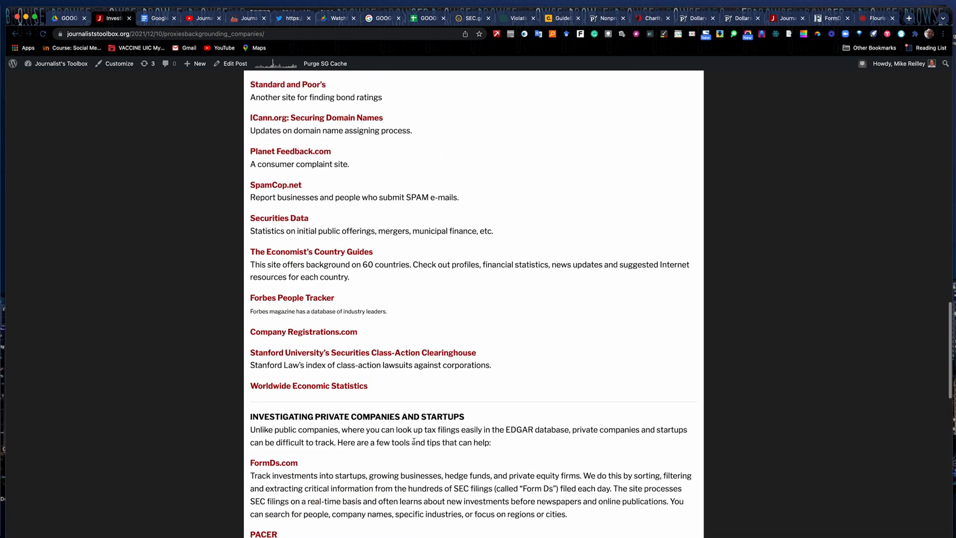
pyautogui.scroll(3)
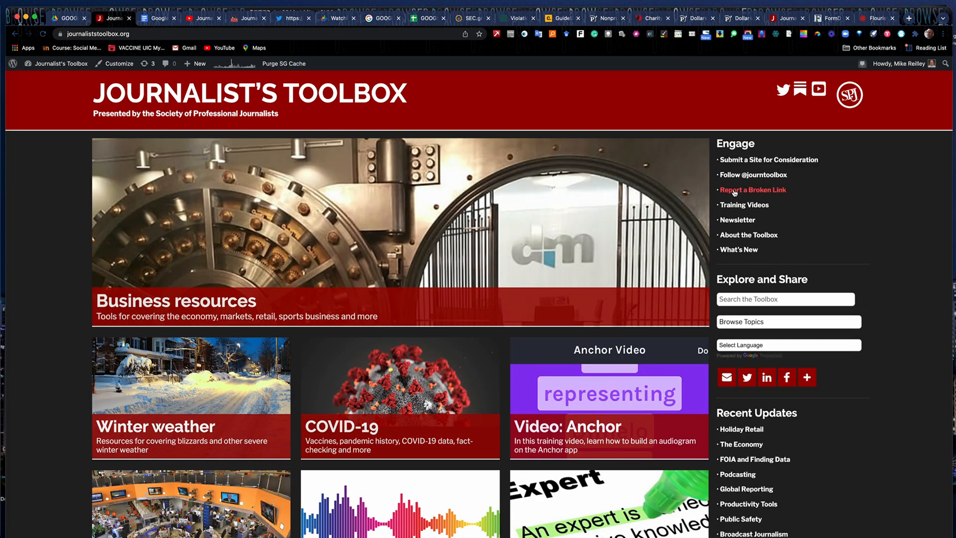
pyautogui.moveTo(743, 204)
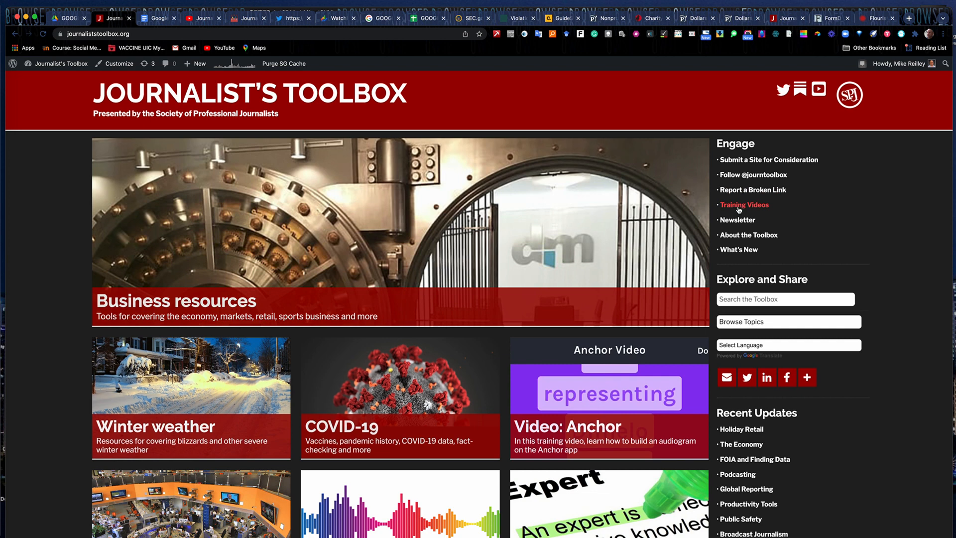
pyautogui.moveTo(743, 210)
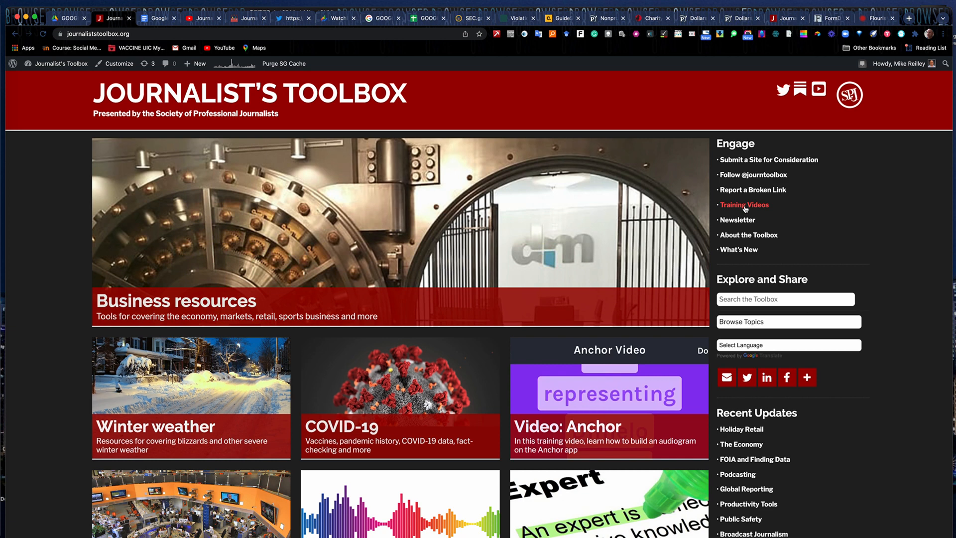
# Step: Open the Toolbox newsletter on Substack and scroll through the latest issue XXXVI
pyautogui.click(743, 205)
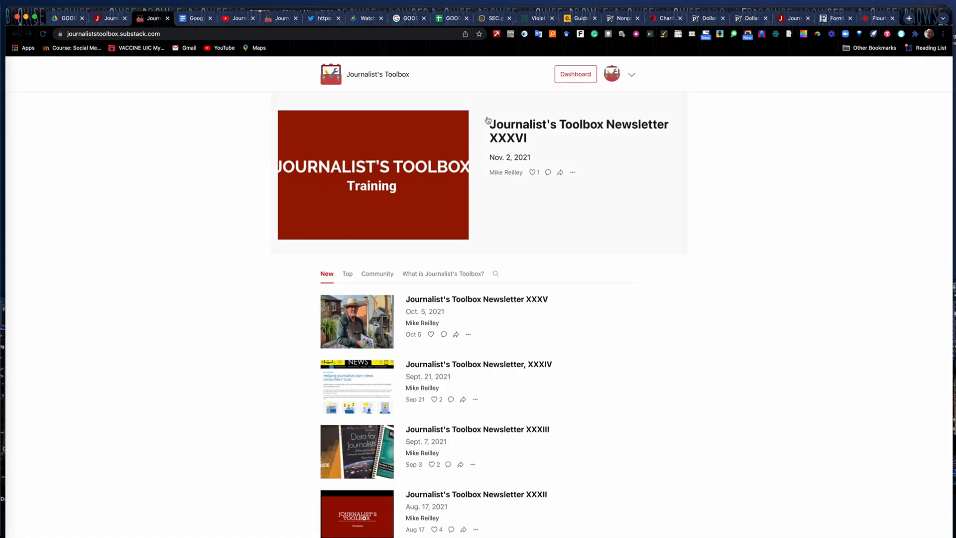
pyautogui.moveTo(558, 126)
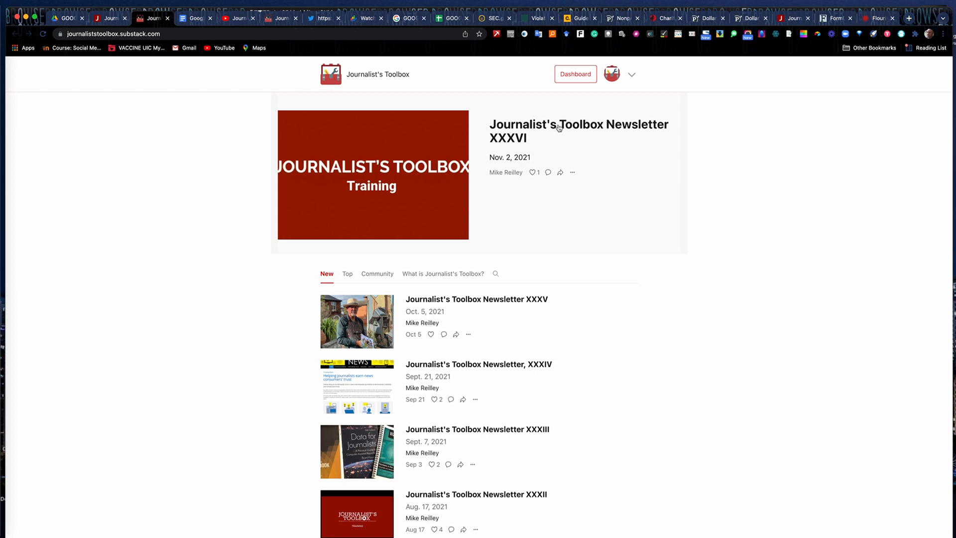
pyautogui.moveTo(500, 131)
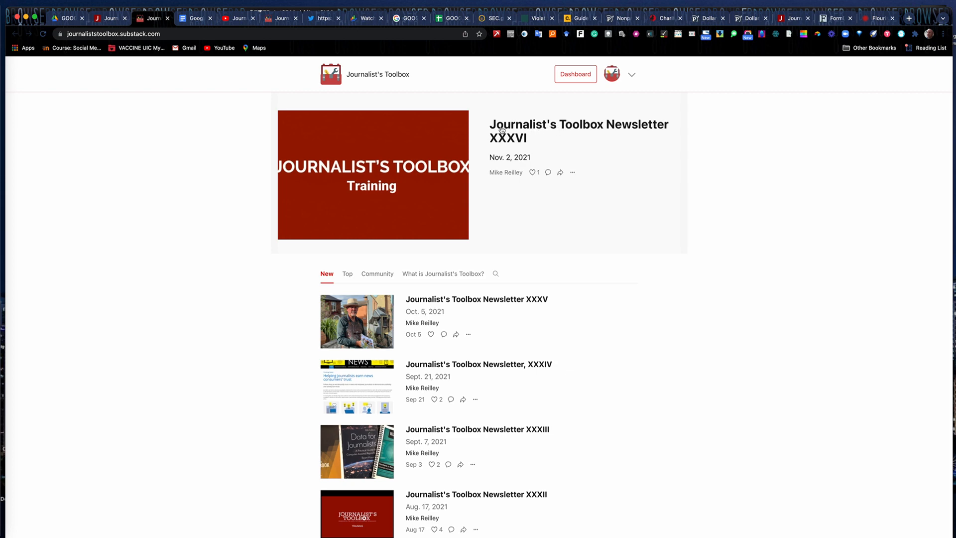
pyautogui.click(578, 131)
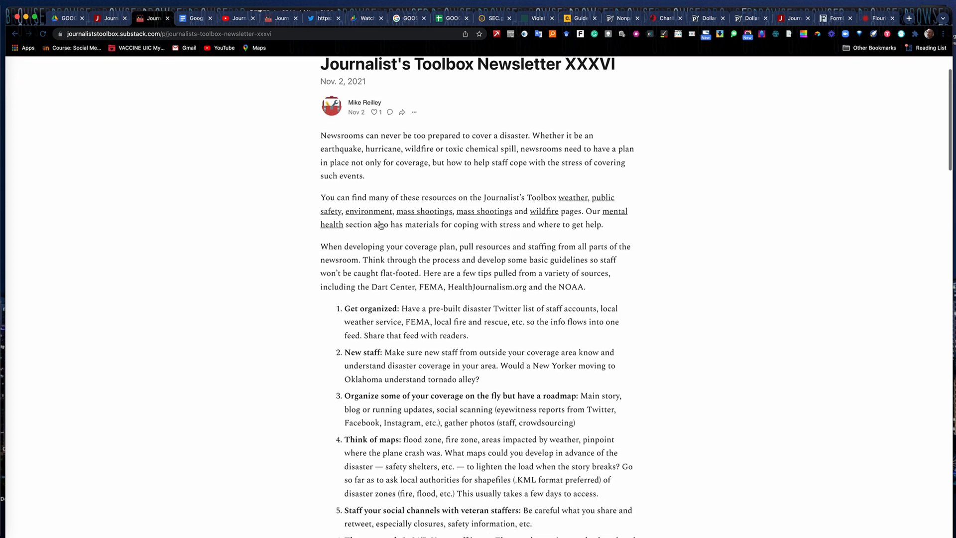
pyautogui.scroll(-3)
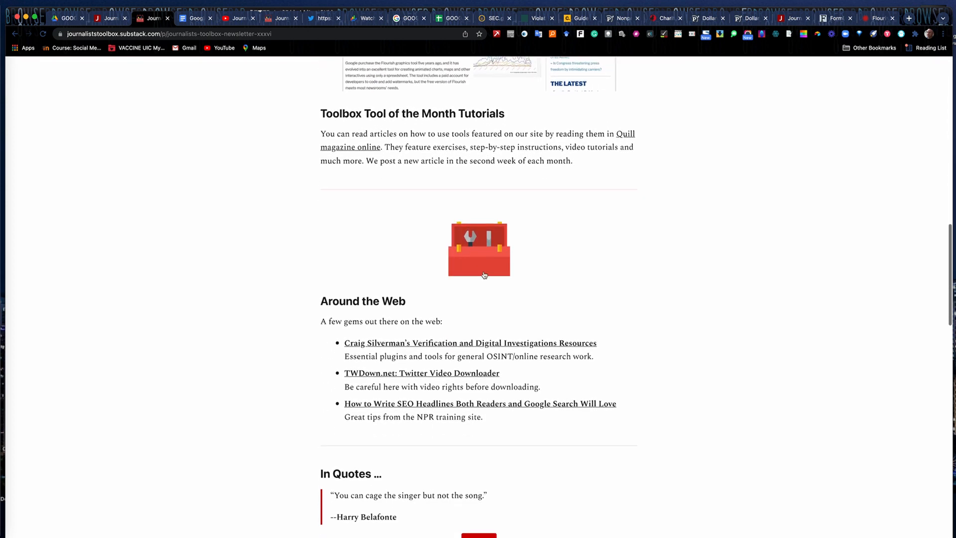
pyautogui.scroll(-3)
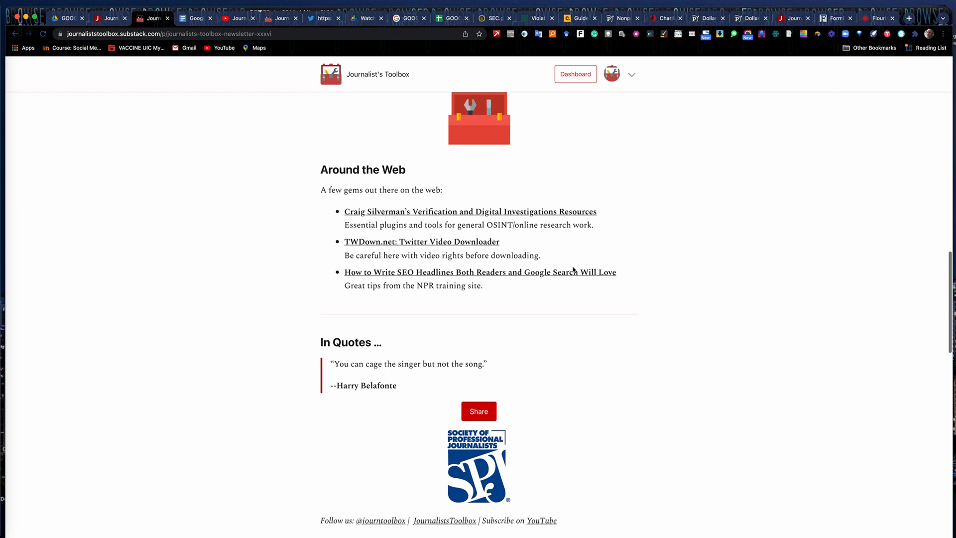
pyautogui.scroll(3)
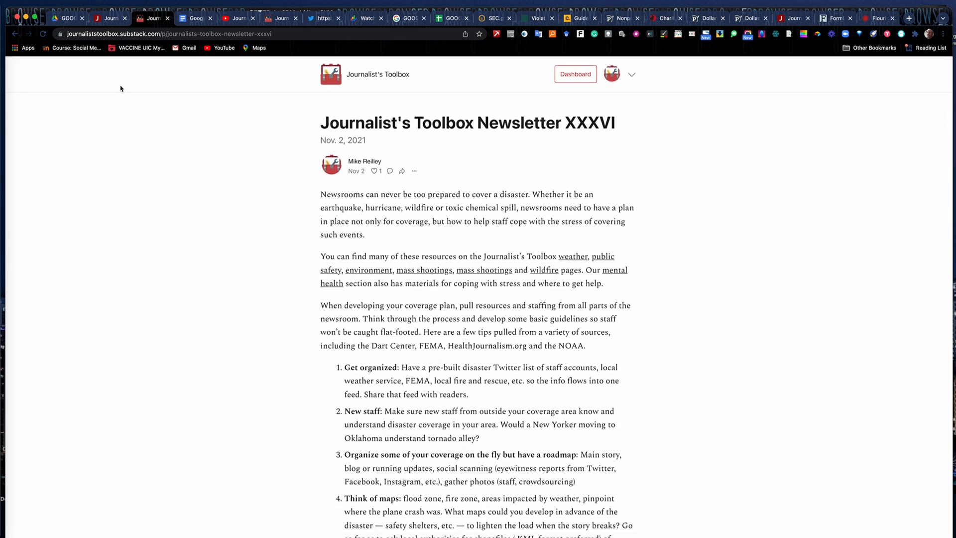
pyautogui.moveTo(154, 18)
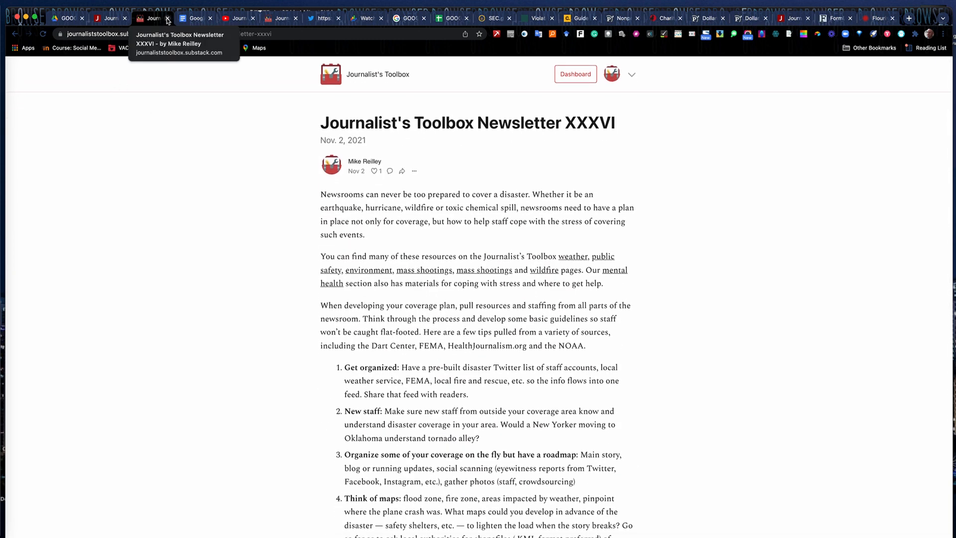
# Step: Close the Substack newsletter and switch to the Google Finance tools document
pyautogui.click(103, 18)
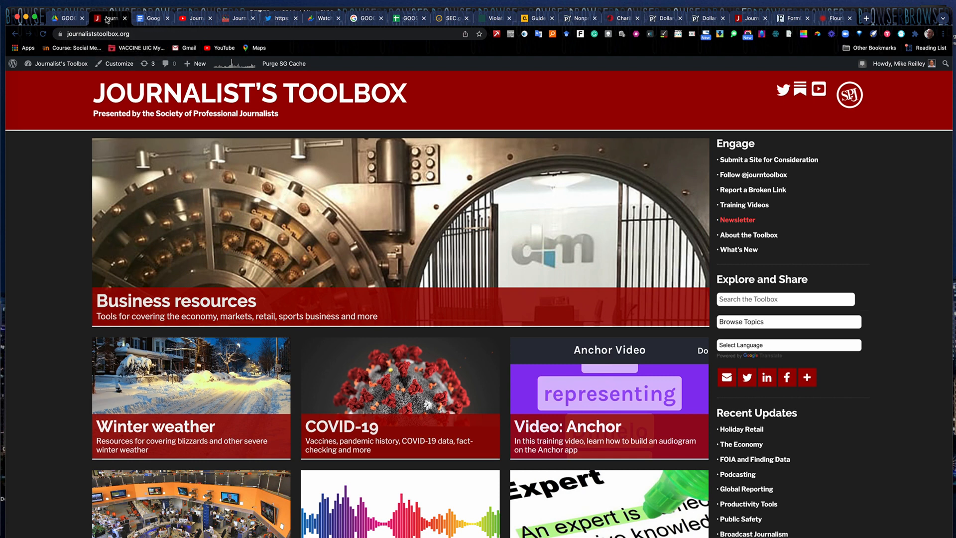
pyautogui.click(150, 17)
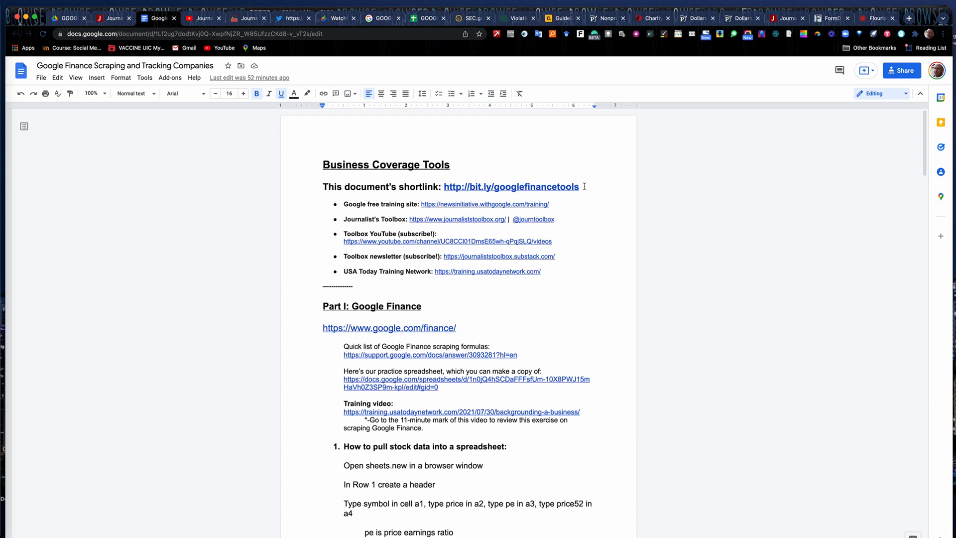
pyautogui.click(511, 186)
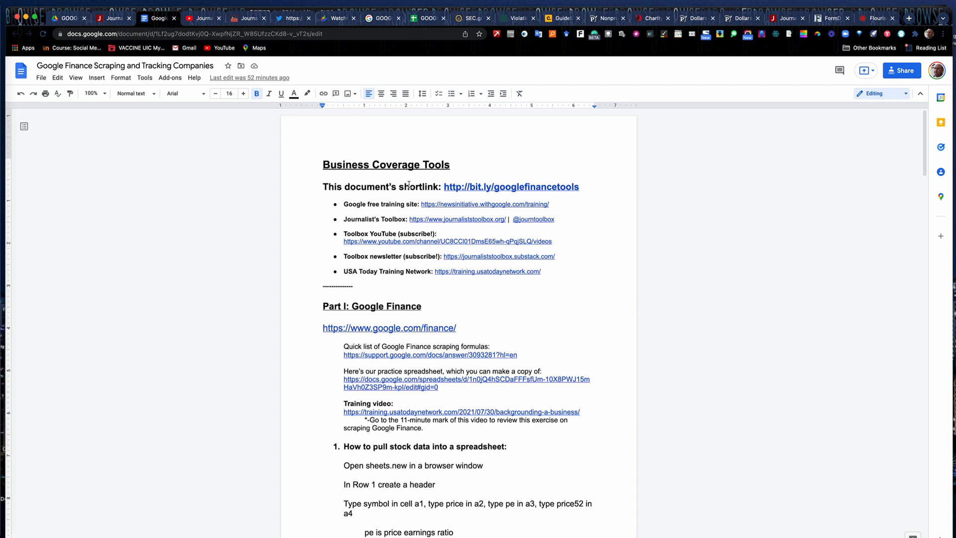
pyautogui.moveTo(528, 204)
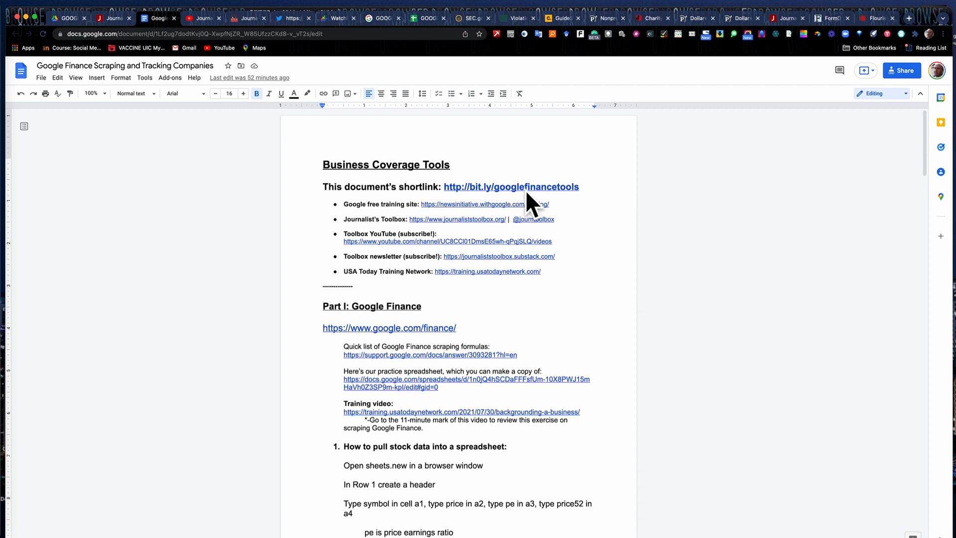
pyautogui.moveTo(357, 250)
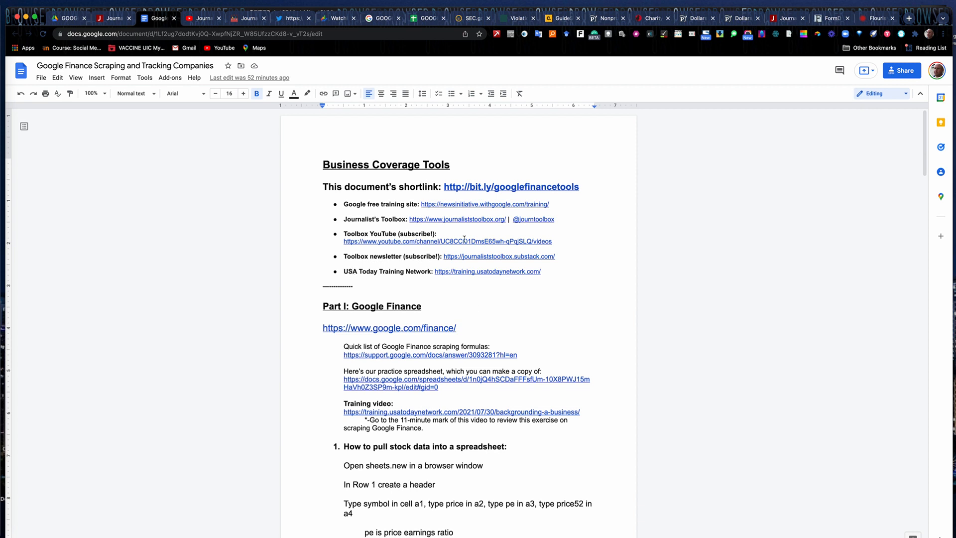
pyautogui.moveTo(474, 305)
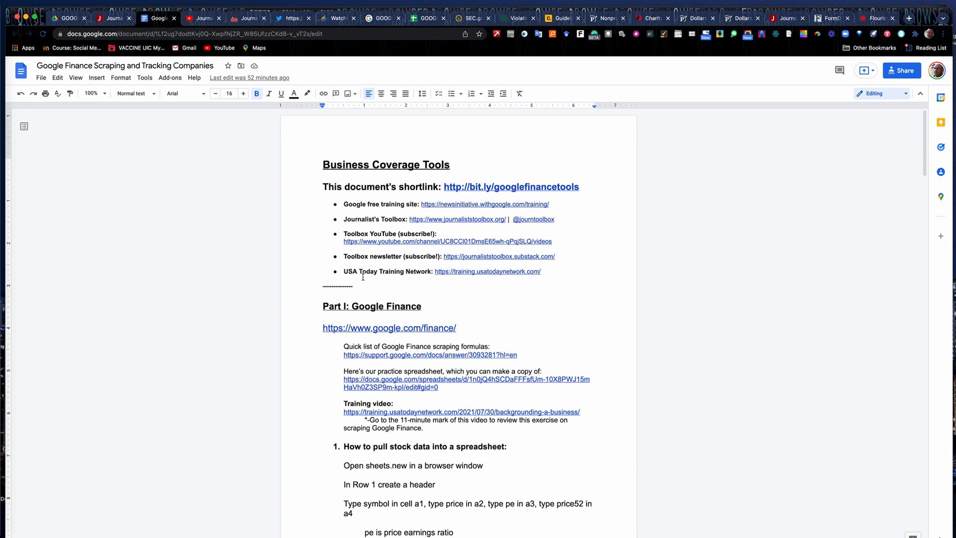
pyautogui.moveTo(381, 244)
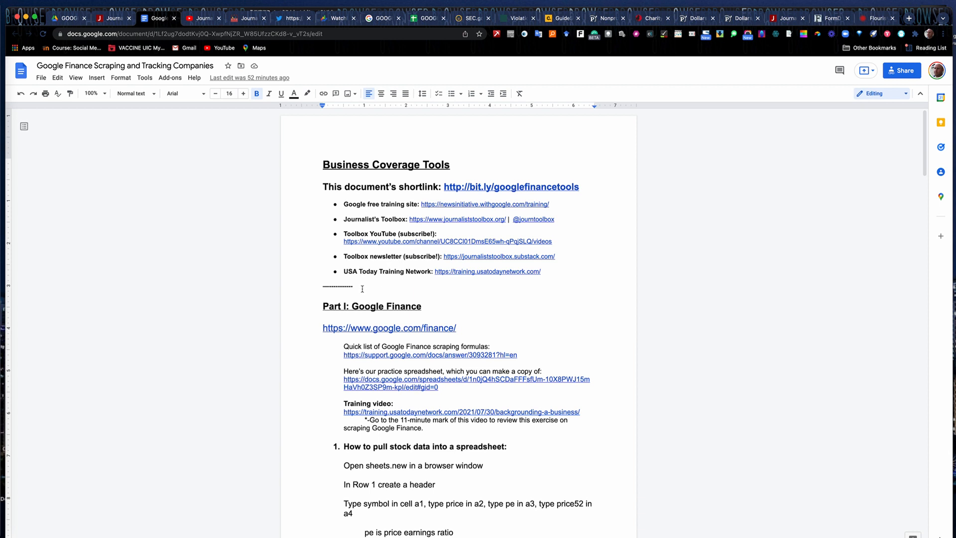
pyautogui.moveTo(412, 300)
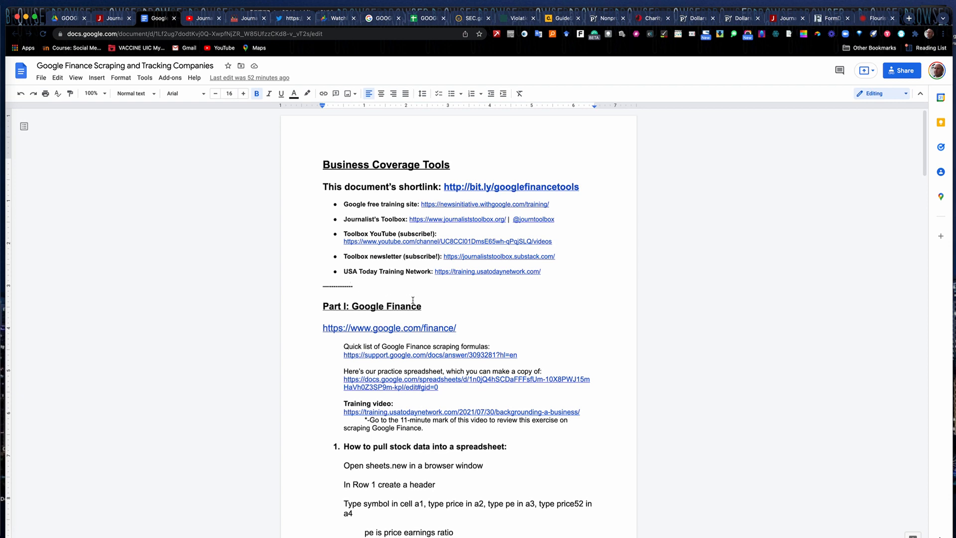
pyautogui.scroll(-3)
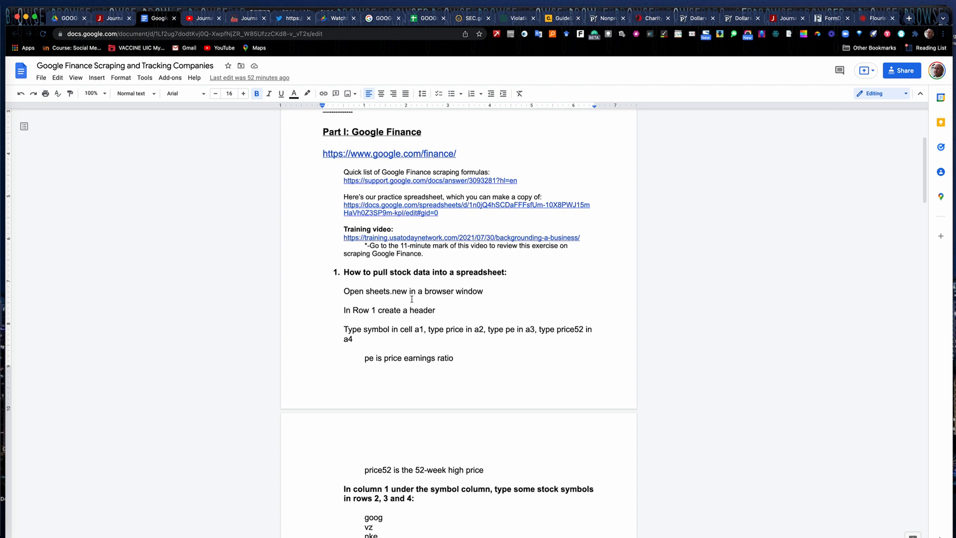
pyautogui.moveTo(338, 18)
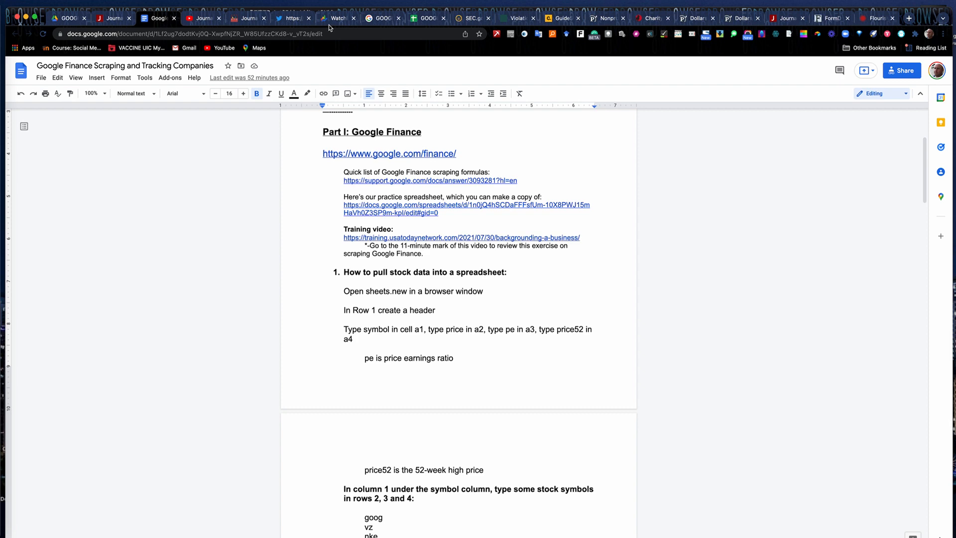
pyautogui.moveTo(338, 17)
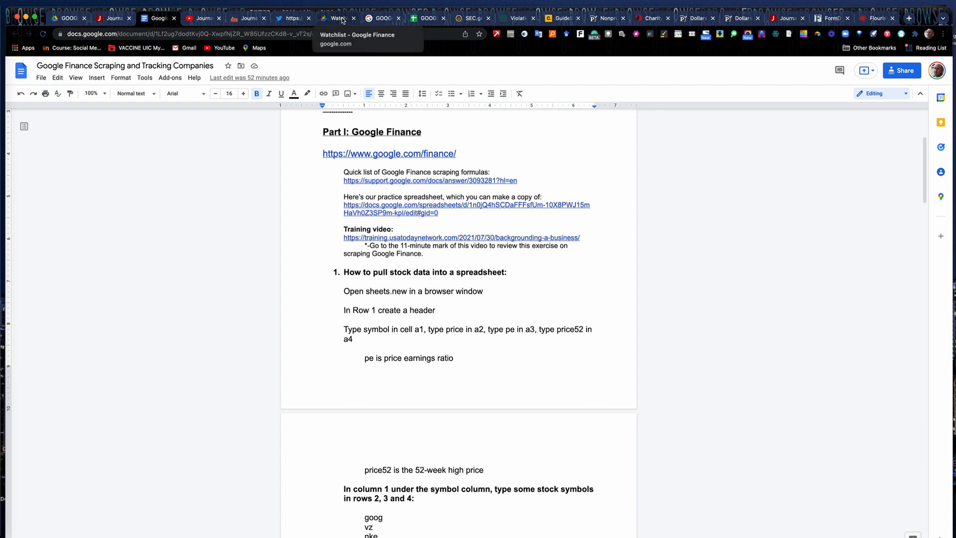
# Step: Search 'amz' in Google Finance and open the Amazon.com, Inc. (NASDAQ: AMZN) quote page
pyautogui.click(335, 18)
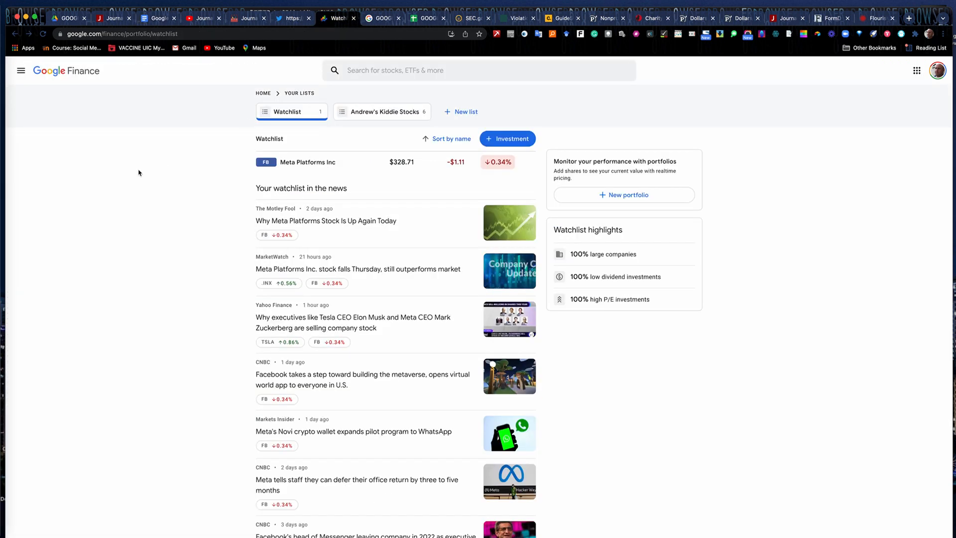
pyautogui.moveTo(126, 172)
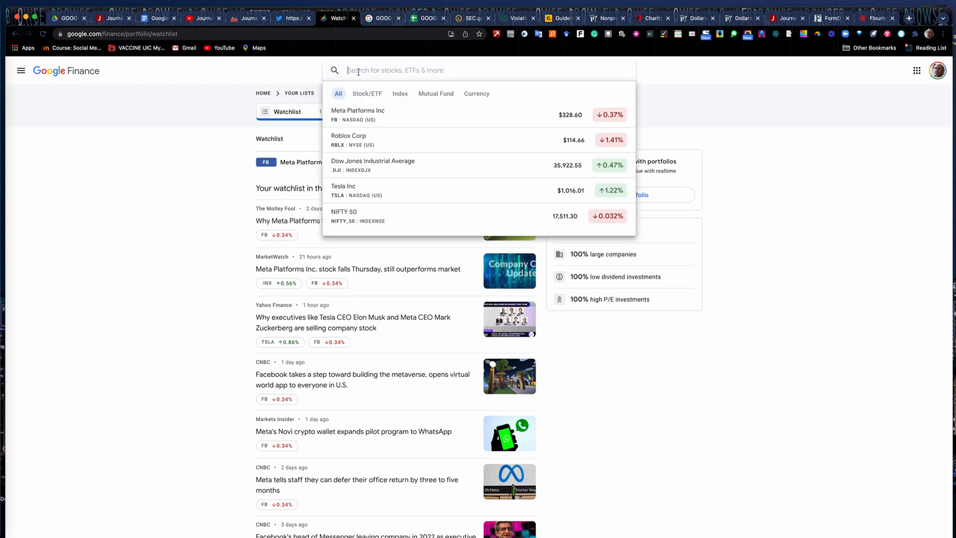
pyautogui.write('amz')
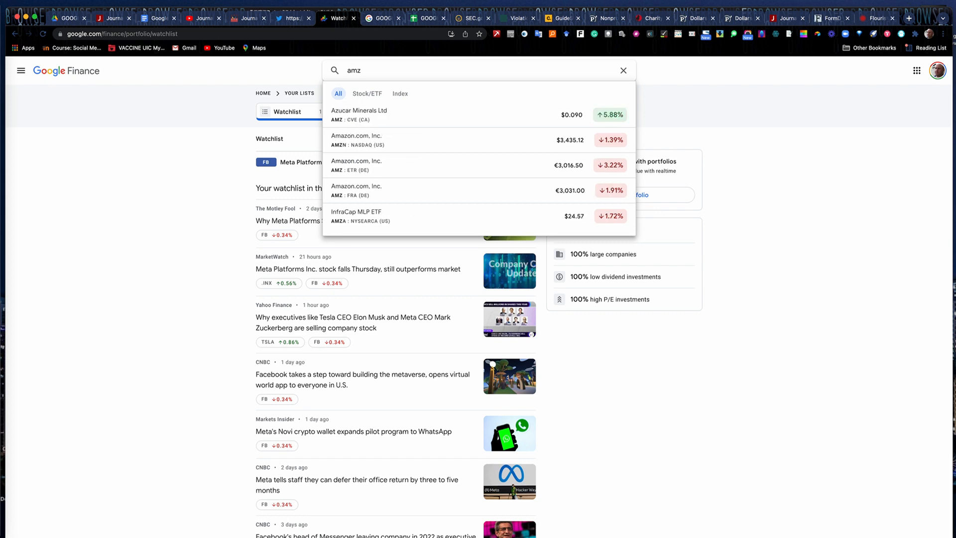
pyautogui.click(357, 141)
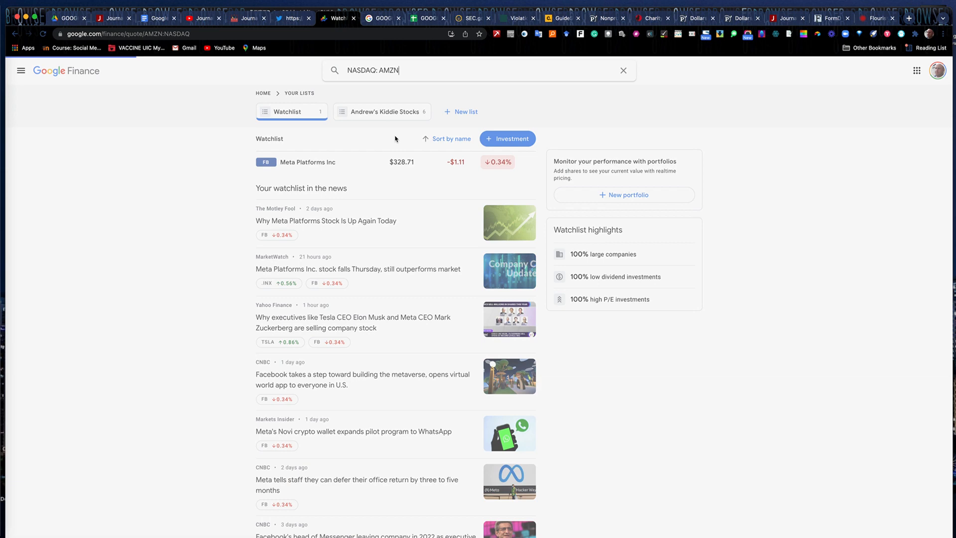
pyautogui.press('Return')
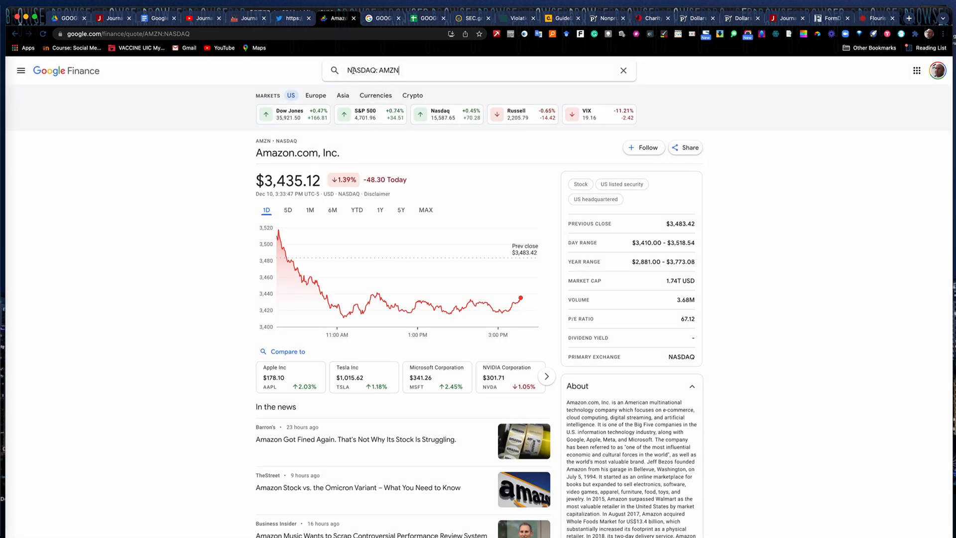
pyautogui.moveTo(401, 287)
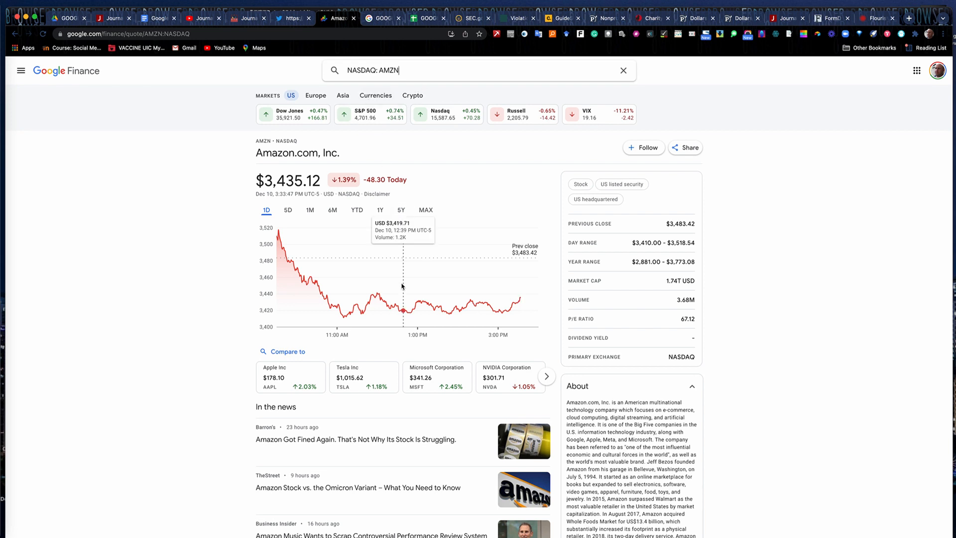
pyautogui.moveTo(521, 298)
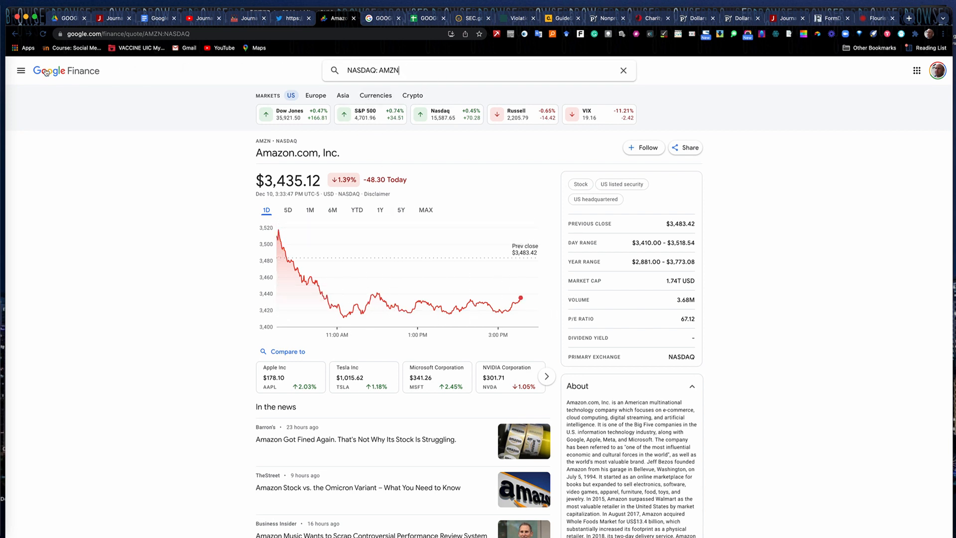
# Step: Return to the Google Finance home page and open the saved Kiddie Stocks list
pyautogui.click(67, 71)
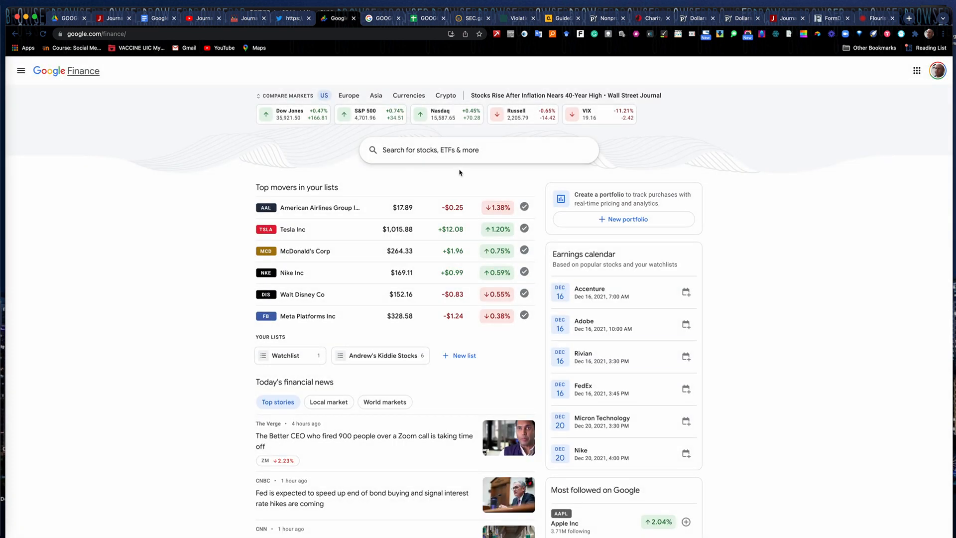
pyautogui.scroll(-3)
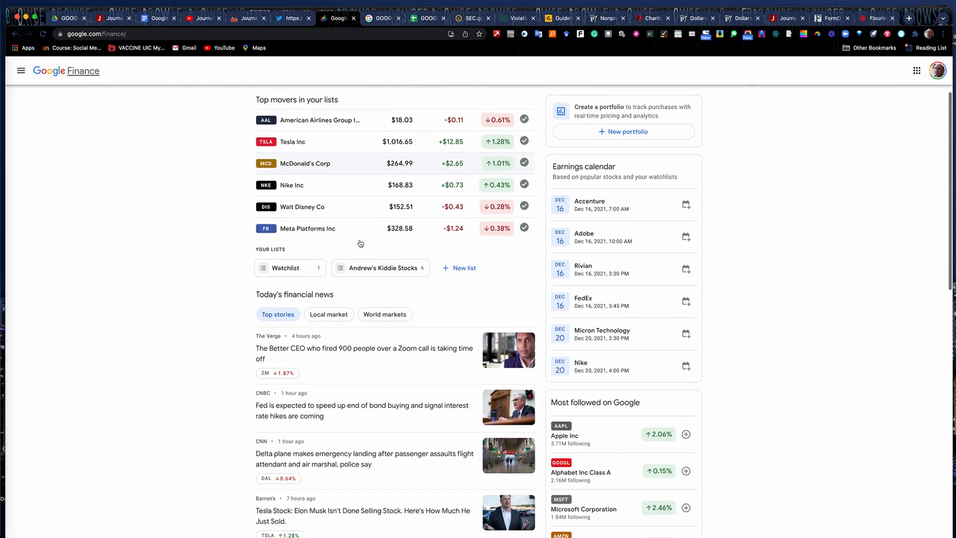
pyautogui.scroll(3)
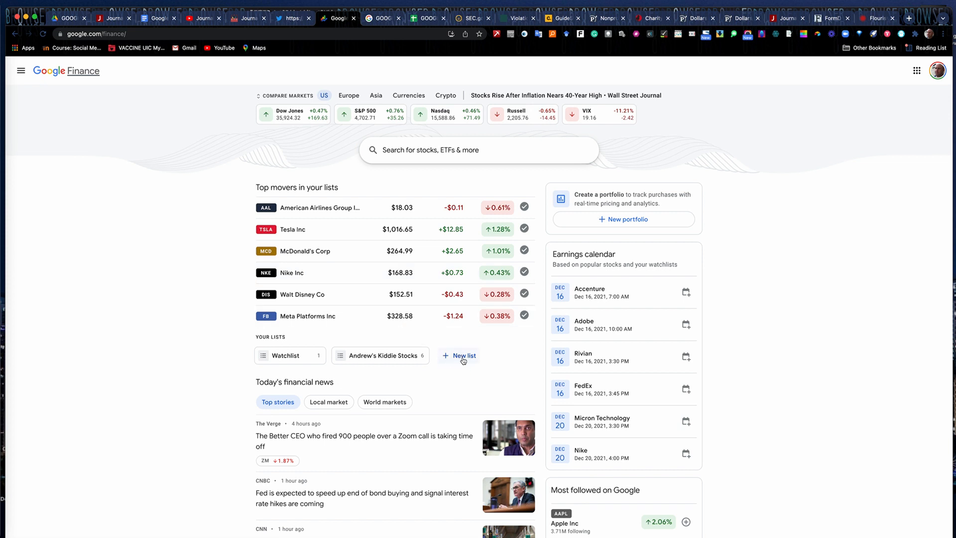
pyautogui.moveTo(454, 360)
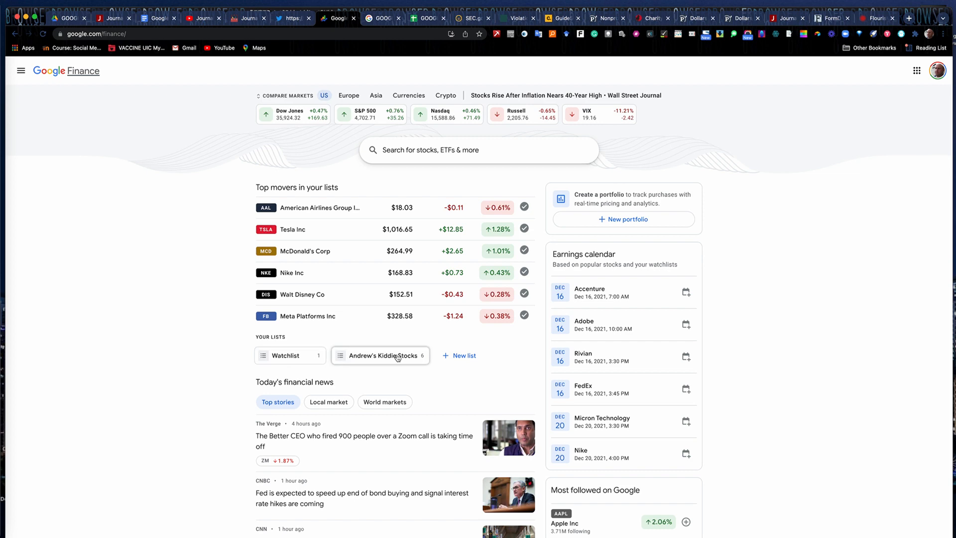
pyautogui.click(379, 355)
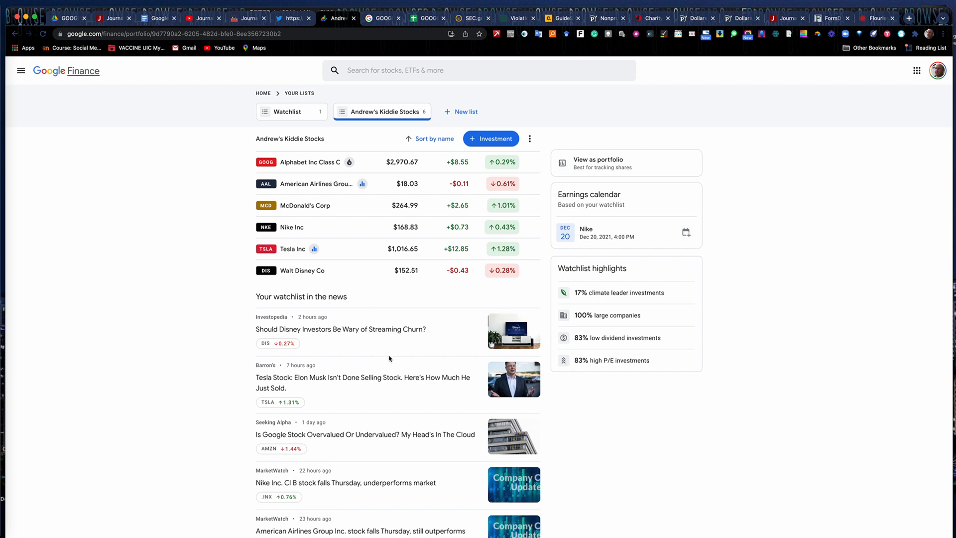
pyautogui.moveTo(317, 205)
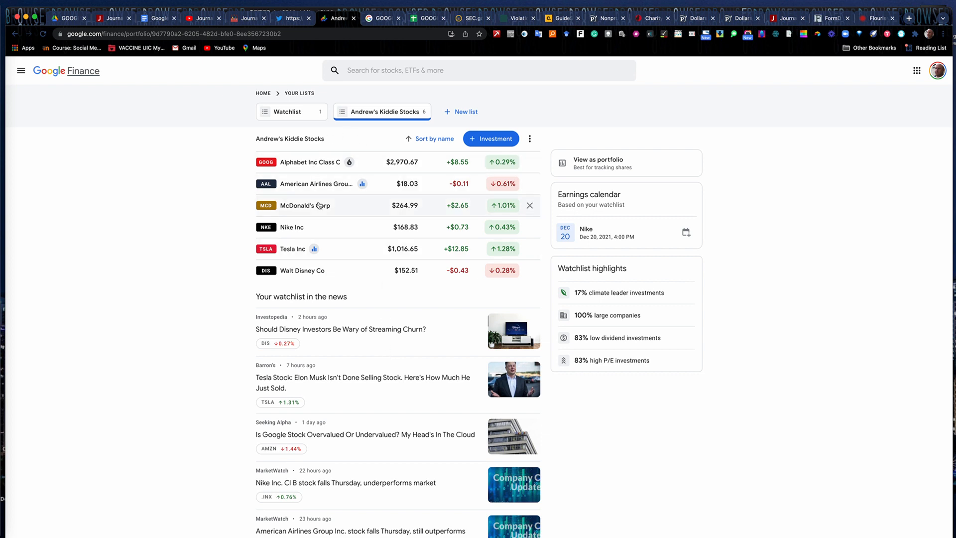
pyautogui.moveTo(512, 286)
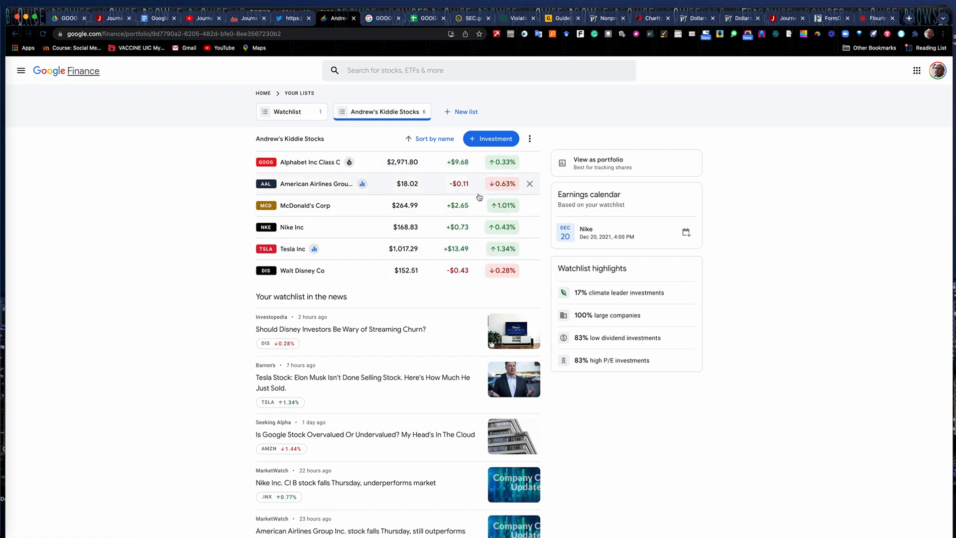
pyautogui.moveTo(458, 280)
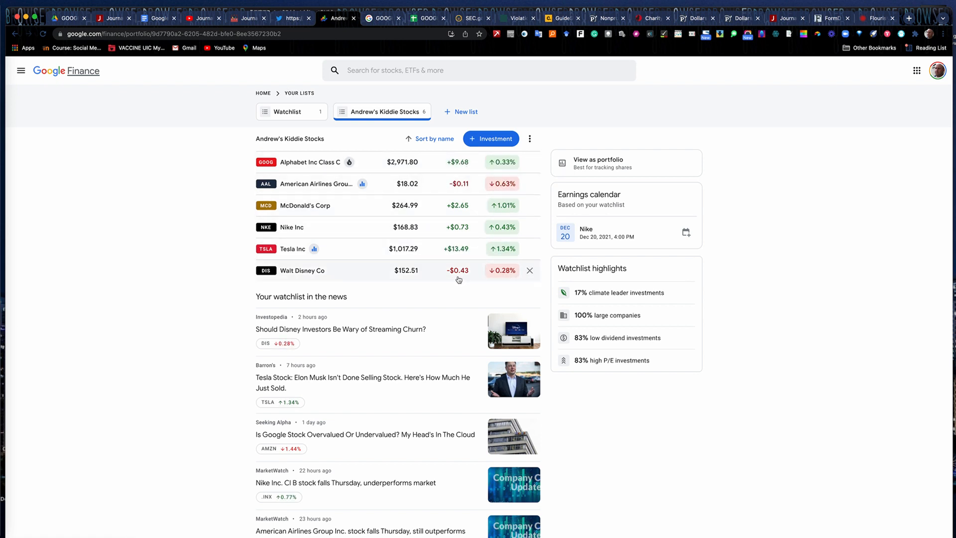
pyautogui.moveTo(326, 178)
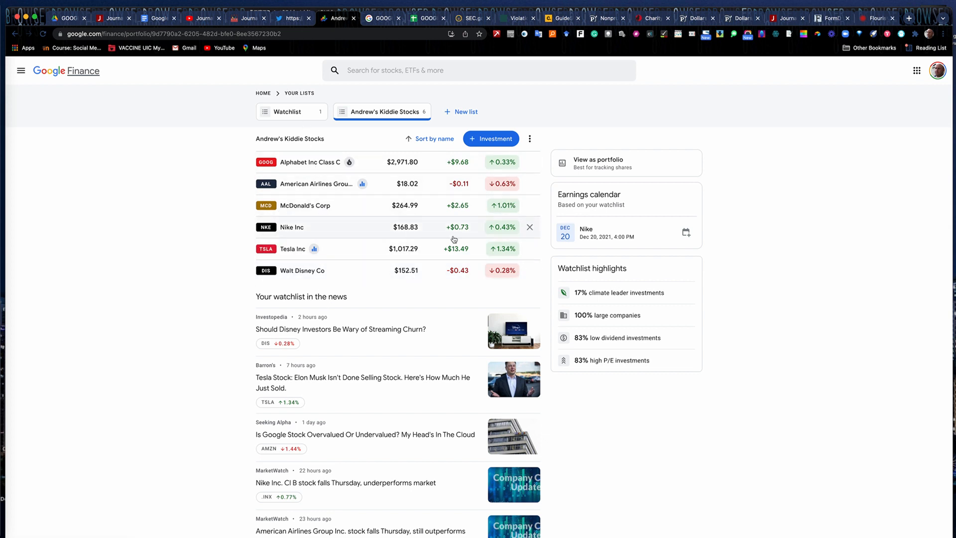
pyautogui.moveTo(607, 217)
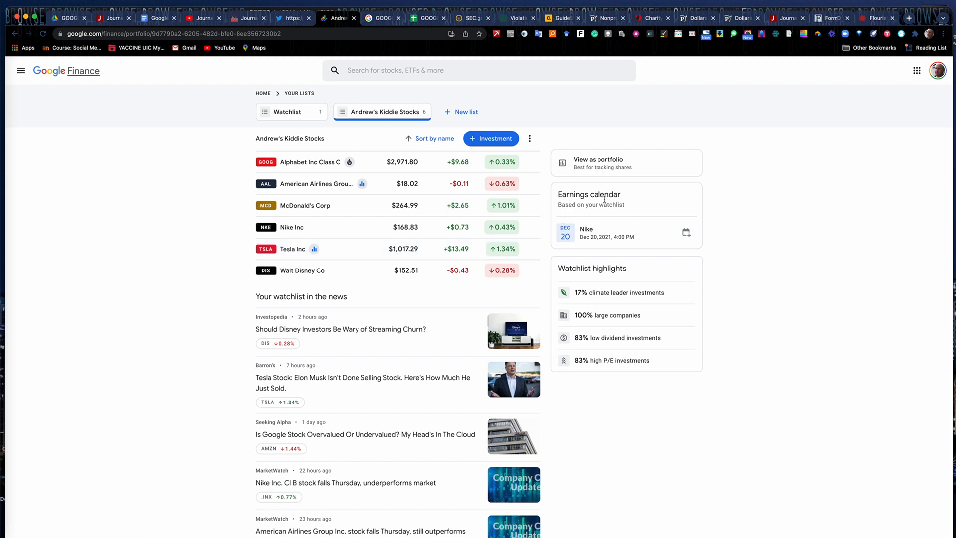
pyautogui.moveTo(586, 233)
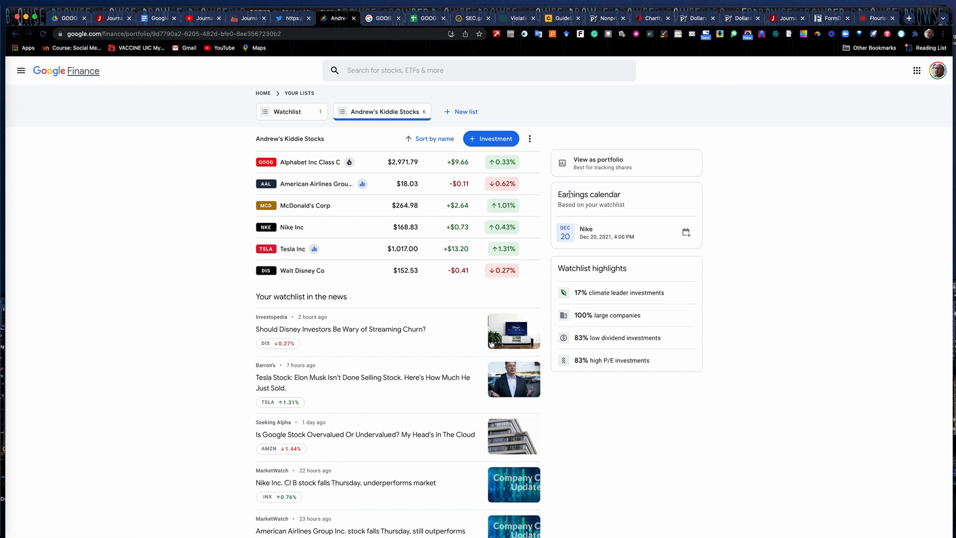
pyautogui.moveTo(579, 229)
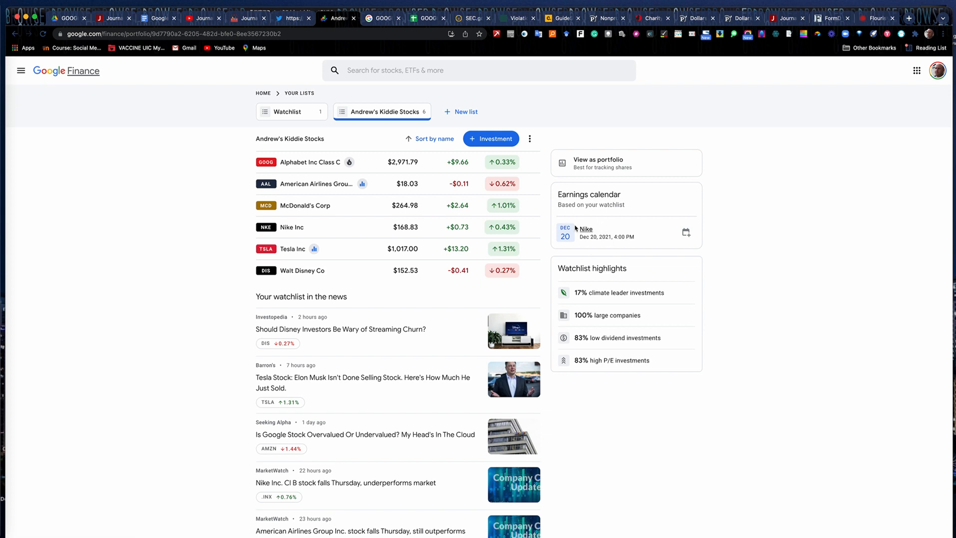
pyautogui.moveTo(613, 247)
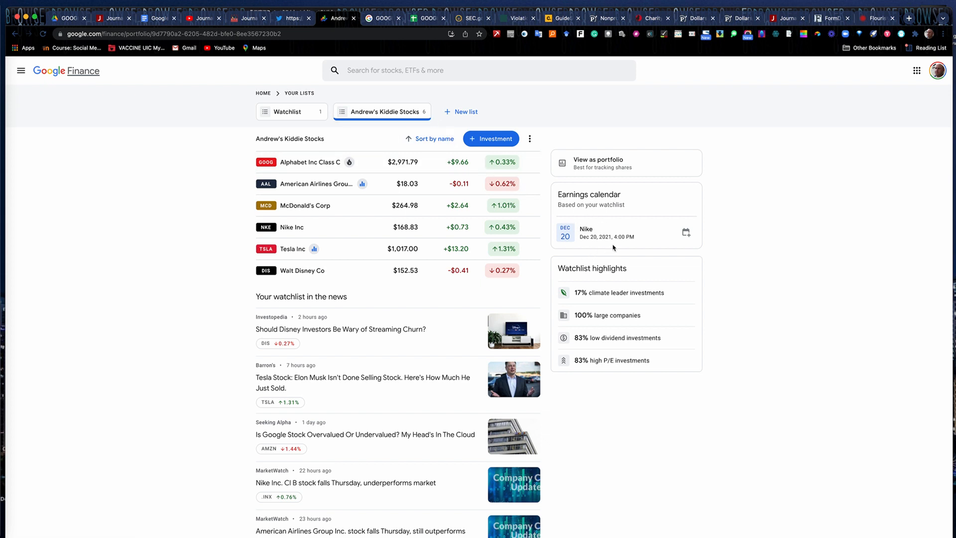
pyautogui.moveTo(685, 235)
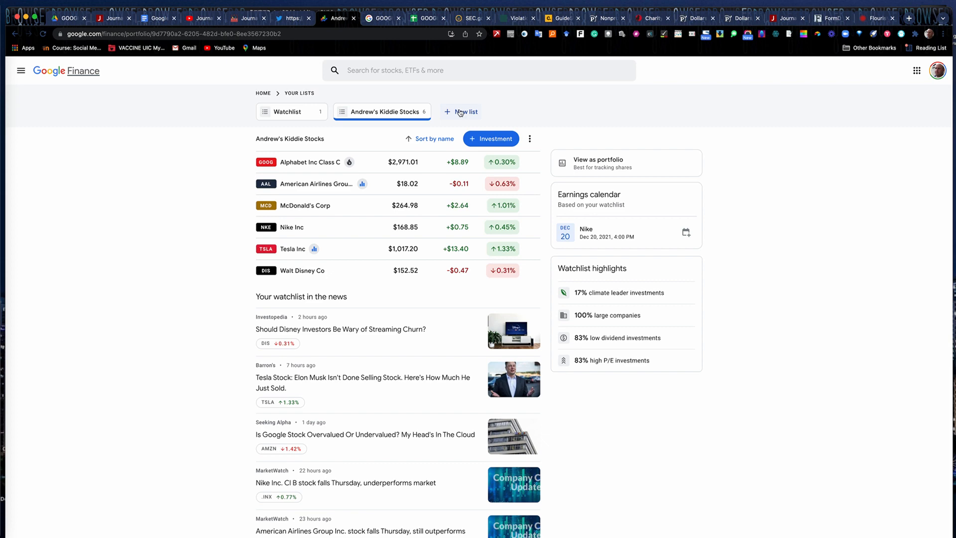
pyautogui.moveTo(460, 115)
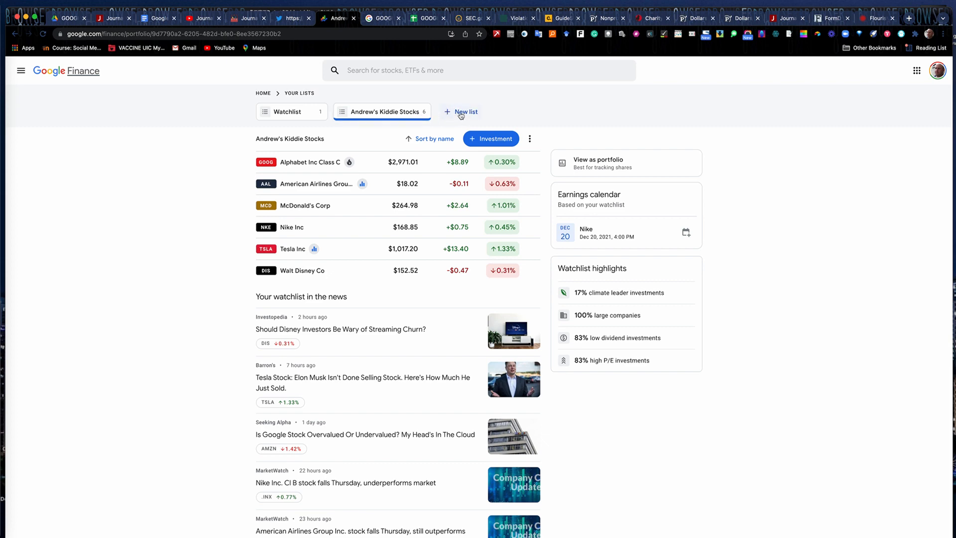
# Step: Create a new watchlist named 'Mike's Stocks' and save it
pyautogui.click(465, 112)
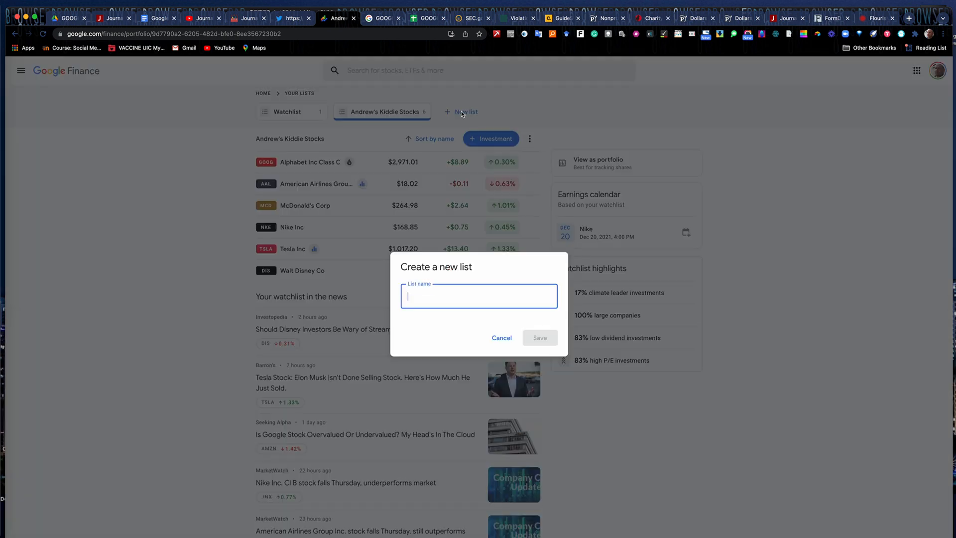
pyautogui.write('Mike')
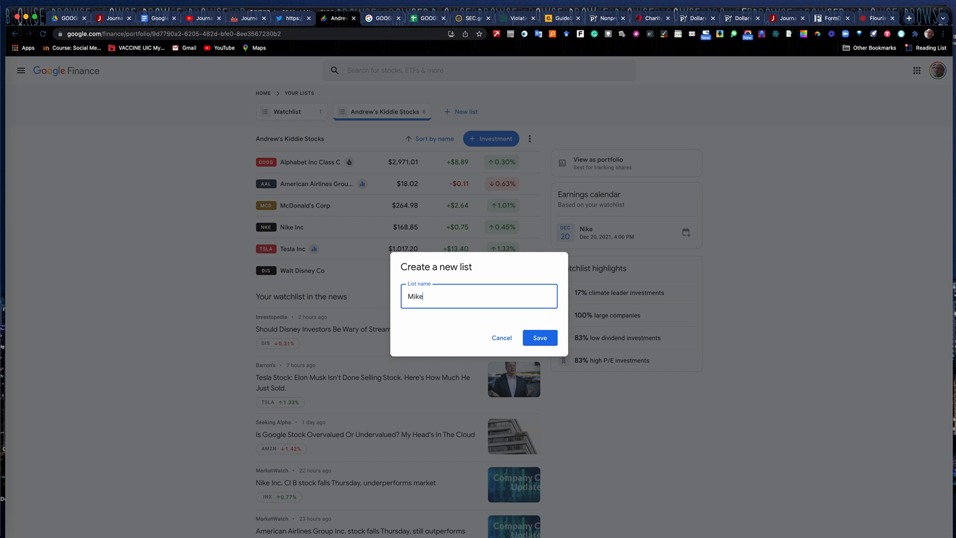
pyautogui.write("'s")
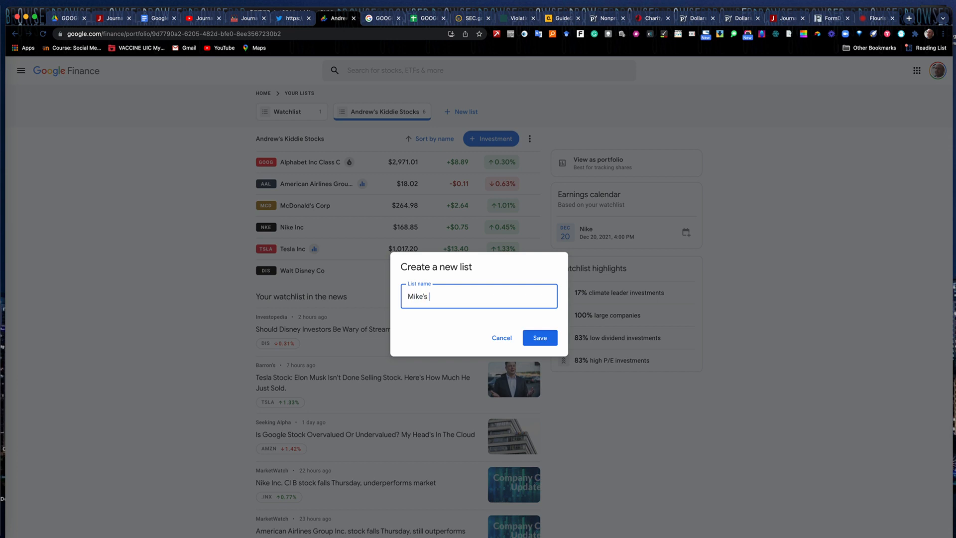
pyautogui.write('Sto')
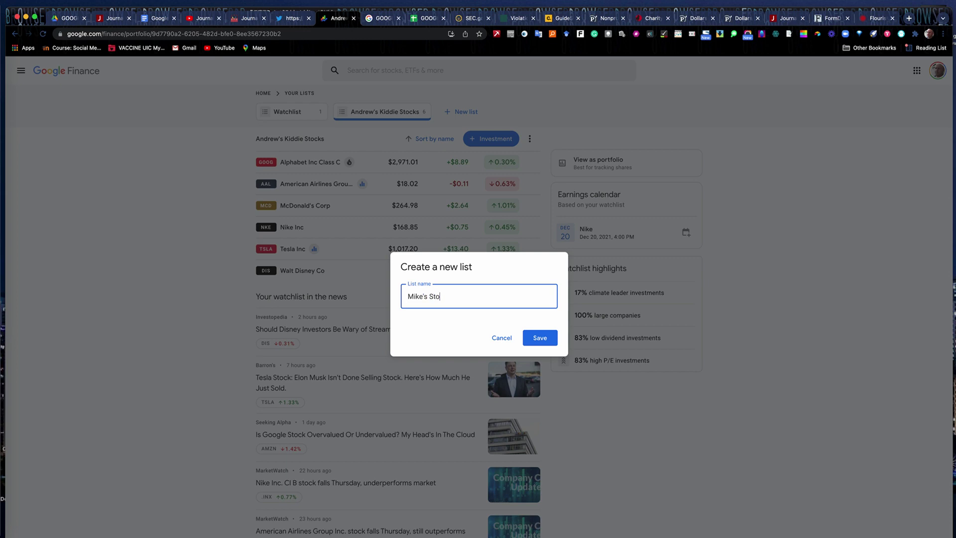
pyautogui.write('cks')
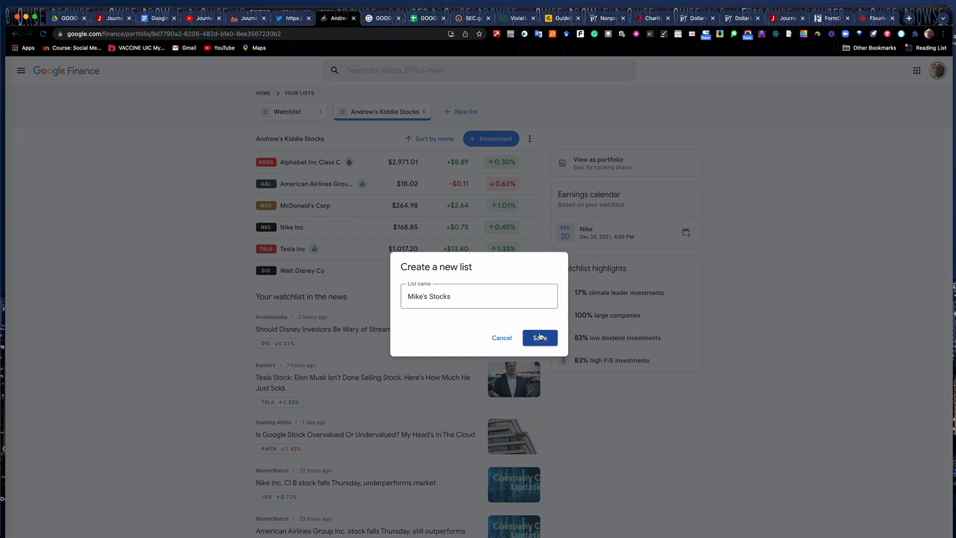
pyautogui.click(539, 337)
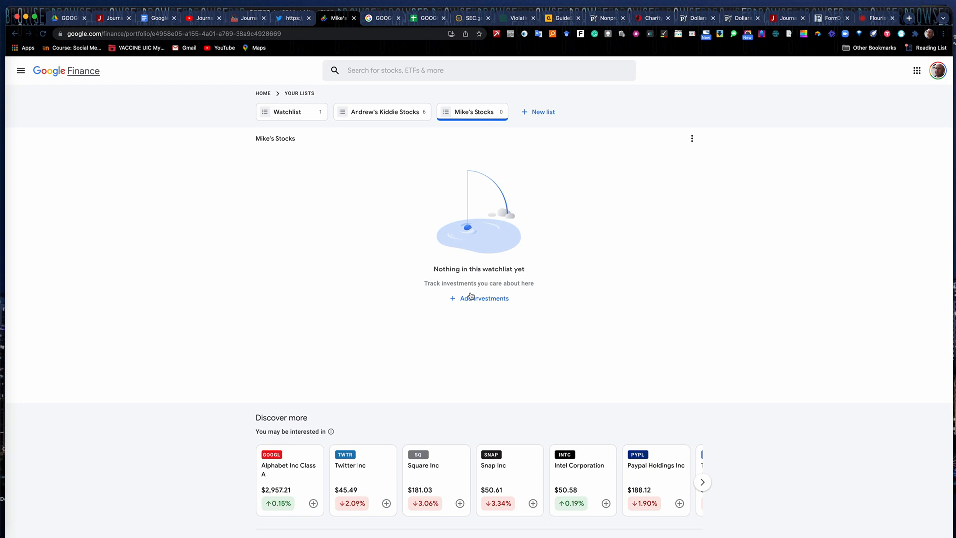
# Step: Add Tesla Inc and Ford Motor Company (F) to Mike's Stocks
pyautogui.click(484, 297)
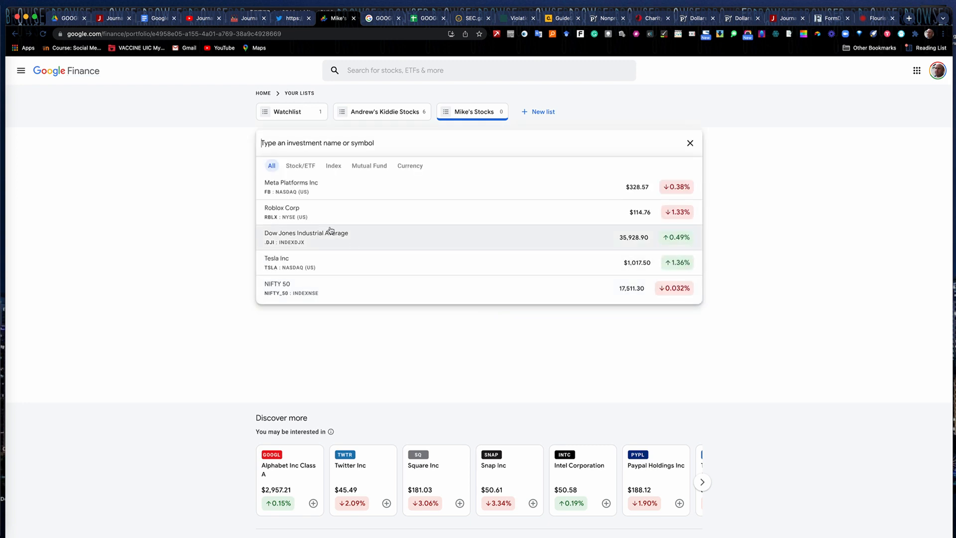
pyautogui.moveTo(292, 249)
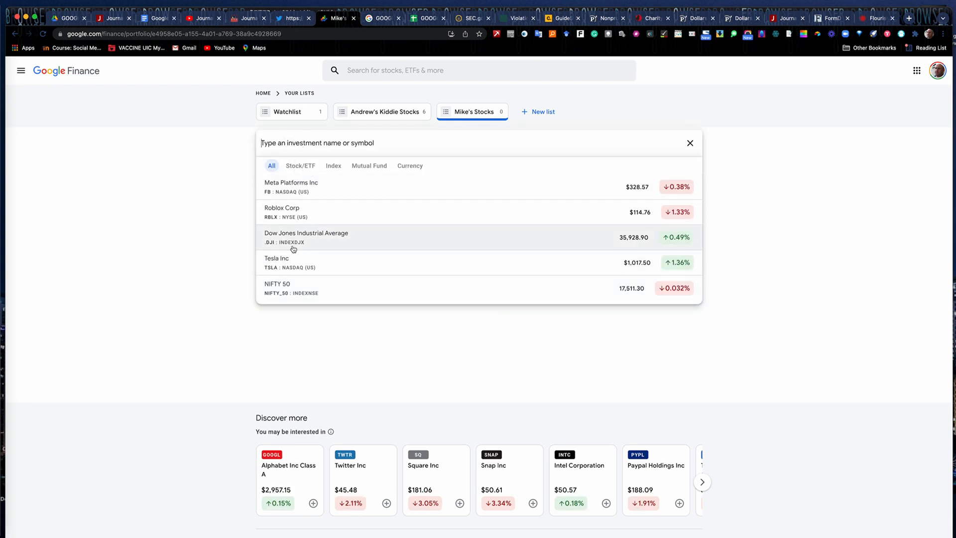
pyautogui.click(276, 262)
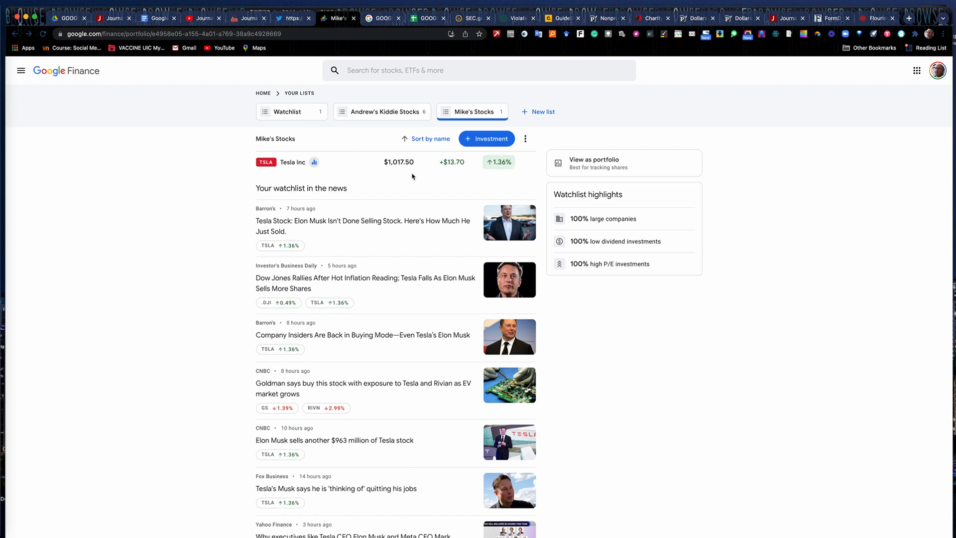
pyautogui.moveTo(375, 167)
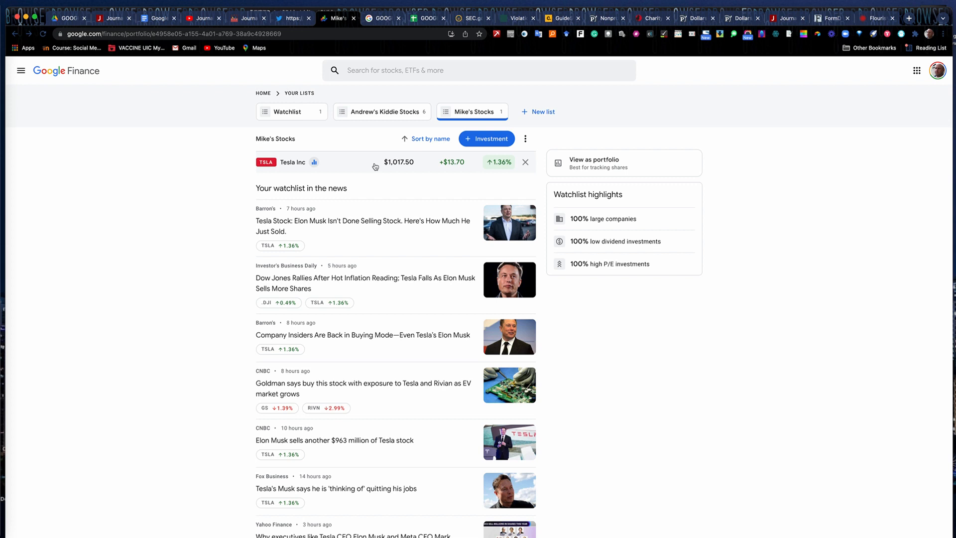
pyautogui.moveTo(471, 166)
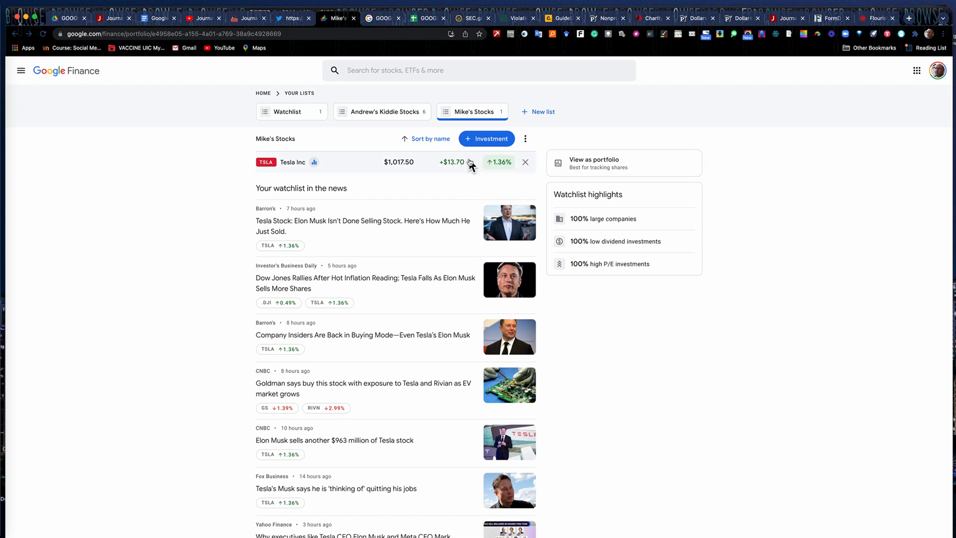
pyautogui.moveTo(401, 157)
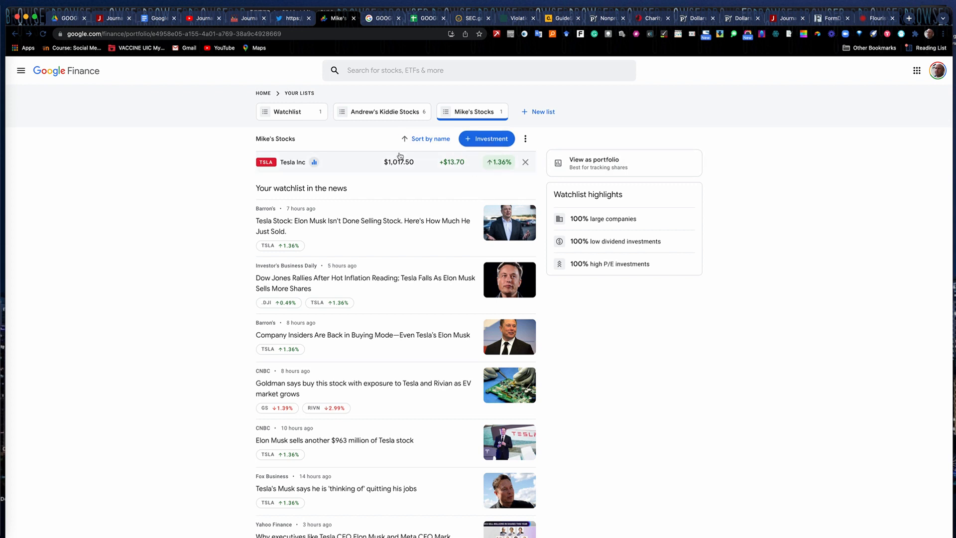
pyautogui.moveTo(471, 164)
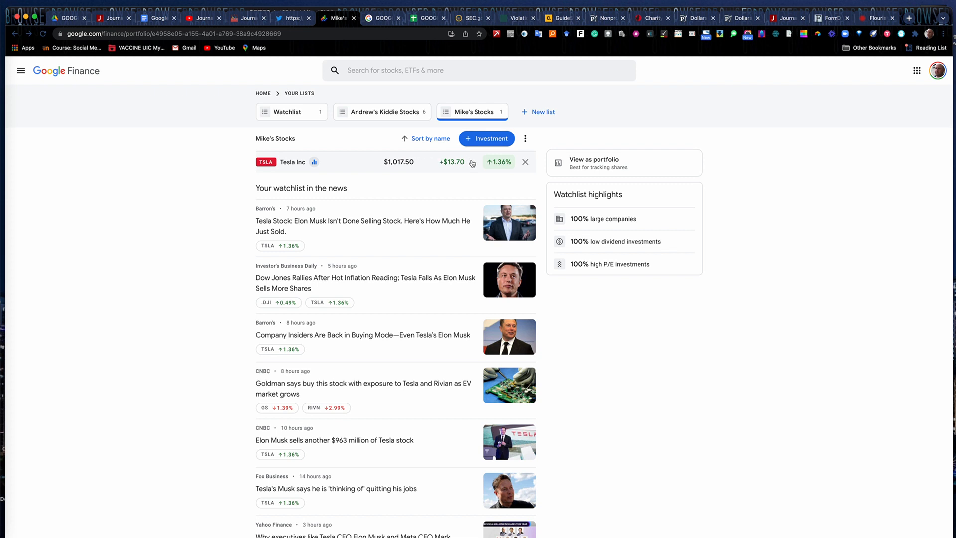
pyautogui.click(486, 139)
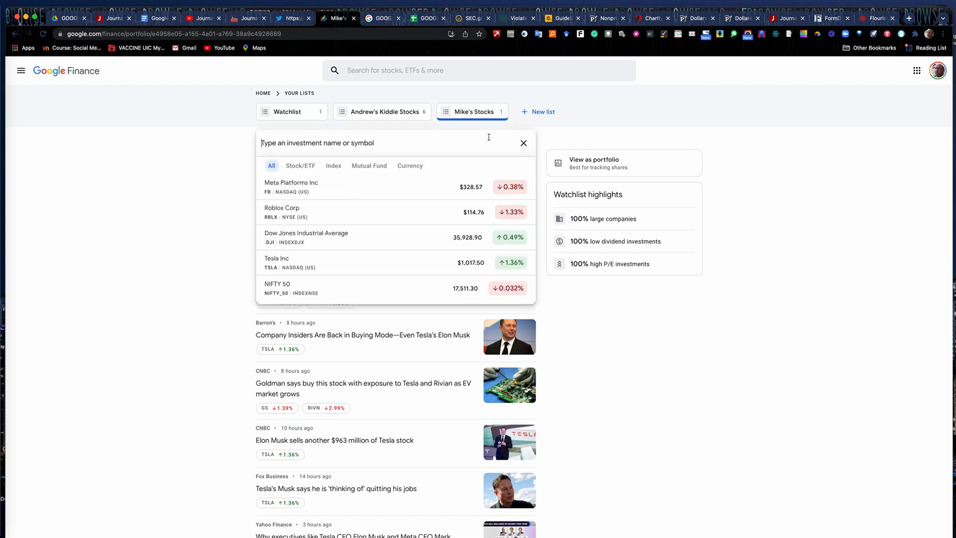
pyautogui.moveTo(368, 166)
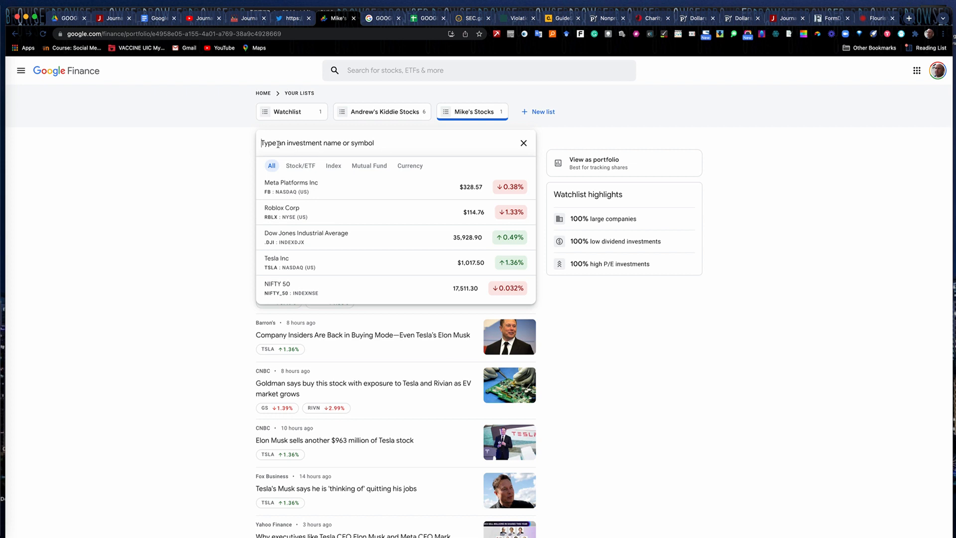
pyautogui.write('f')
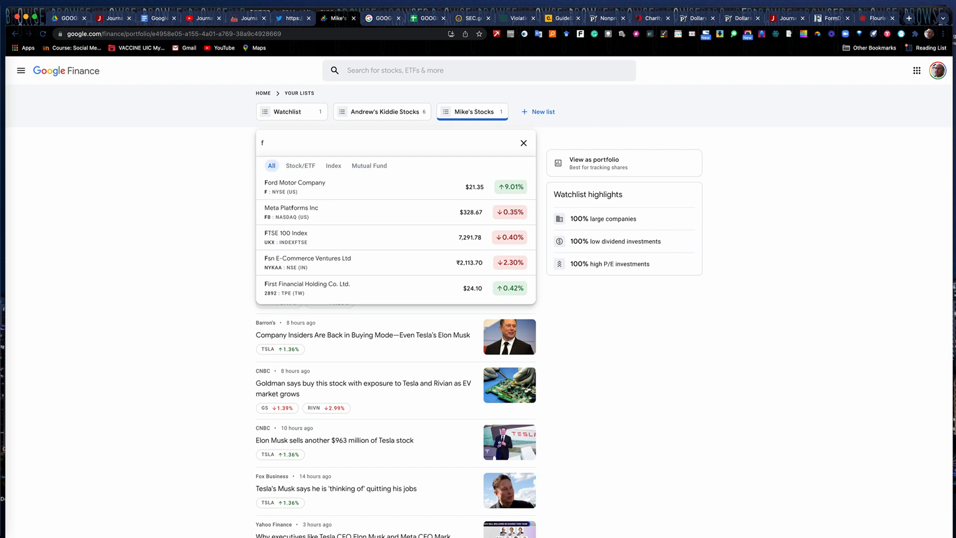
pyautogui.click(295, 186)
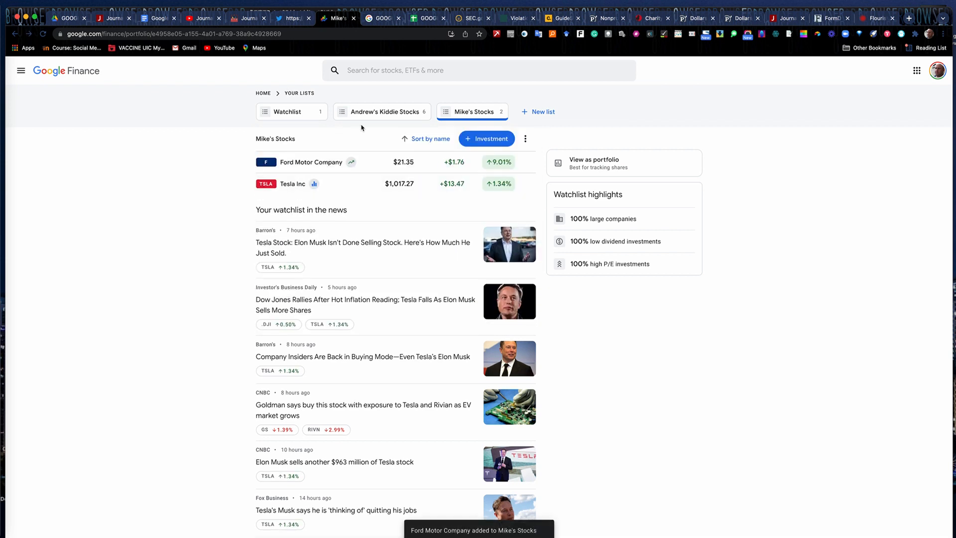
# Step: Add Verizon (VZ) and Walt Disney (DIS) to Mike's Stocks
pyautogui.click(486, 139)
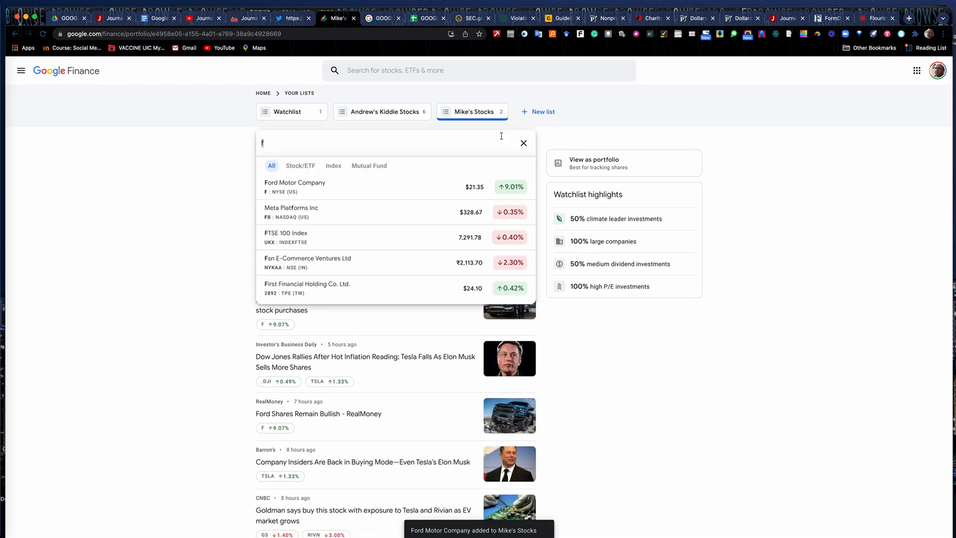
pyautogui.write('VZ')
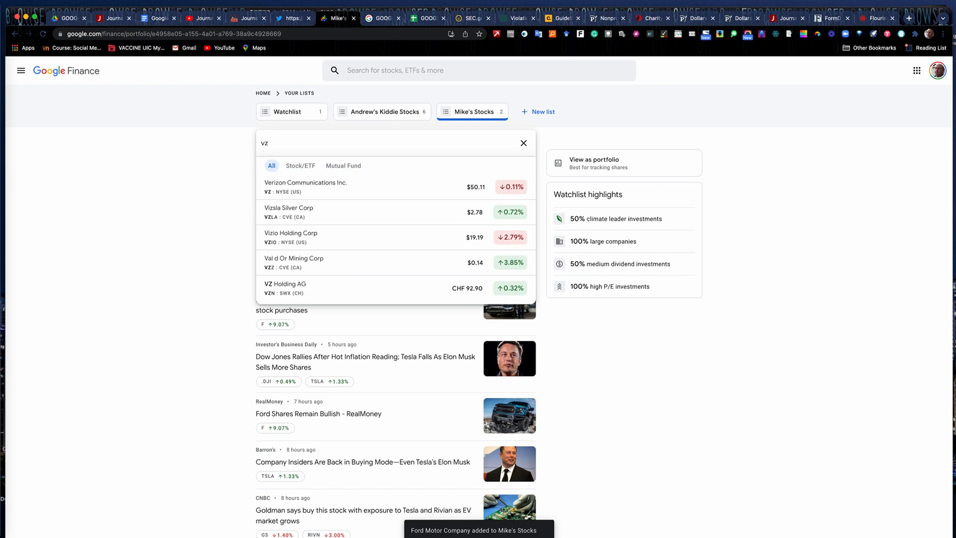
pyautogui.click(304, 186)
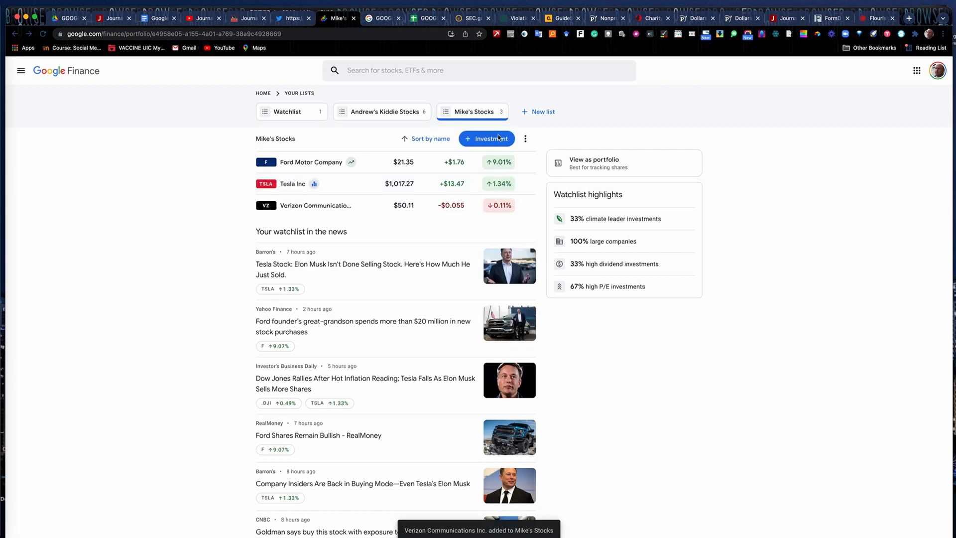
pyautogui.click(486, 138)
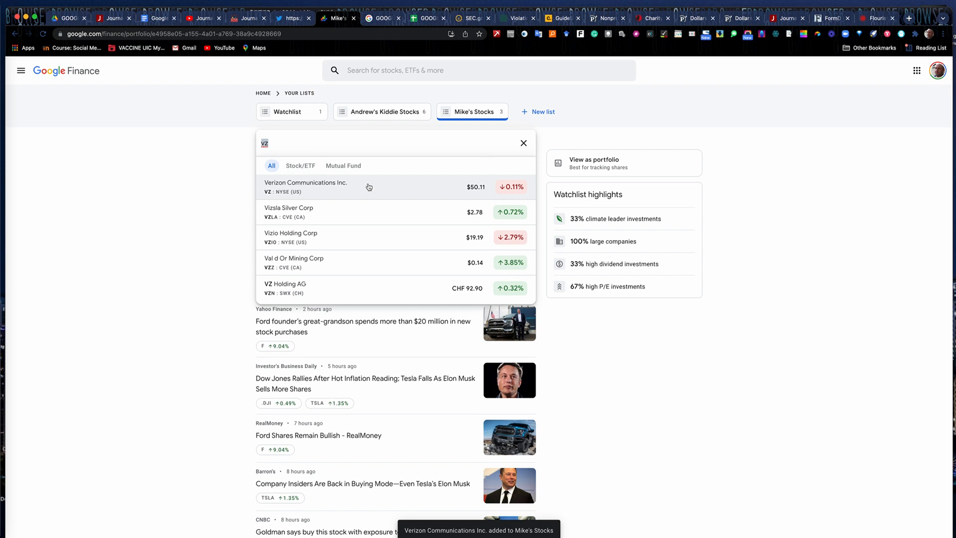
pyautogui.write('dis')
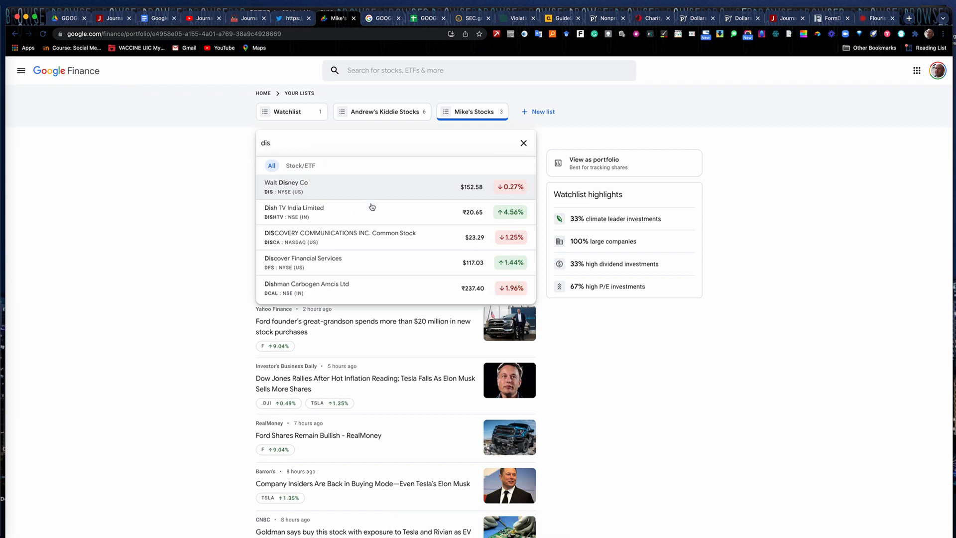
pyautogui.click(285, 186)
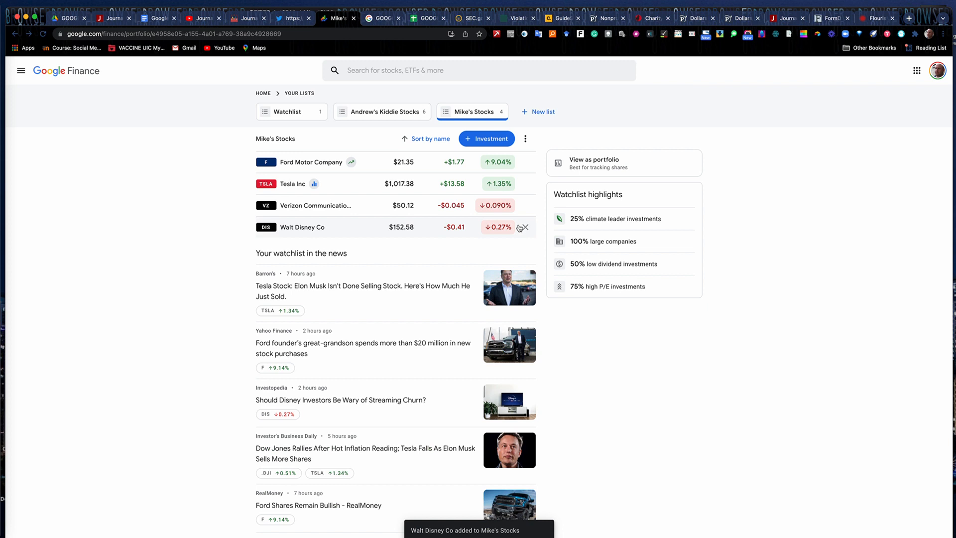
pyautogui.moveTo(408, 262)
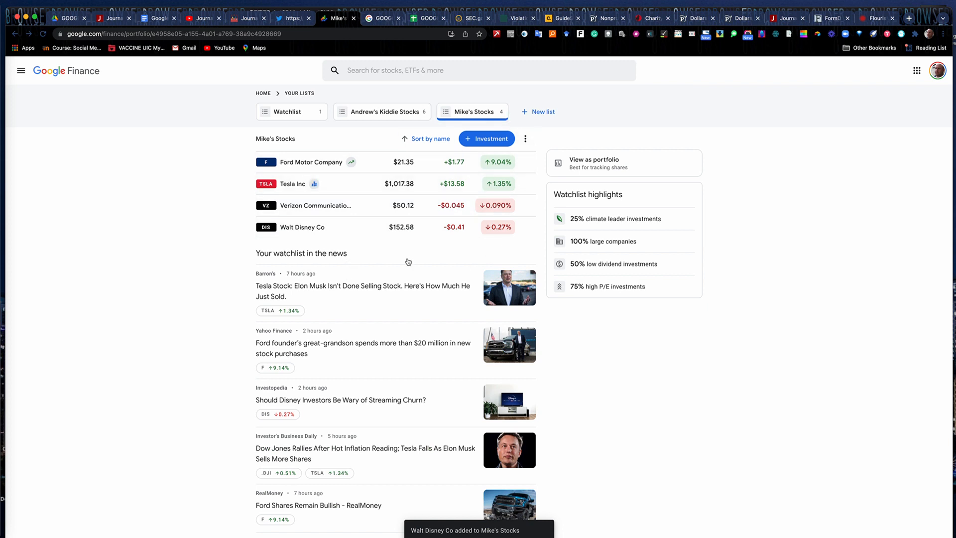
pyautogui.moveTo(479, 308)
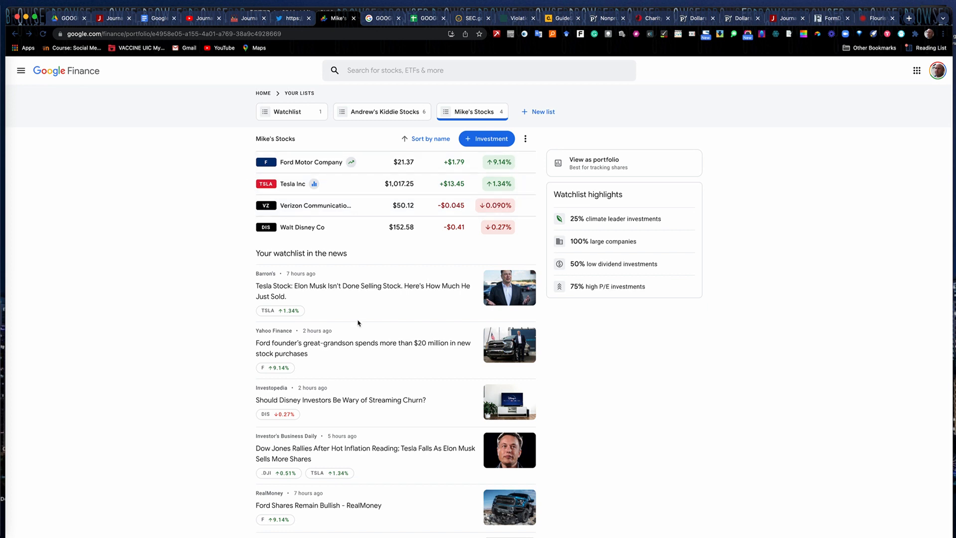
pyautogui.moveTo(260, 132)
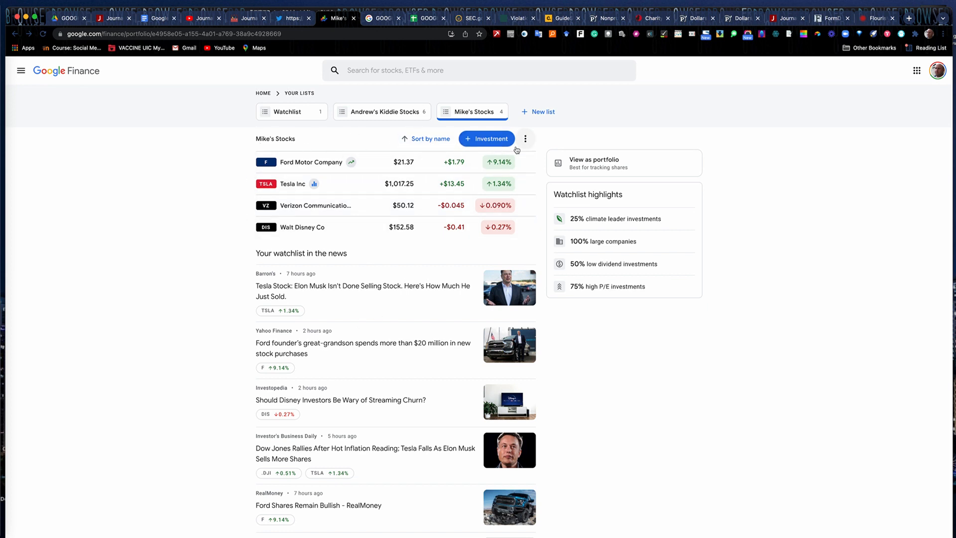
pyautogui.moveTo(382, 112)
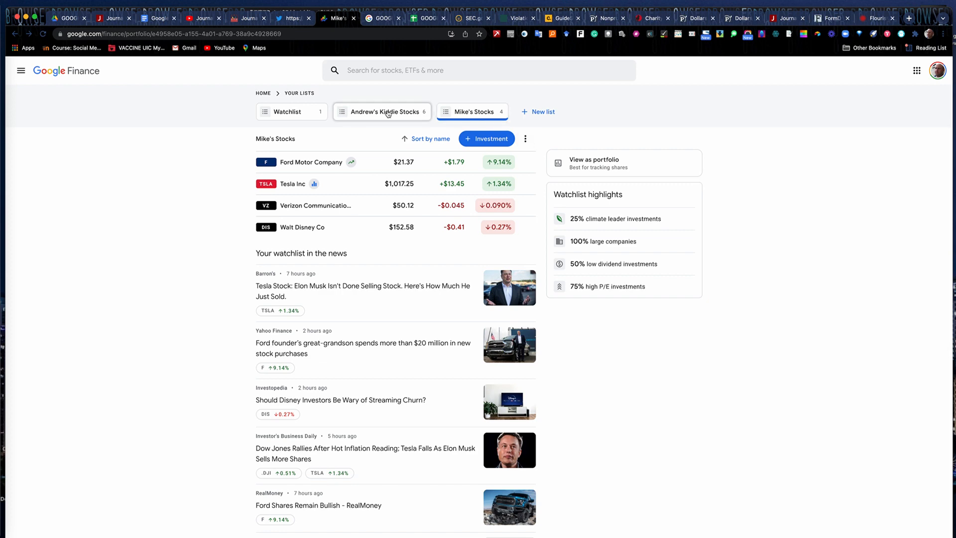
pyautogui.click(382, 111)
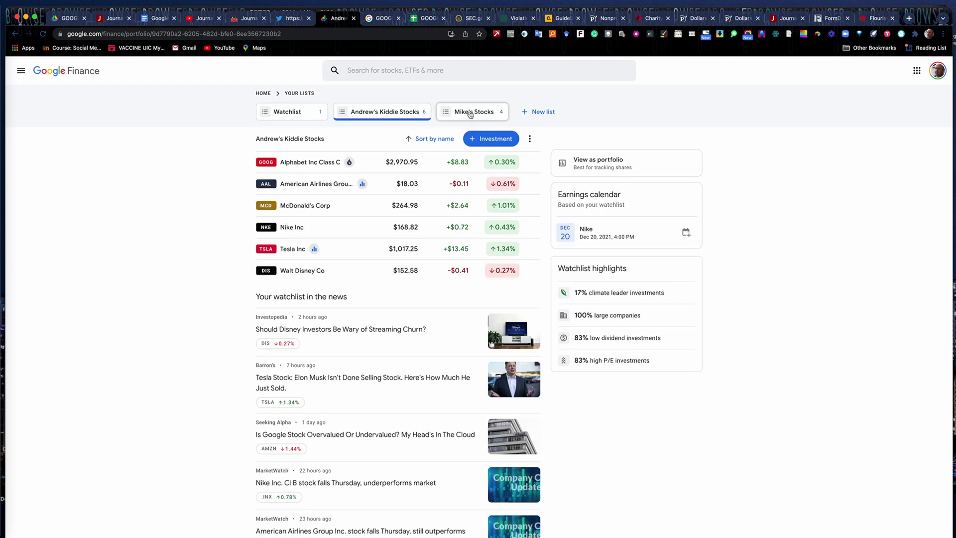
pyautogui.click(472, 112)
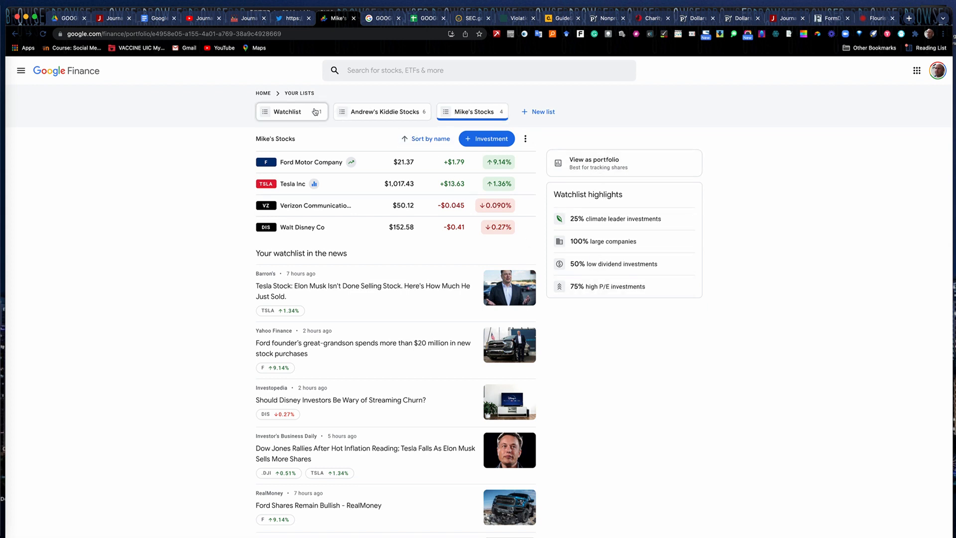
# Step: Return to the Google Finance home page and browse its news and Most followed on Google
pyautogui.click(83, 69)
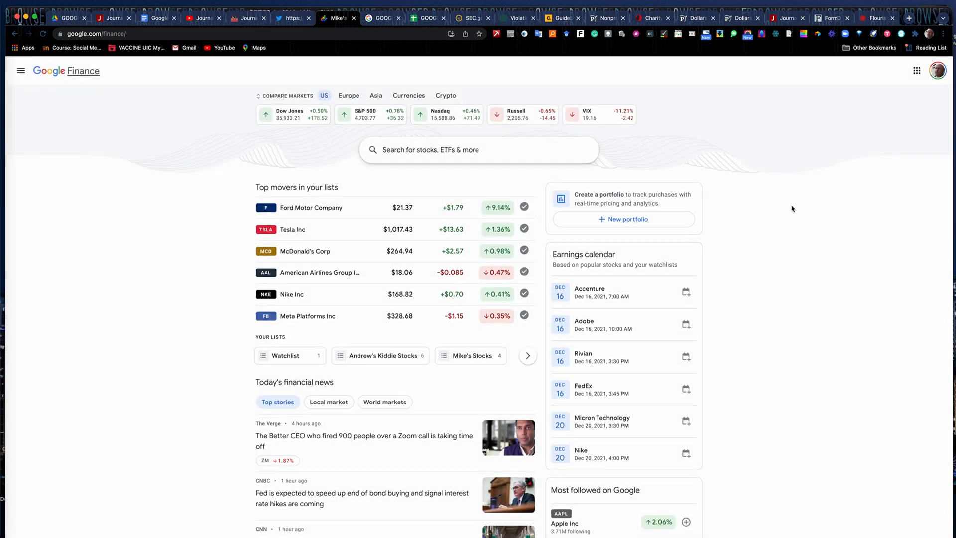
pyautogui.moveTo(572, 299)
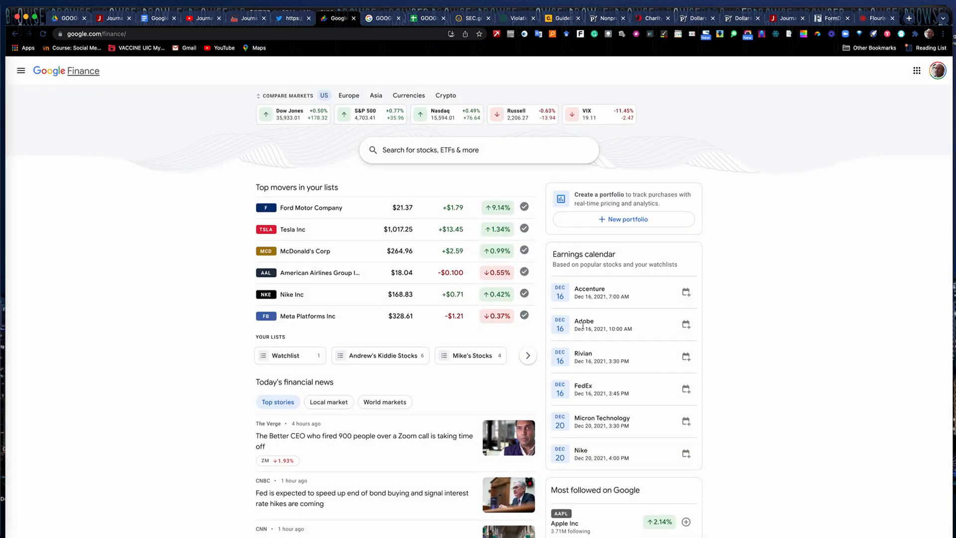
pyautogui.scroll(-3)
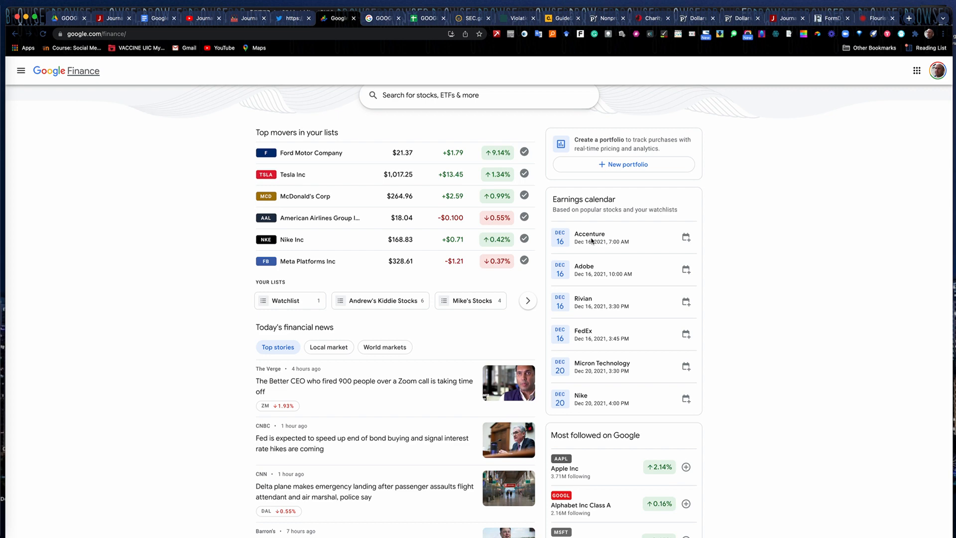
pyautogui.moveTo(678, 420)
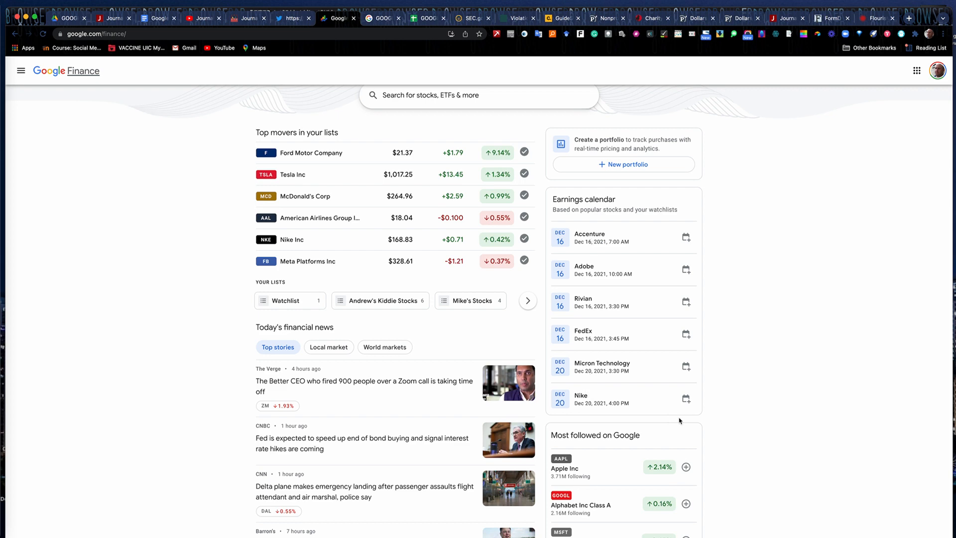
pyautogui.scroll(-3)
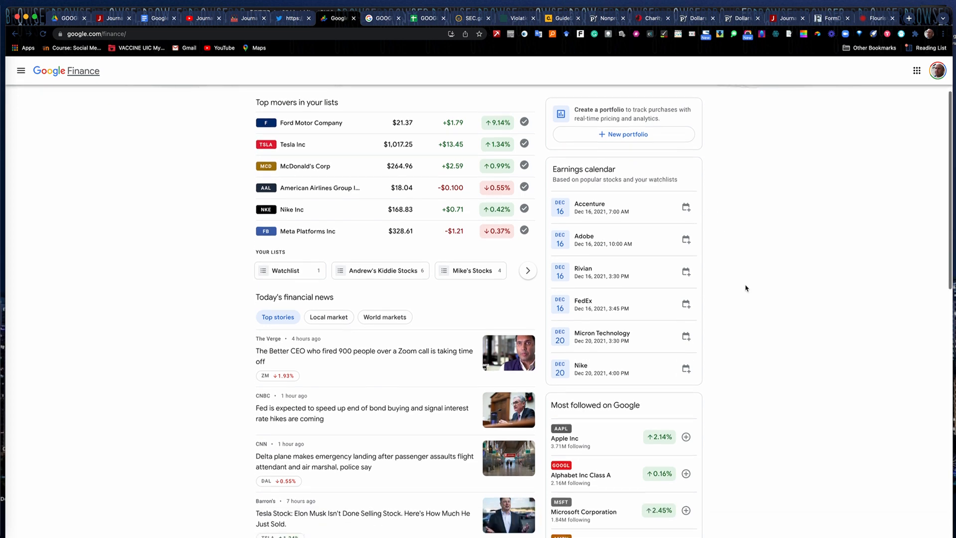
pyautogui.scroll(-3)
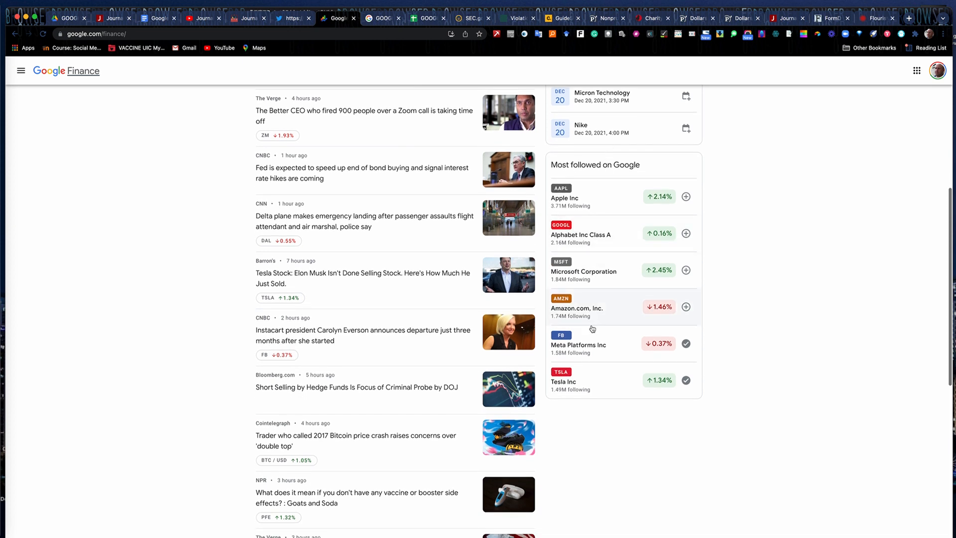
pyautogui.moveTo(753, 169)
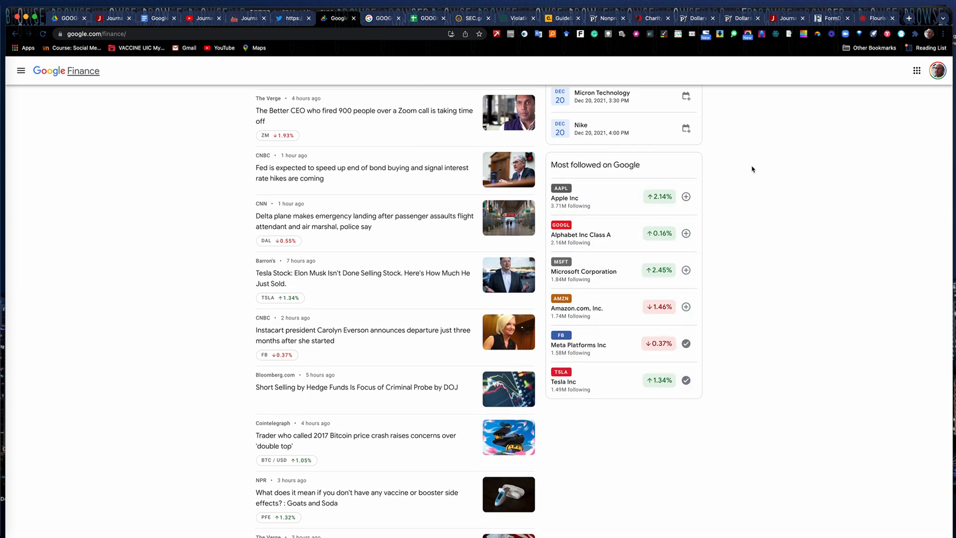
pyautogui.moveTo(773, 153)
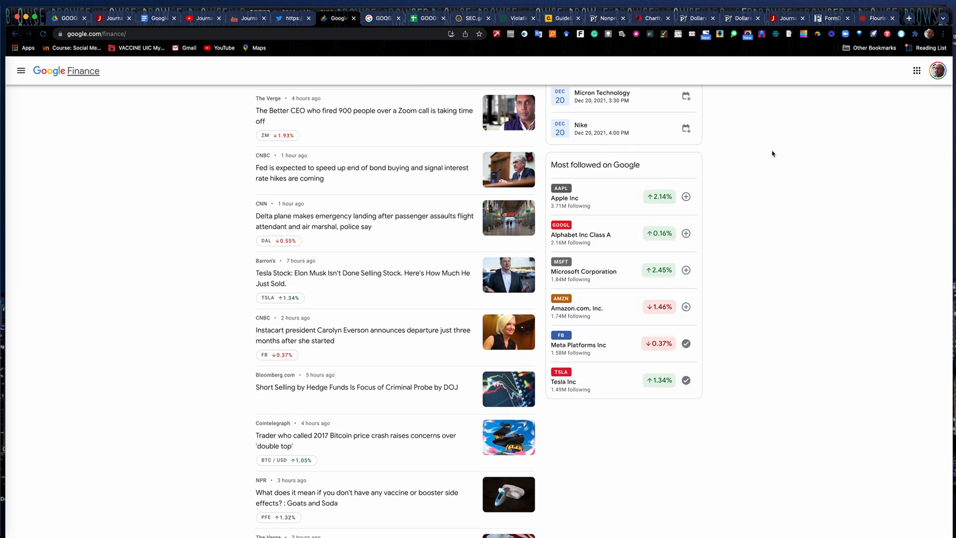
pyautogui.scroll(3)
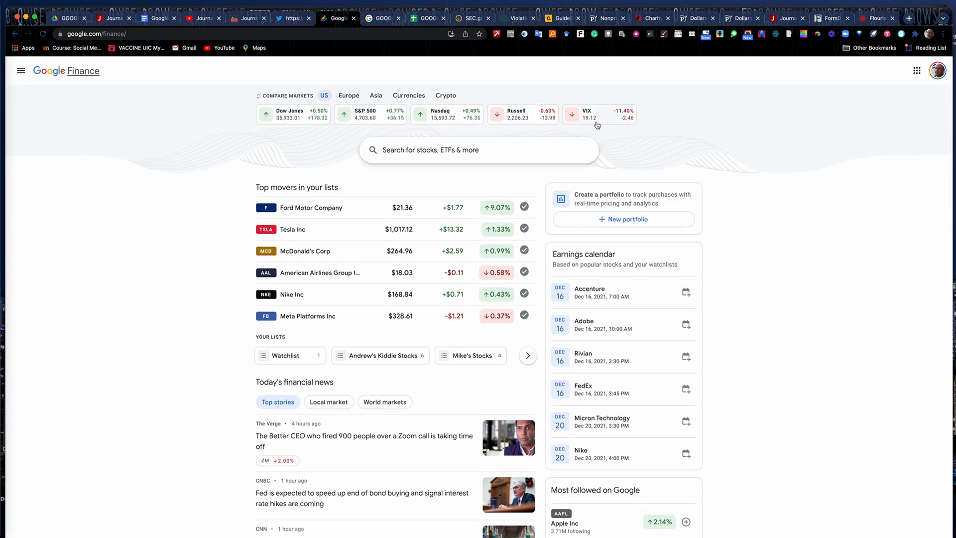
pyautogui.moveTo(332, 102)
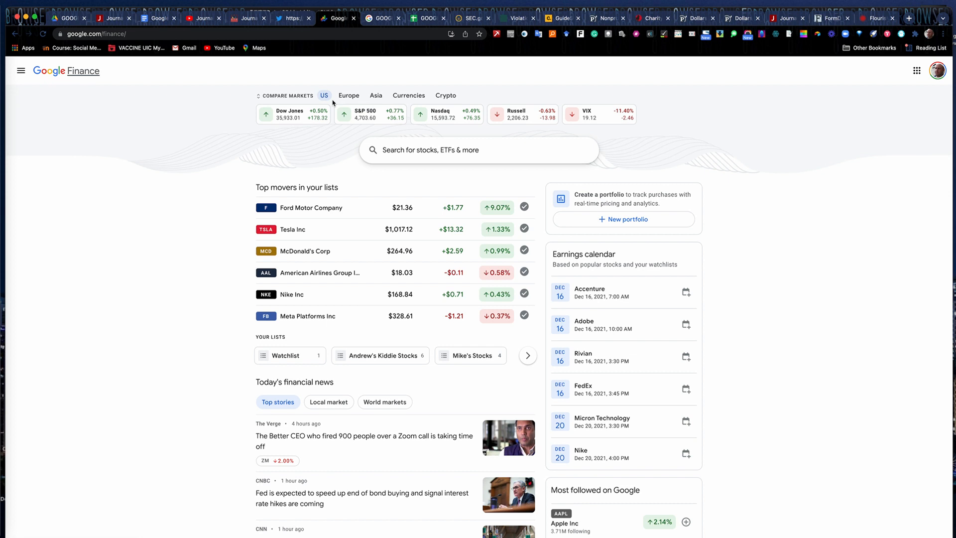
pyautogui.click(348, 96)
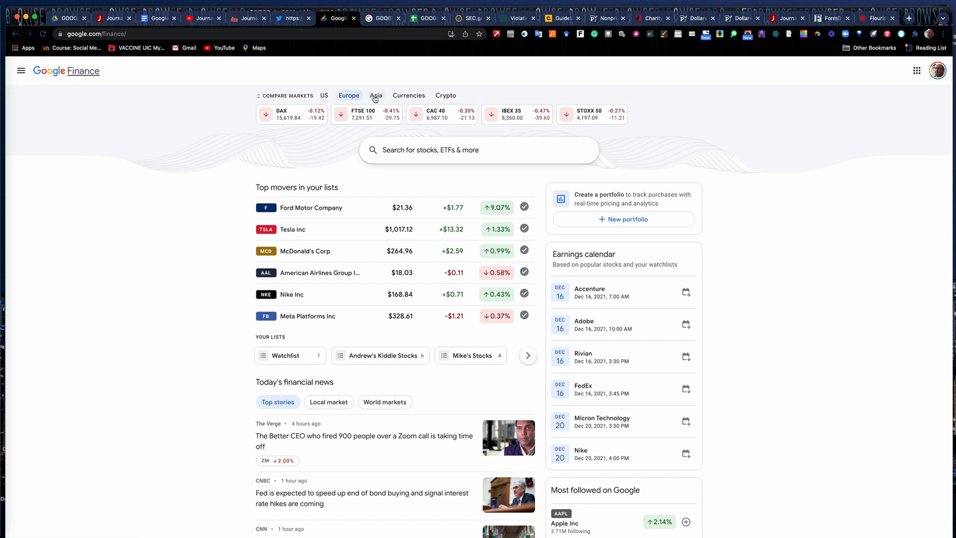
pyautogui.click(445, 96)
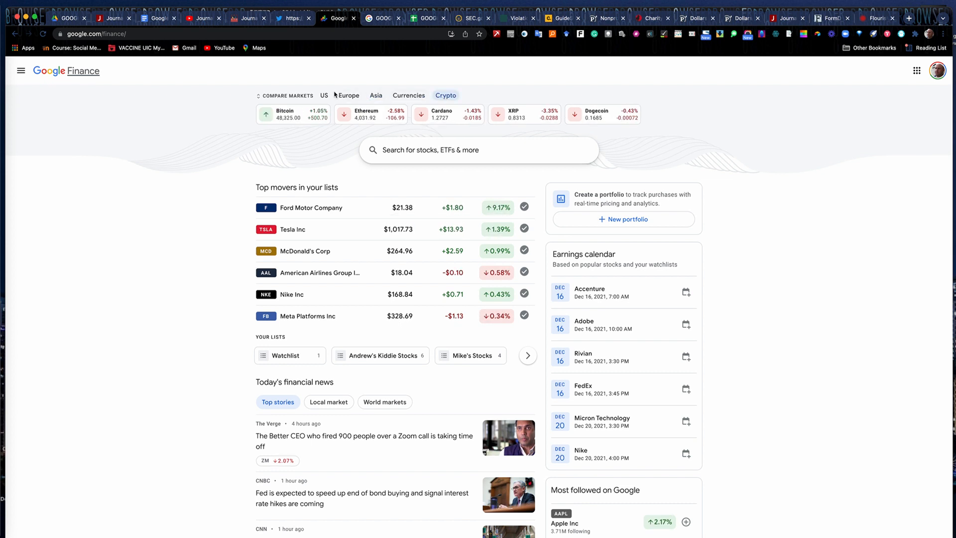
pyautogui.click(323, 96)
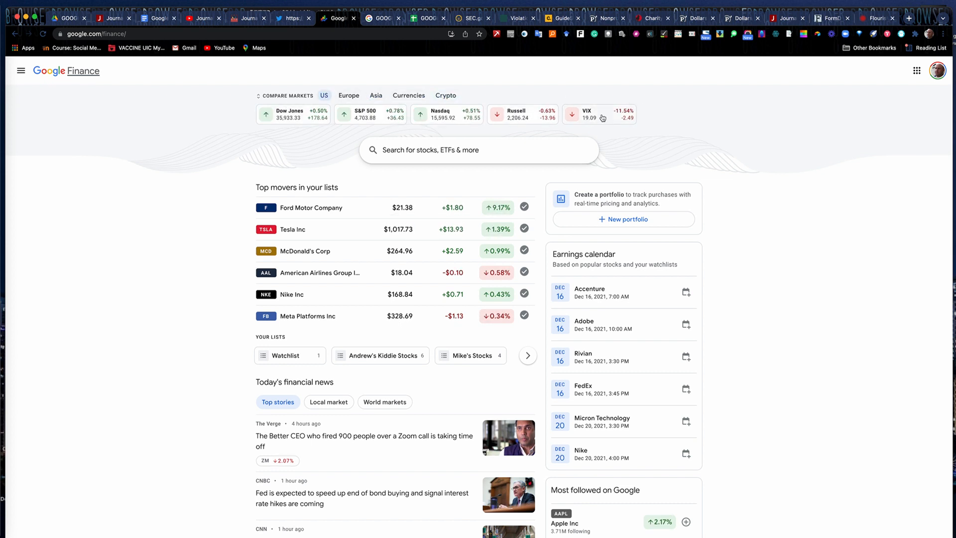
pyautogui.moveTo(770, 242)
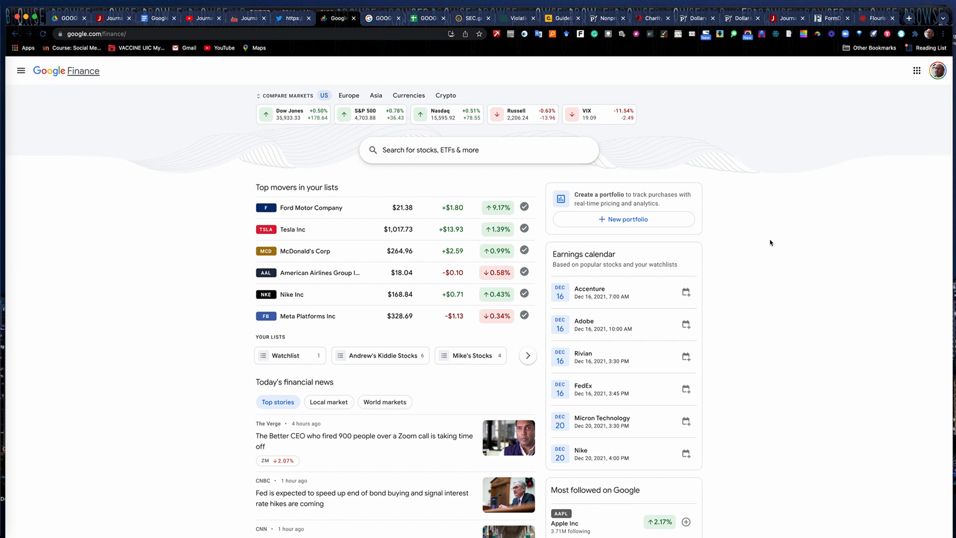
pyautogui.moveTo(375, 190)
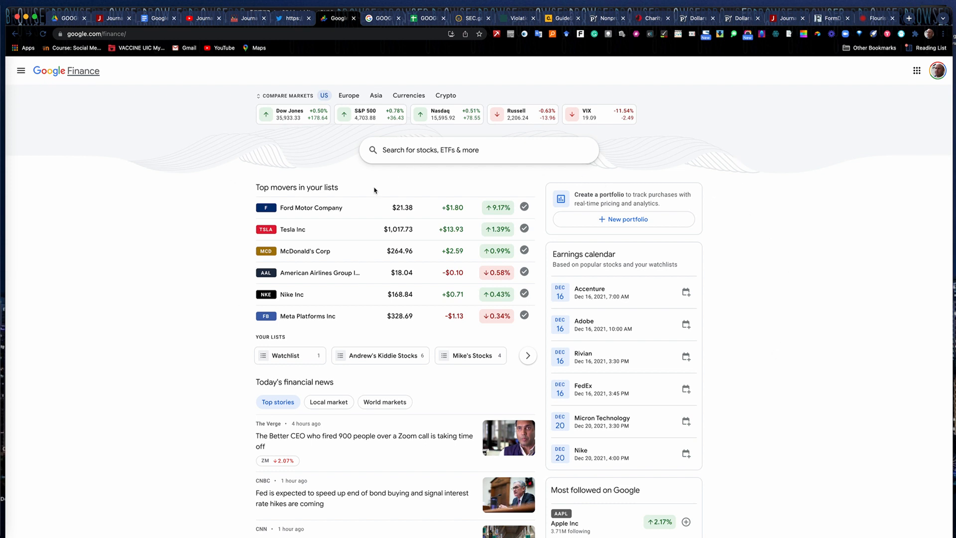
pyautogui.moveTo(196, 132)
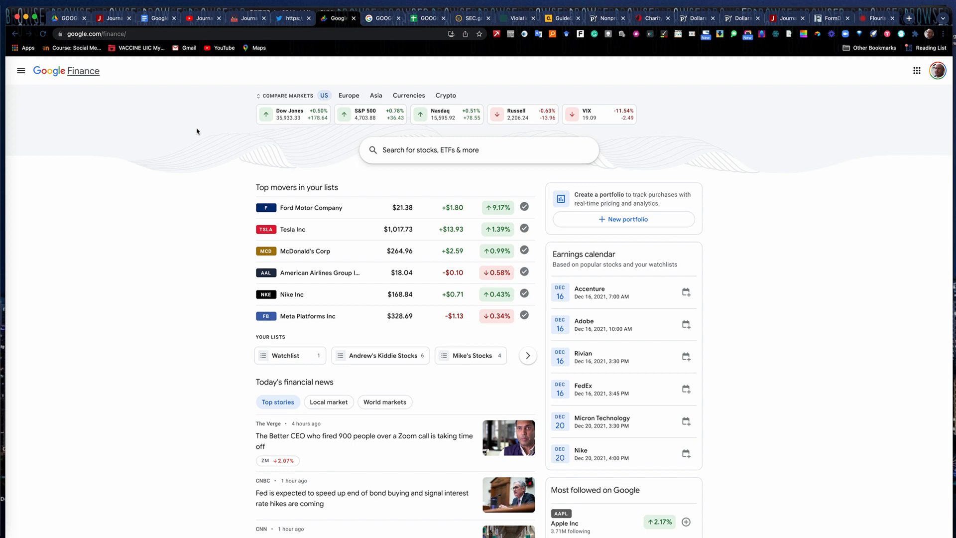
pyautogui.moveTo(684, 420)
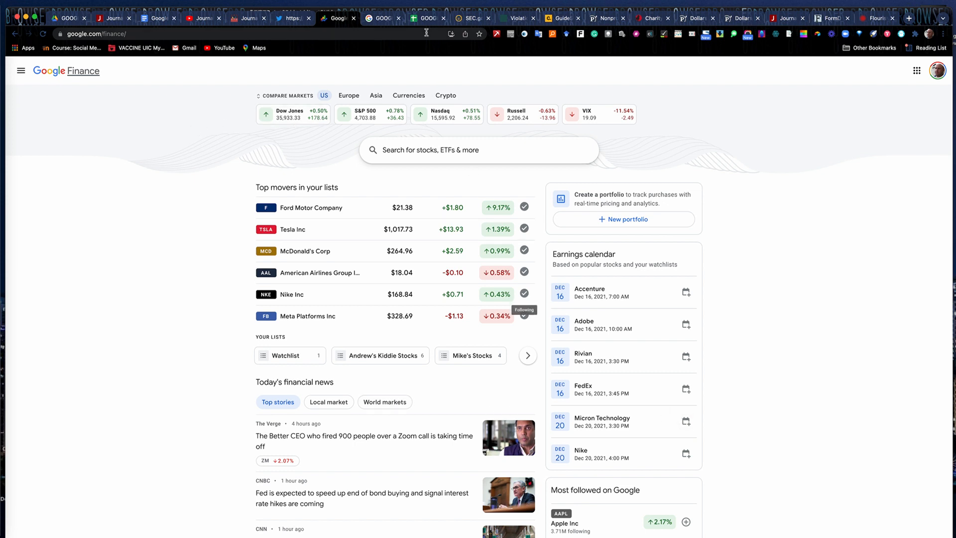
pyautogui.moveTo(249, 15)
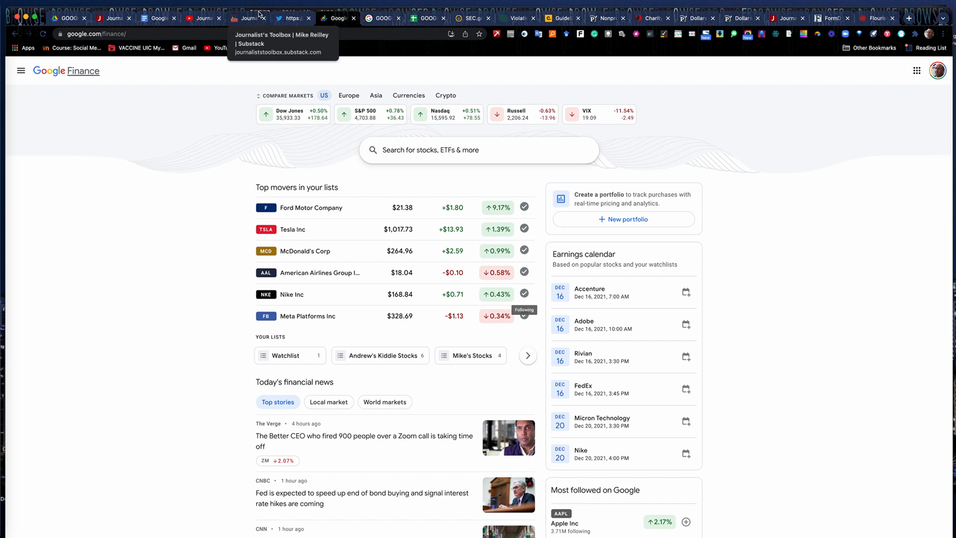
# Step: Open the GOOGLEFINANCE help article and scroll through its attribute list and back to sample usage
pyautogui.click(379, 18)
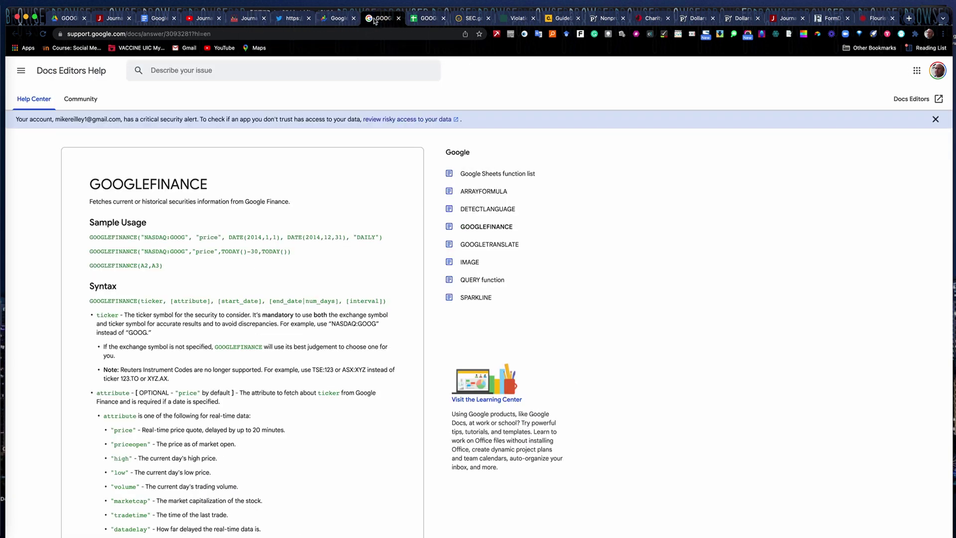
pyautogui.moveTo(72, 284)
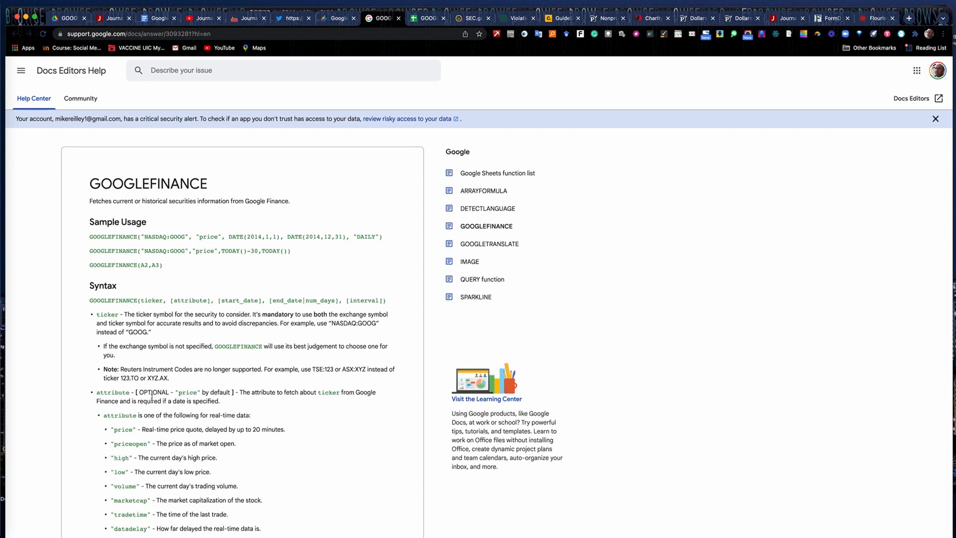
pyautogui.scroll(-3)
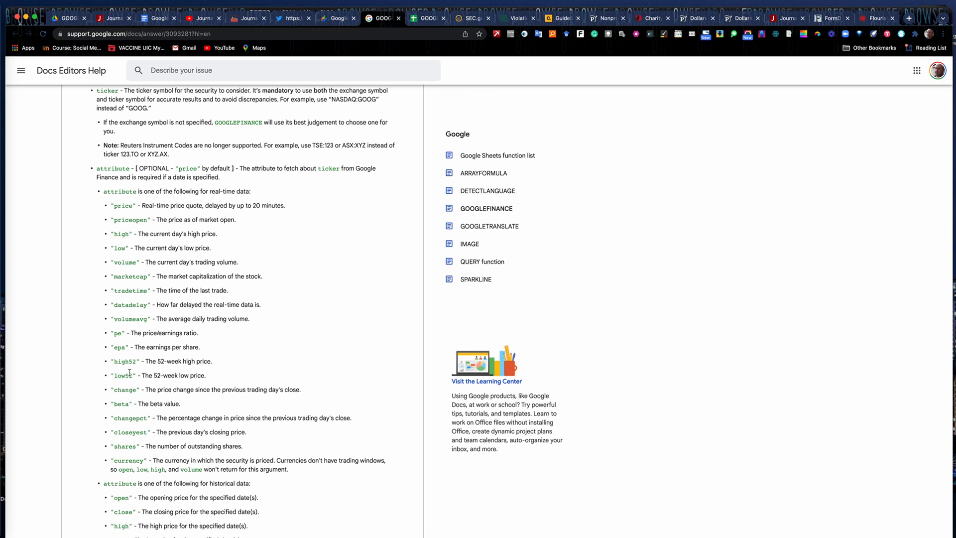
pyautogui.moveTo(130, 205)
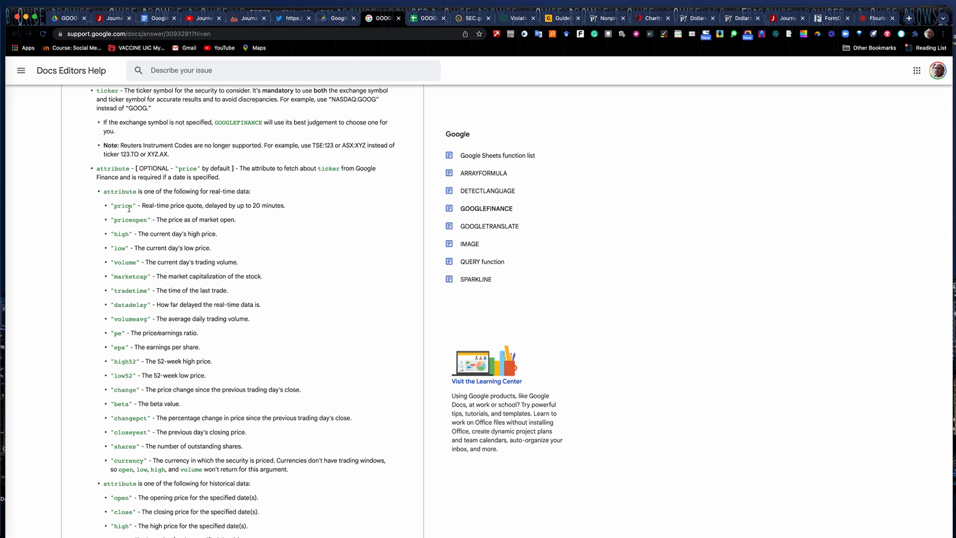
pyautogui.moveTo(233, 220)
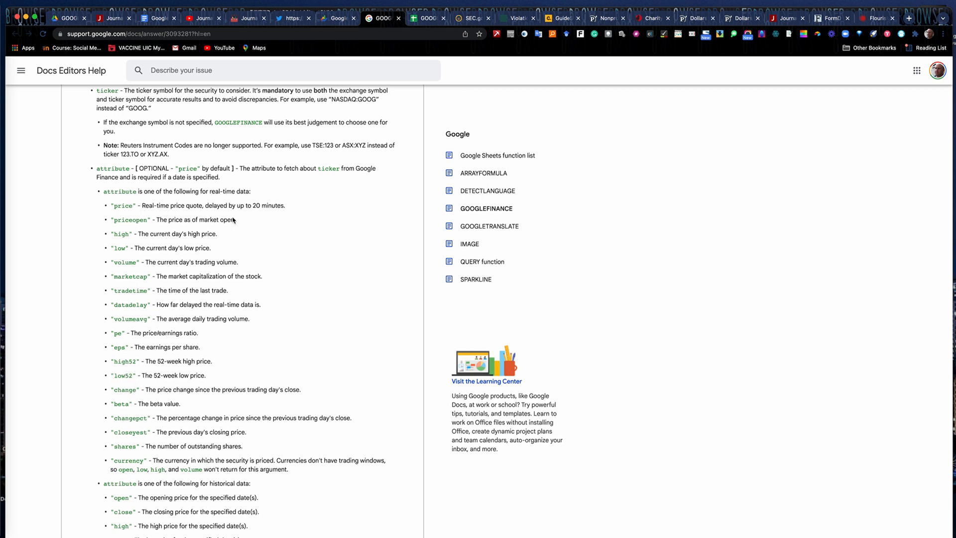
pyautogui.moveTo(143, 345)
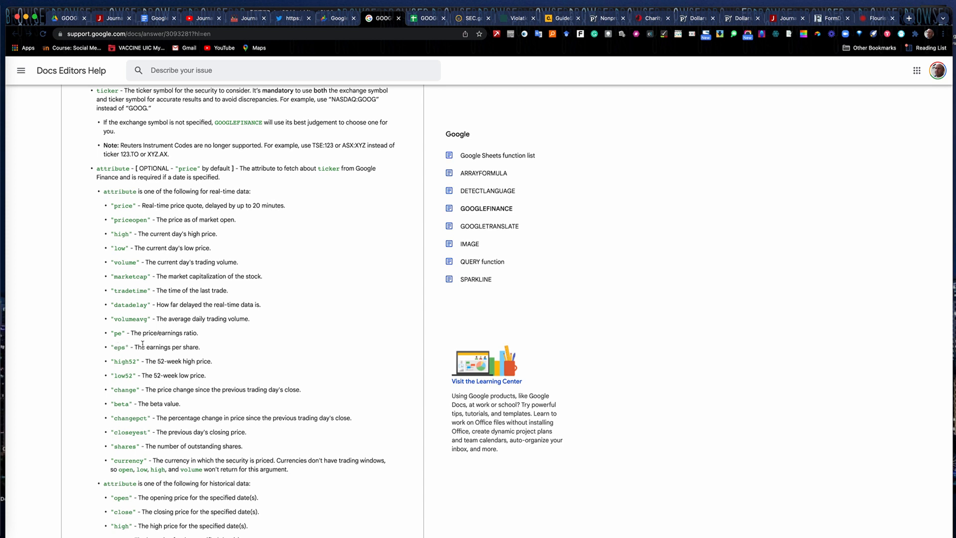
pyautogui.moveTo(113, 363)
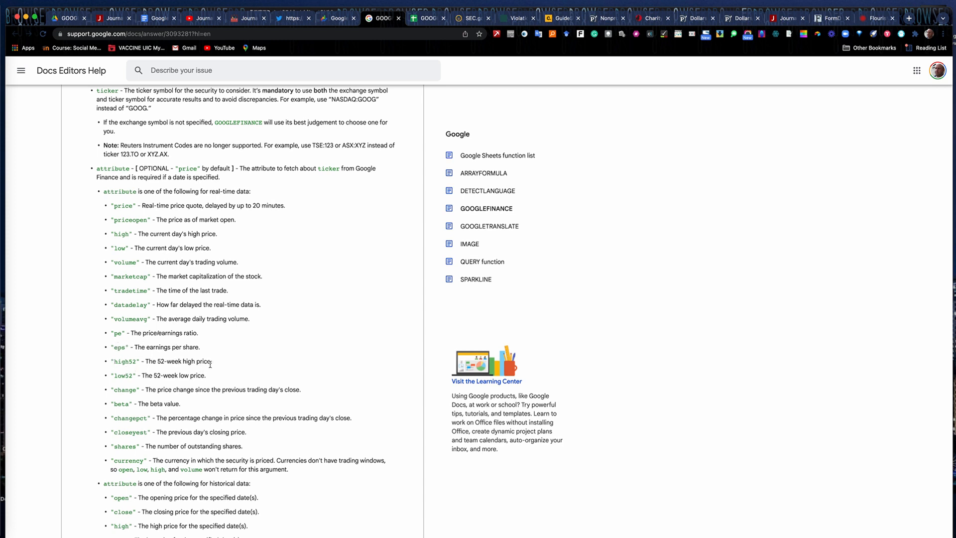
pyautogui.moveTo(199, 382)
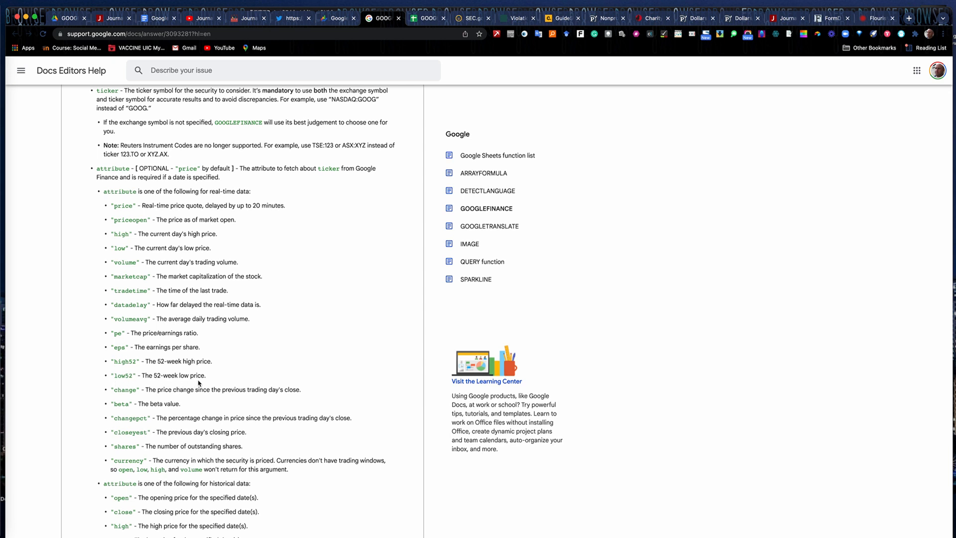
pyautogui.moveTo(199, 206)
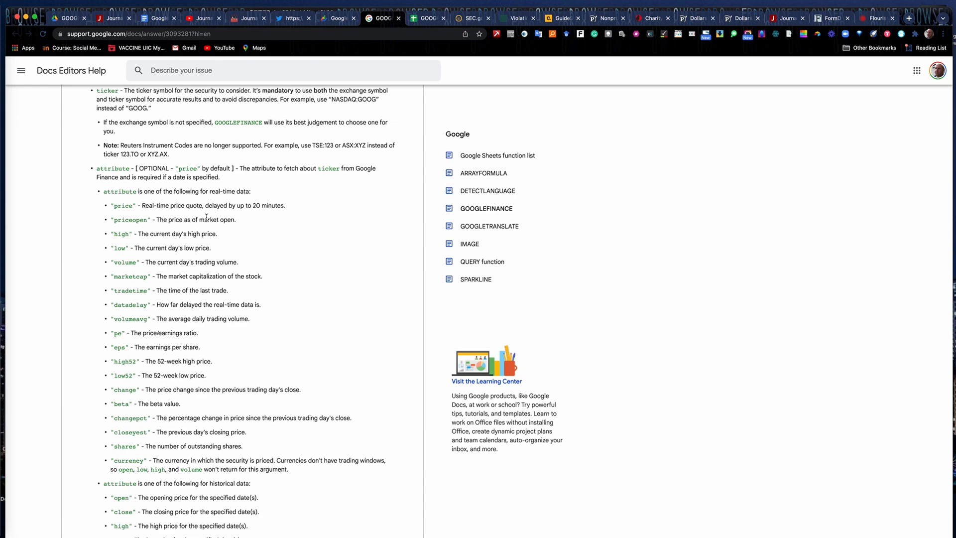
pyautogui.moveTo(137, 233)
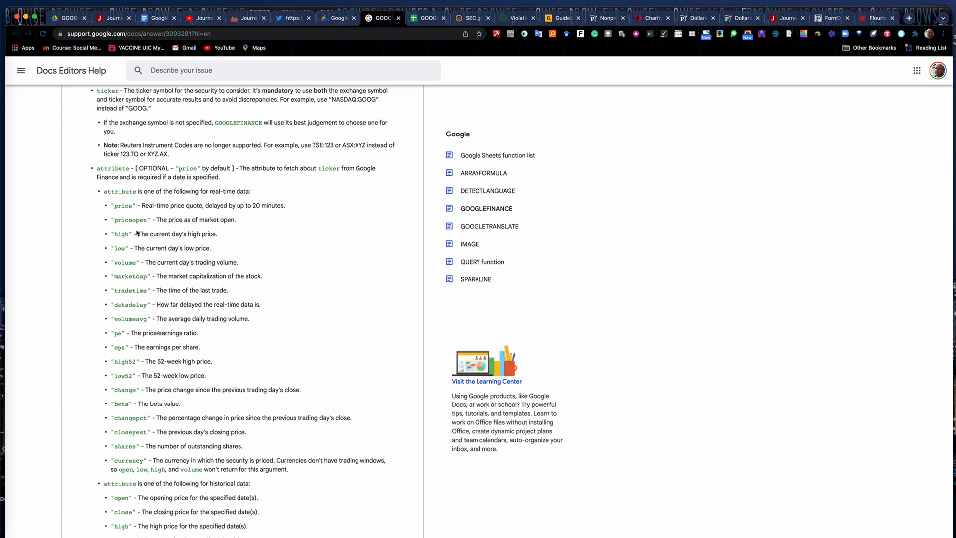
pyautogui.scroll(3)
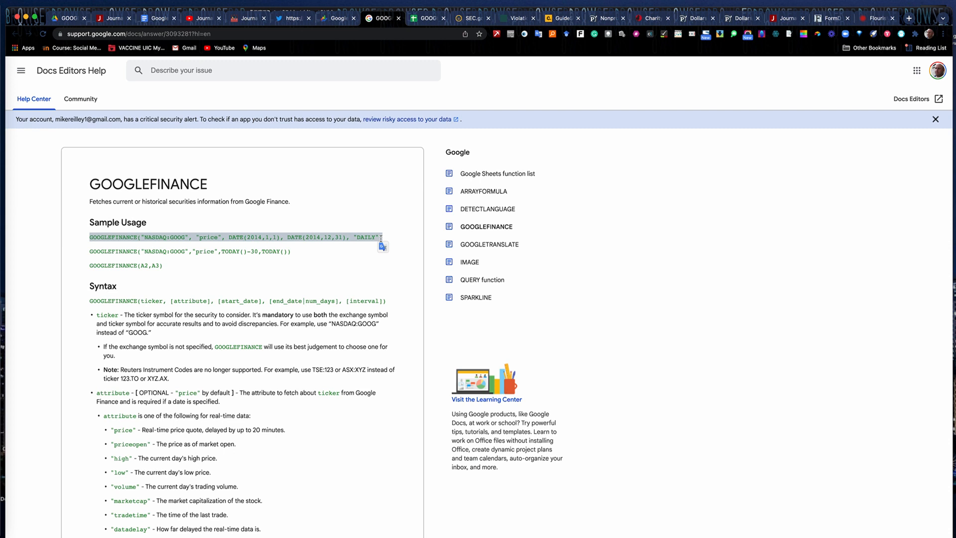
pyautogui.moveTo(299, 186)
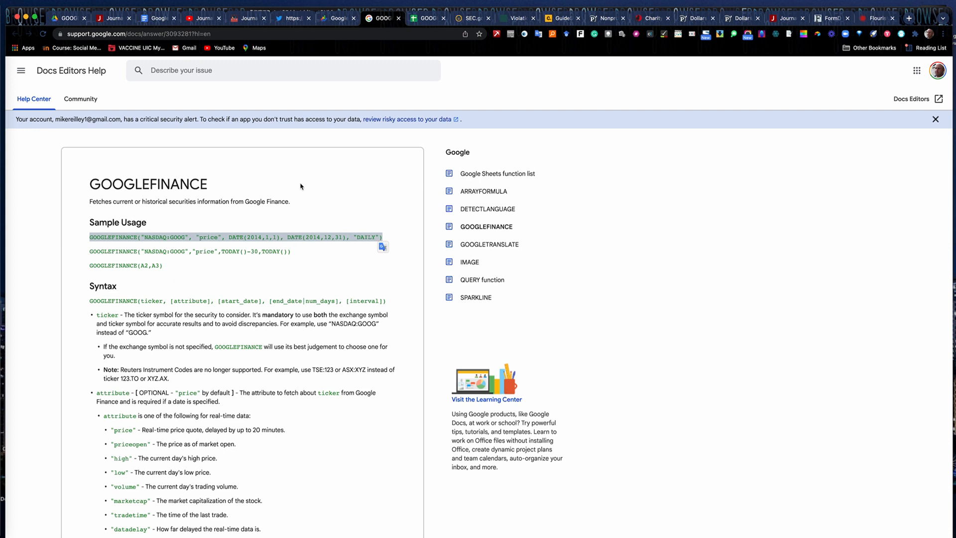
pyautogui.moveTo(183, 273)
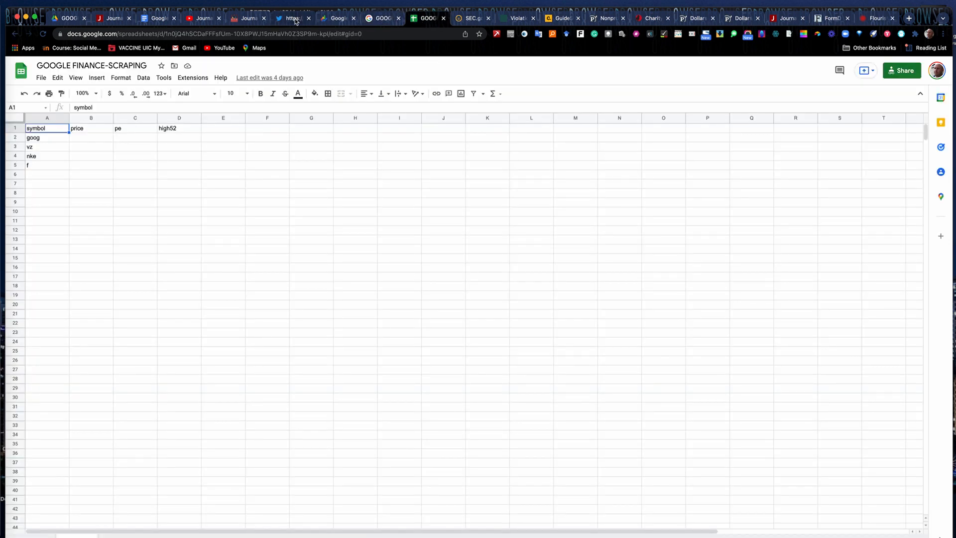
pyautogui.click(156, 18)
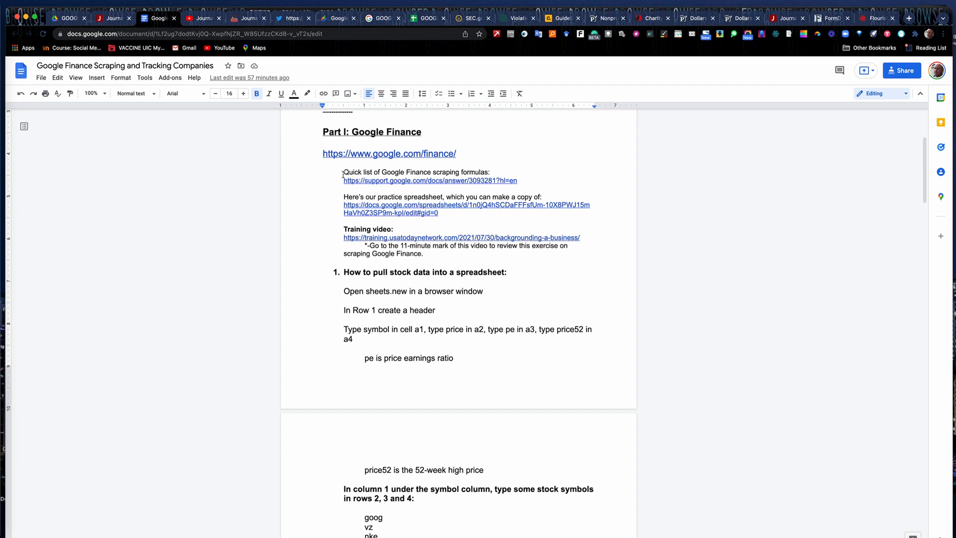
pyautogui.moveTo(400, 53)
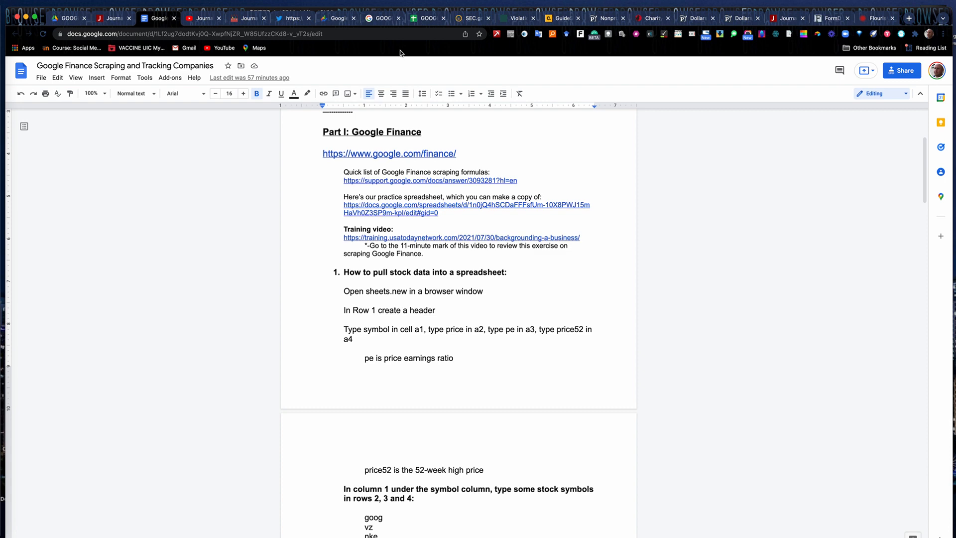
pyautogui.moveTo(381, 18)
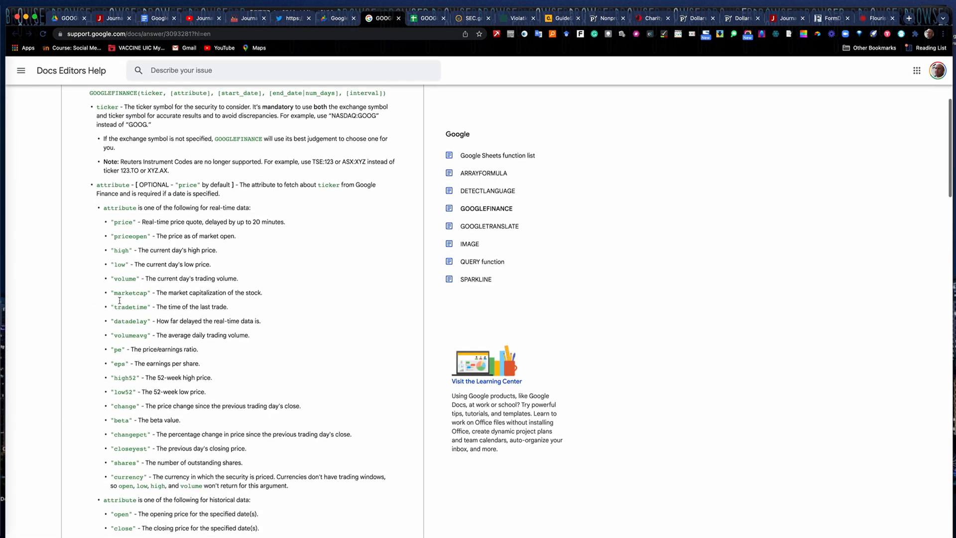
pyautogui.scroll(3)
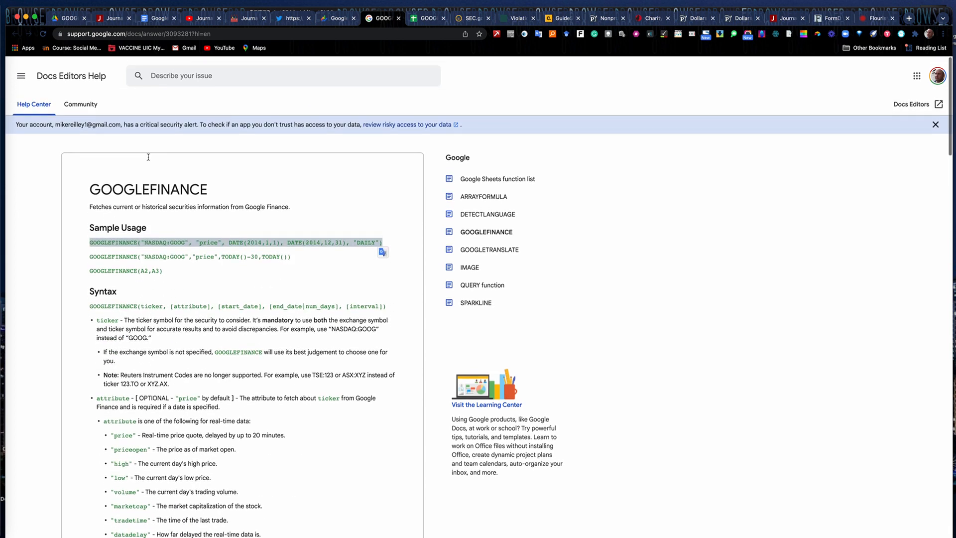
pyautogui.click(158, 18)
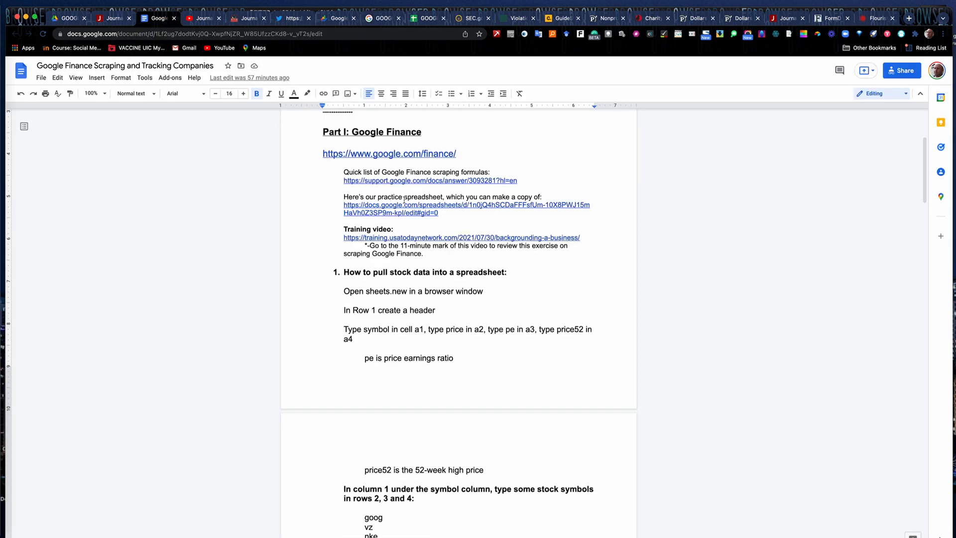
pyautogui.moveTo(422, 213)
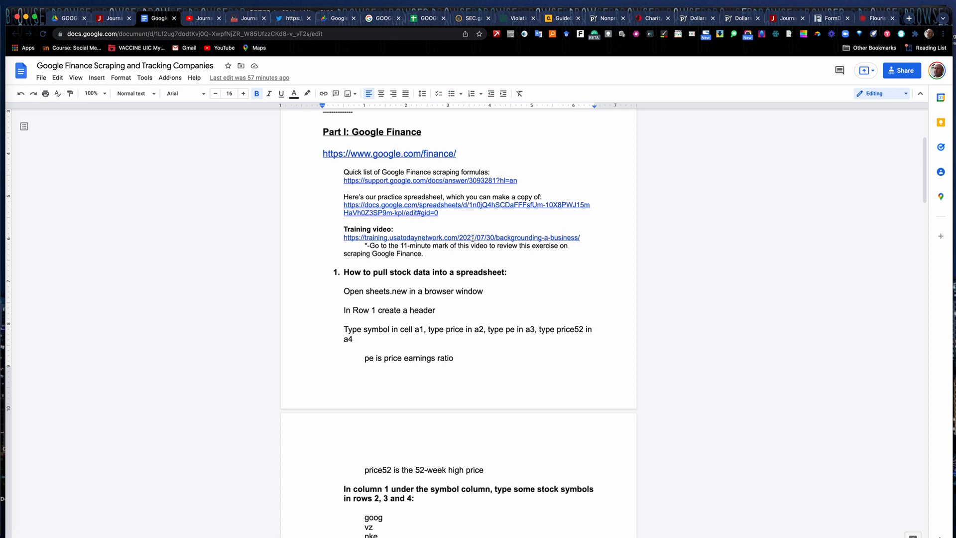
pyautogui.moveTo(409, 189)
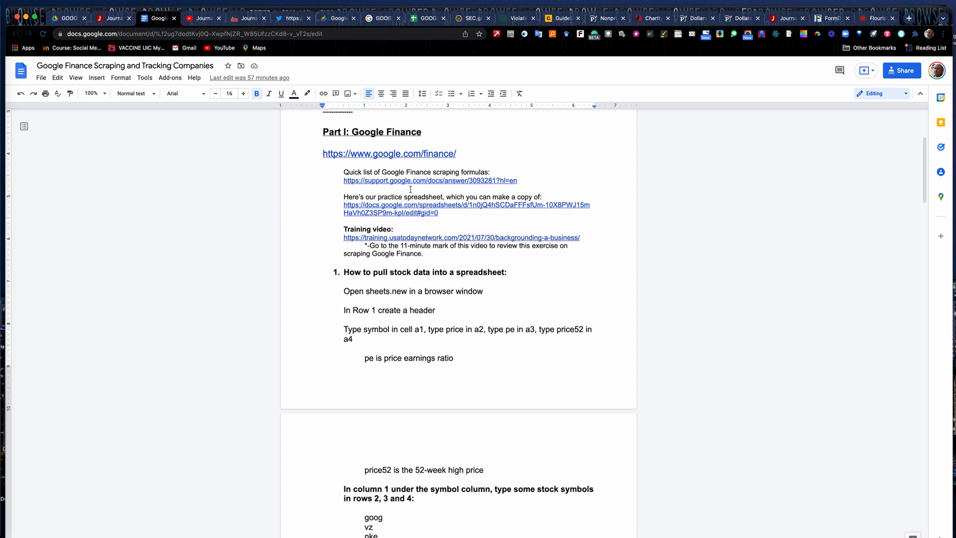
pyautogui.moveTo(345, 201)
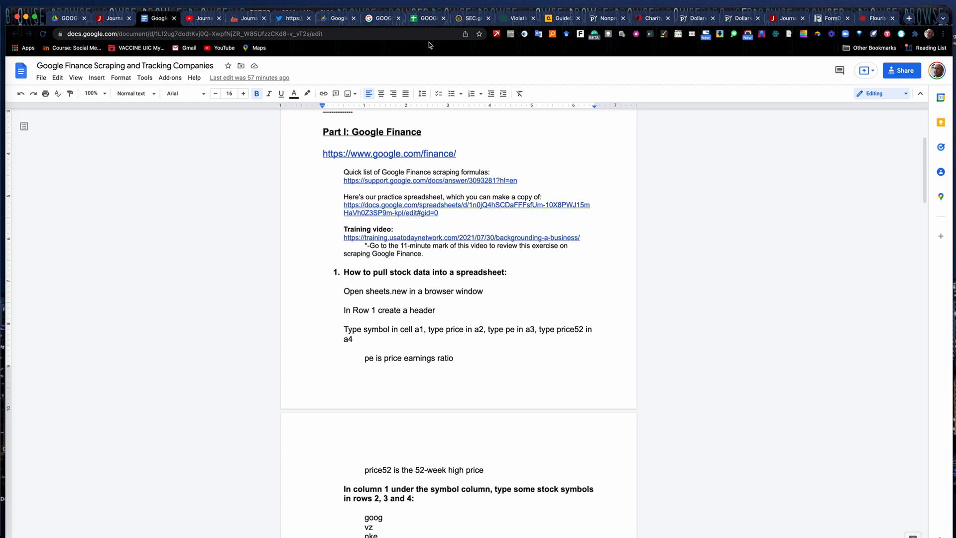
pyautogui.click(427, 17)
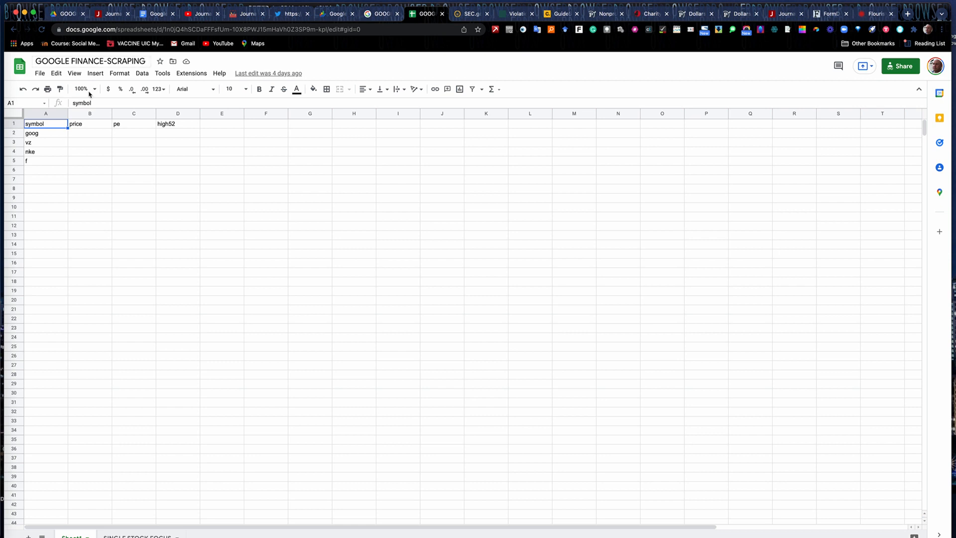
pyautogui.moveTo(40, 14)
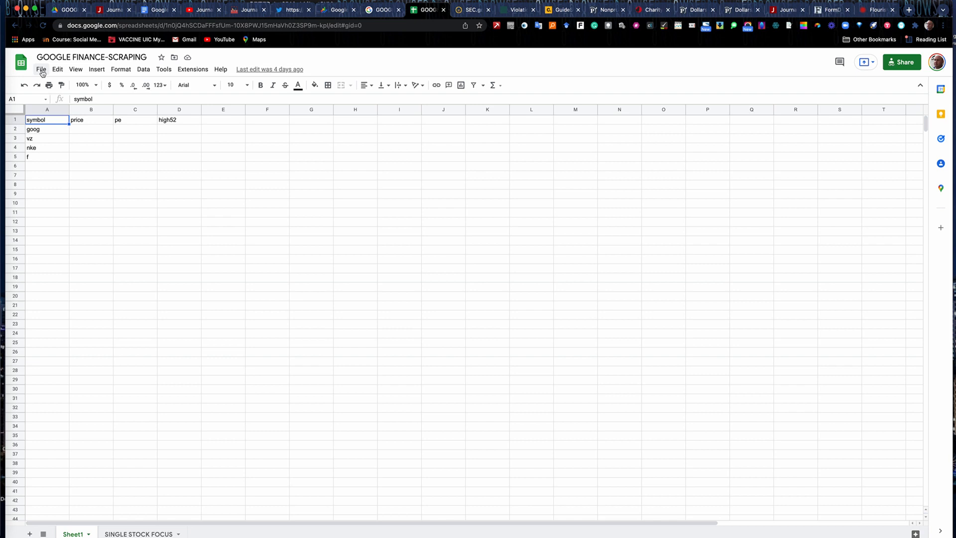
# Step: Open the File menu of the GOOGLE FINANCE-SCRAPING spreadsheet
pyautogui.click(40, 68)
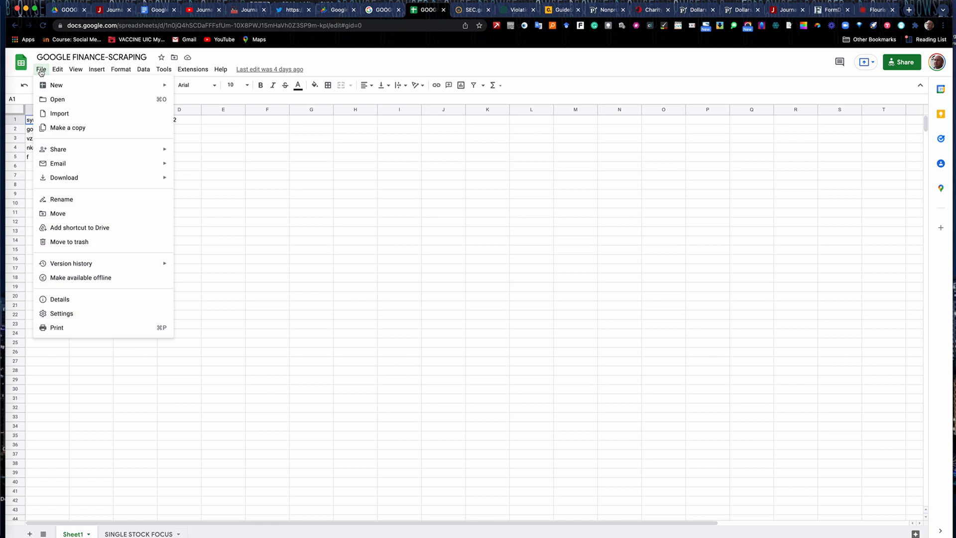
pyautogui.moveTo(57, 99)
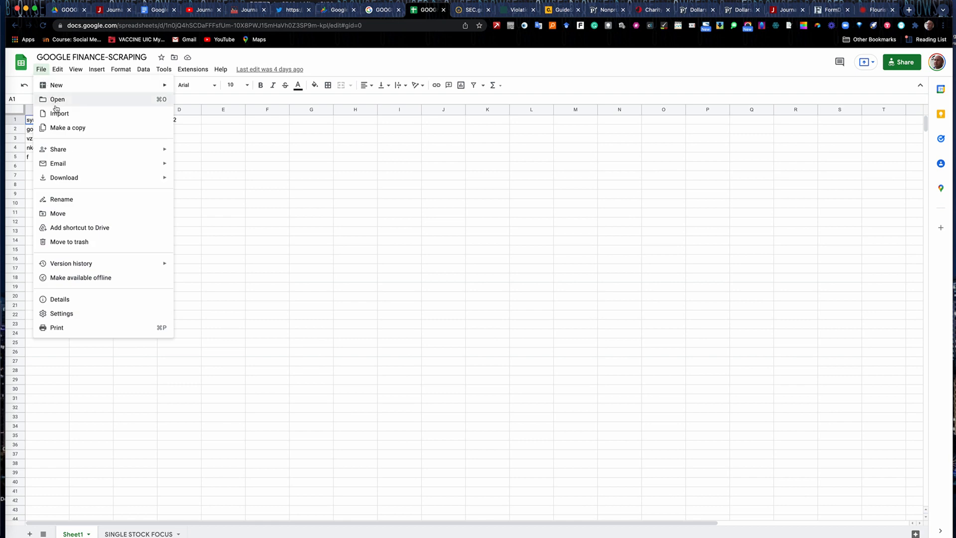
# Step: Make a copy of the spreadsheet named 'REILLEY-120921 GOOGLE FINANCE-SCRAPING'
pyautogui.click(67, 128)
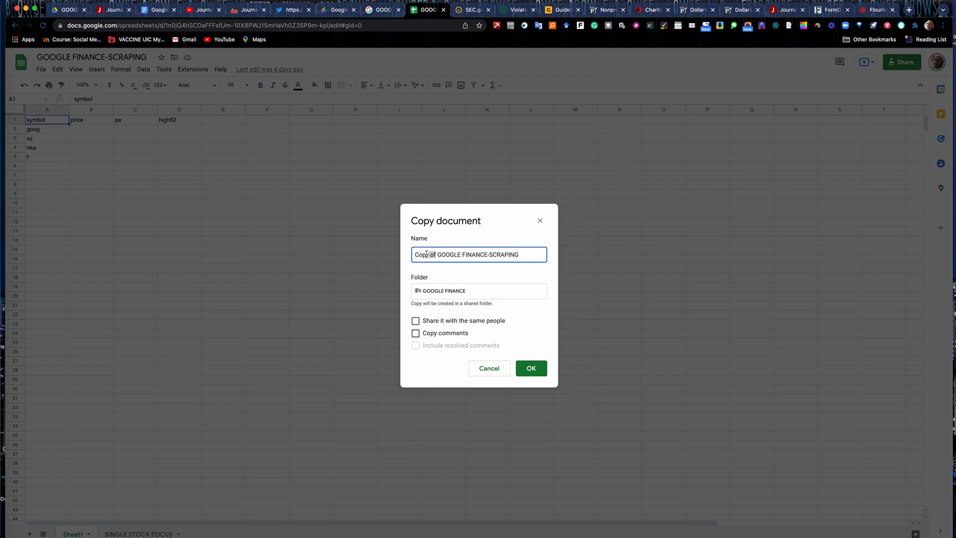
pyautogui.write('REIL')
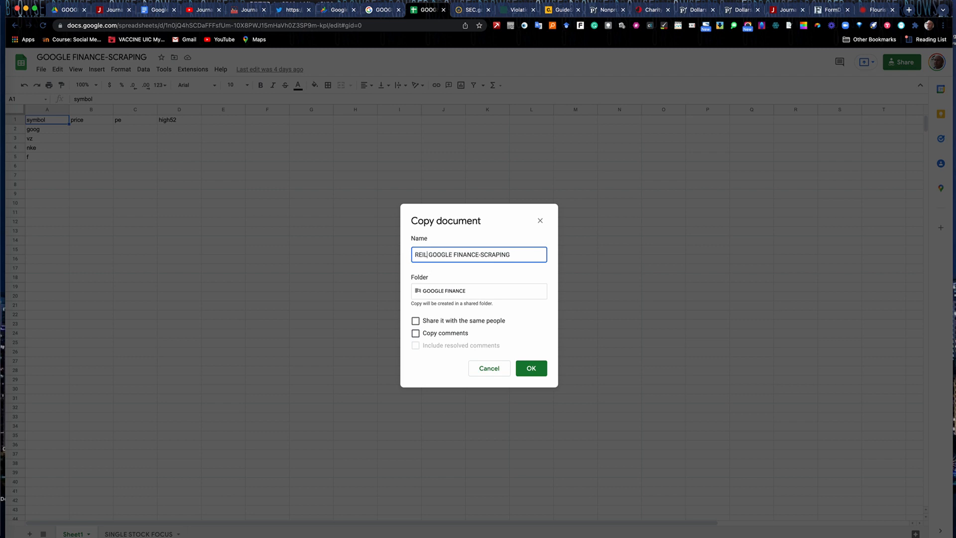
pyautogui.write('LEY')
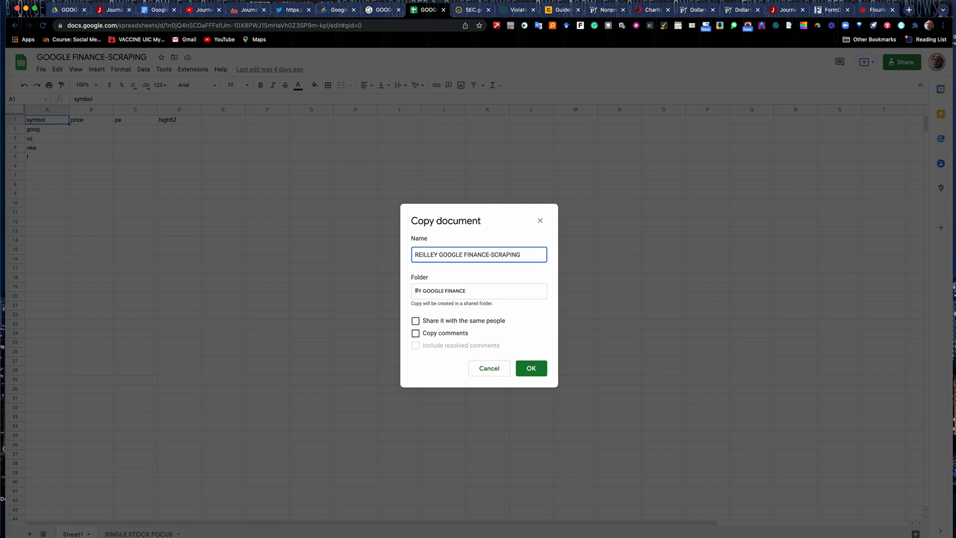
pyautogui.write('-12')
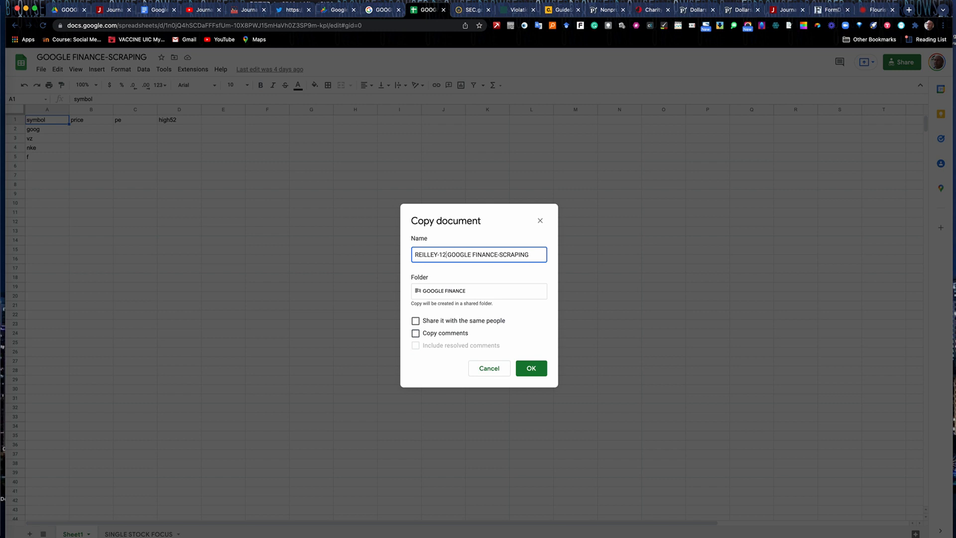
pyautogui.write('0921')
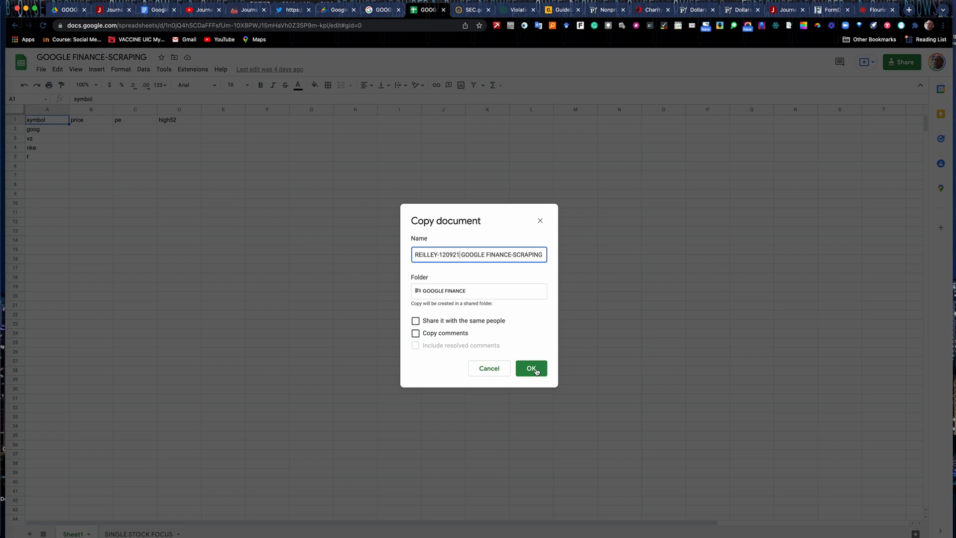
pyautogui.click(530, 369)
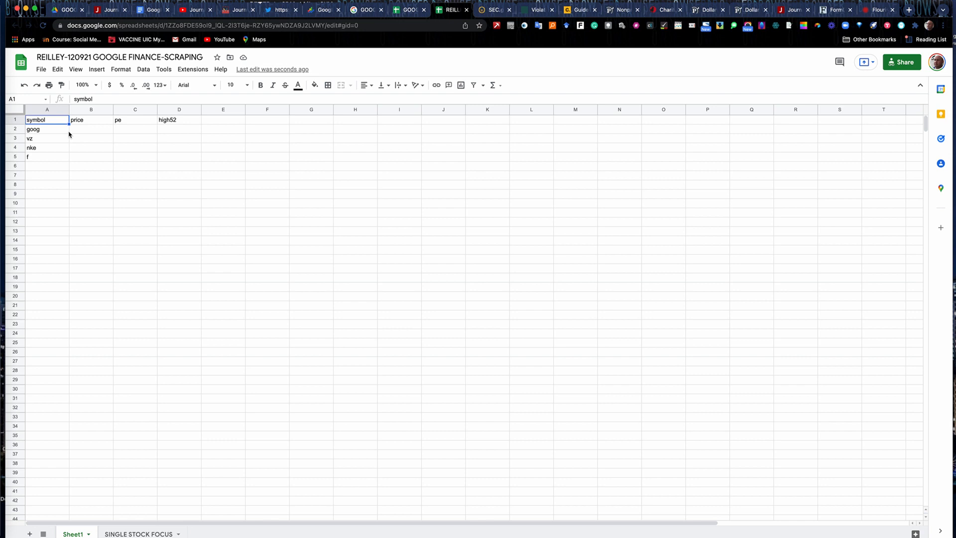
pyautogui.moveTo(80, 121)
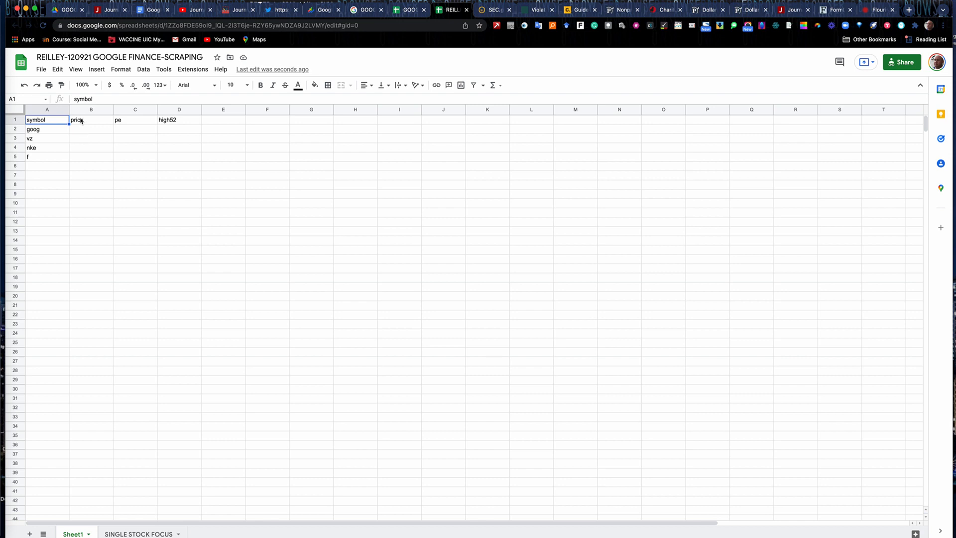
pyautogui.moveTo(78, 134)
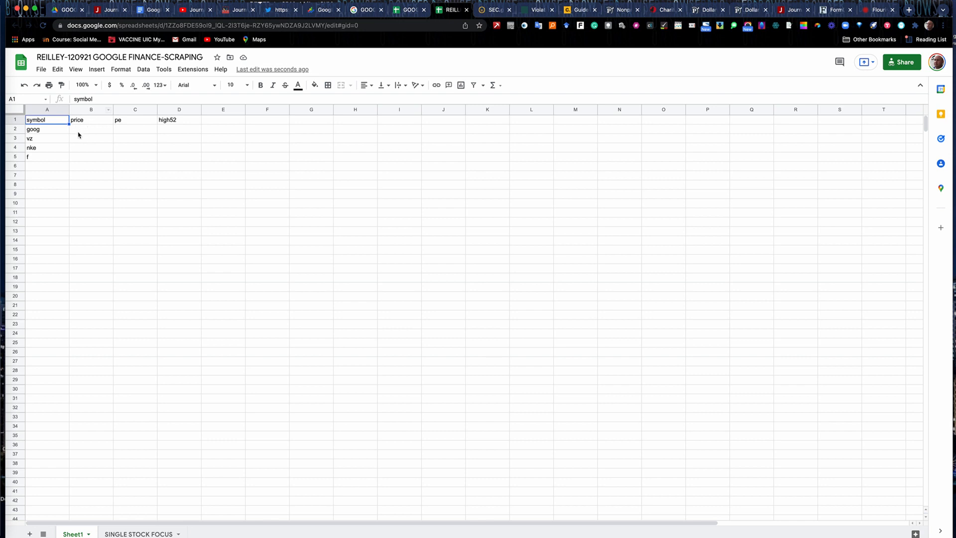
pyautogui.moveTo(121, 133)
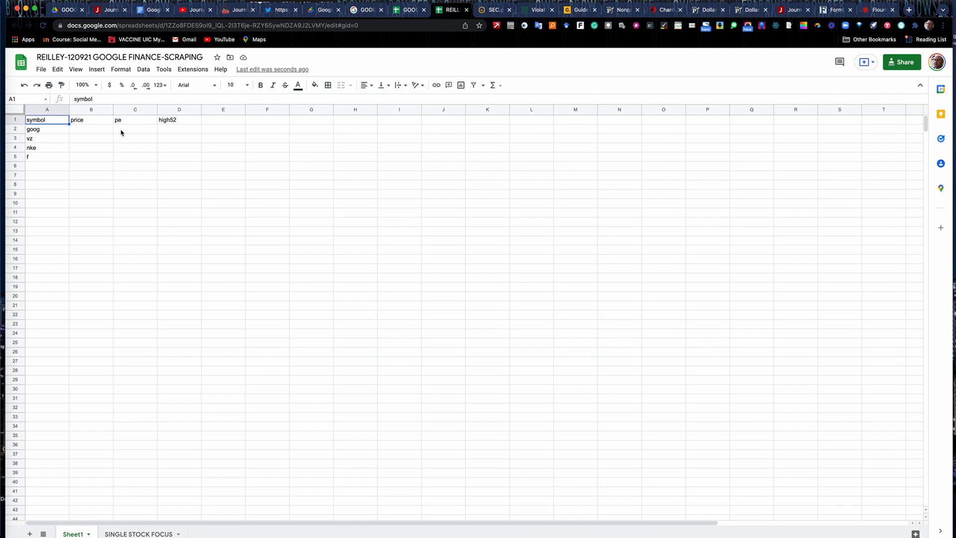
pyautogui.moveTo(170, 128)
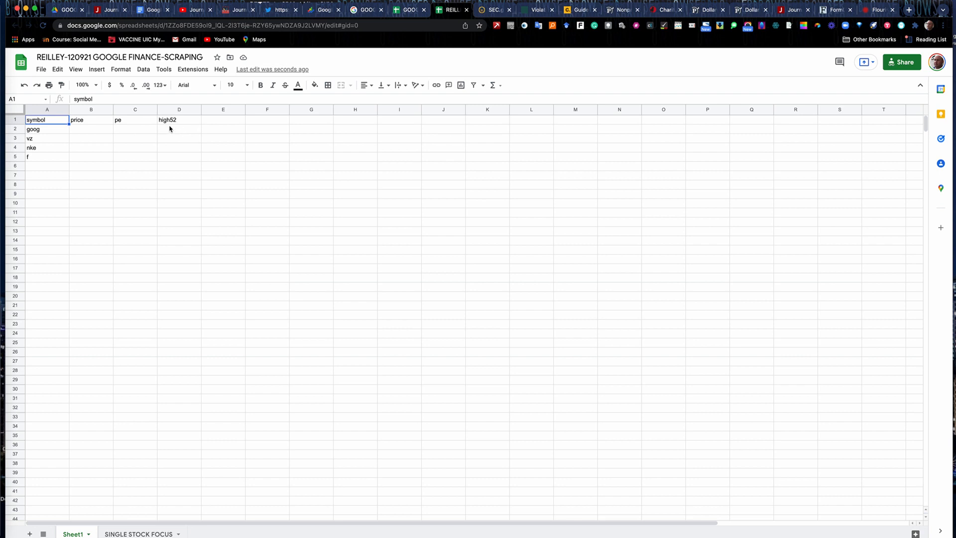
pyautogui.moveTo(36, 148)
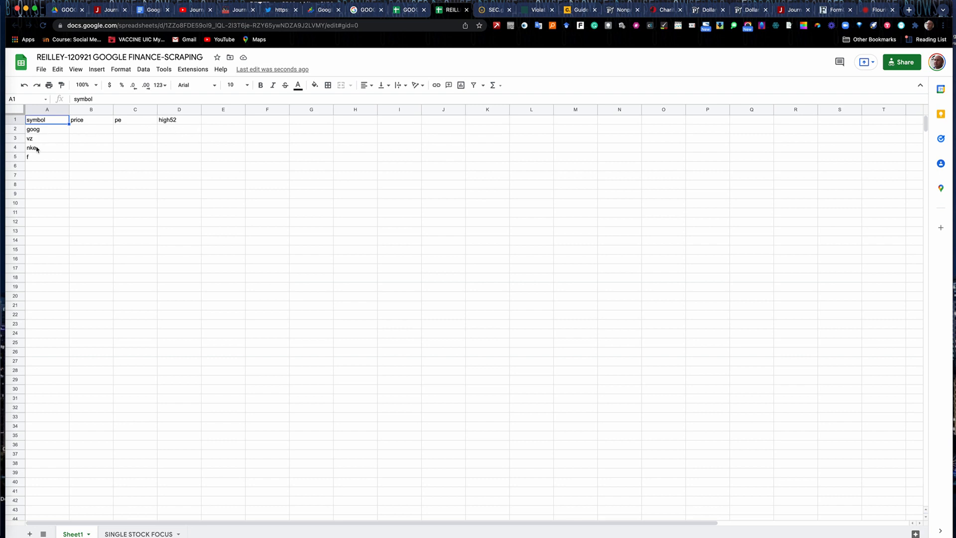
pyautogui.moveTo(45, 130)
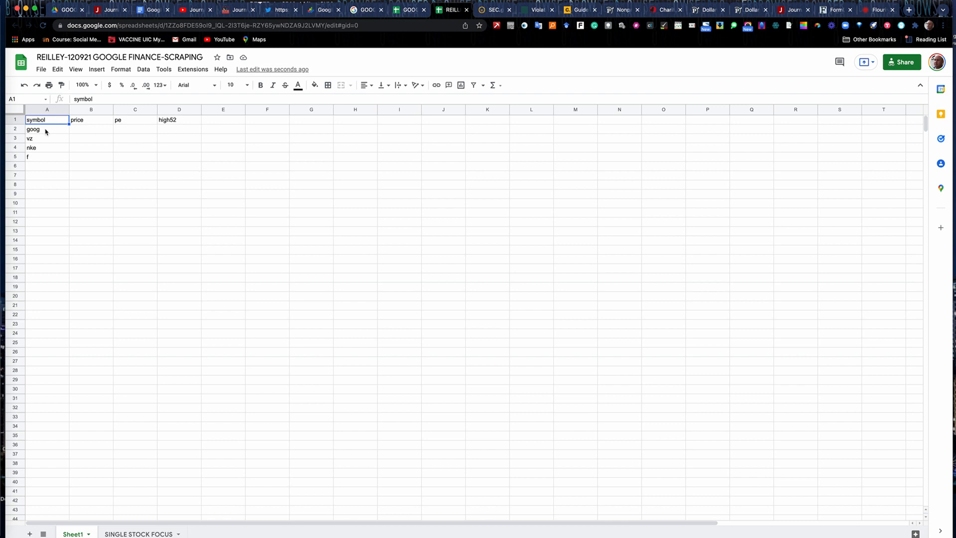
pyautogui.moveTo(91, 142)
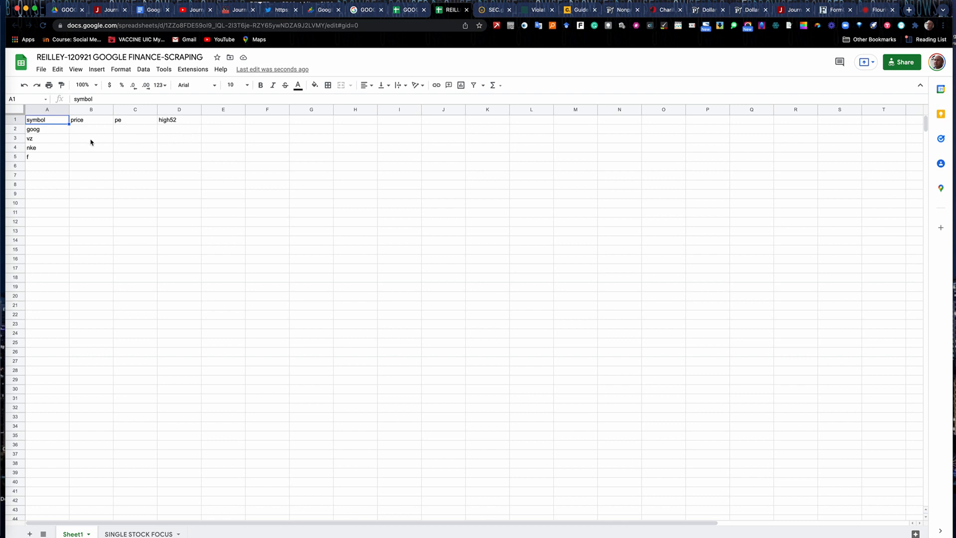
pyautogui.moveTo(95, 144)
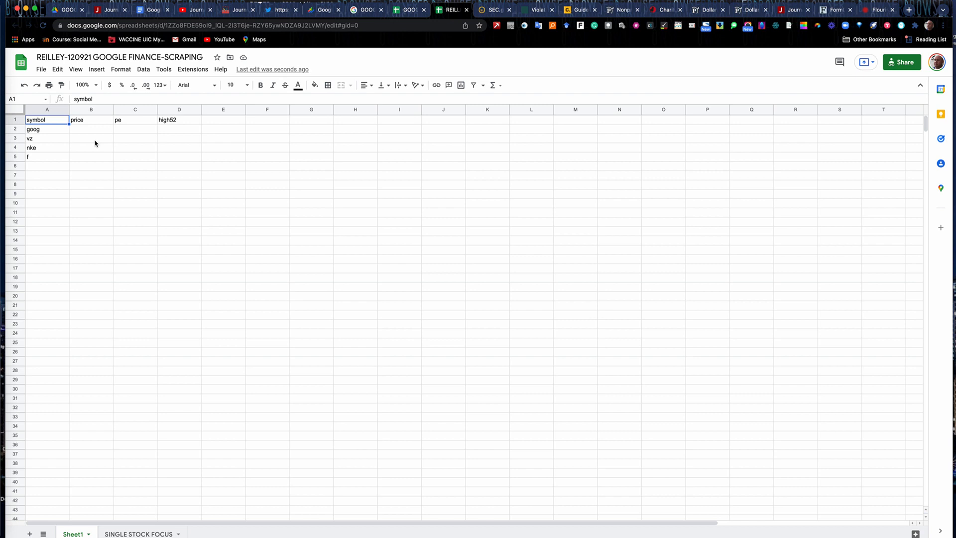
pyautogui.moveTo(109, 182)
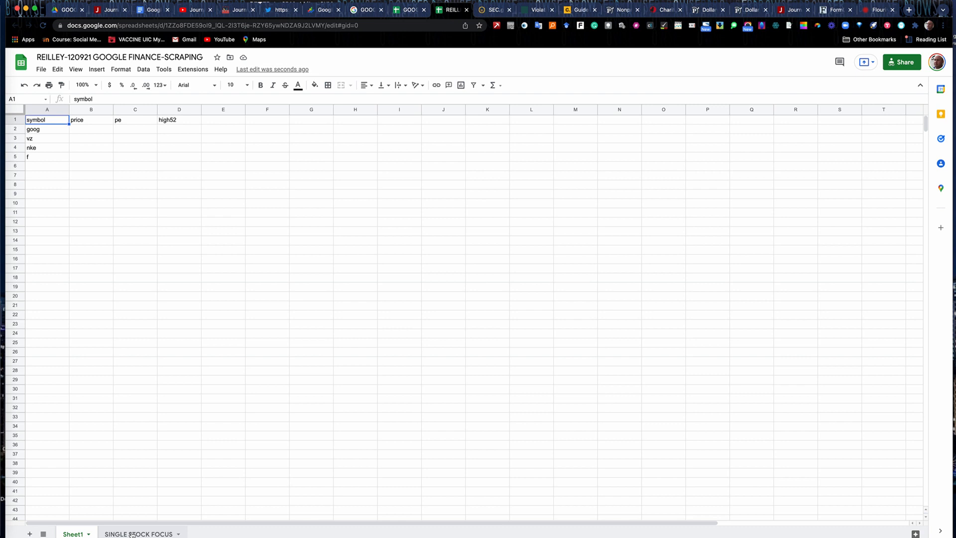
pyautogui.click(138, 534)
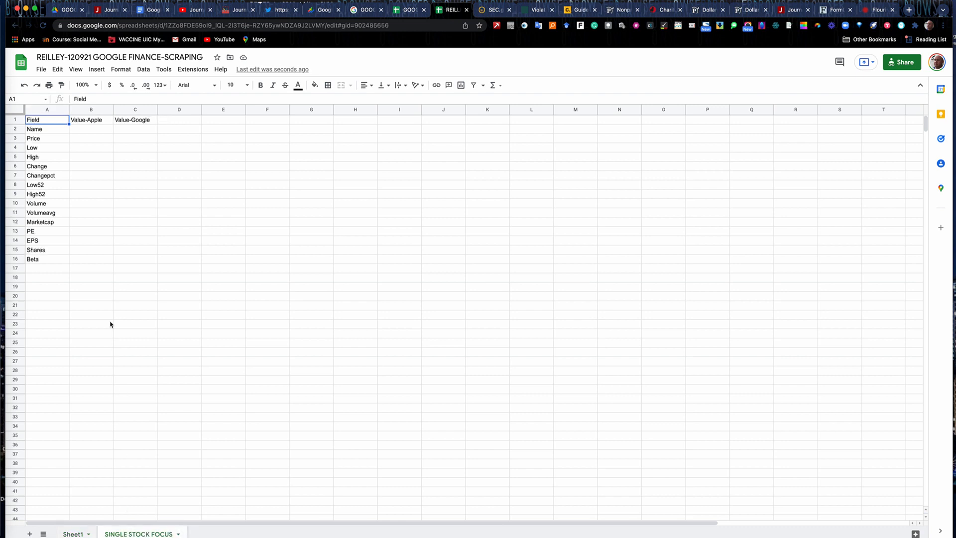
pyautogui.moveTo(87, 120)
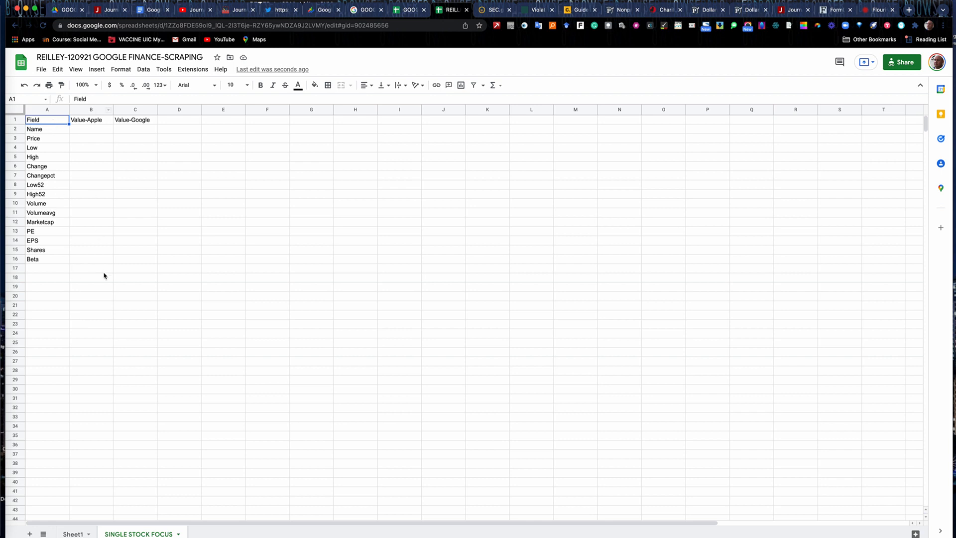
pyautogui.moveTo(93, 282)
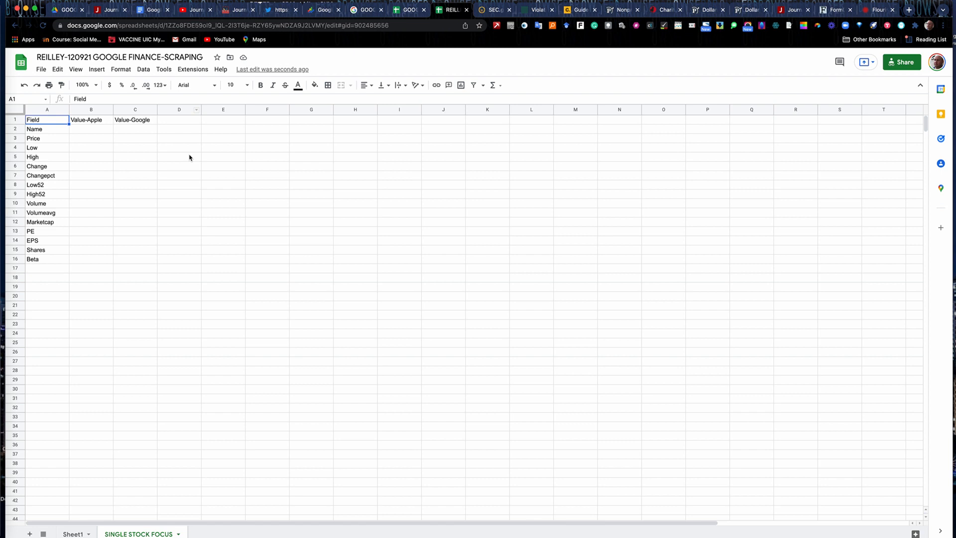
pyautogui.moveTo(69, 442)
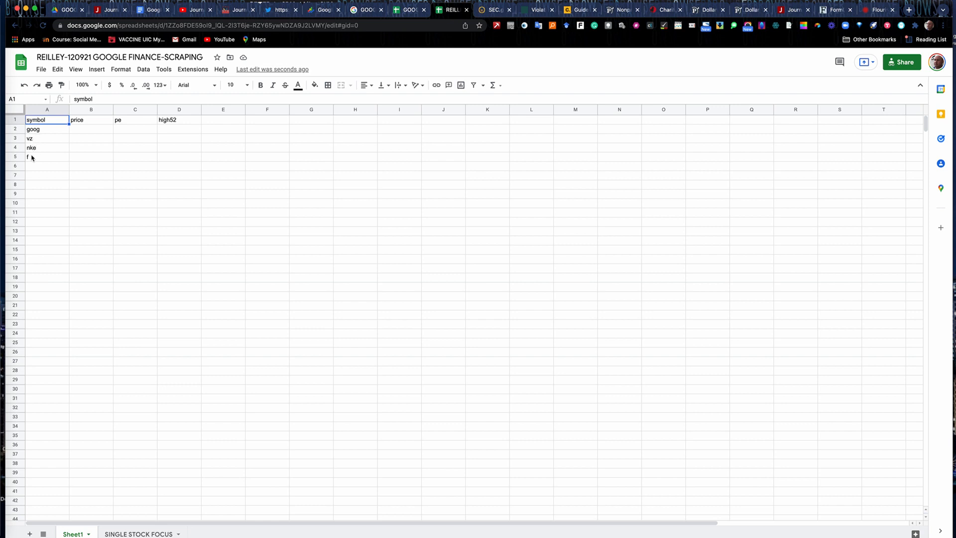
# Step: Enter dis in A6 and start amz in A7 as new ticker symbols
pyautogui.click(47, 166)
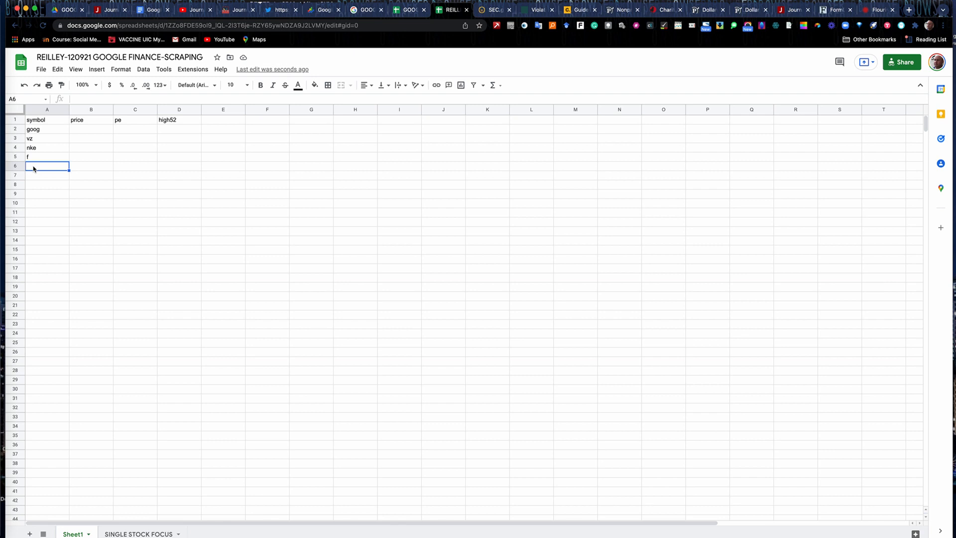
pyautogui.write('dis')
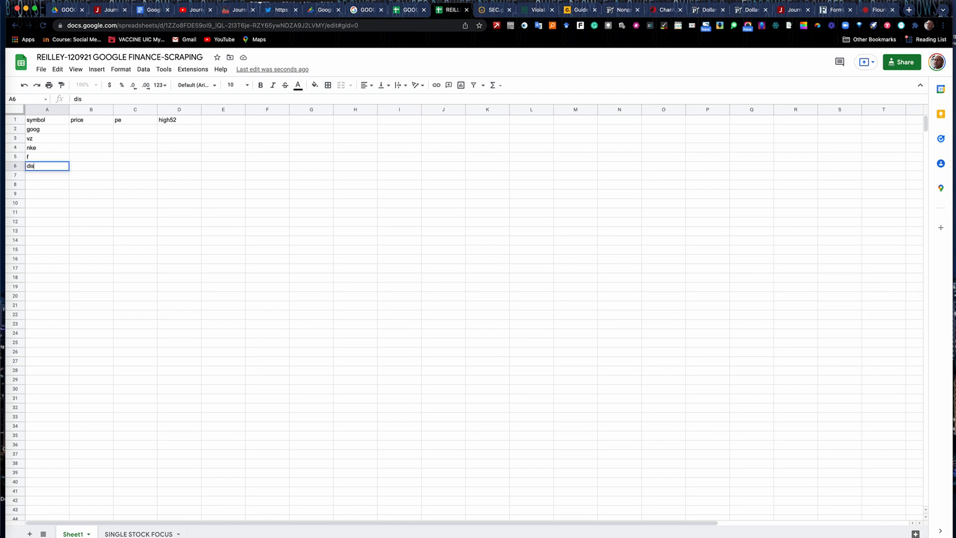
pyautogui.moveTo(35, 183)
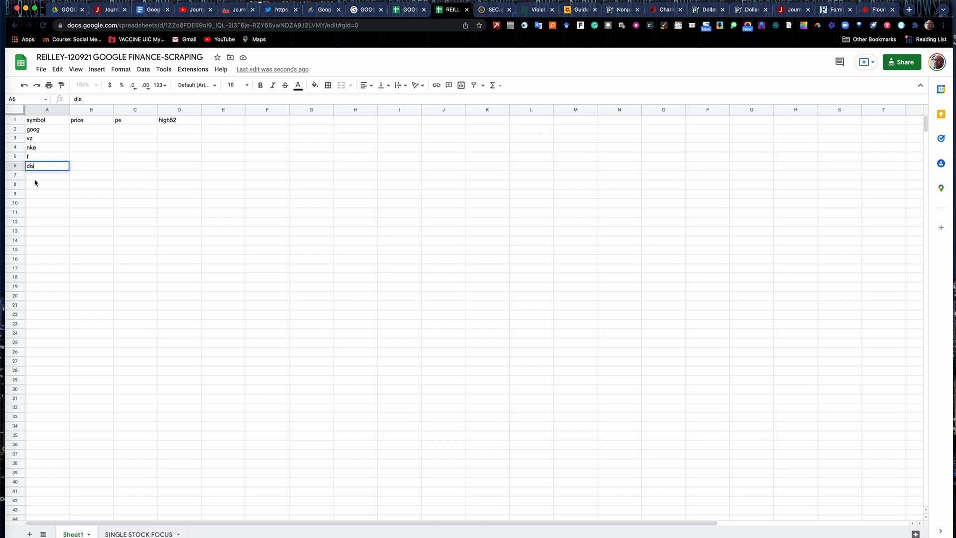
pyautogui.press('Return')
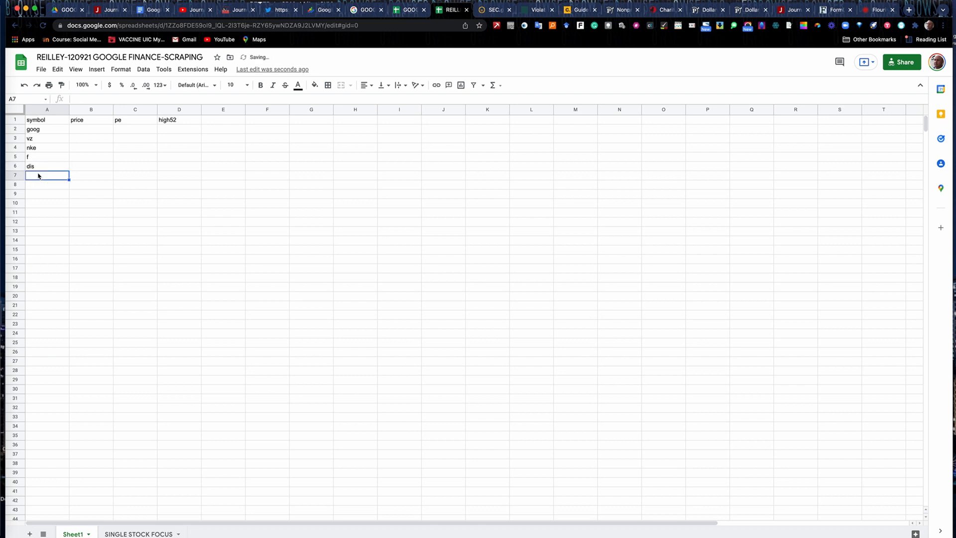
pyautogui.write('amz')
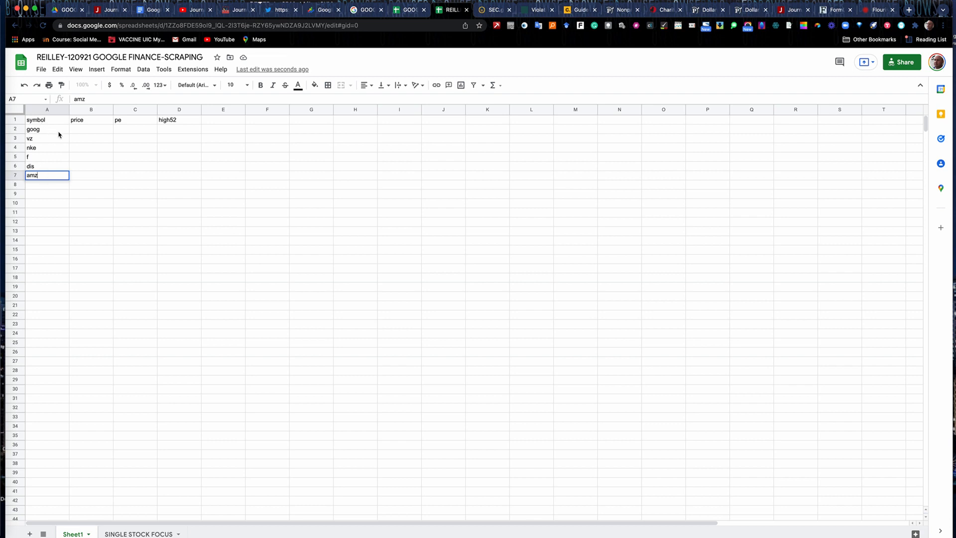
# Step: Commit amz in A7, then review goog in A2, the price header B1 and empty B2
pyautogui.click(47, 137)
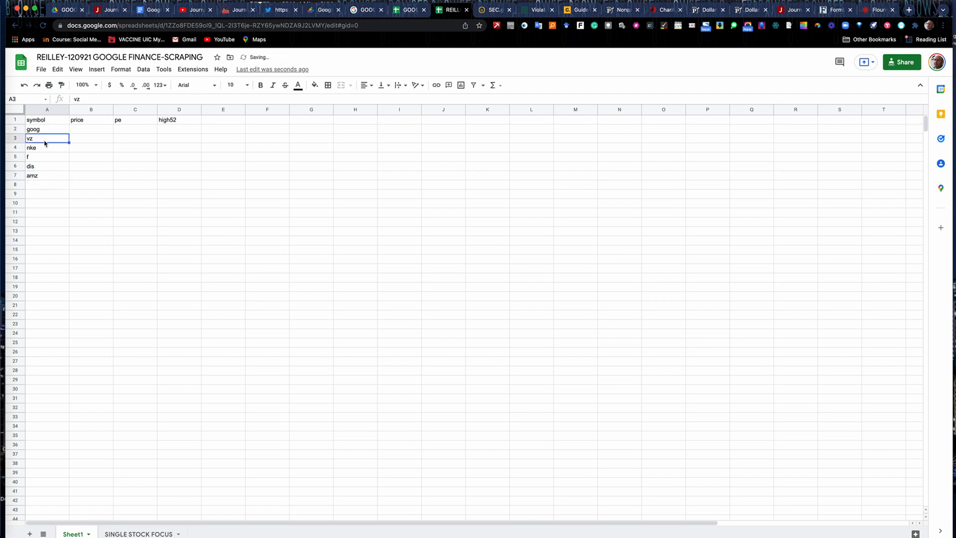
pyautogui.click(47, 147)
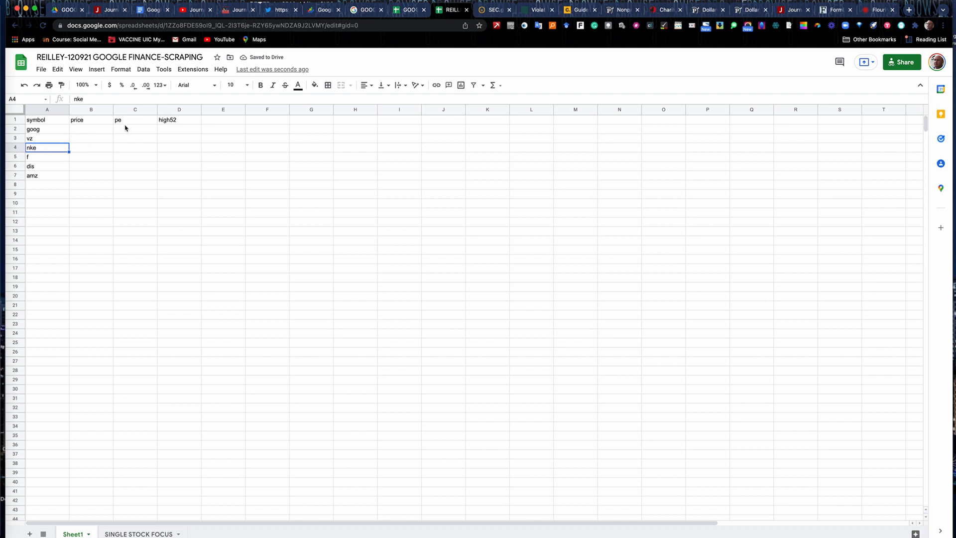
pyautogui.moveTo(56, 128)
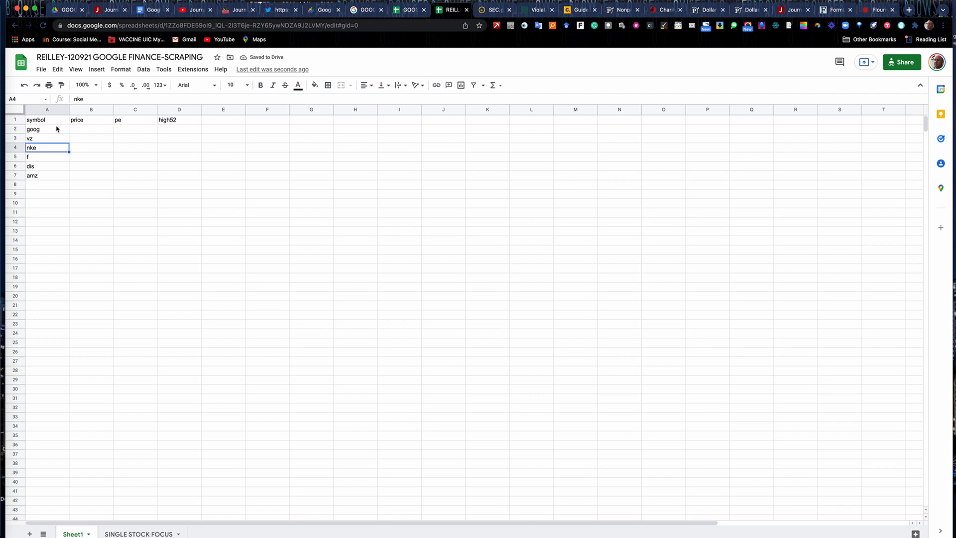
pyautogui.click(46, 129)
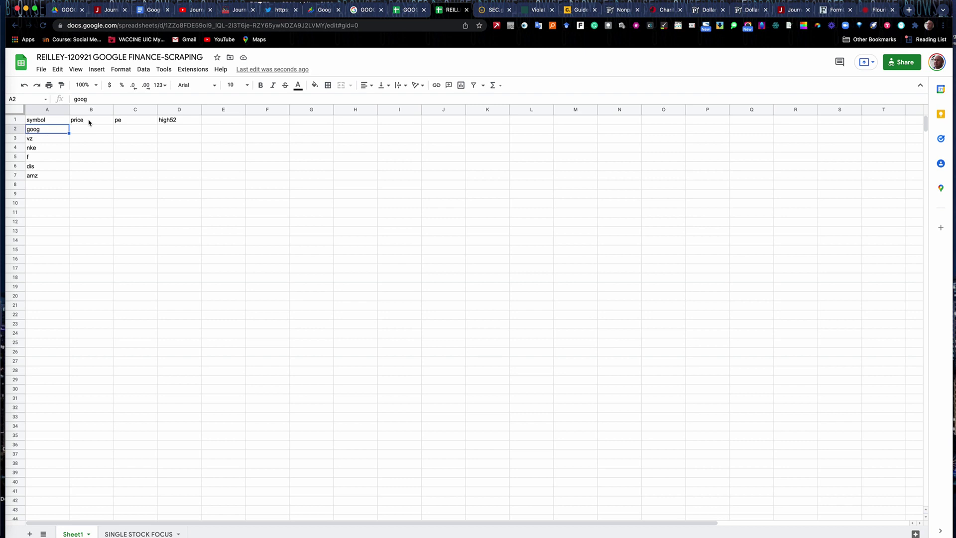
pyautogui.click(91, 120)
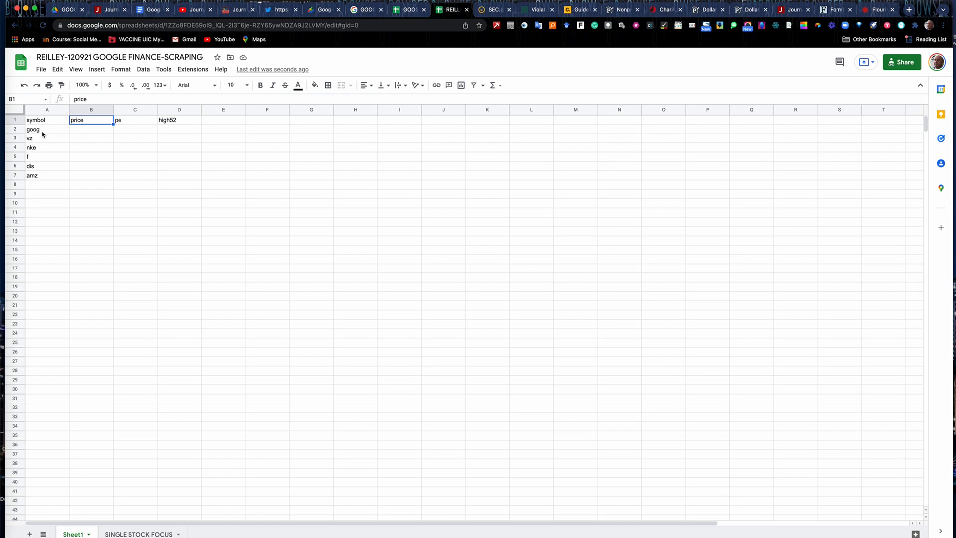
pyautogui.click(91, 128)
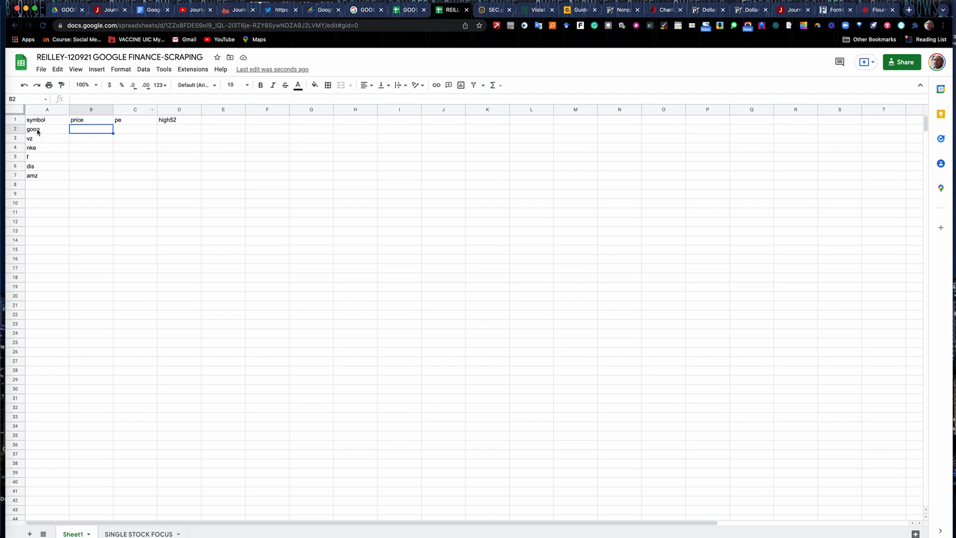
pyautogui.click(46, 128)
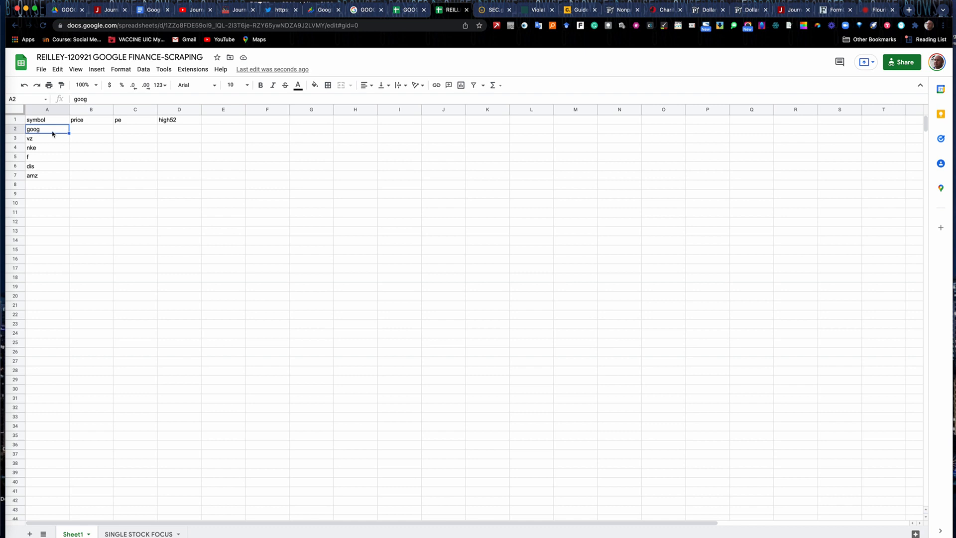
pyautogui.click(91, 130)
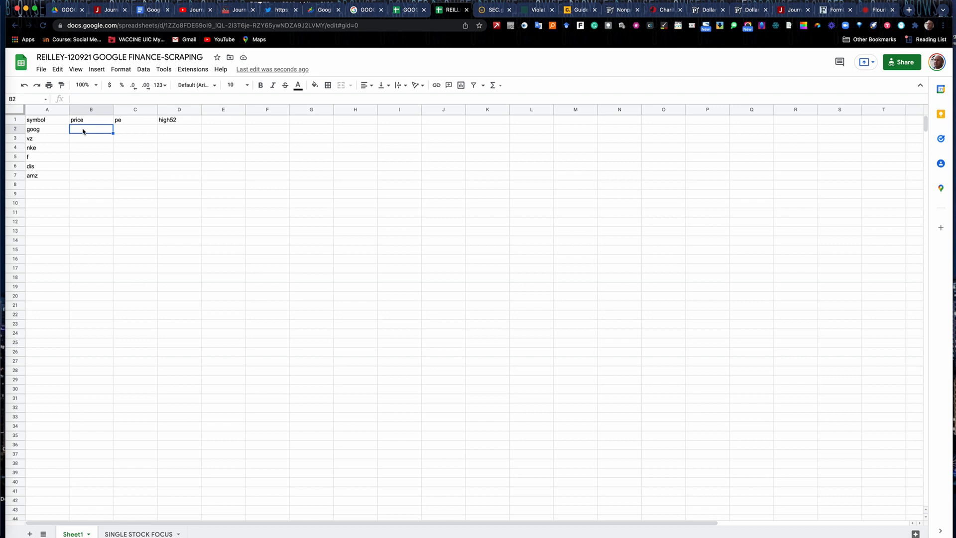
pyautogui.moveTo(151, 10)
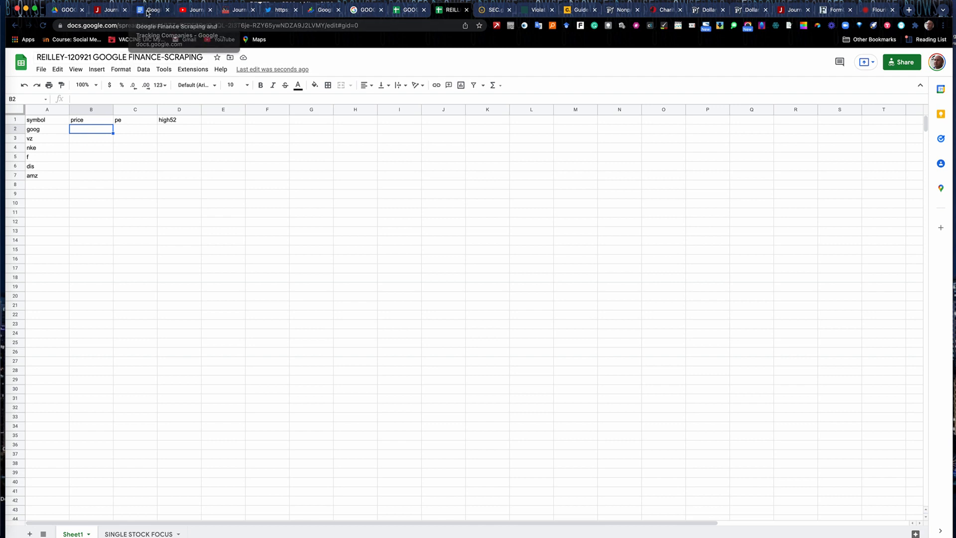
# Step: Copy =googlefinance(A2,b1) from the tutorial doc so B2 shows goog's price 2970.14
pyautogui.click(365, 10)
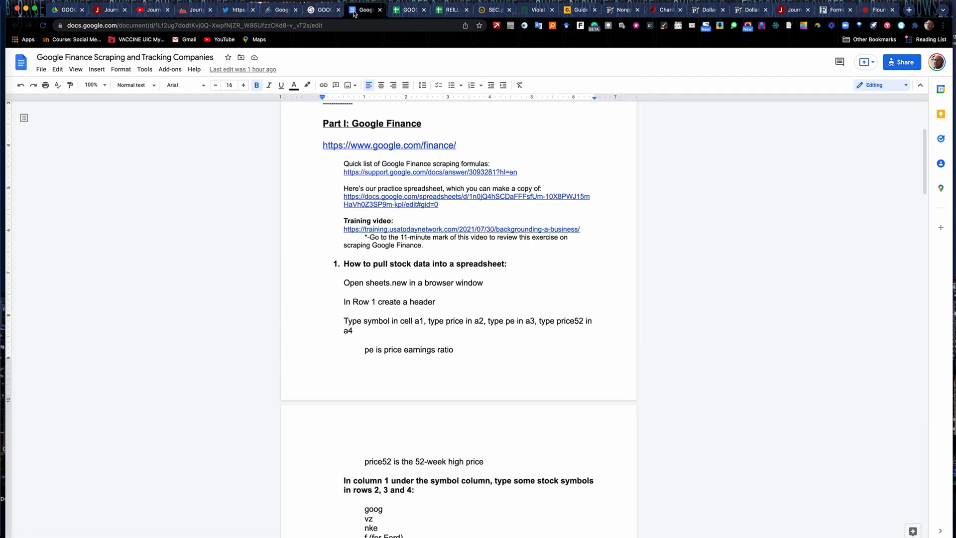
pyautogui.scroll(-3)
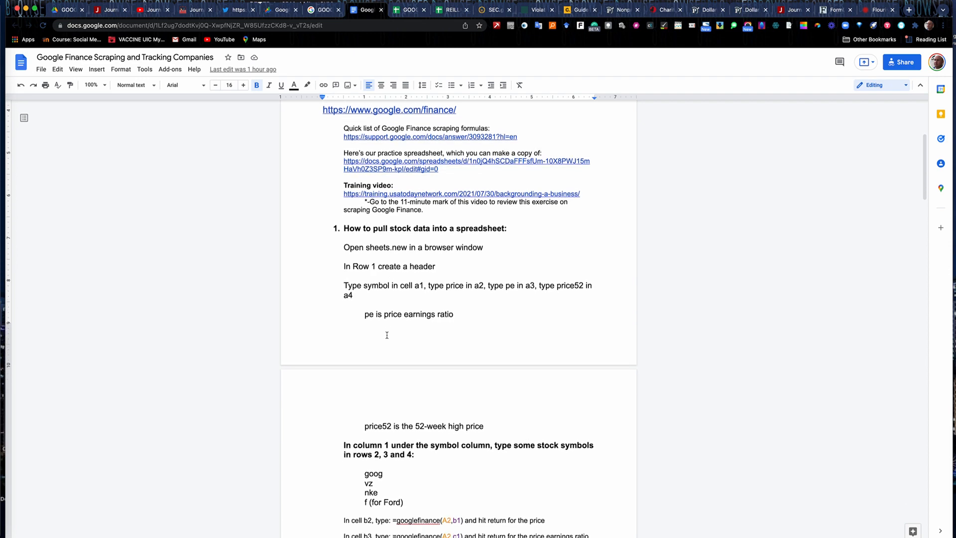
pyautogui.scroll(-3)
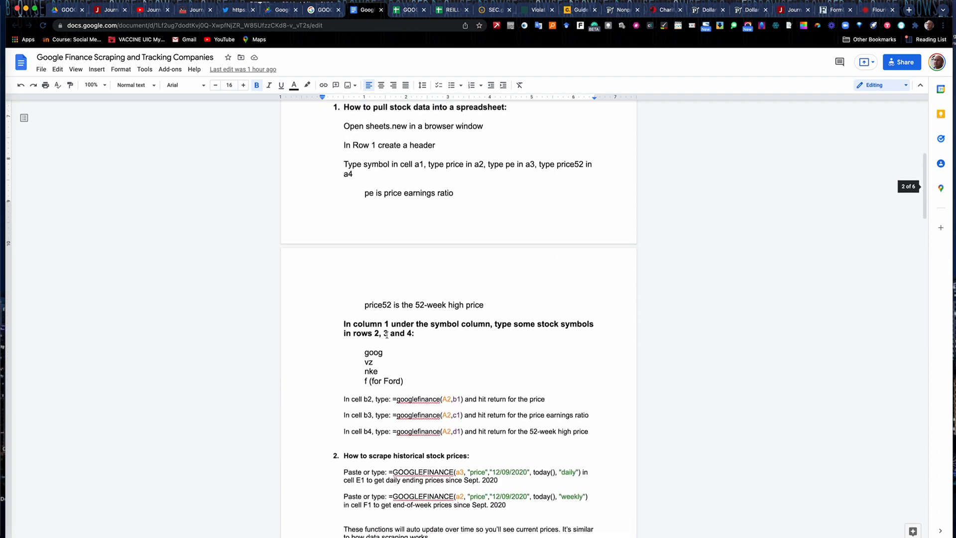
pyautogui.scroll(3)
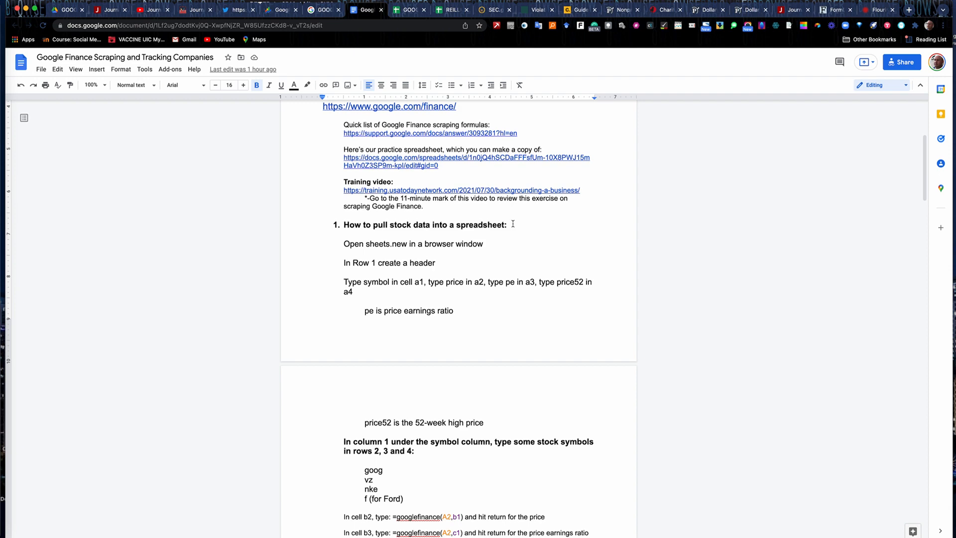
pyautogui.scroll(-3)
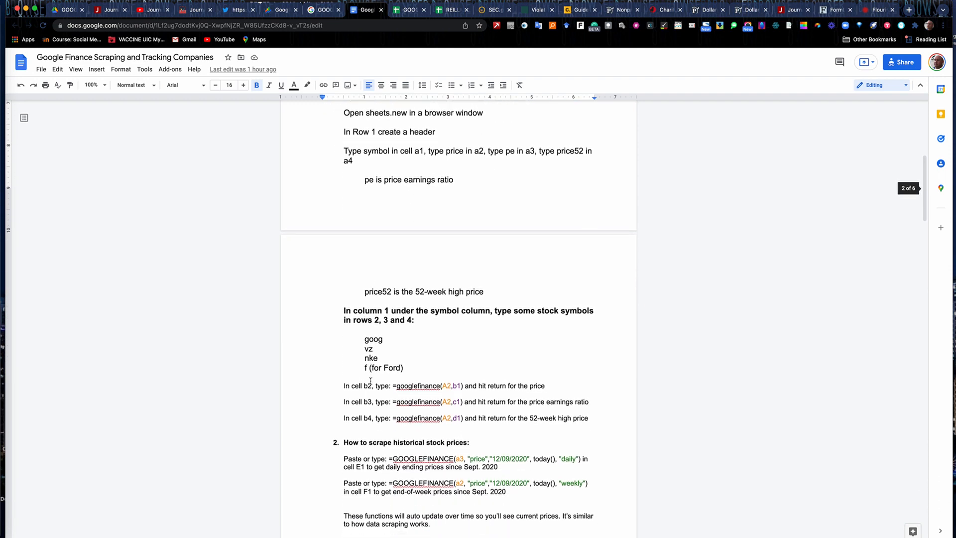
pyautogui.scroll(-3)
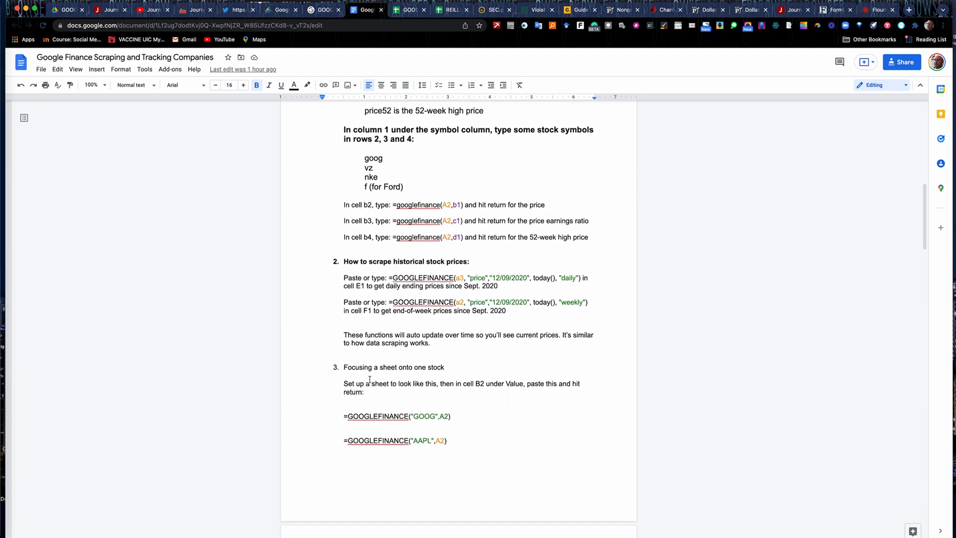
pyautogui.scroll(-3)
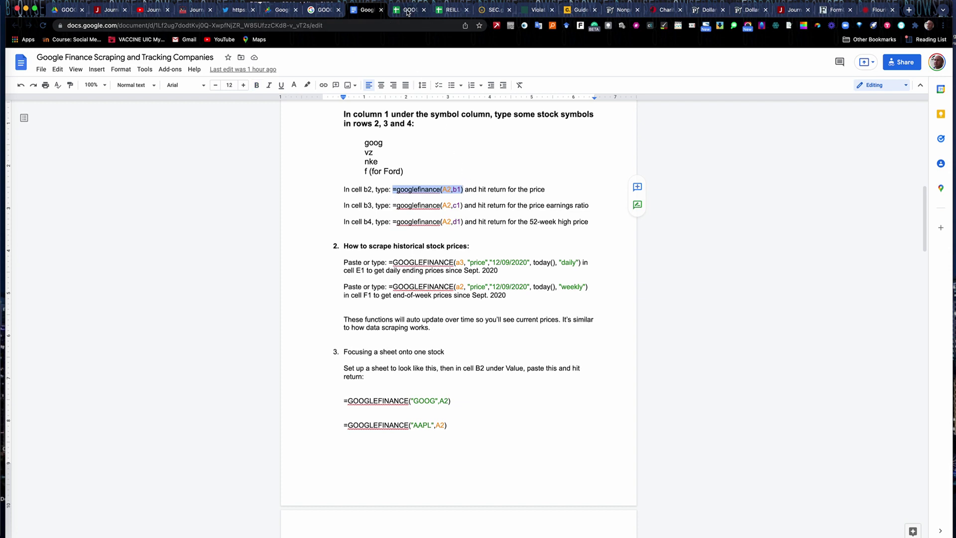
pyautogui.click(450, 10)
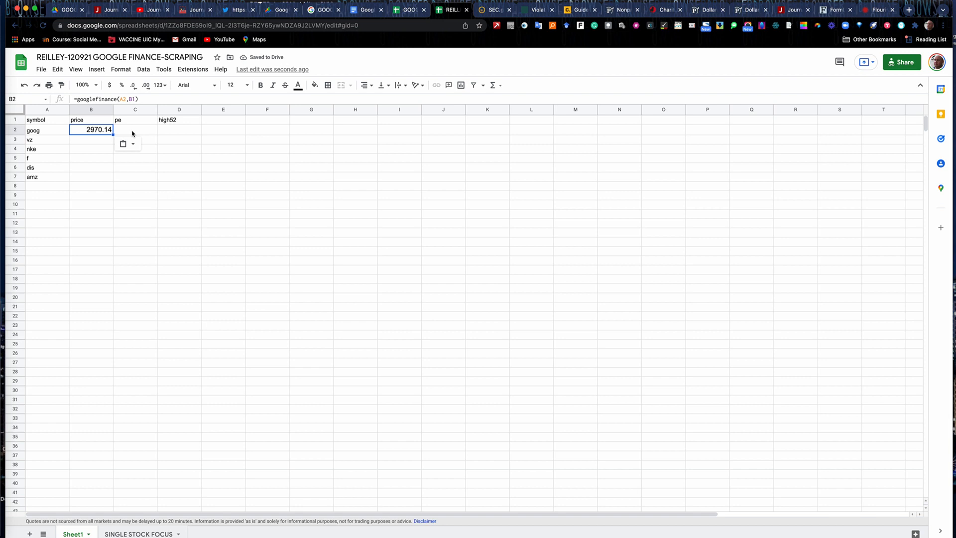
pyautogui.moveTo(81, 133)
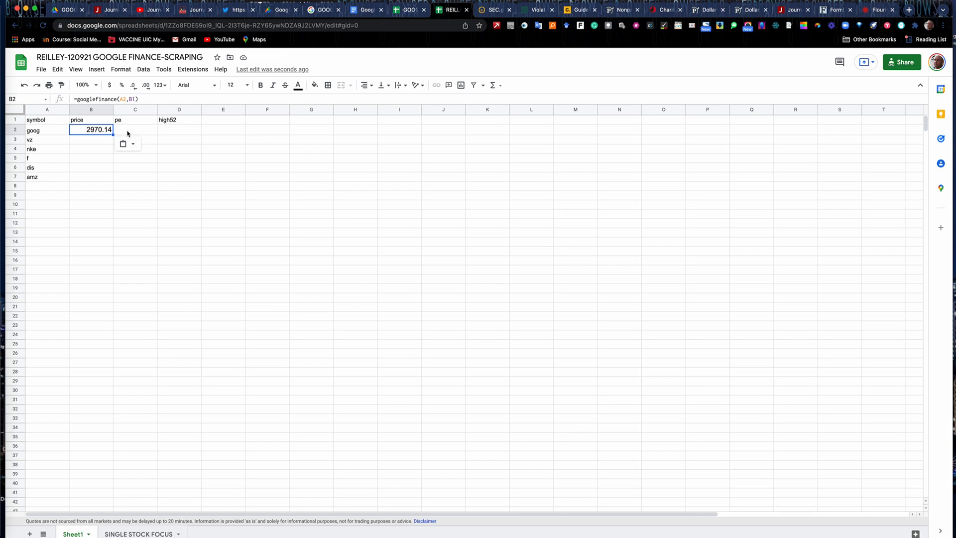
# Step: Paste the copied googlefinance pe formula into C2, giving goog 28.62
pyautogui.click(134, 130)
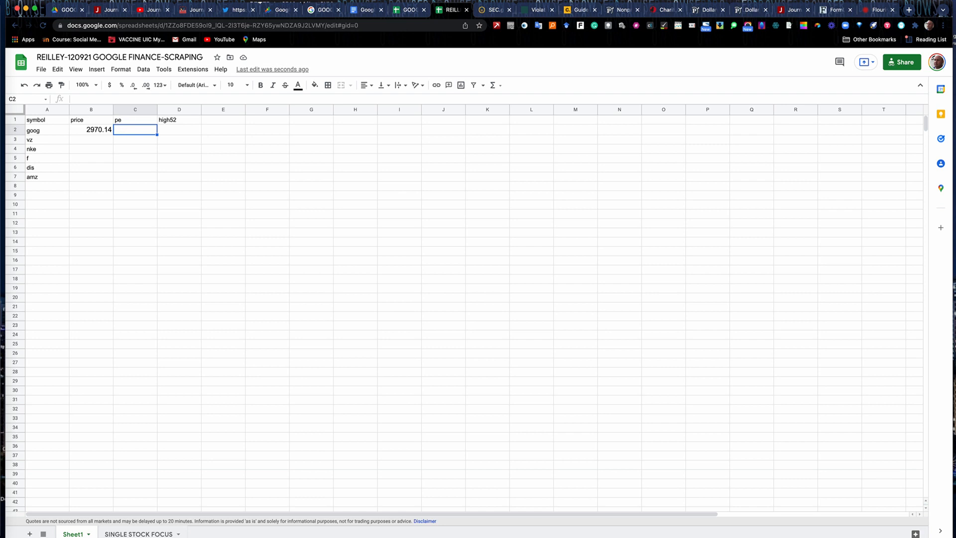
pyautogui.click(443, 10)
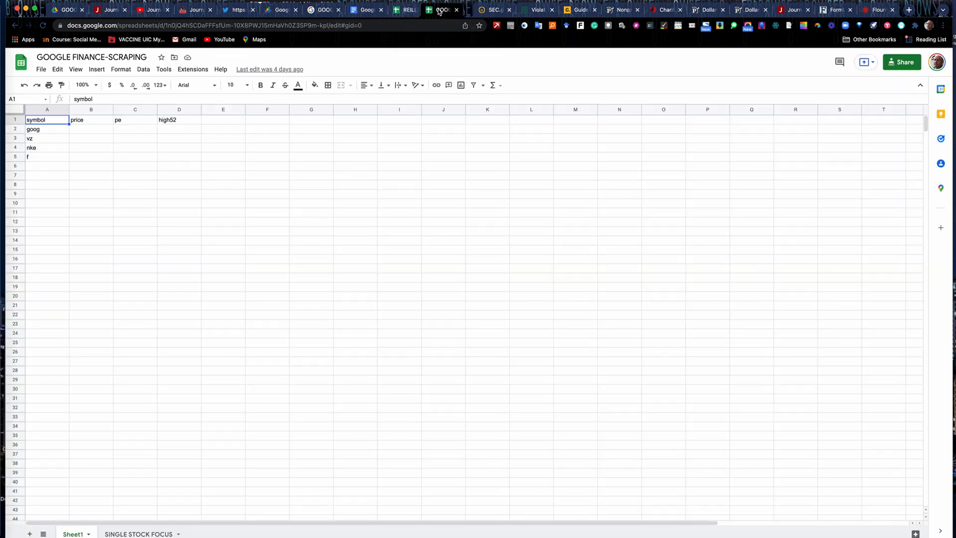
pyautogui.click(365, 10)
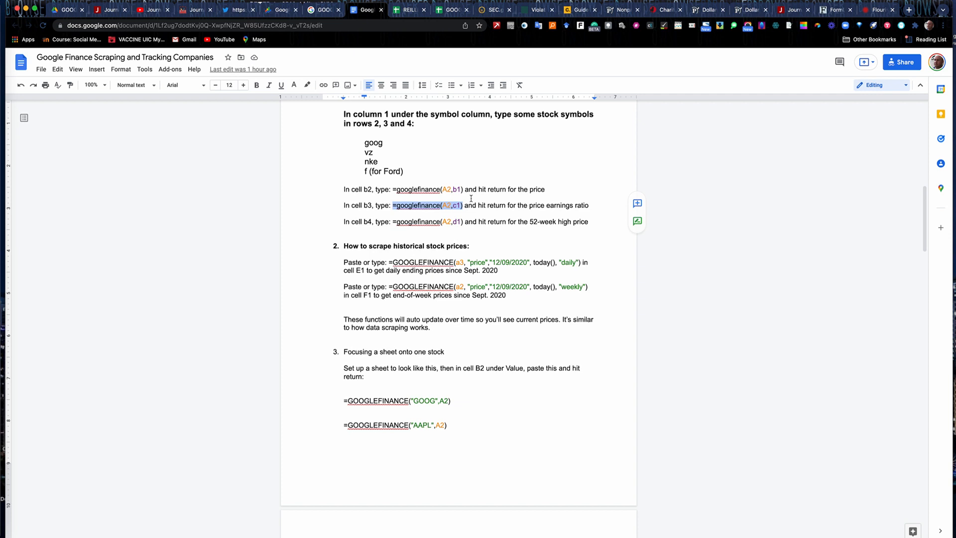
pyautogui.moveTo(441, 232)
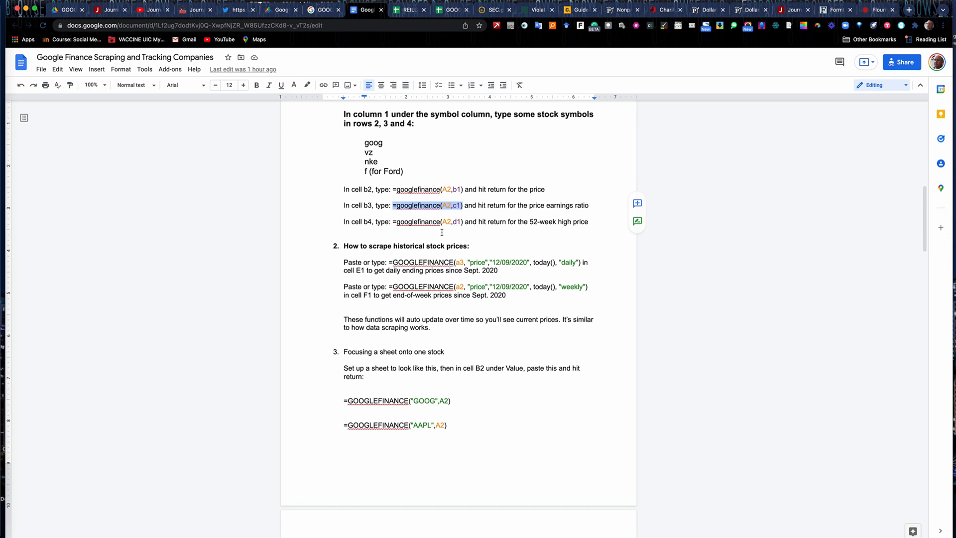
pyautogui.click(405, 10)
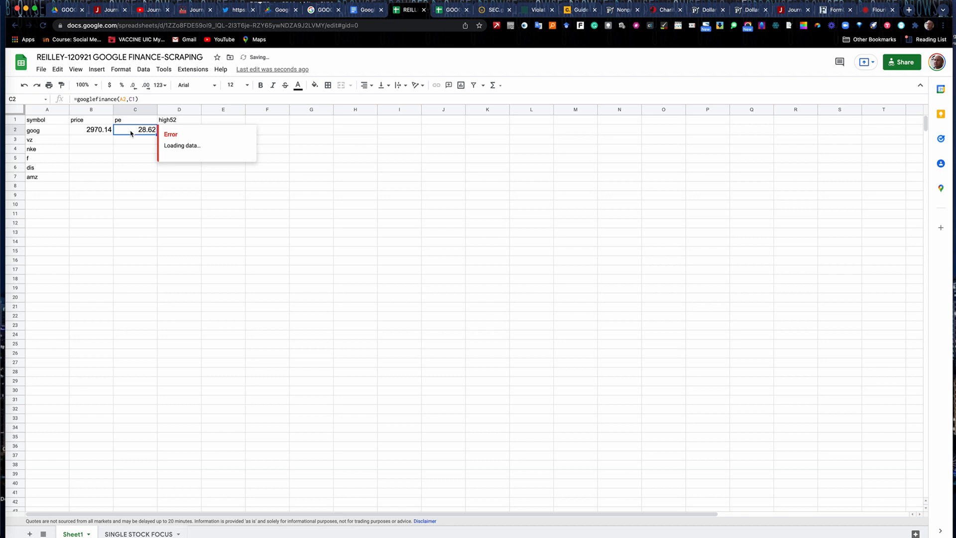
# Step: Paste the copied googlefinance high52 formula into D2, giving goog 3037
pyautogui.click(178, 130)
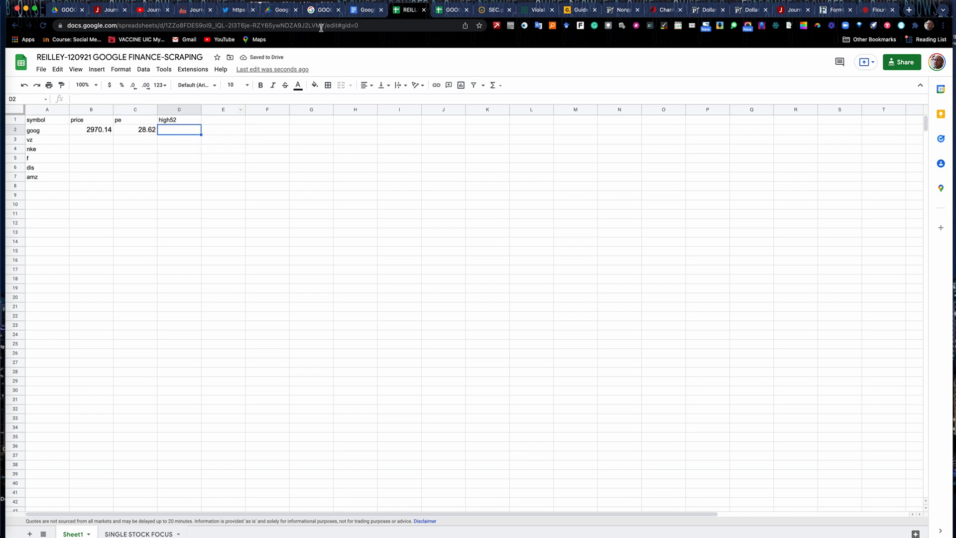
pyautogui.click(365, 10)
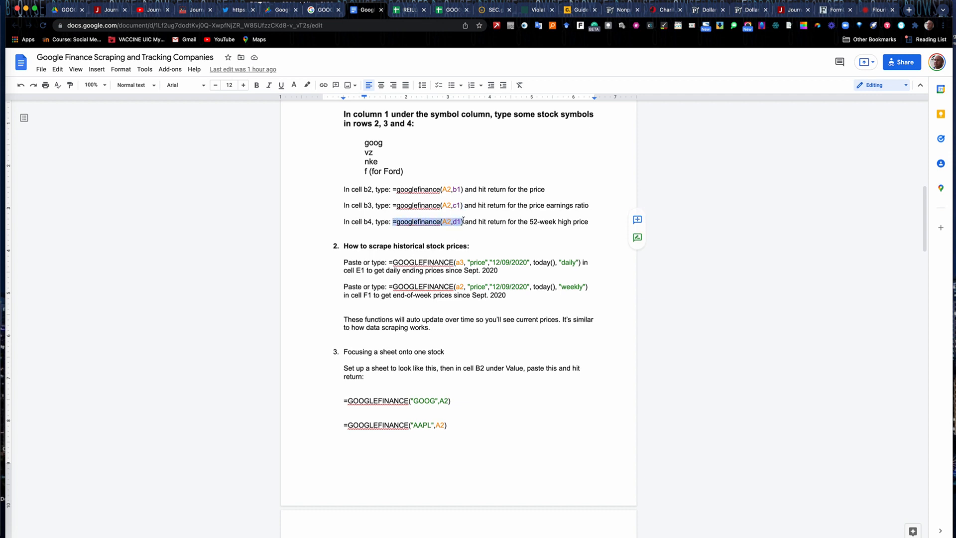
pyautogui.click(409, 10)
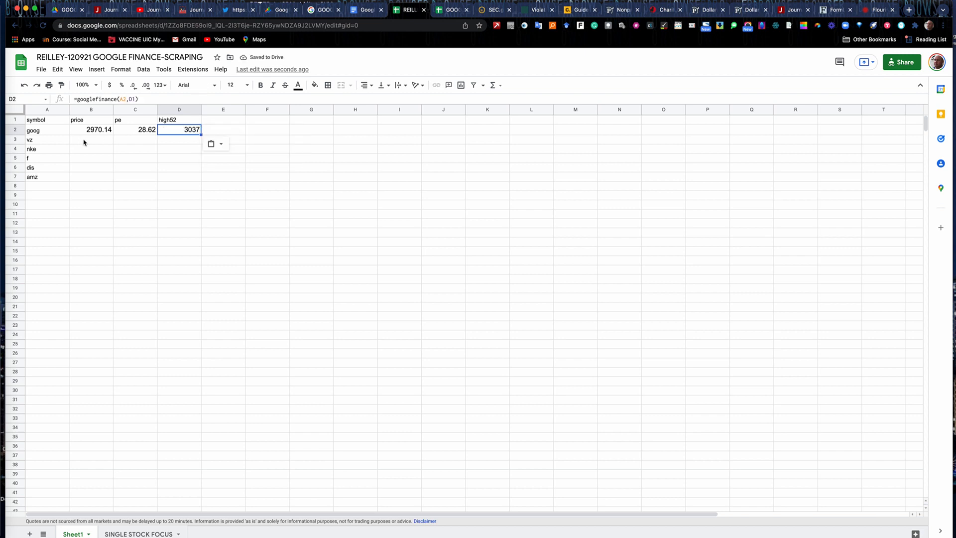
pyautogui.click(91, 139)
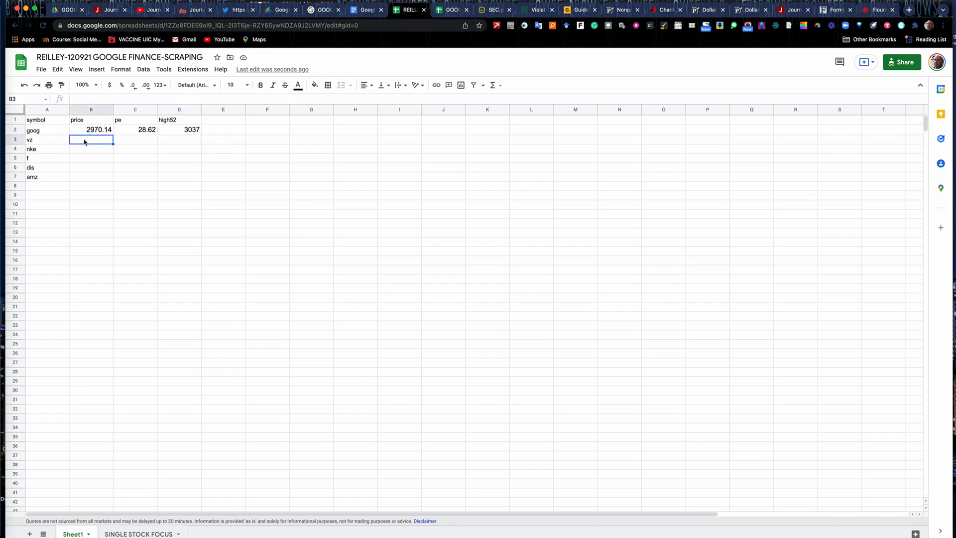
# Step: Enter =googlefinance(a3,b1) in B3 so vz's price 50.07 appears
pyautogui.write('=google')
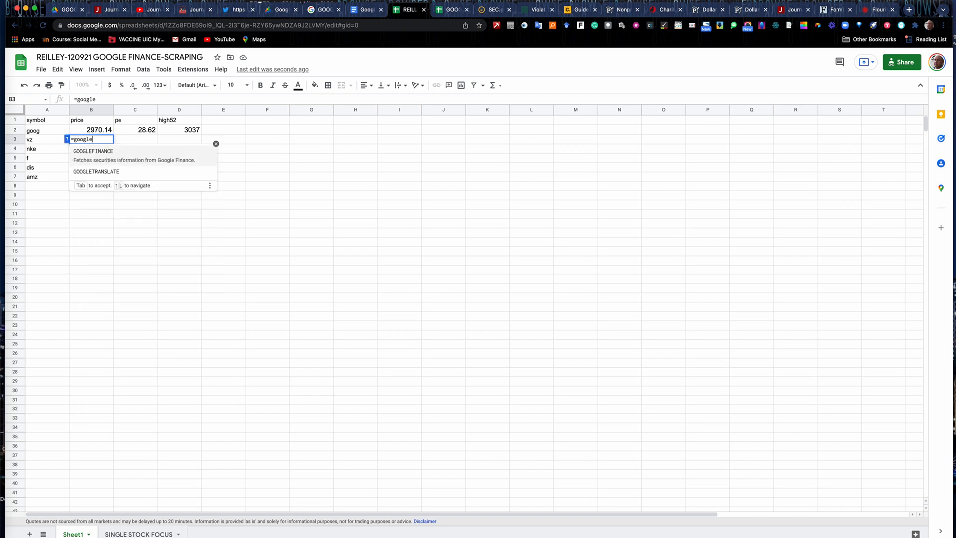
pyautogui.write('finance')
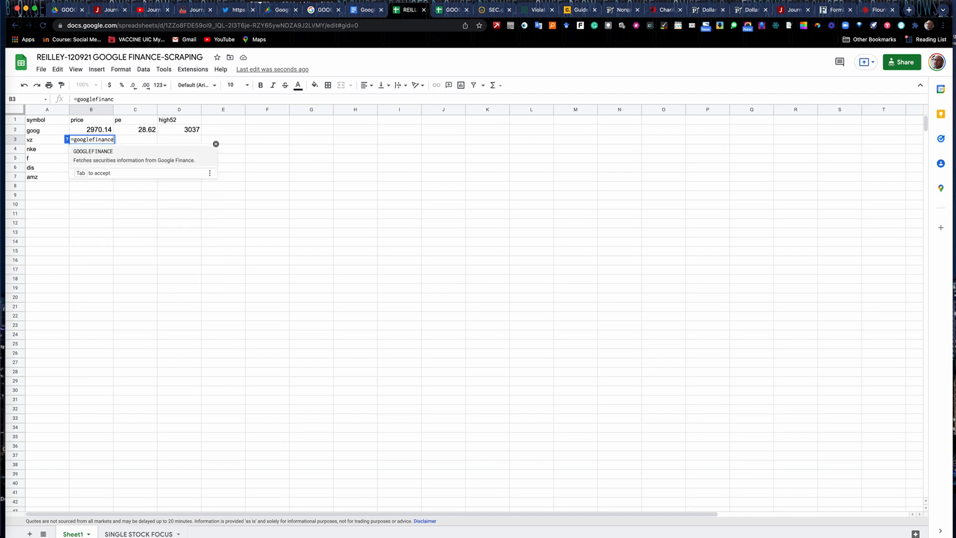
pyautogui.write('e(')
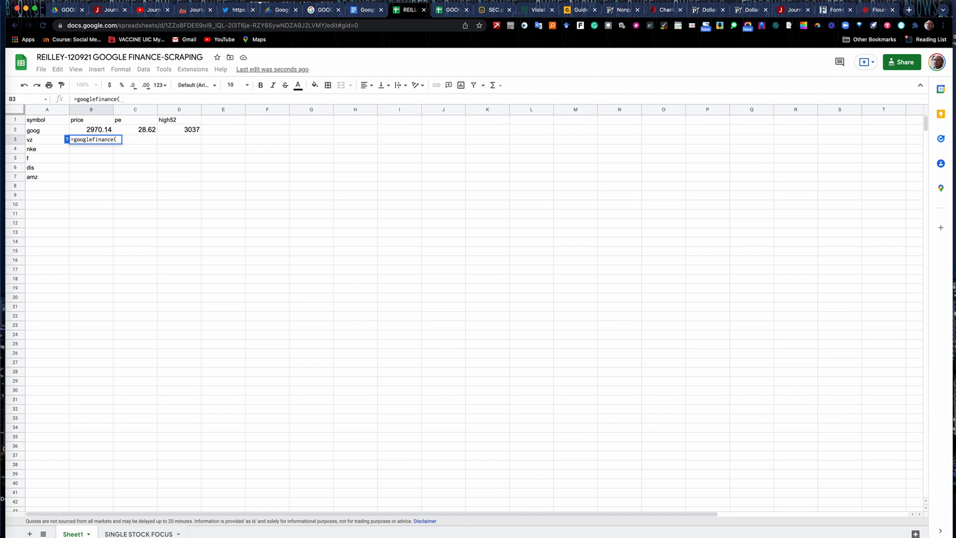
pyautogui.write('a3')
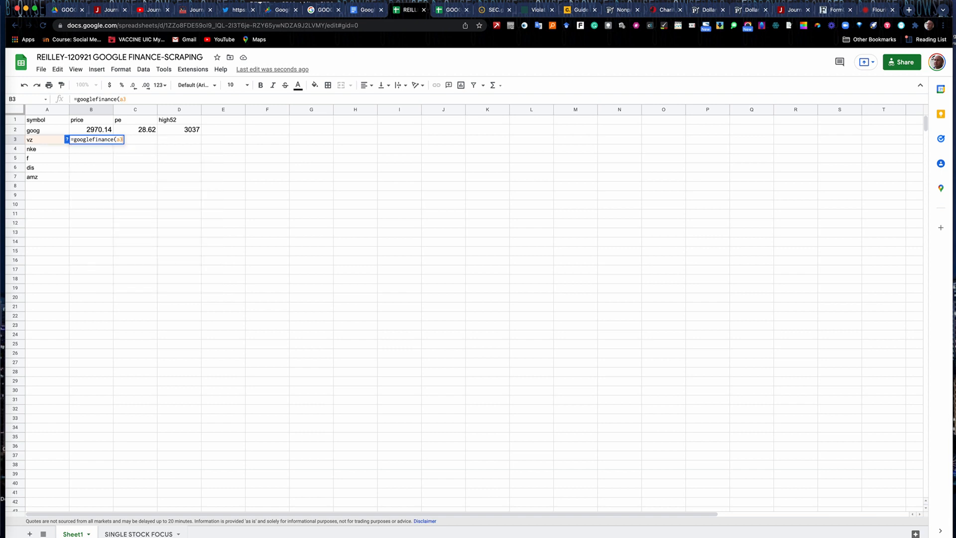
pyautogui.write(',')
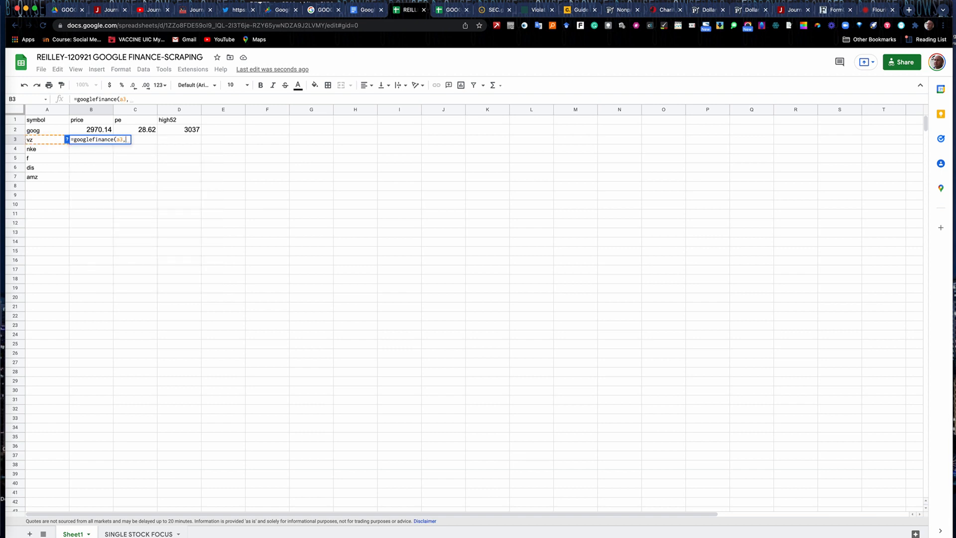
pyautogui.write('b')
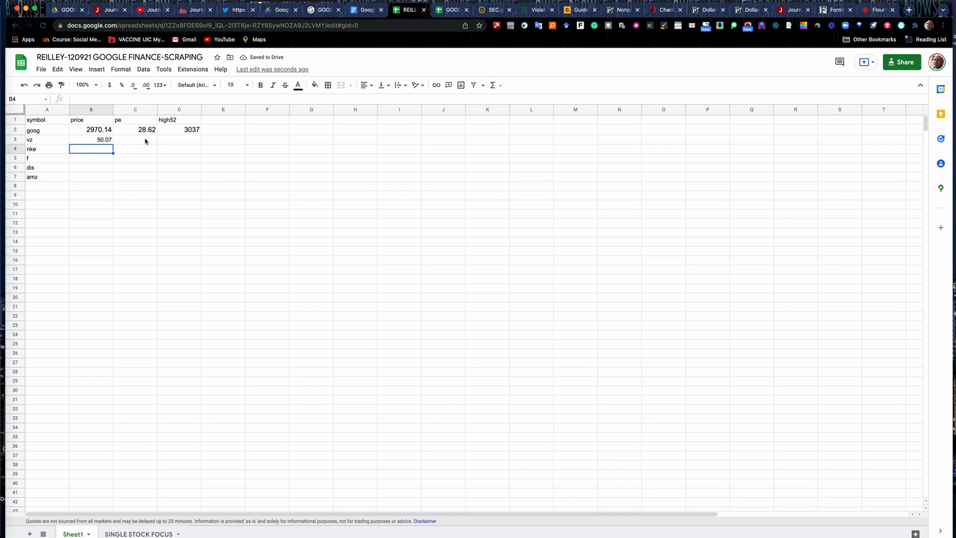
pyautogui.click(135, 140)
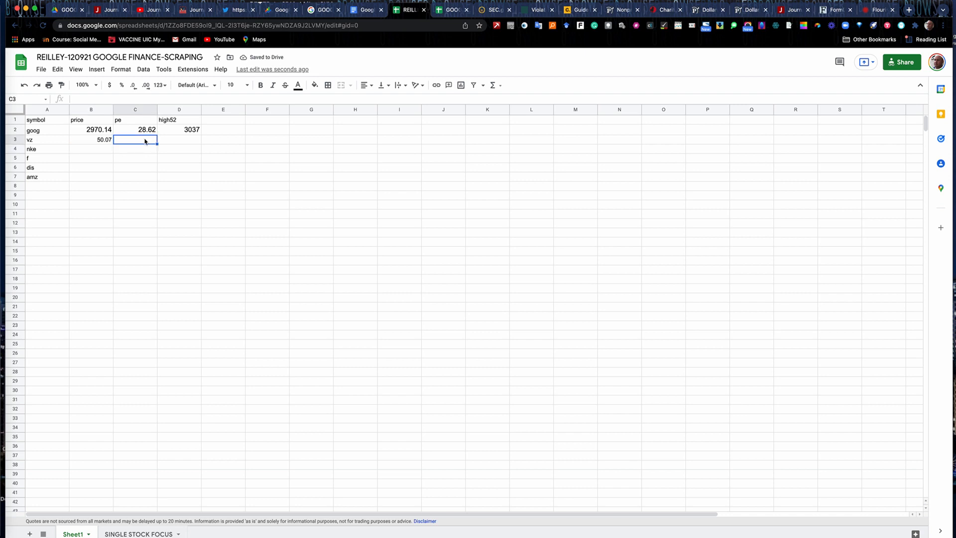
# Step: Enter a googlefinance formula in C3 referencing the pe header, giving vz 9.42
pyautogui.write('=googlefinan')
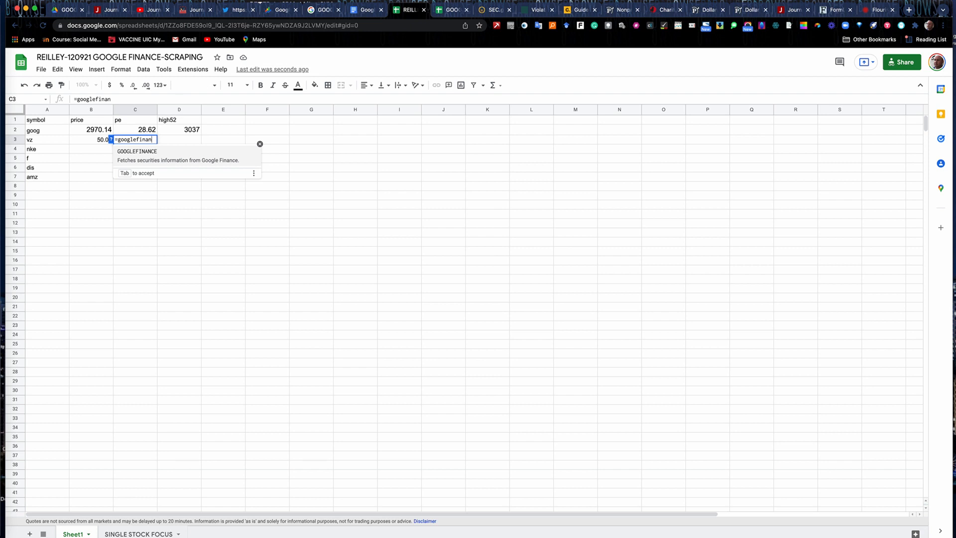
pyautogui.write('ce')
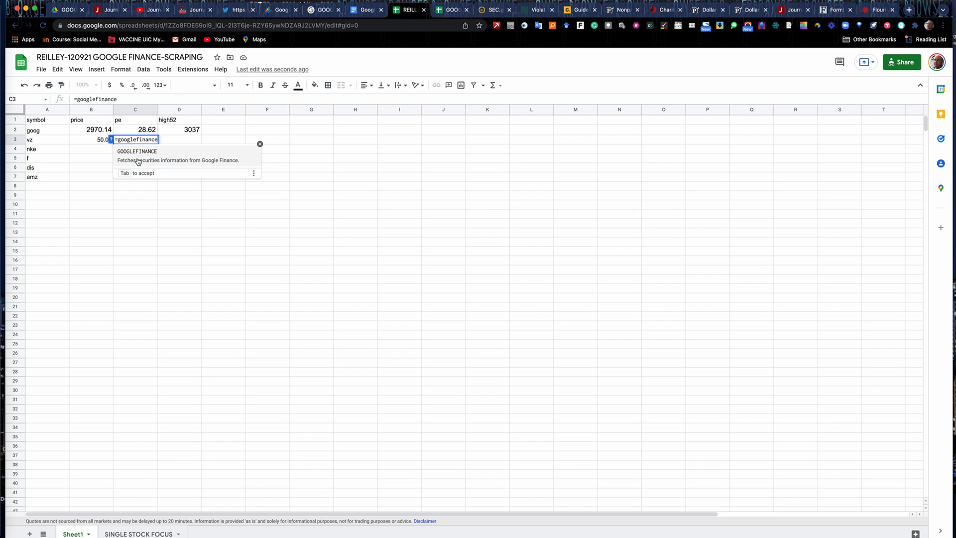
pyautogui.moveTo(253, 172)
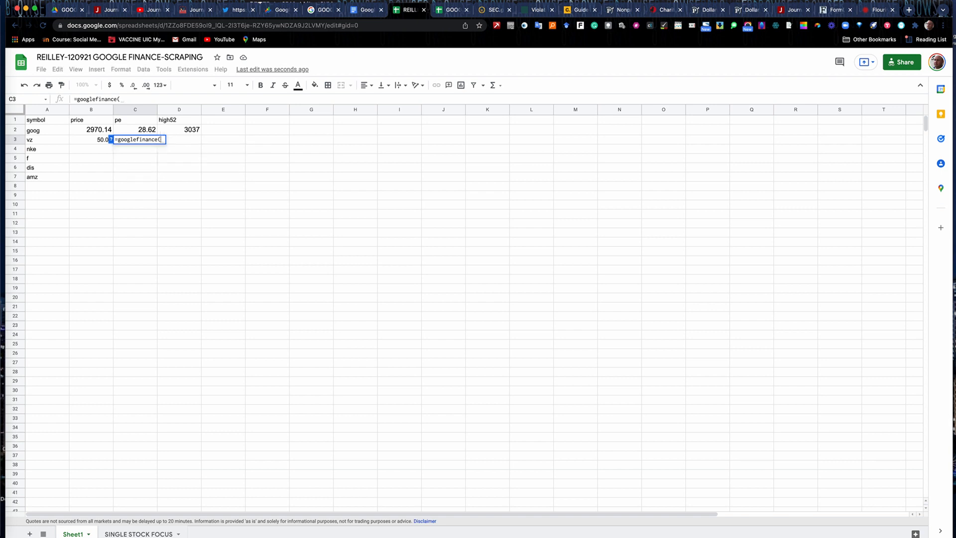
pyautogui.write('a2')
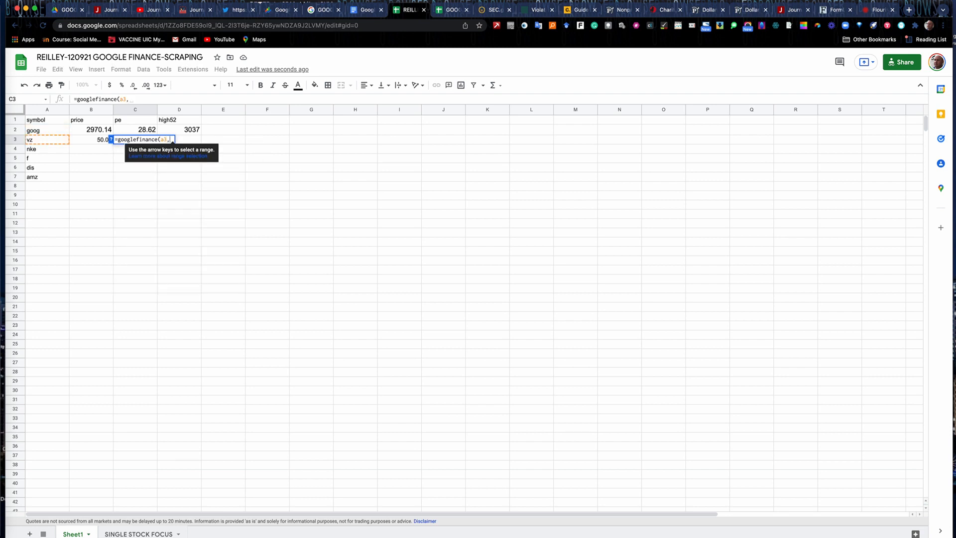
pyautogui.click(135, 120)
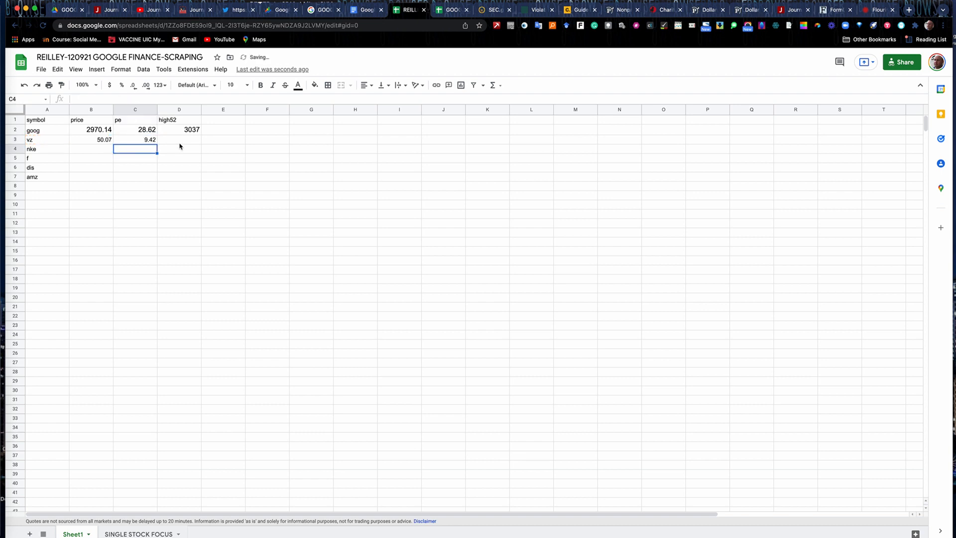
# Step: Enter =googlefinance(a3,d1) in D3 so vz's 52-week high 61.35 appears
pyautogui.click(178, 140)
pyautogui.write('=')
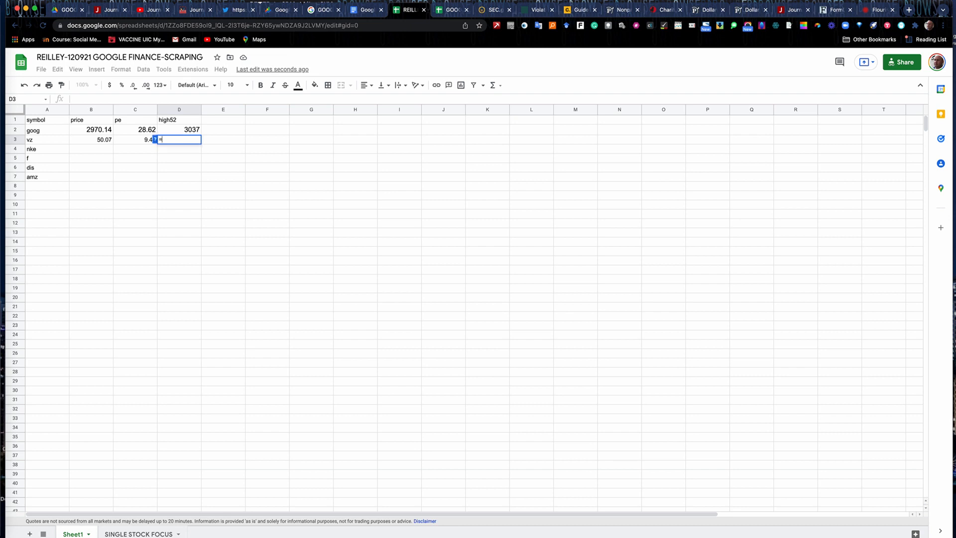
pyautogui.write('googlefinance')
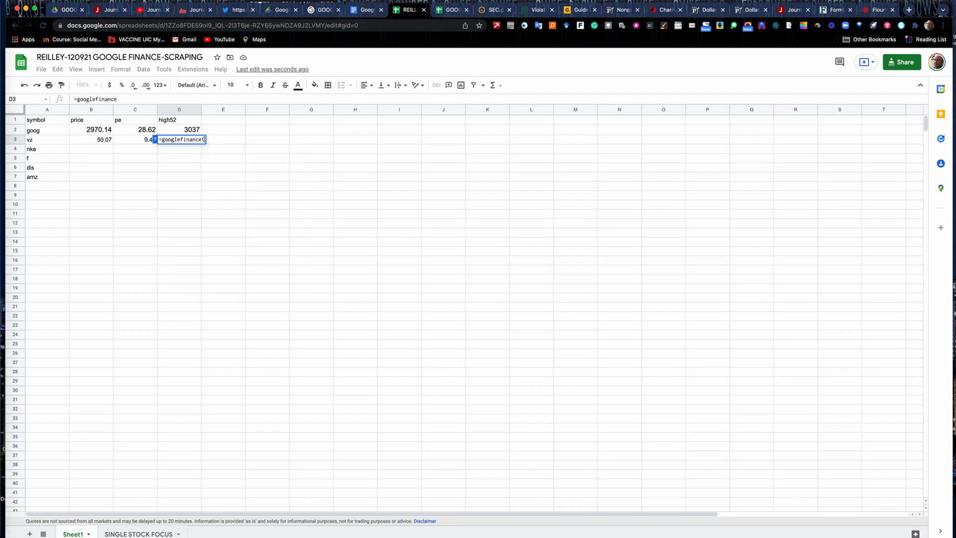
pyautogui.write('(a')
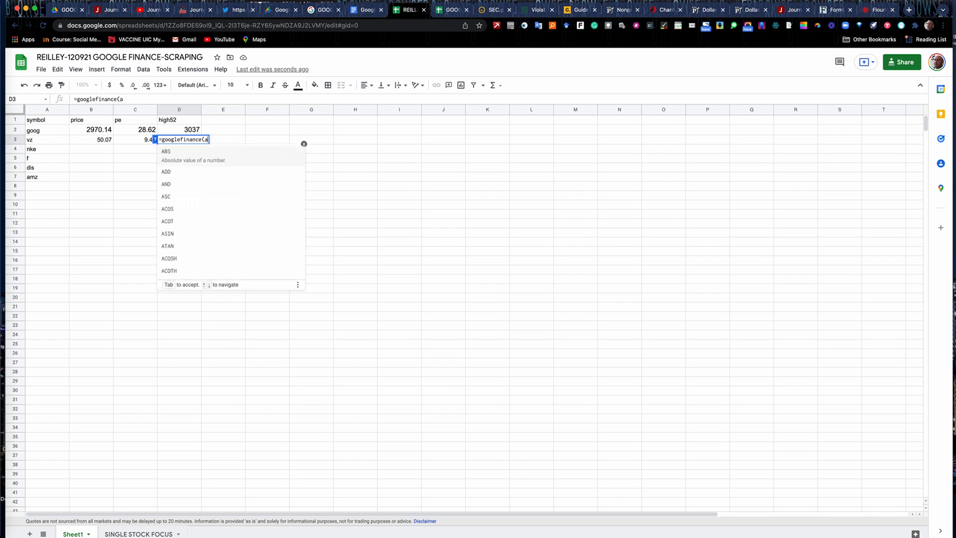
pyautogui.write('3,DB(')
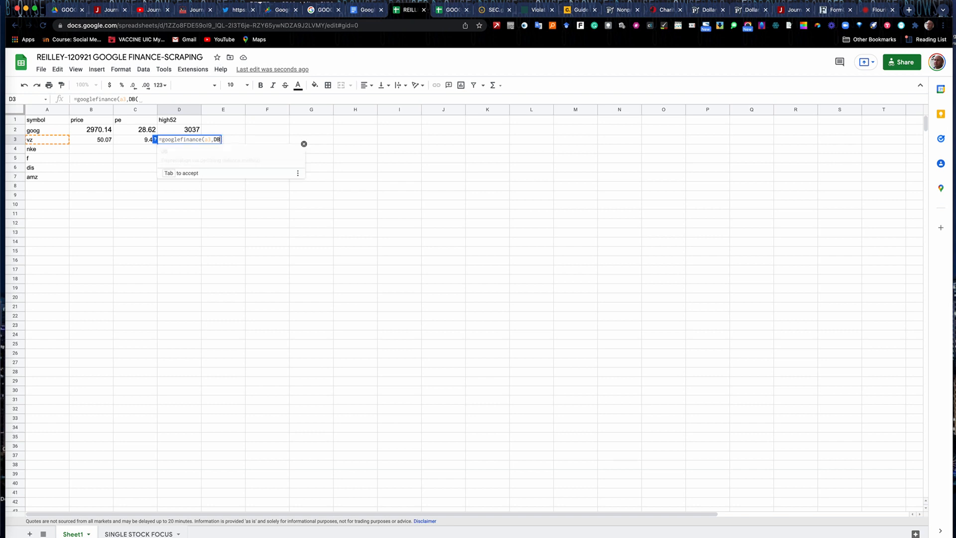
pyautogui.write('d1')
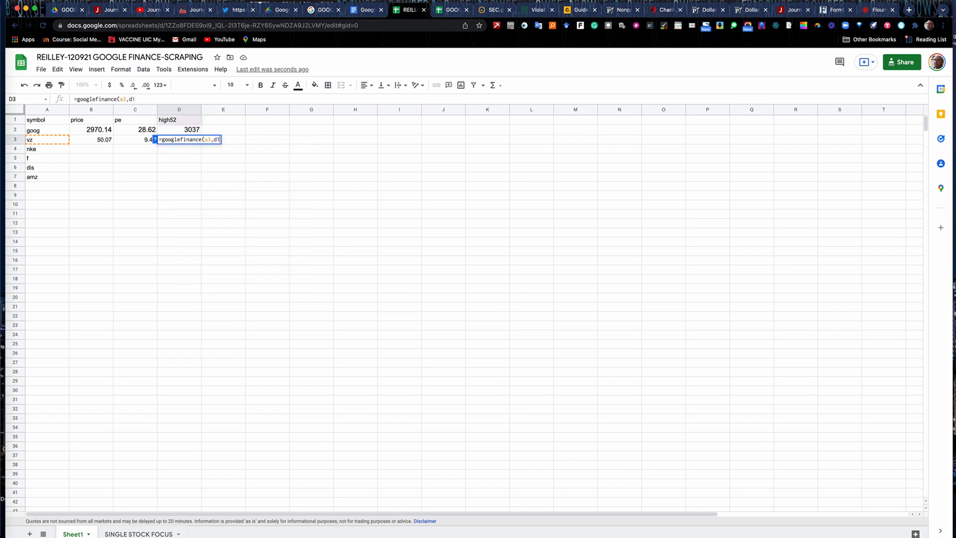
pyautogui.press('Return')
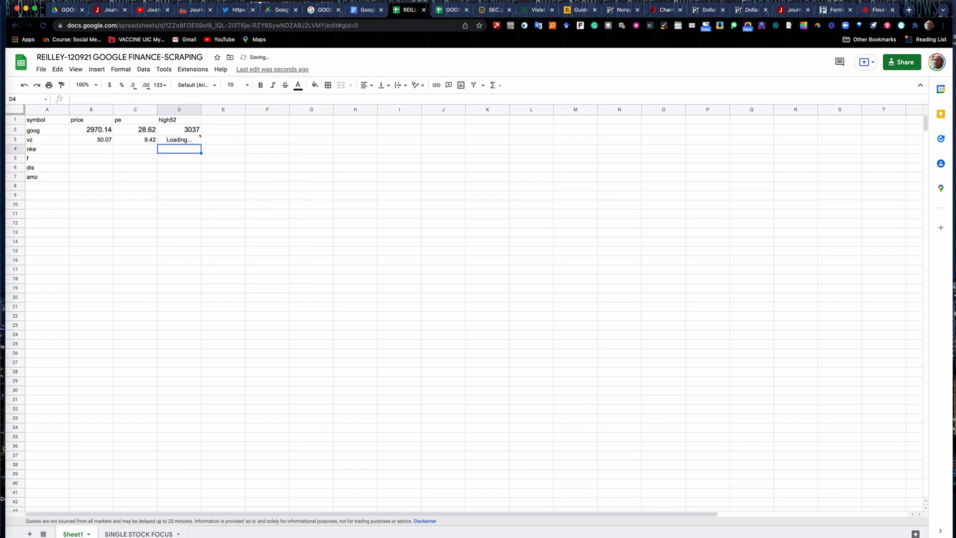
pyautogui.click(90, 149)
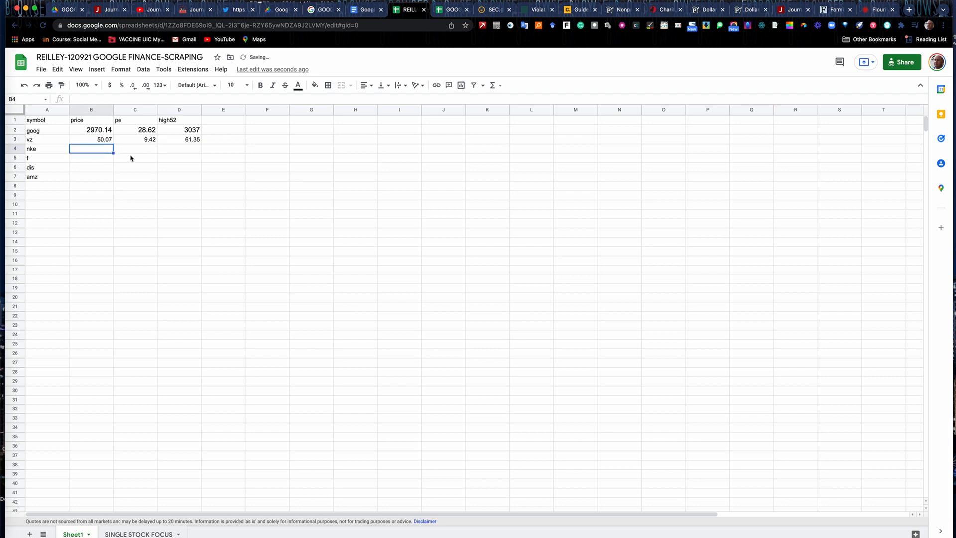
pyautogui.moveTo(125, 191)
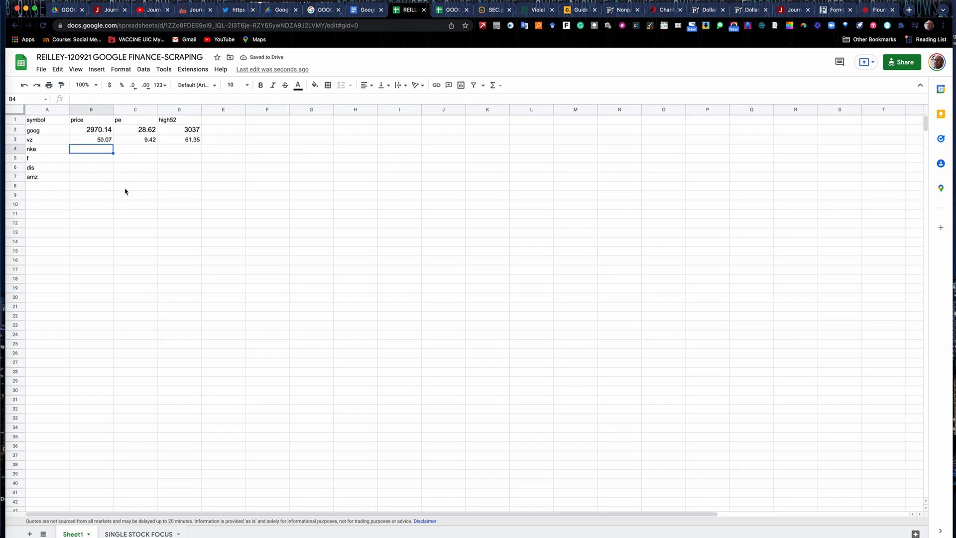
pyautogui.moveTo(204, 166)
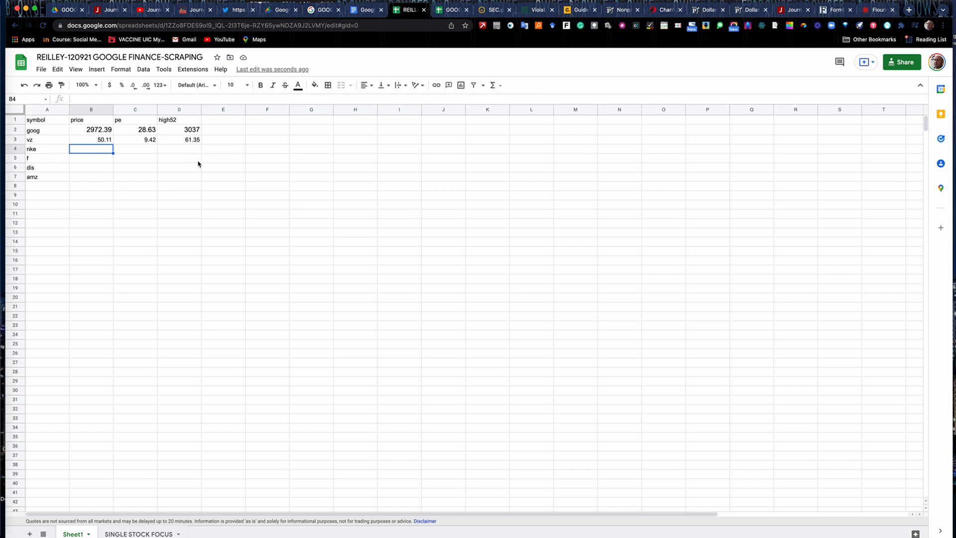
pyautogui.click(222, 119)
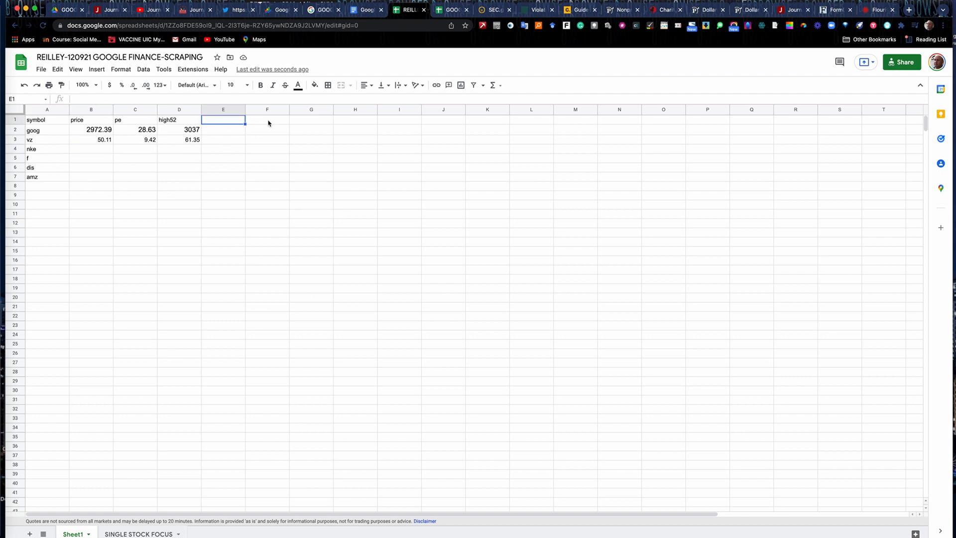
pyautogui.click(354, 119)
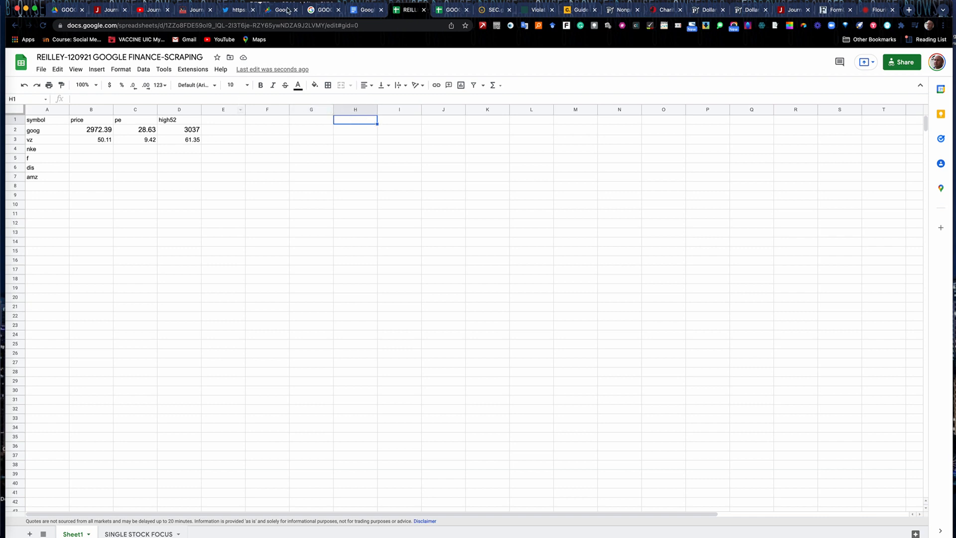
pyautogui.moveTo(321, 10)
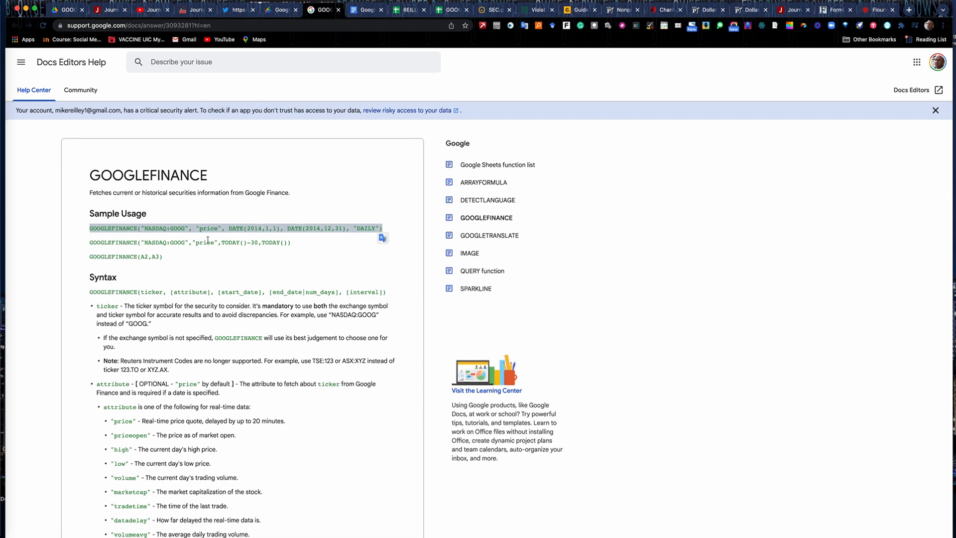
# Step: Scroll through the GOOGLEFINANCE help article's attribute list and back to sample usage
pyautogui.scroll(-3)
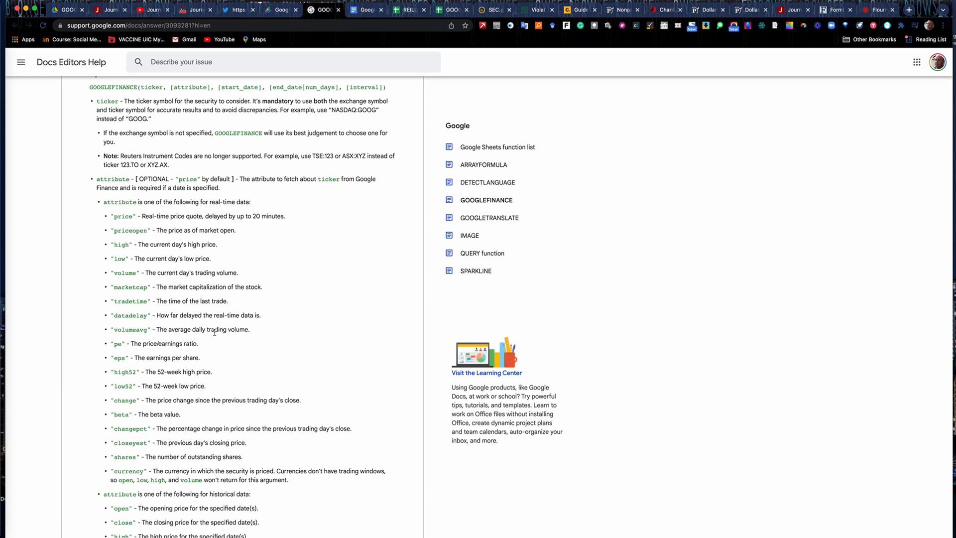
pyautogui.moveTo(196, 187)
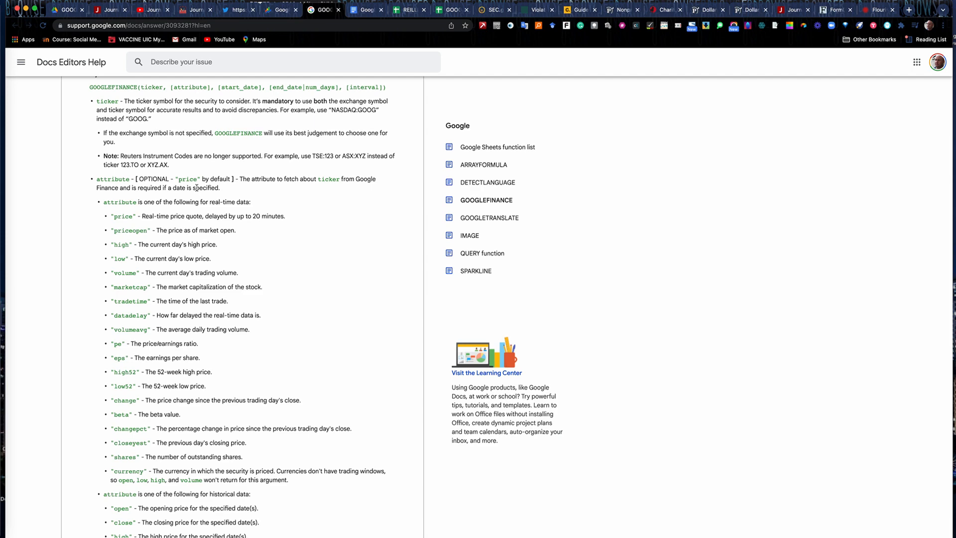
pyautogui.scroll(3)
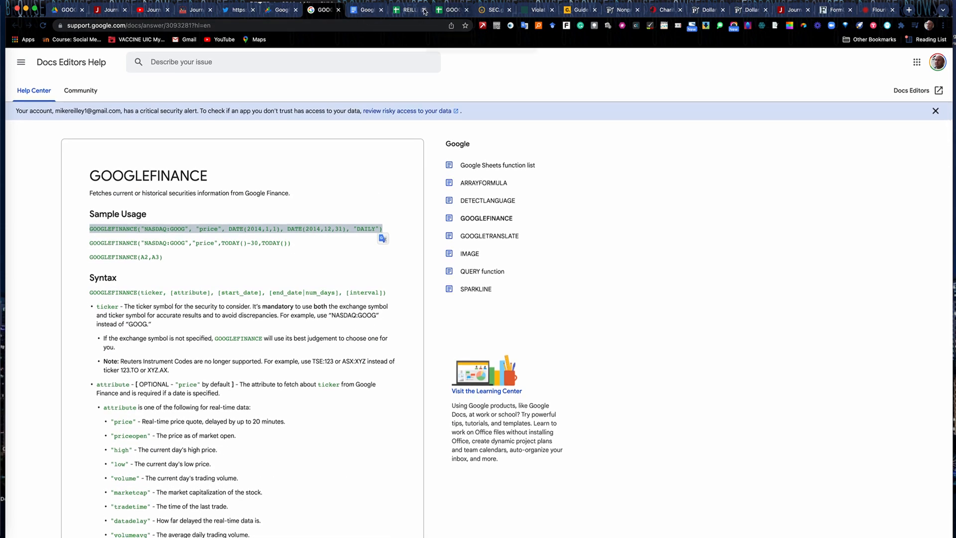
# Step: Bring the REILLEY-120921 GOOGLE FINANCE-SCRAPING spreadsheet back to the front
pyautogui.click(408, 10)
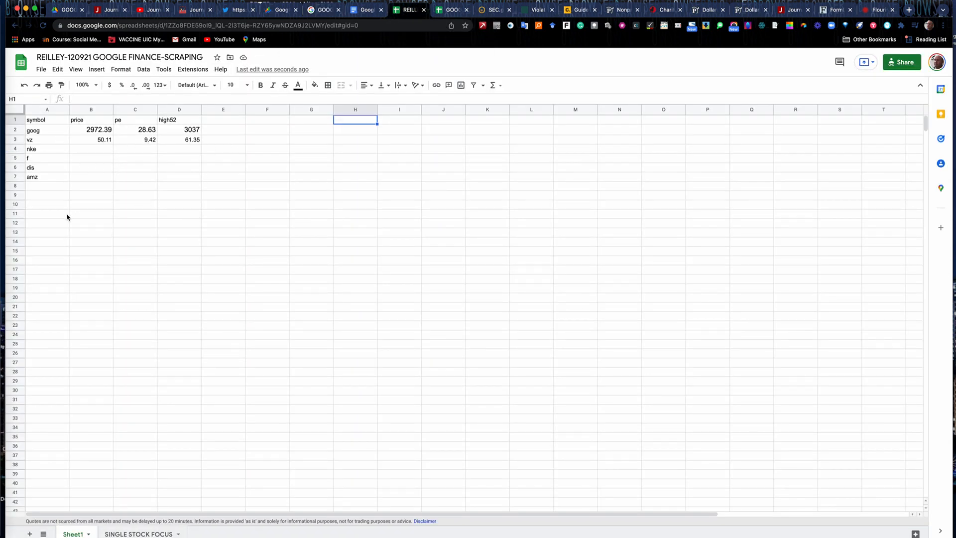
pyautogui.moveTo(63, 211)
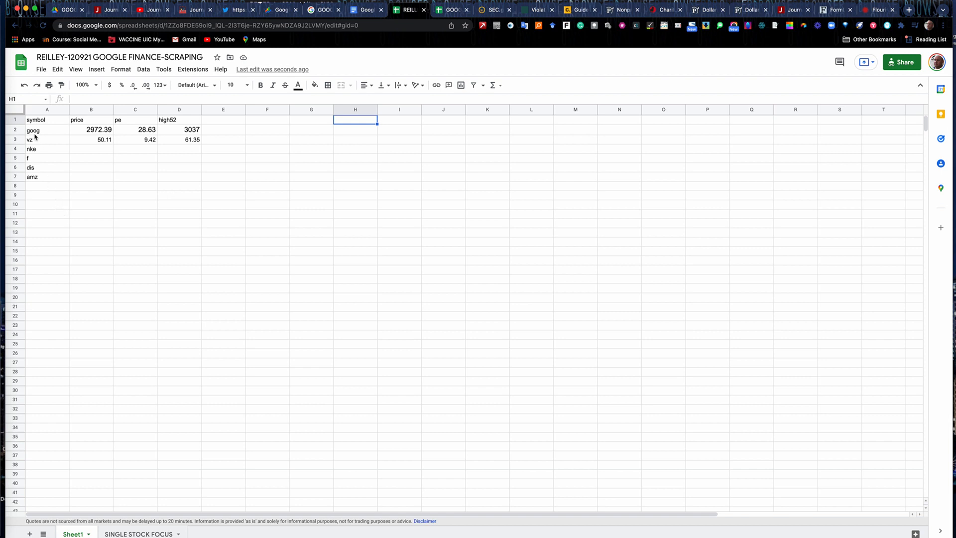
pyautogui.moveTo(44, 131)
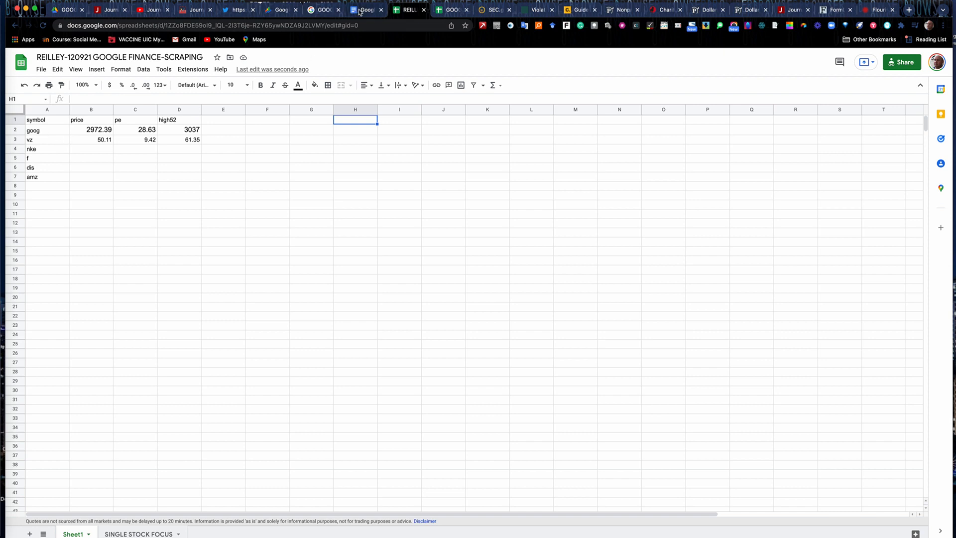
# Step: In the tutorial doc, select the daily historical prices formula and change Sept. 2020 to Dec. 2020
pyautogui.click(364, 10)
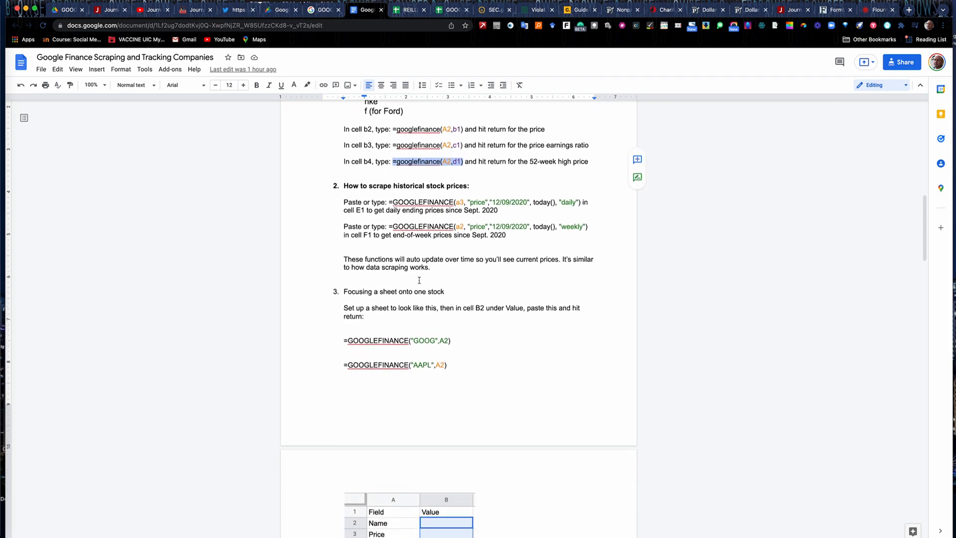
pyautogui.scroll(-3)
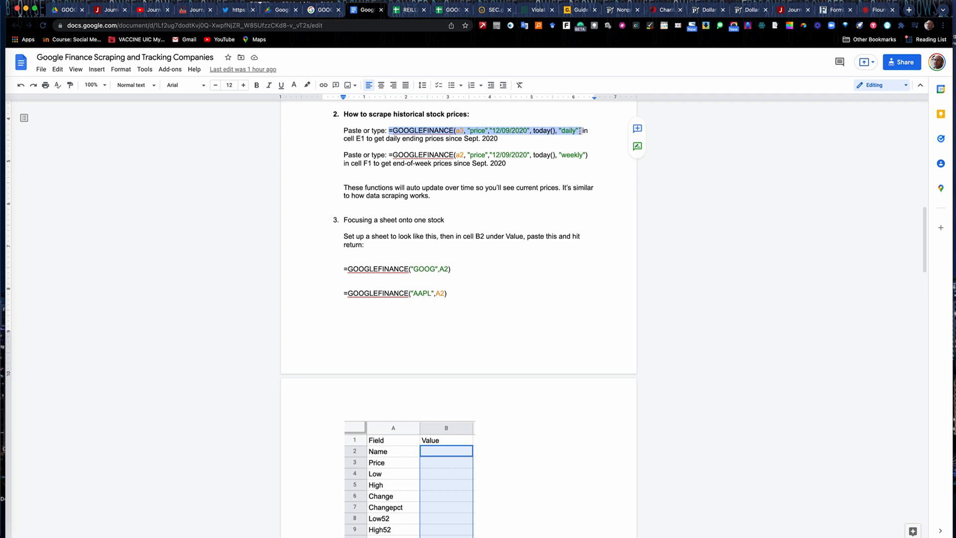
pyautogui.click(422, 129)
pyautogui.write('Dec')
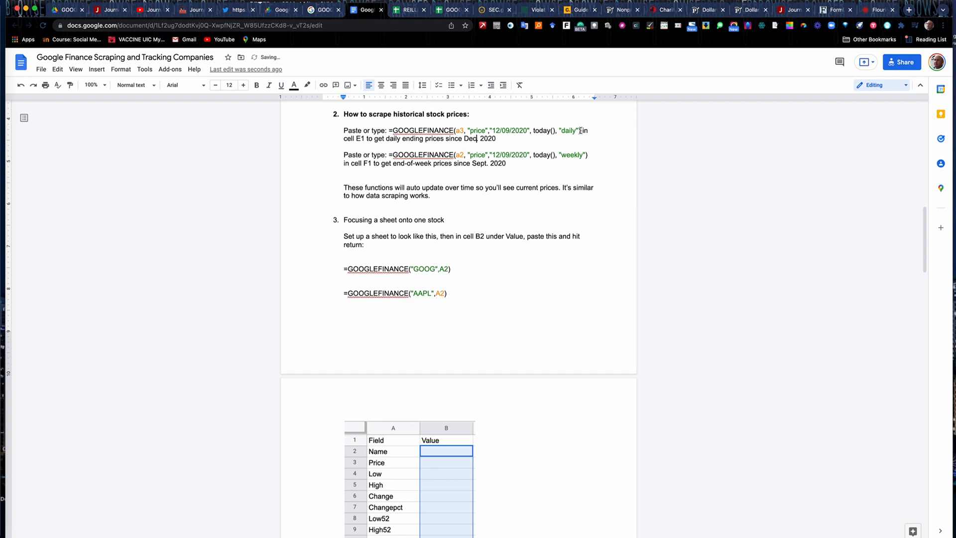
pyautogui.moveTo(410, 10)
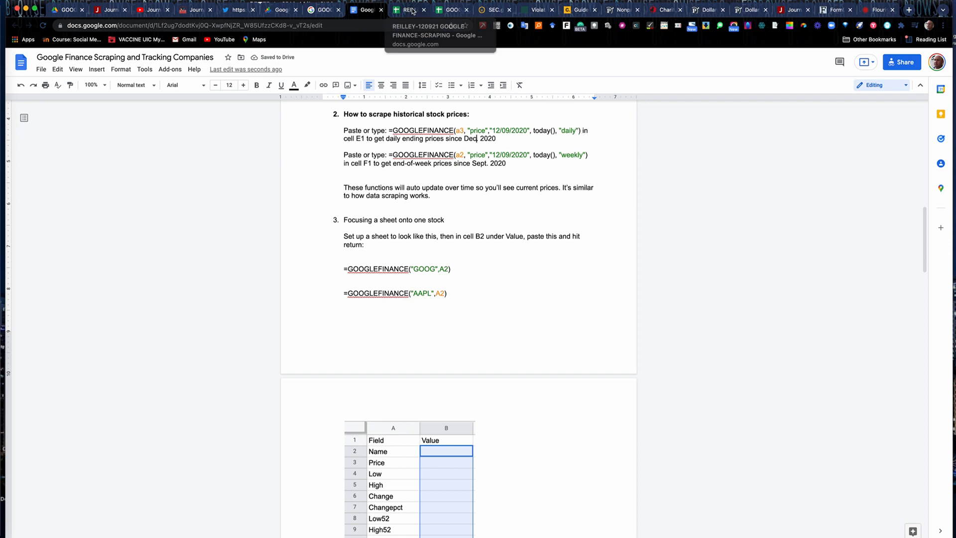
# Step: Paste =GOOGLEFINANCE(a3,"price","12/09/2020",today(),"daily") in F1 for vz's daily closes
pyautogui.click(409, 10)
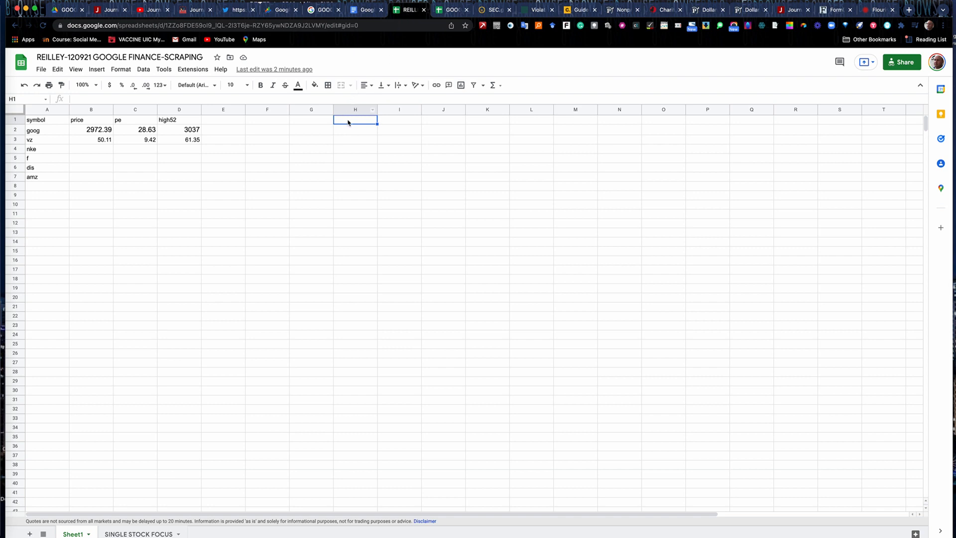
pyautogui.moveTo(259, 111)
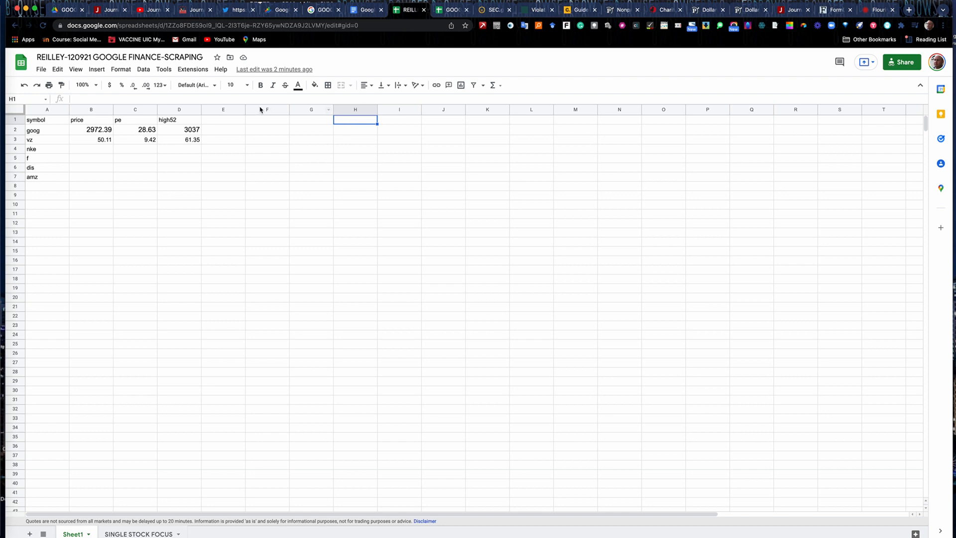
pyautogui.click(266, 119)
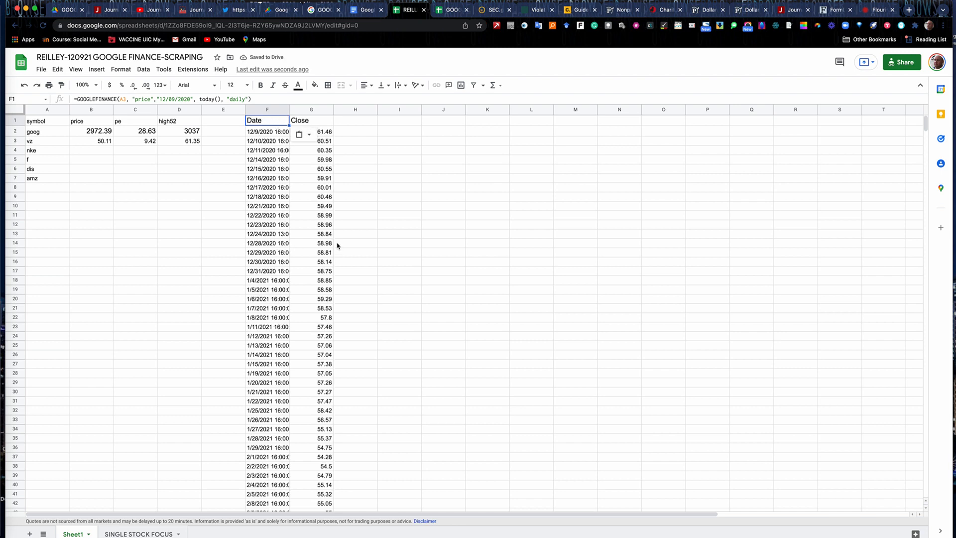
pyautogui.scroll(-3)
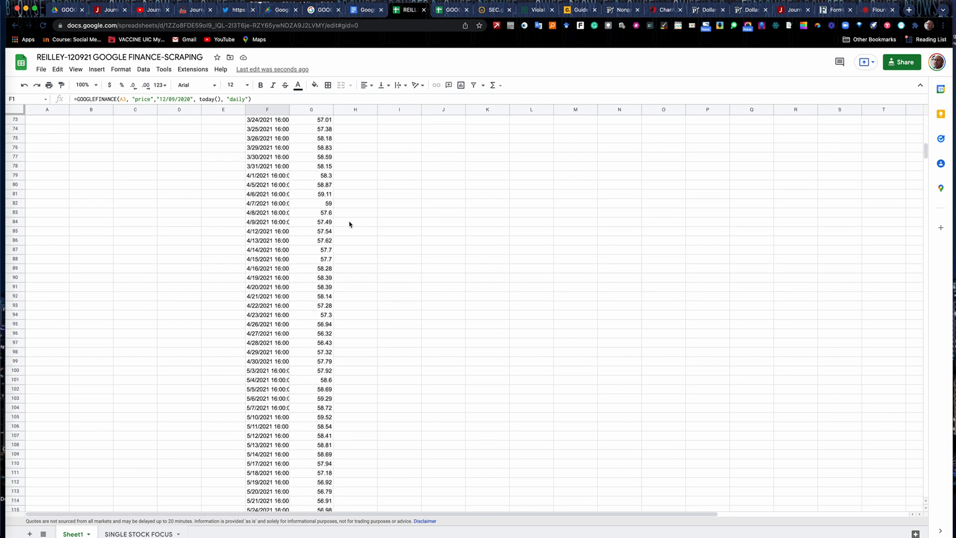
pyautogui.scroll(3)
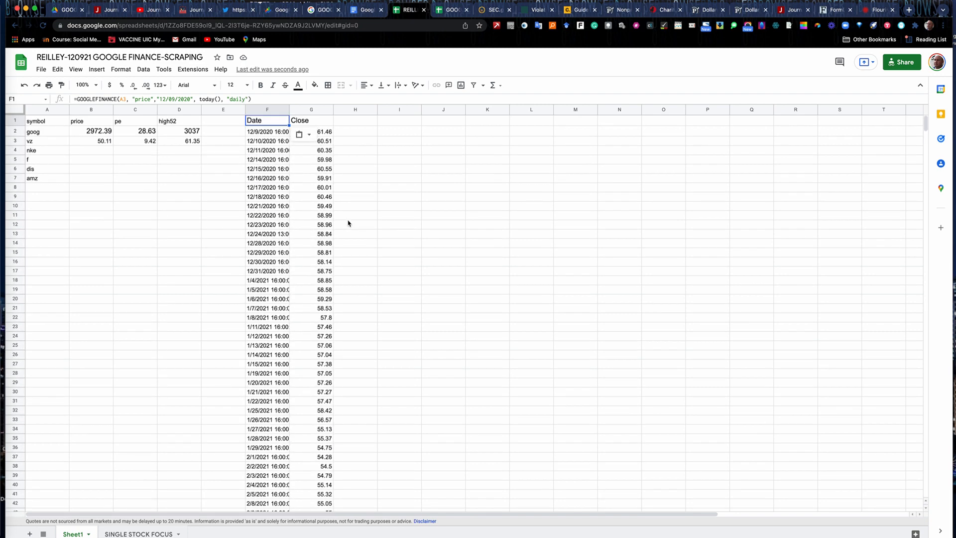
pyautogui.moveTo(244, 133)
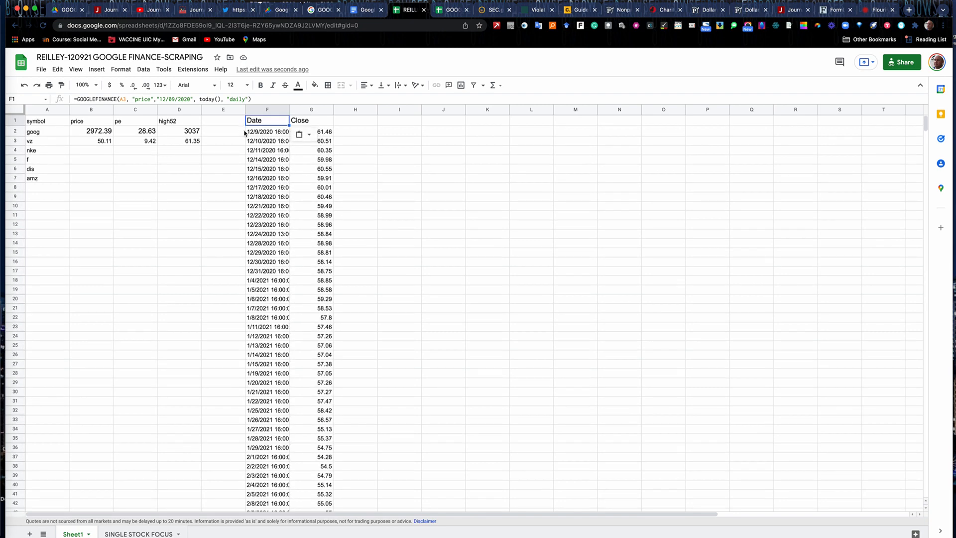
pyautogui.moveTo(373, 128)
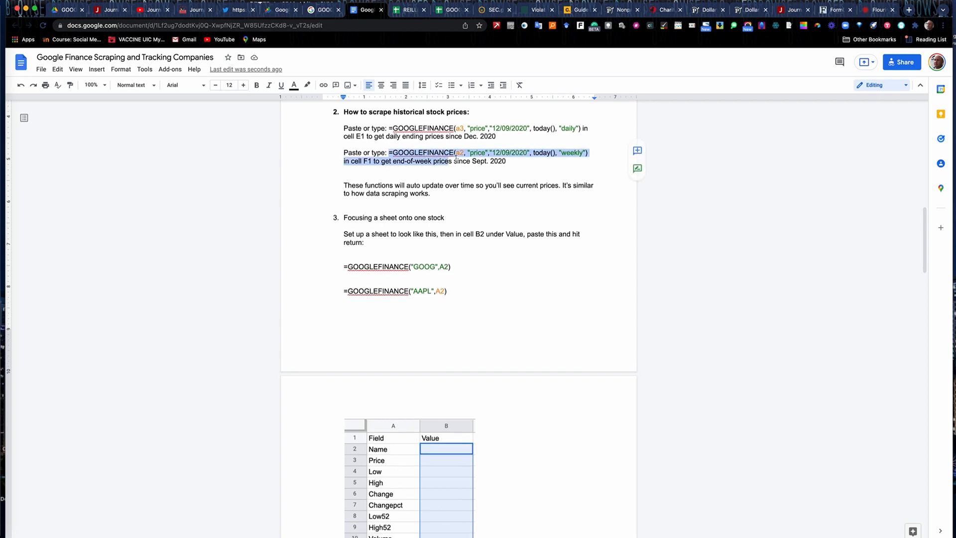
# Step: Replace 'Sept.' with 'Dec. 9,' in the weekly historical prices note
pyautogui.scroll(3)
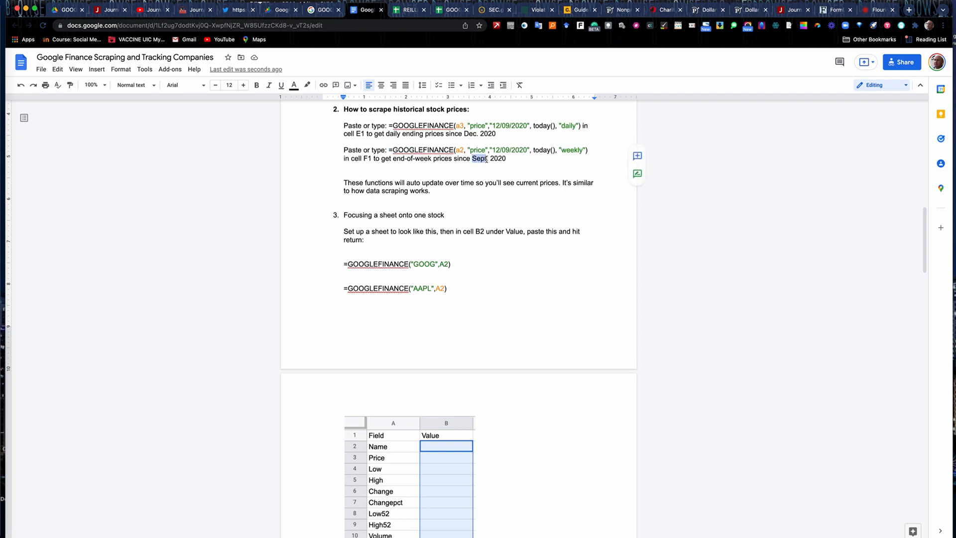
pyautogui.write('Dec. 9,')
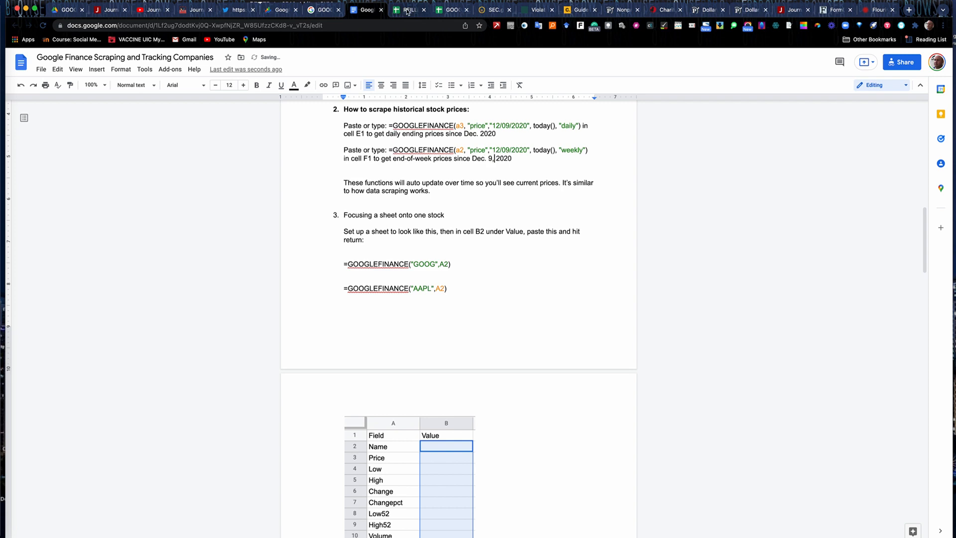
pyautogui.click(407, 10)
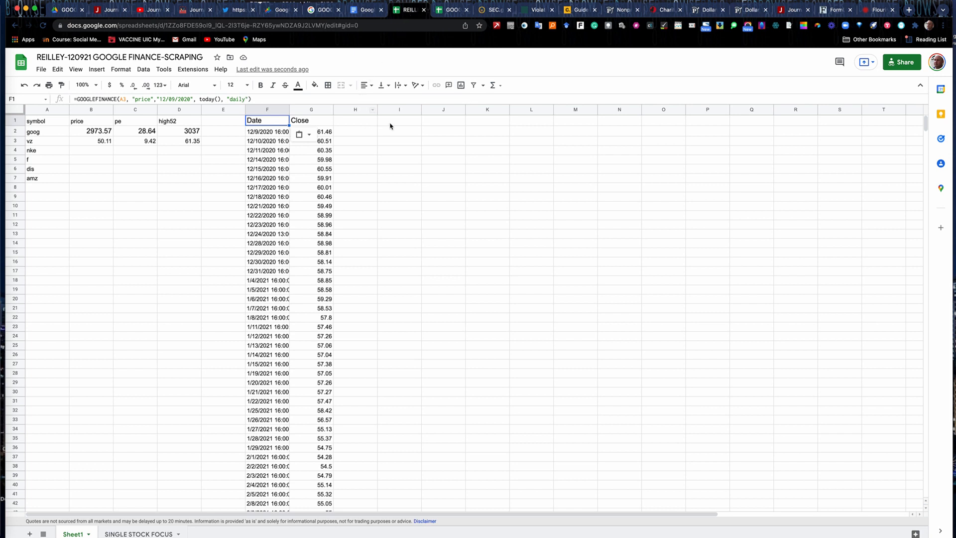
pyautogui.click(398, 120)
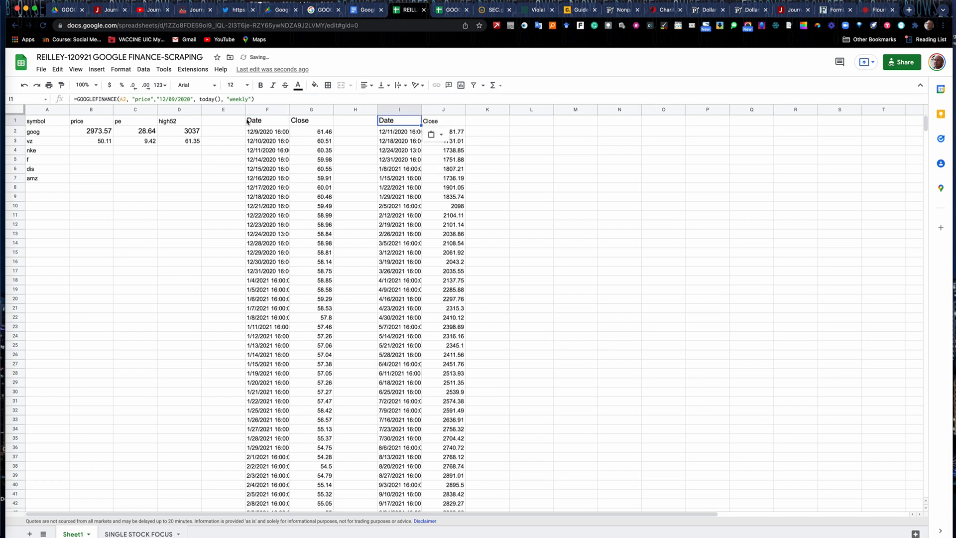
pyautogui.click(267, 120)
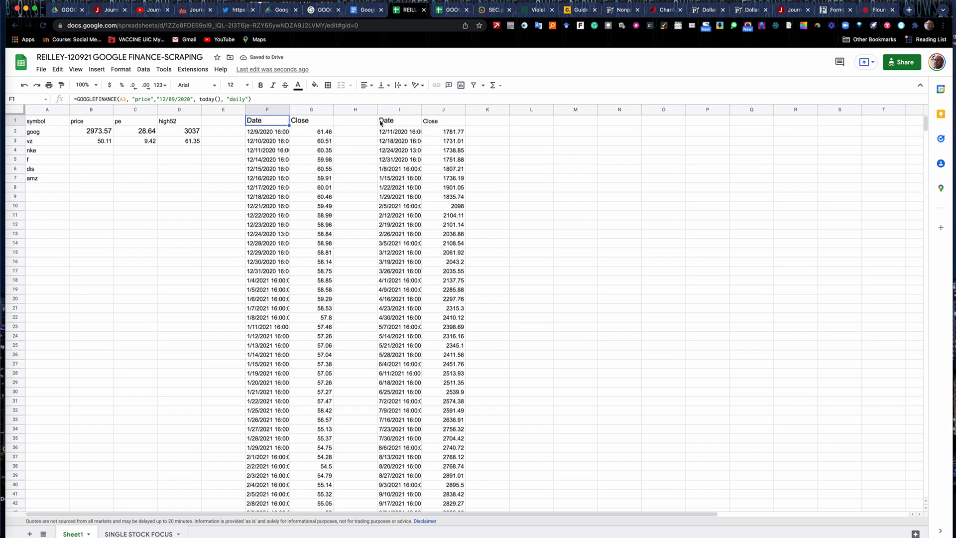
pyautogui.click(399, 121)
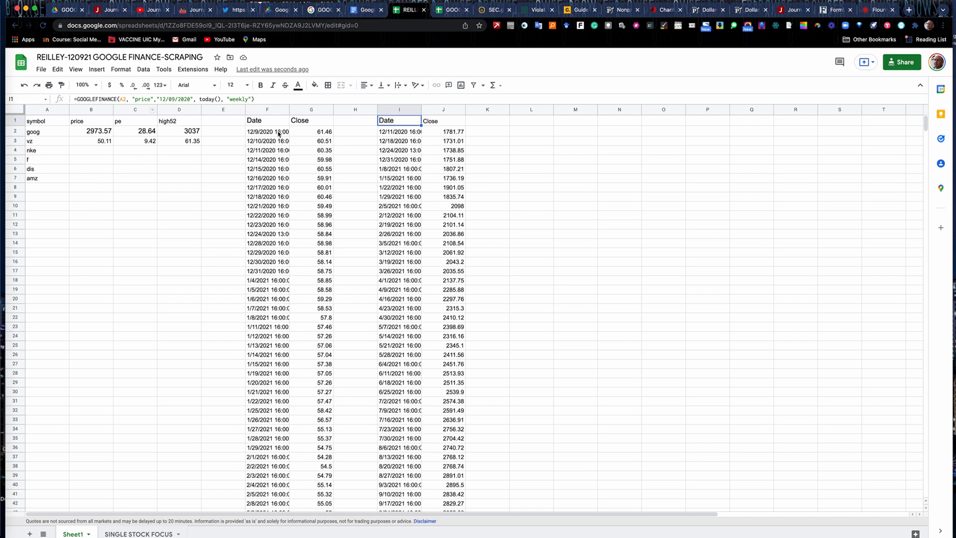
pyautogui.moveTo(303, 180)
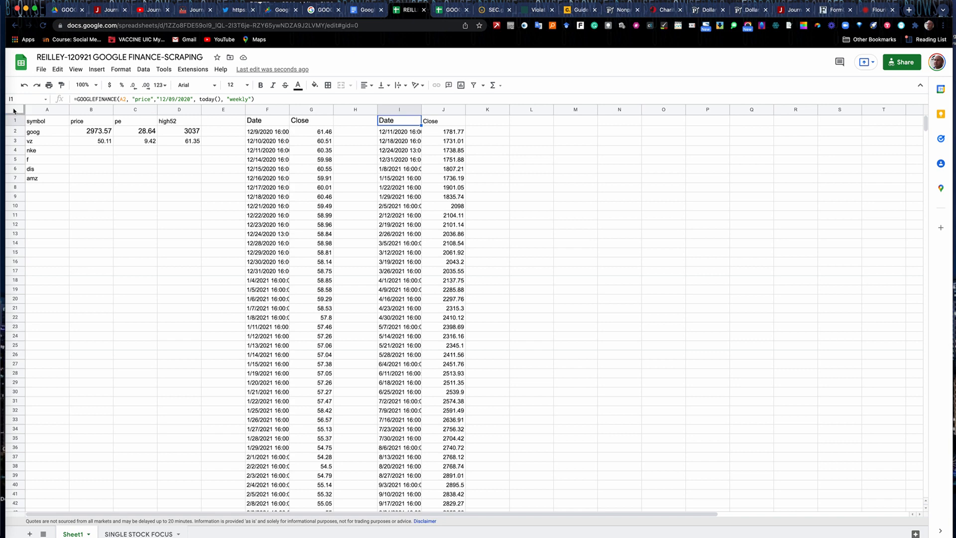
# Step: Copy all of Sheet1 and paste values only onto Sheet3, confirming a closing price is a plain number
pyautogui.click(15, 110)
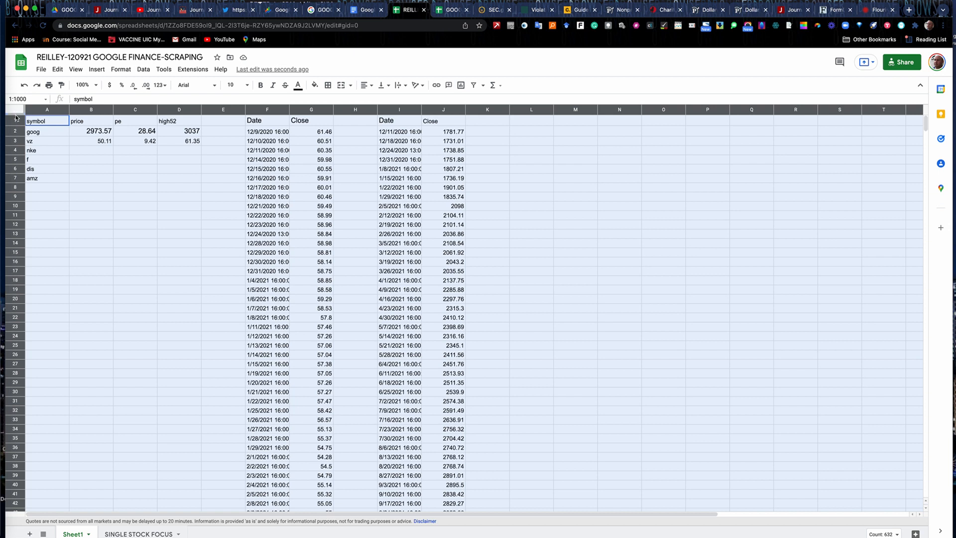
pyautogui.moveTo(29, 533)
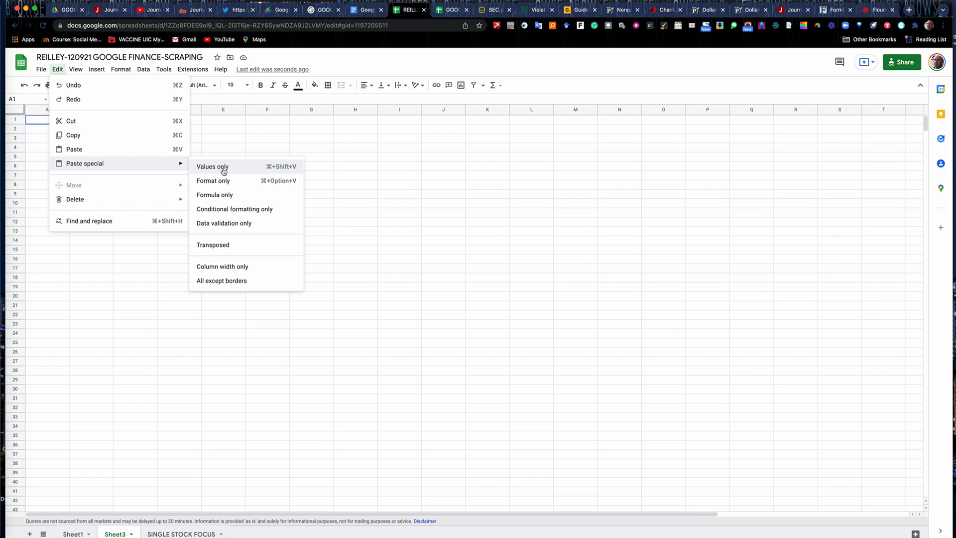
pyautogui.moveTo(86, 166)
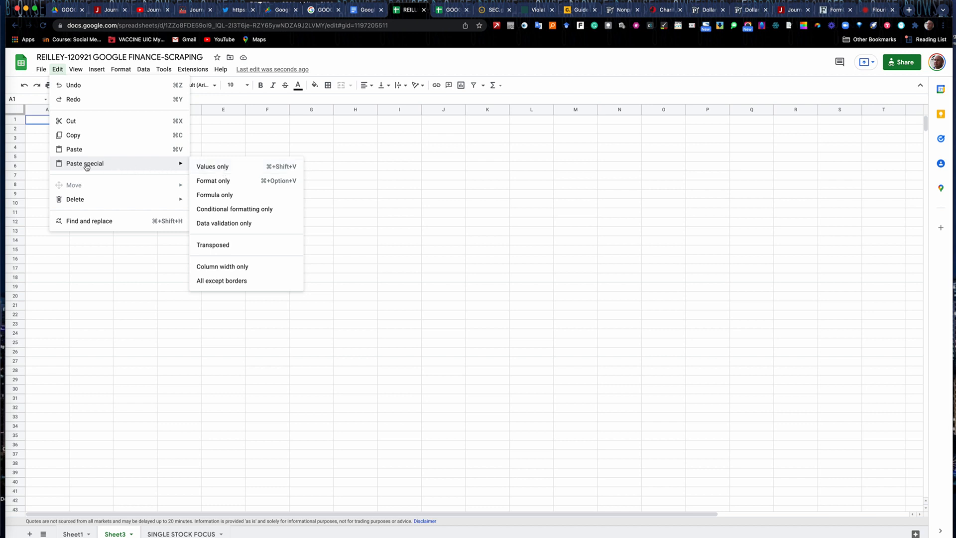
pyautogui.moveTo(212, 166)
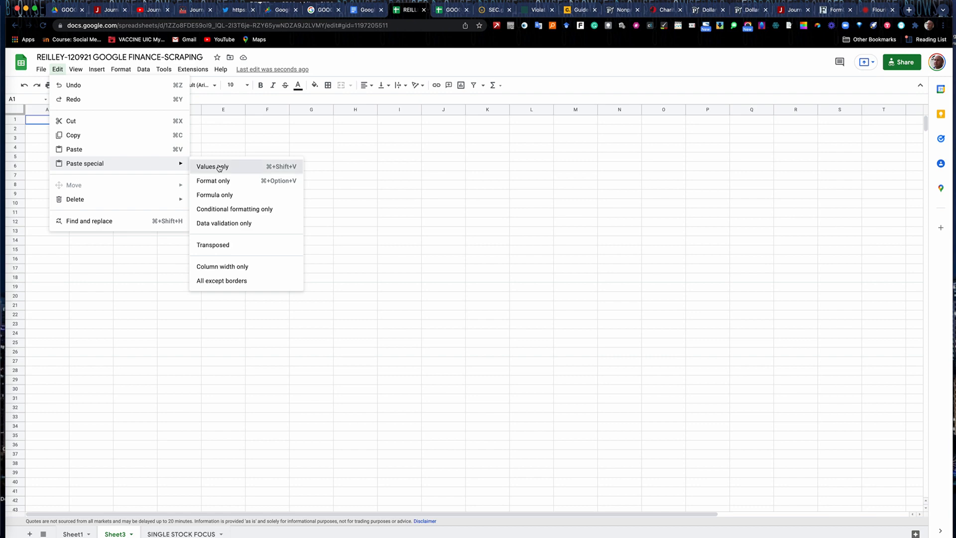
pyautogui.click(213, 166)
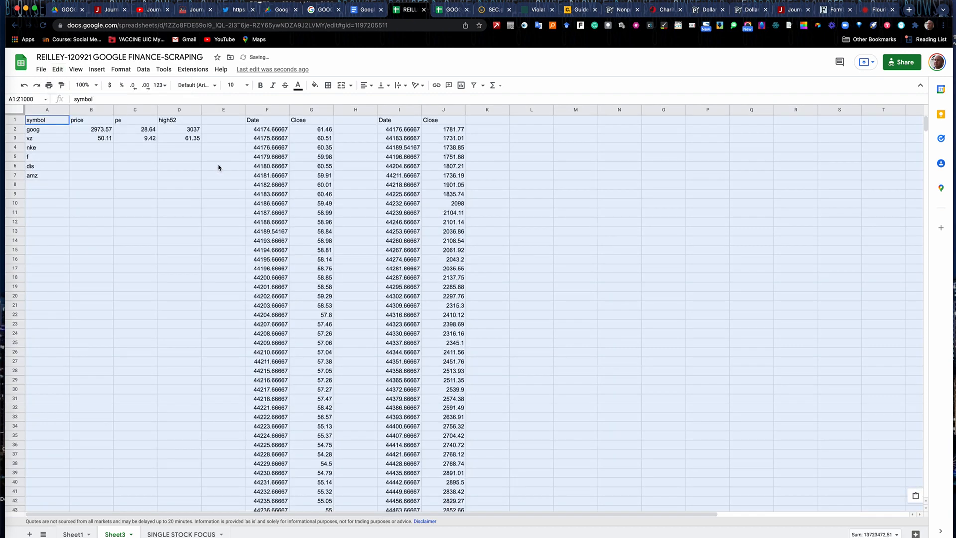
pyautogui.click(442, 212)
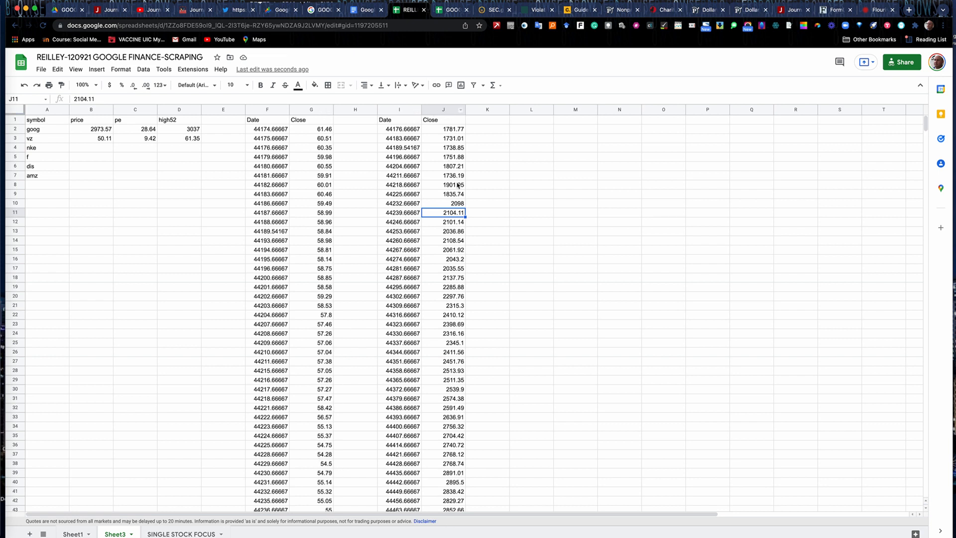
pyautogui.moveTo(407, 184)
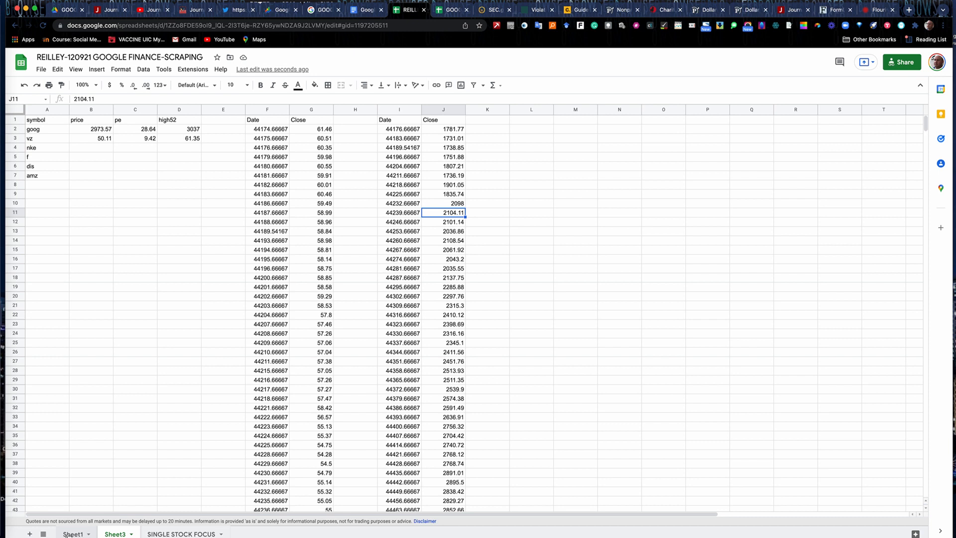
# Step: Show the SINGLE STOCK FOCUS sheet and inspect the empty Value-Apple and Value-Google headers
pyautogui.click(182, 534)
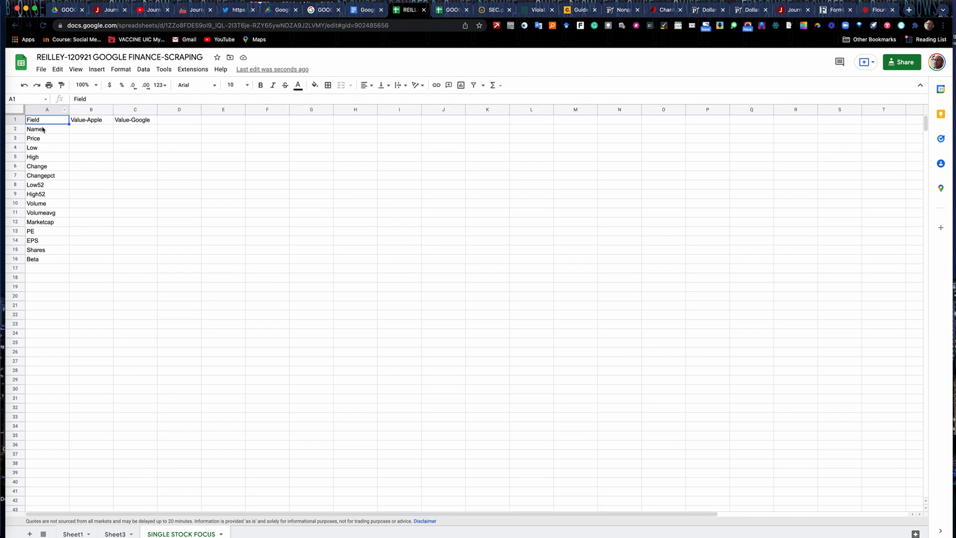
pyautogui.moveTo(94, 130)
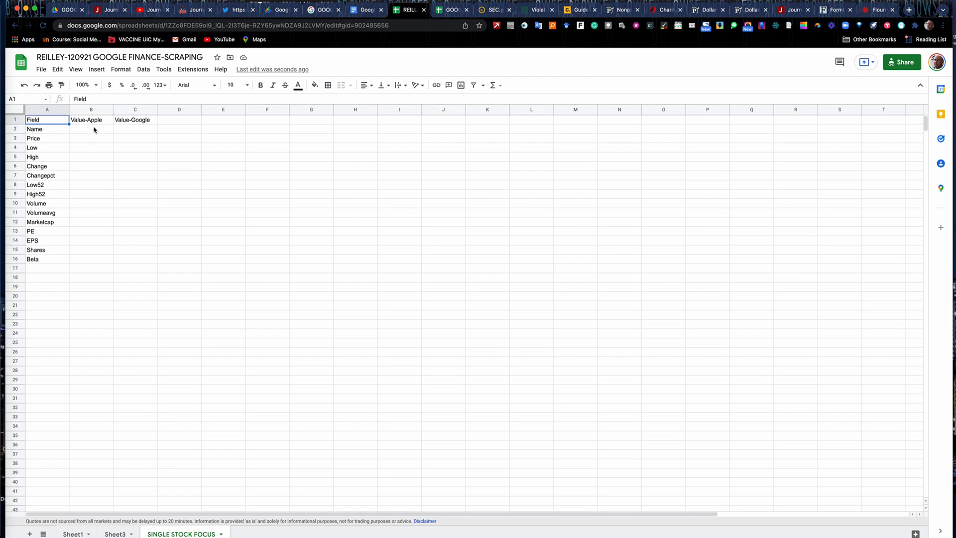
pyautogui.moveTo(132, 144)
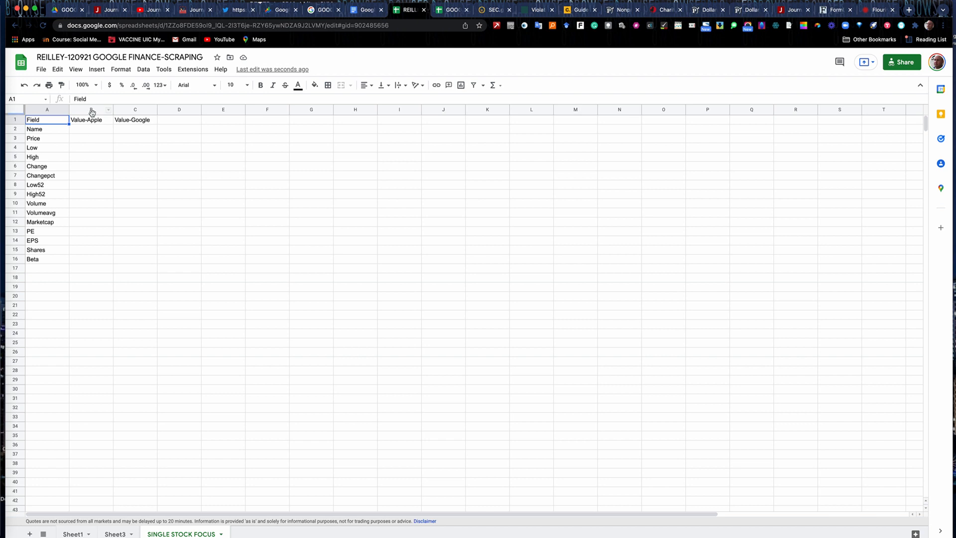
pyautogui.click(134, 120)
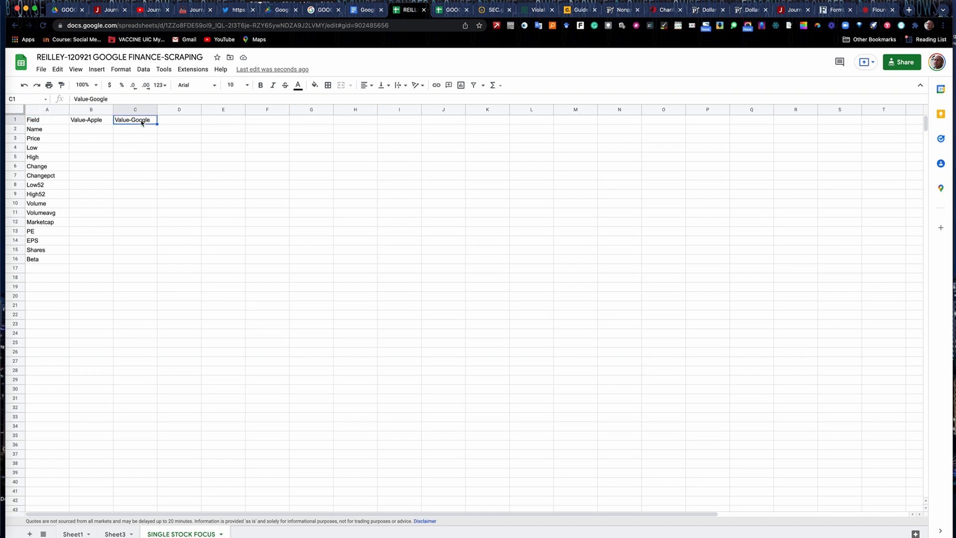
pyautogui.click(91, 119)
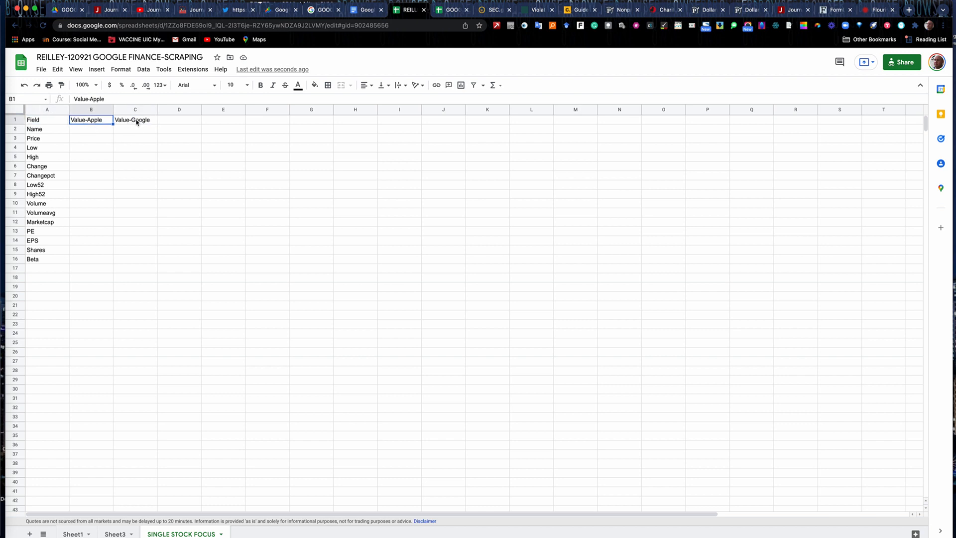
pyautogui.click(134, 120)
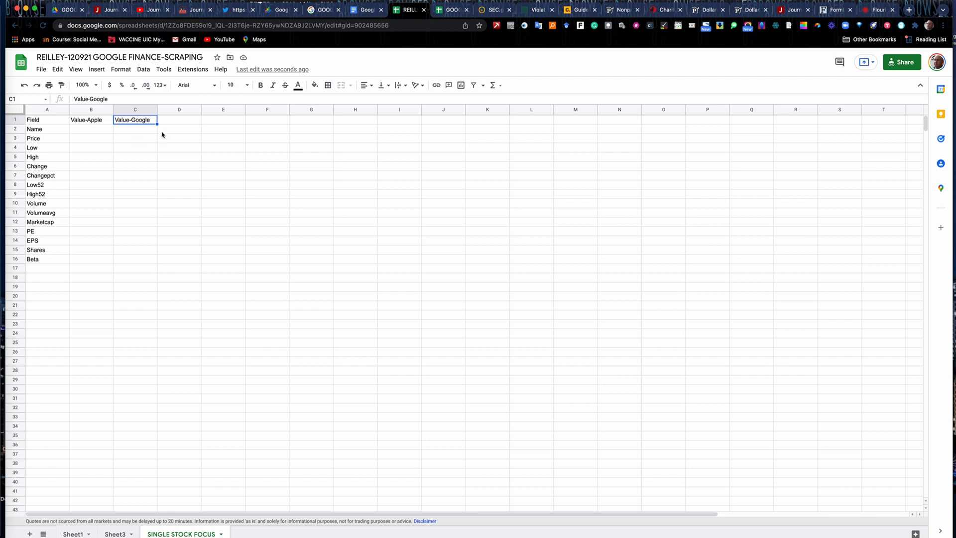
pyautogui.click(364, 10)
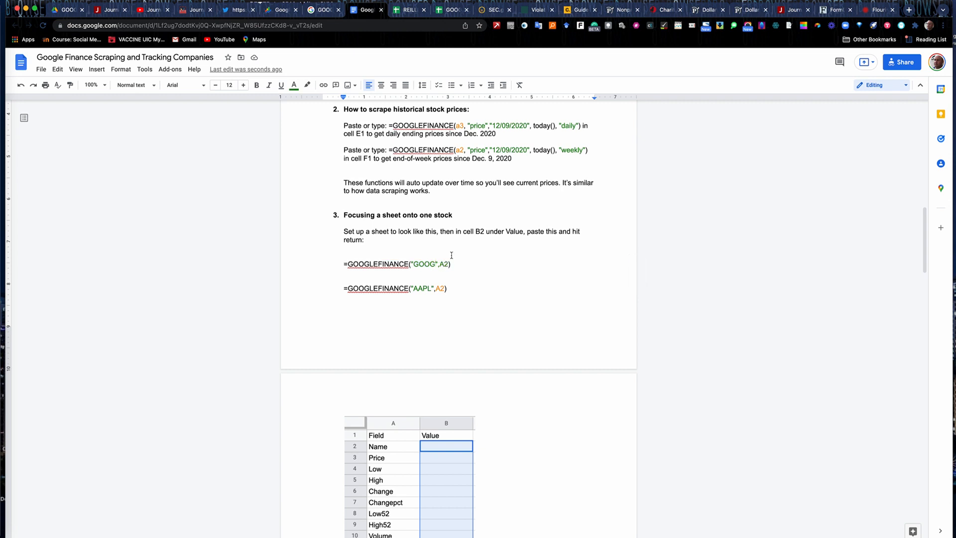
pyautogui.moveTo(411, 101)
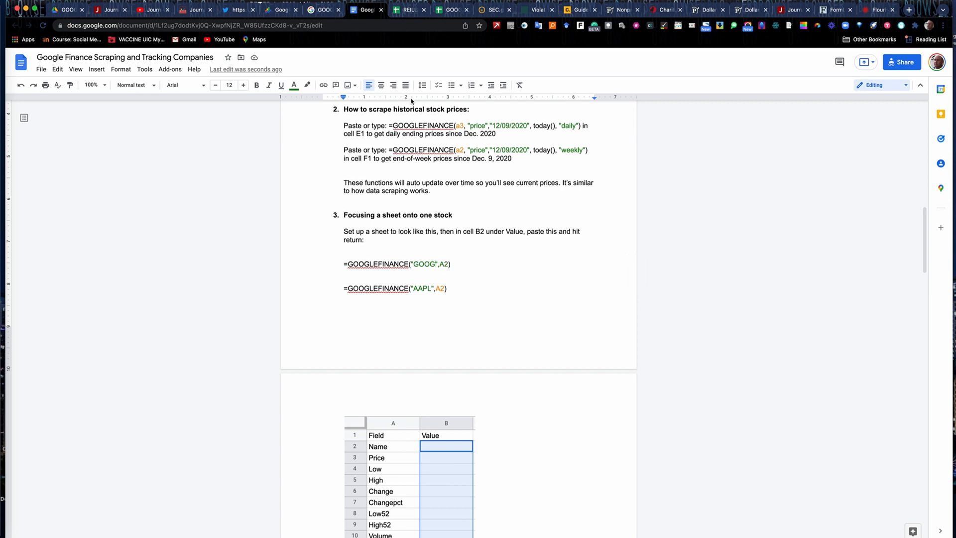
# Step: Return from the Docs tutorial to the spreadsheet
pyautogui.click(407, 10)
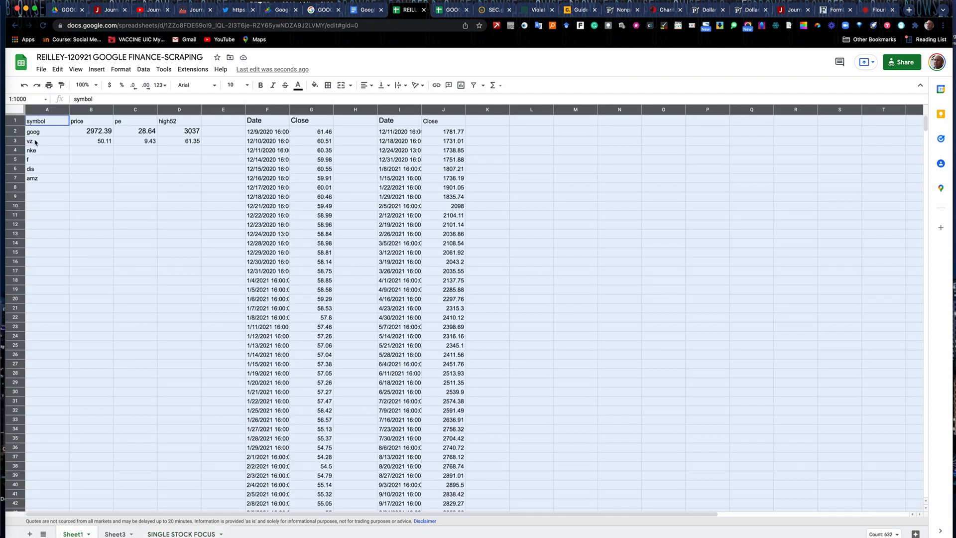
# Step: Enter =GOOGLEFINANCE("GOOG",A2) in C2 and fill Value-Google down to Beta
pyautogui.click(180, 533)
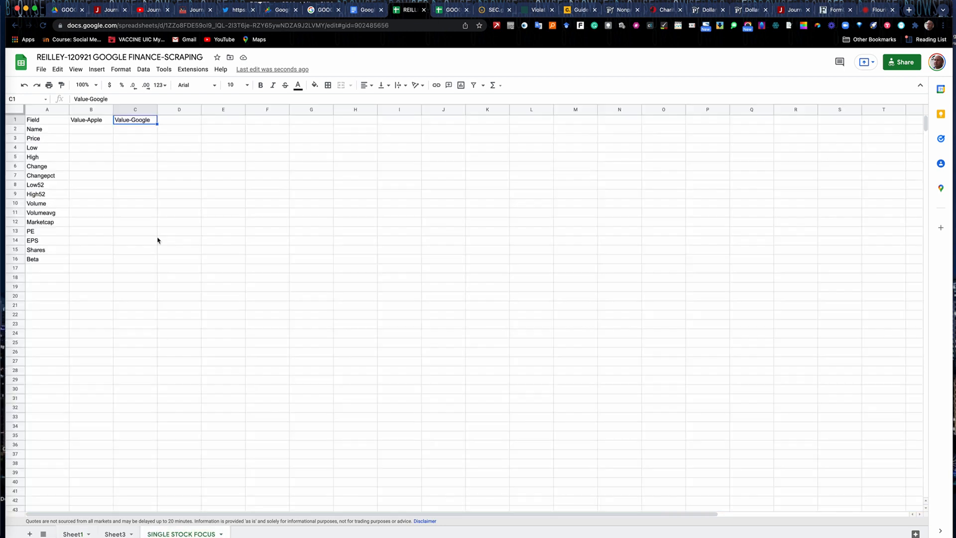
pyautogui.click(135, 129)
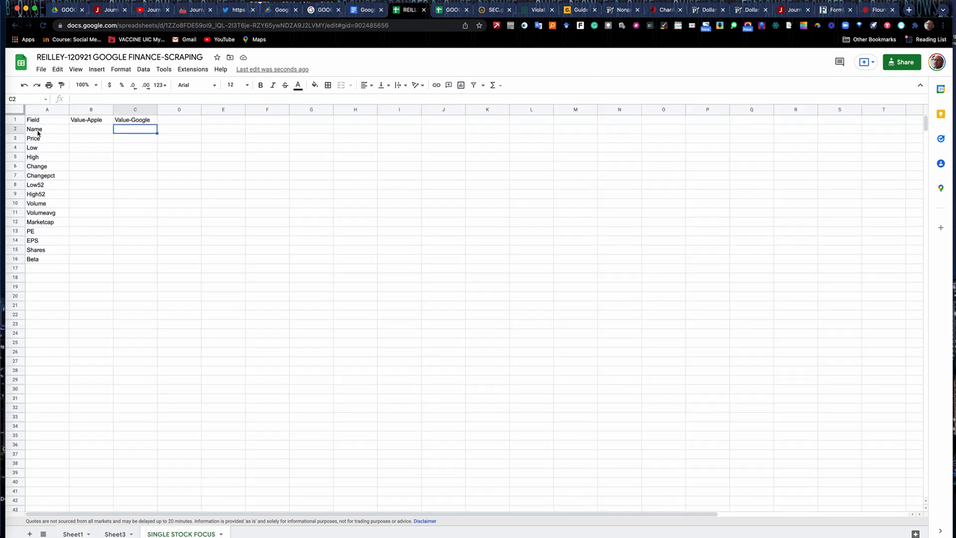
pyautogui.moveTo(129, 133)
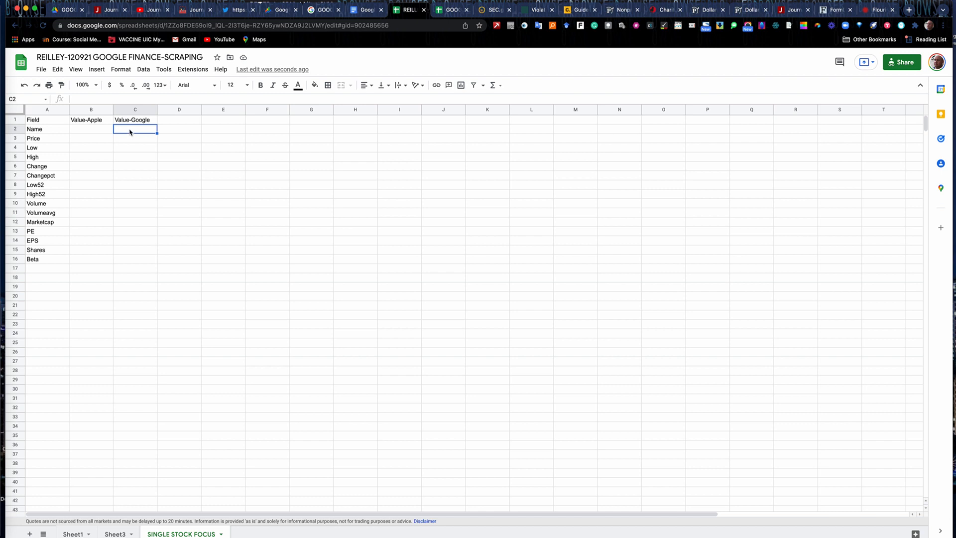
pyautogui.write('=GOOGLEFINANCE("GOOG",A2)')
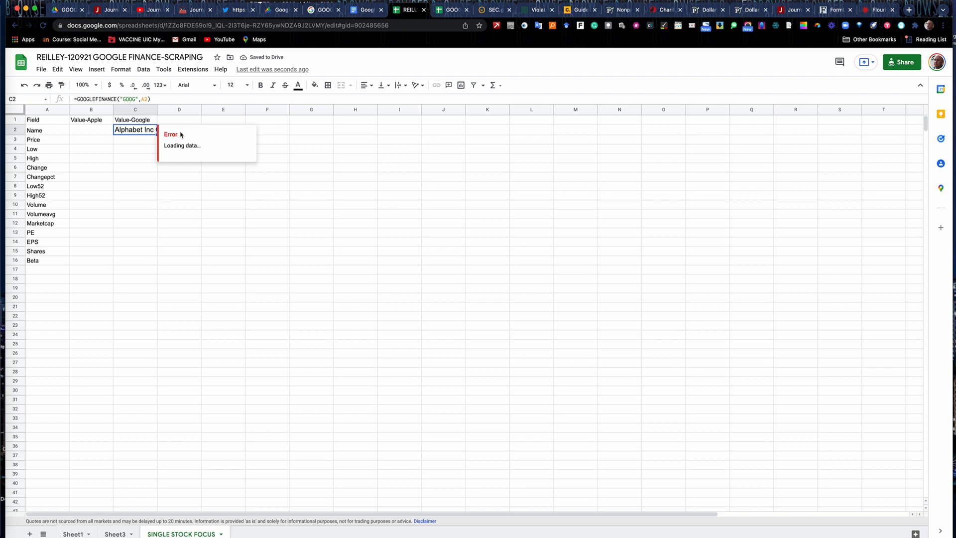
pyautogui.click(178, 178)
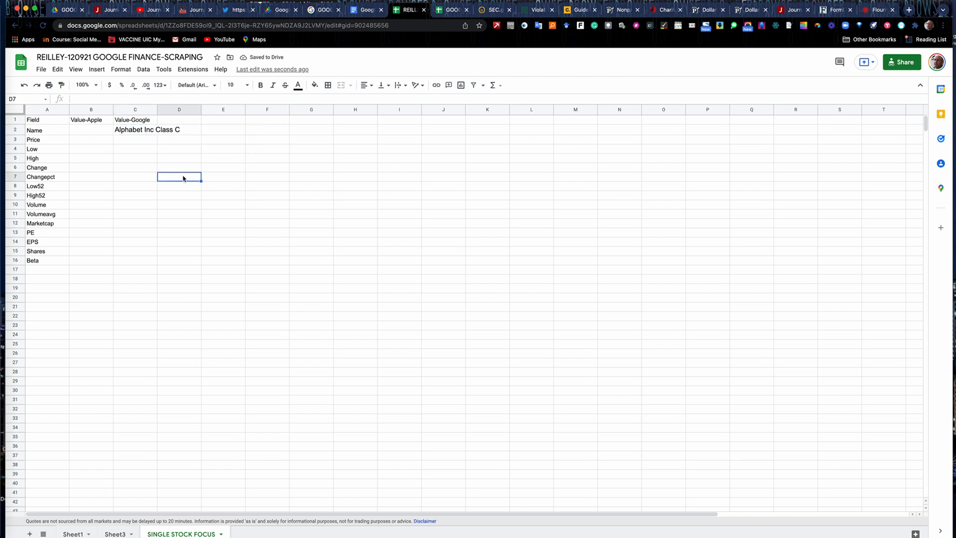
pyautogui.click(134, 129)
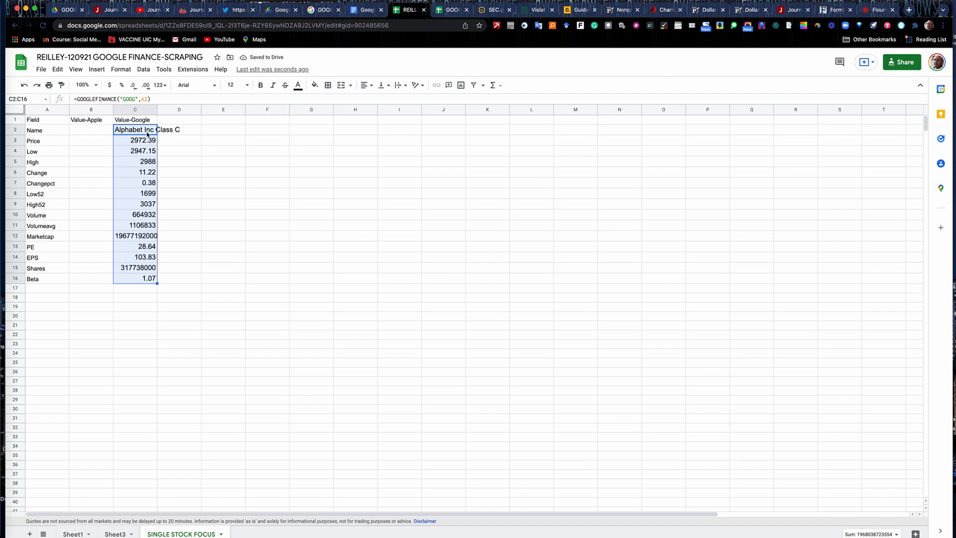
pyautogui.moveTo(82, 215)
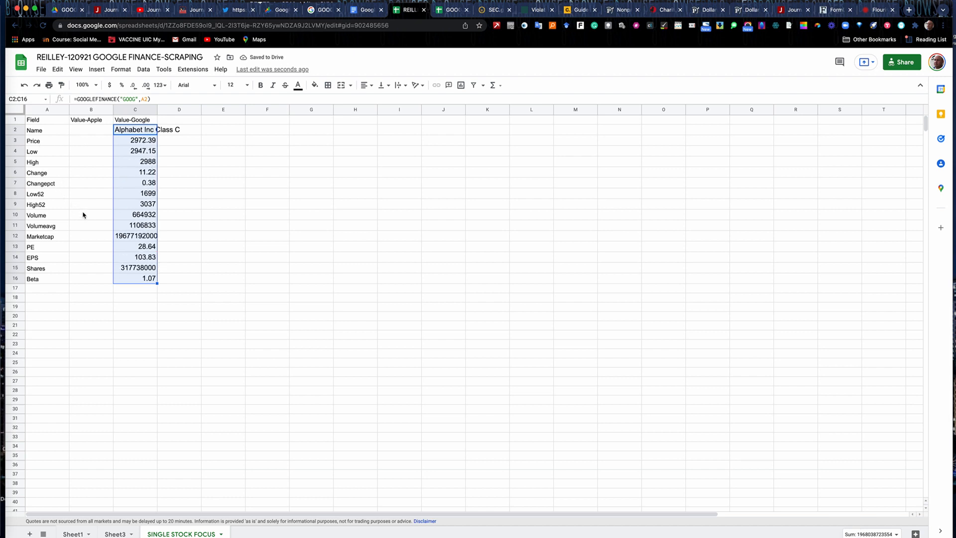
pyautogui.moveTo(351, 244)
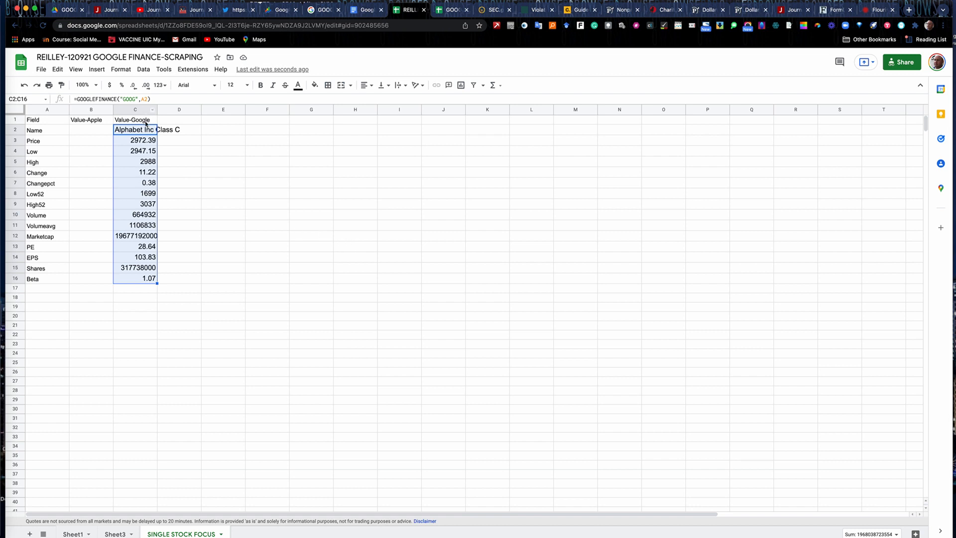
pyautogui.moveTo(90, 129)
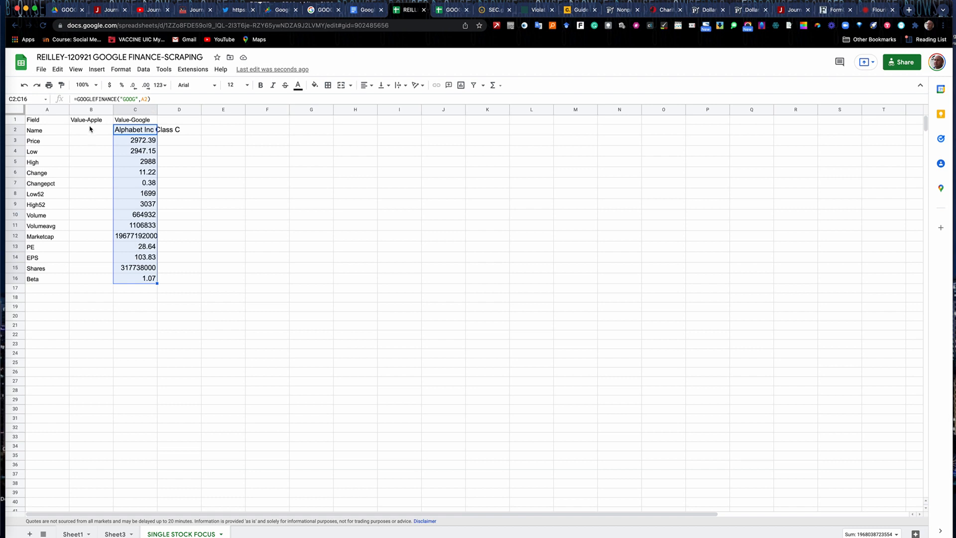
pyautogui.click(91, 129)
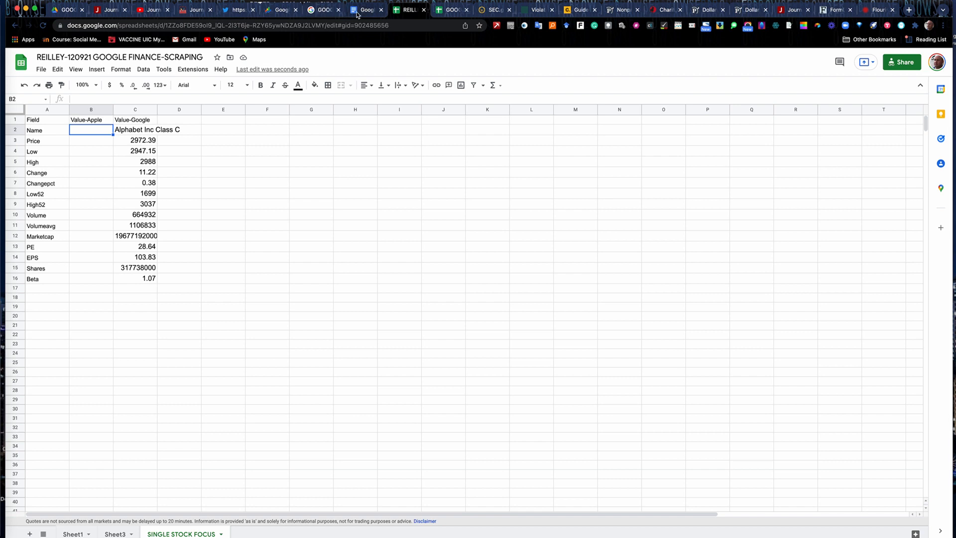
# Step: Glance at the instructions document, then return to the SINGLE STOCK FOCUS sheet with Apple and Google values
pyautogui.click(366, 10)
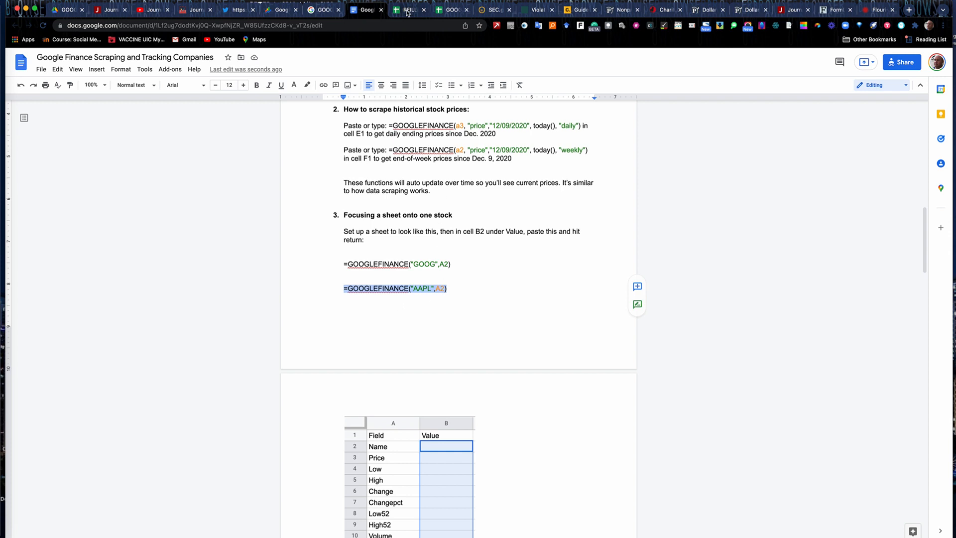
pyautogui.click(407, 10)
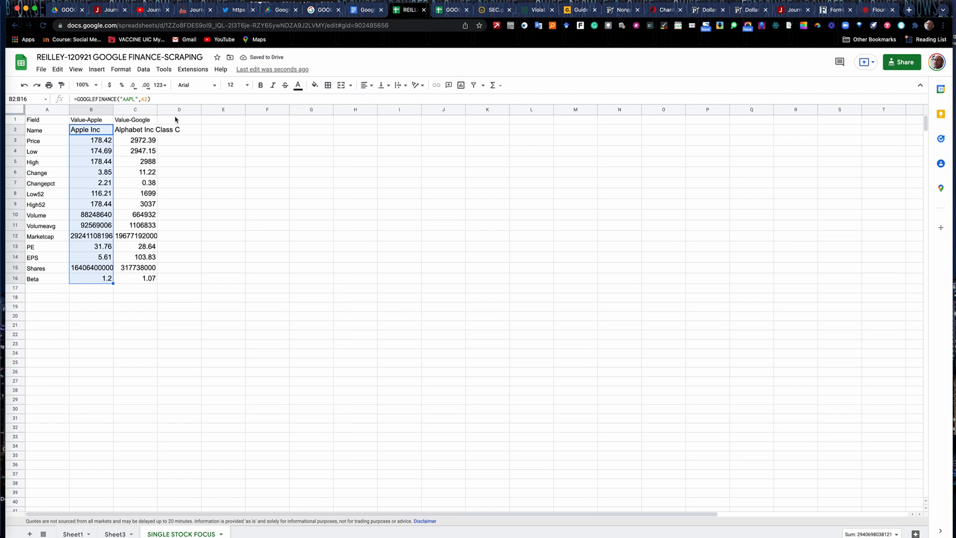
pyautogui.moveTo(517, 127)
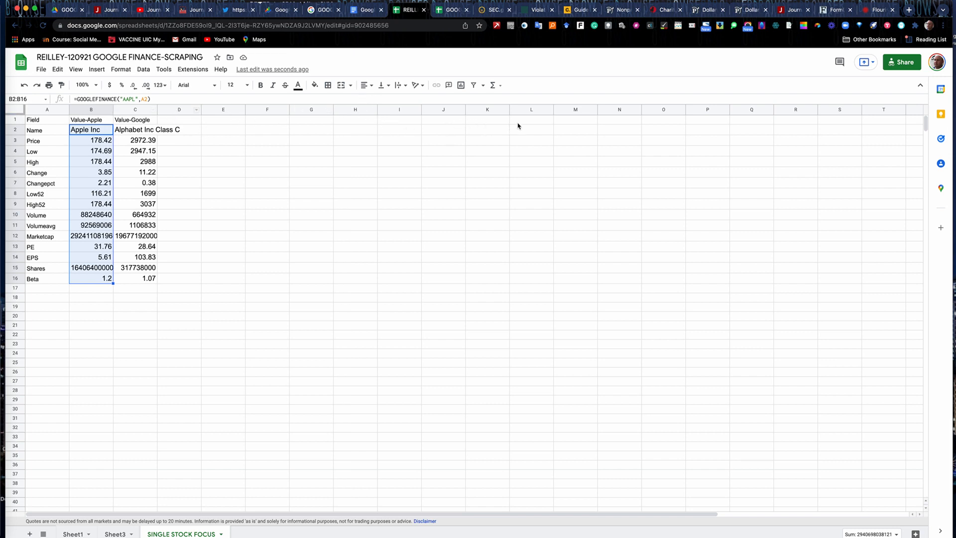
pyautogui.moveTo(540, 122)
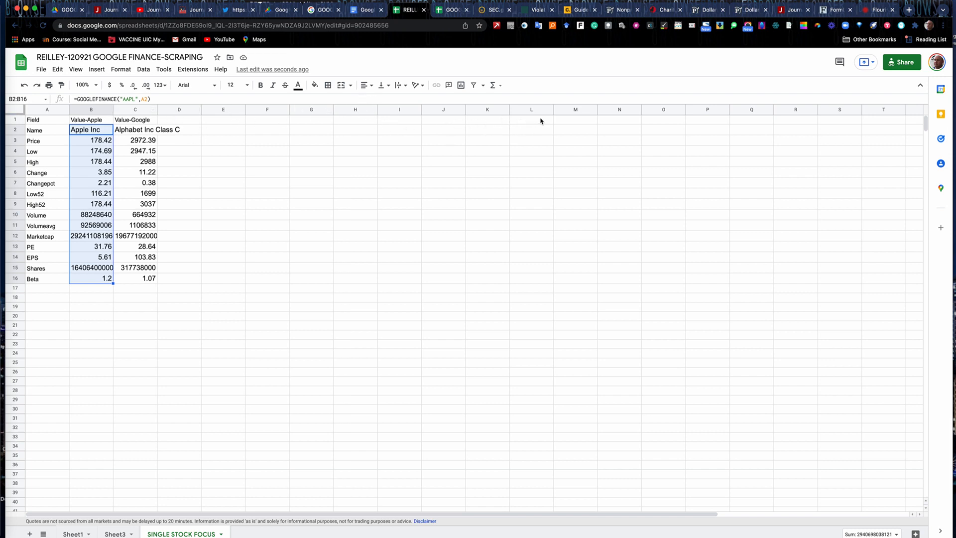
pyautogui.moveTo(609, 141)
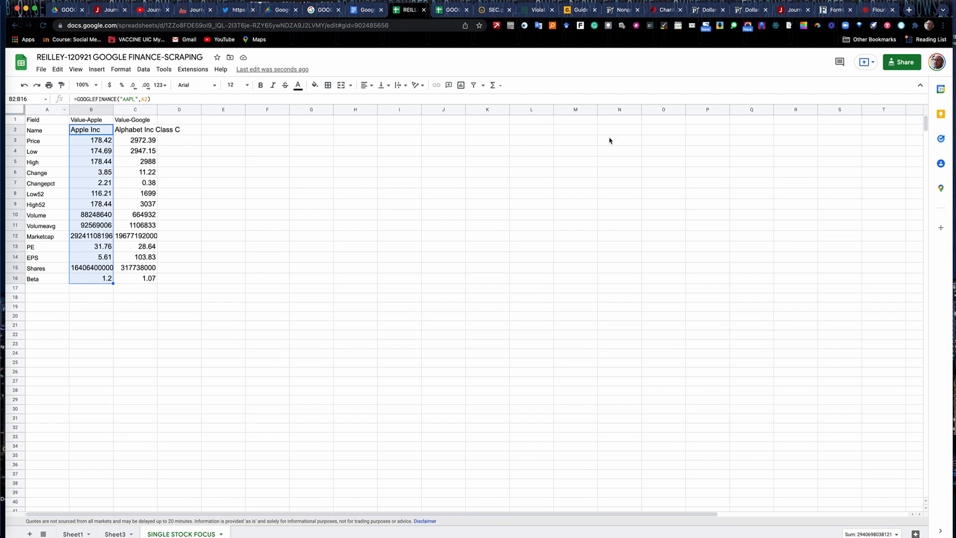
pyautogui.moveTo(564, 312)
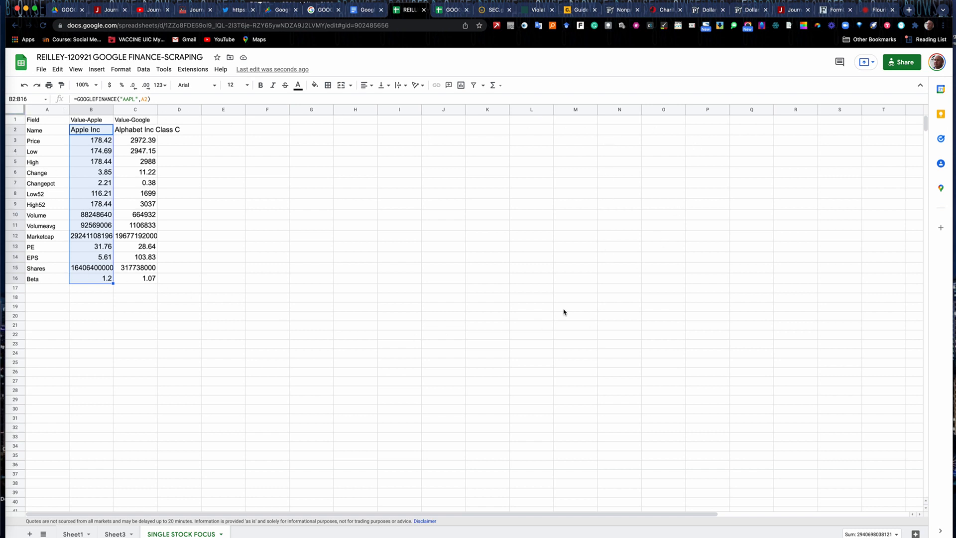
pyautogui.moveTo(16, 113)
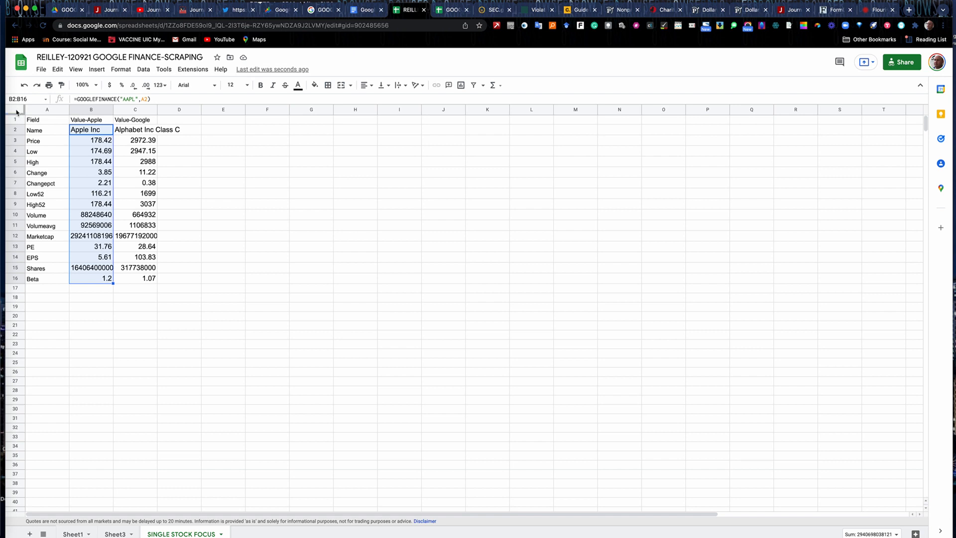
pyautogui.moveTo(57, 238)
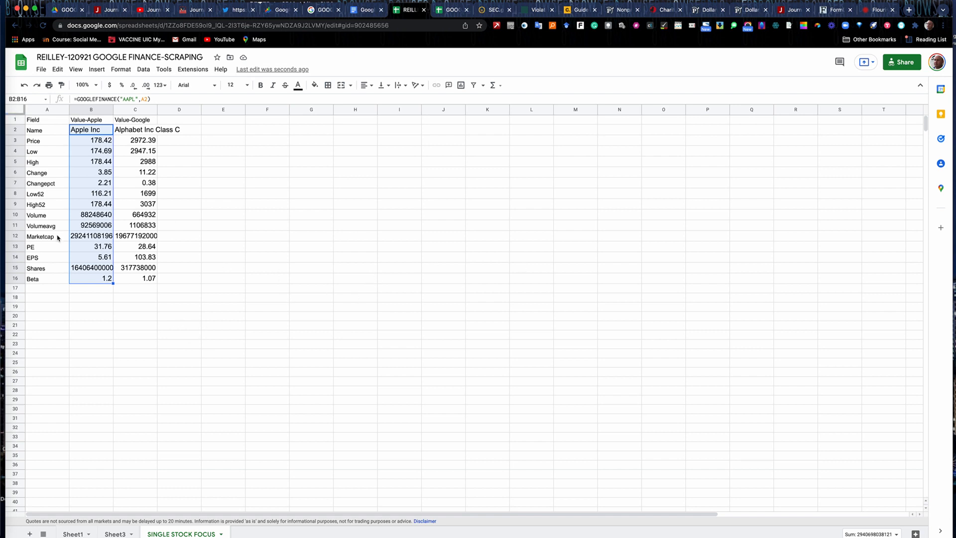
pyautogui.moveTo(247, 238)
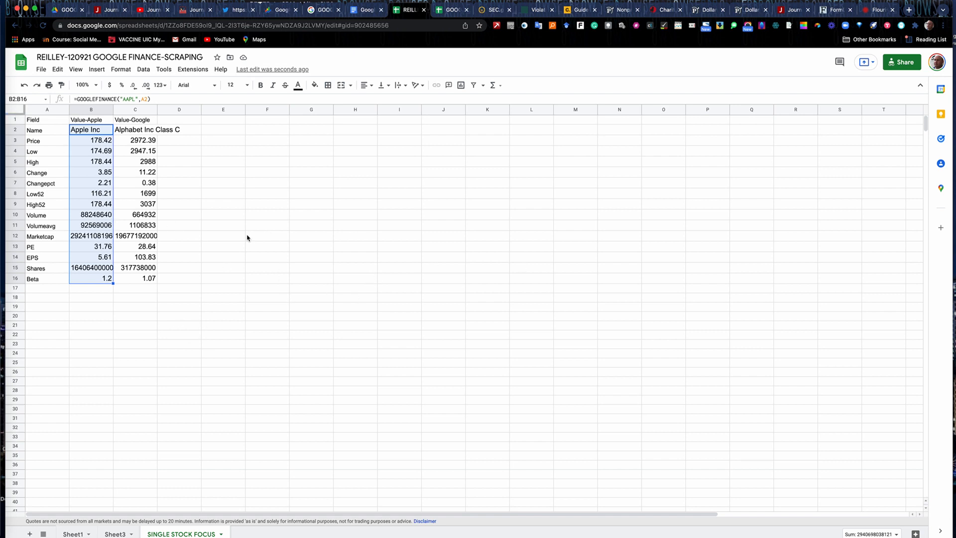
pyautogui.moveTo(243, 236)
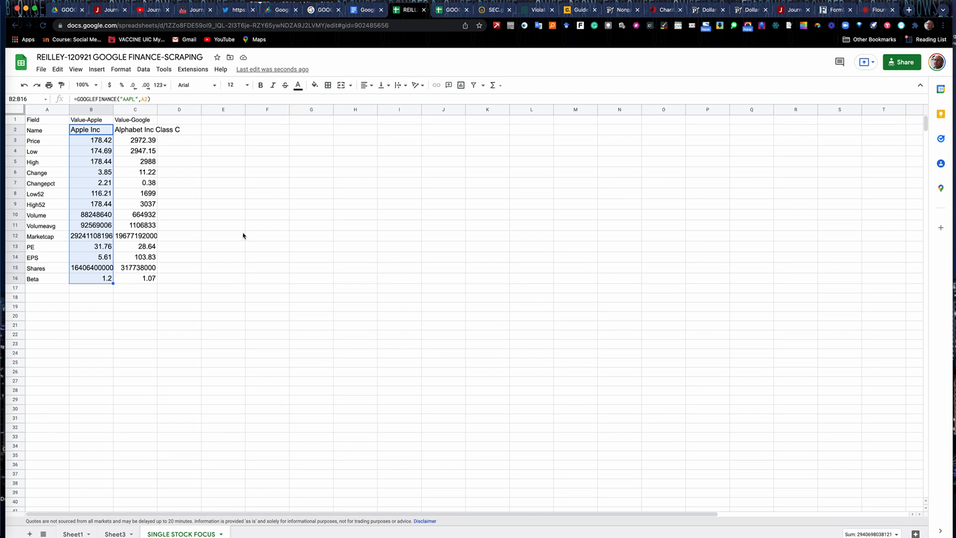
pyautogui.moveTo(366, 9)
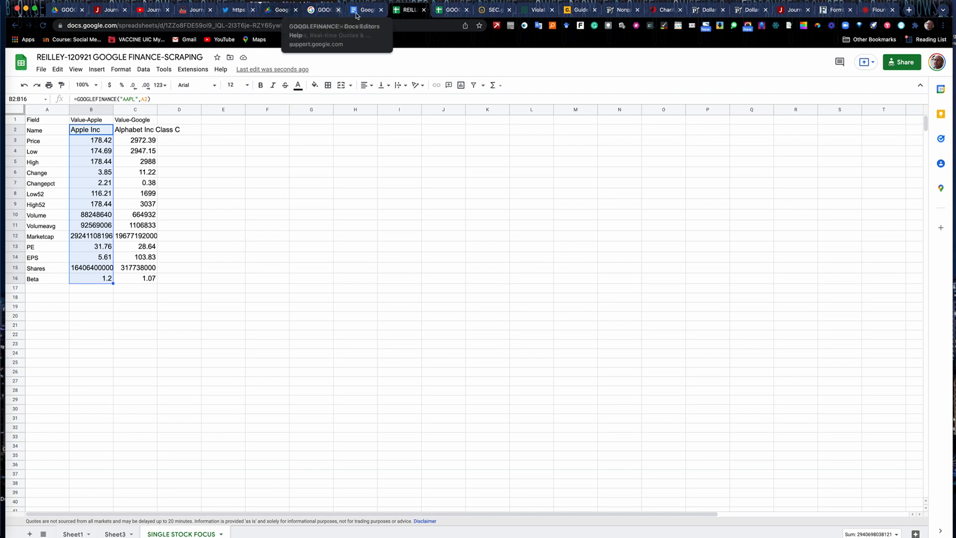
# Step: Review the tutorial's field table and select the practice GOOGLEFINANCE formula line
pyautogui.click(366, 10)
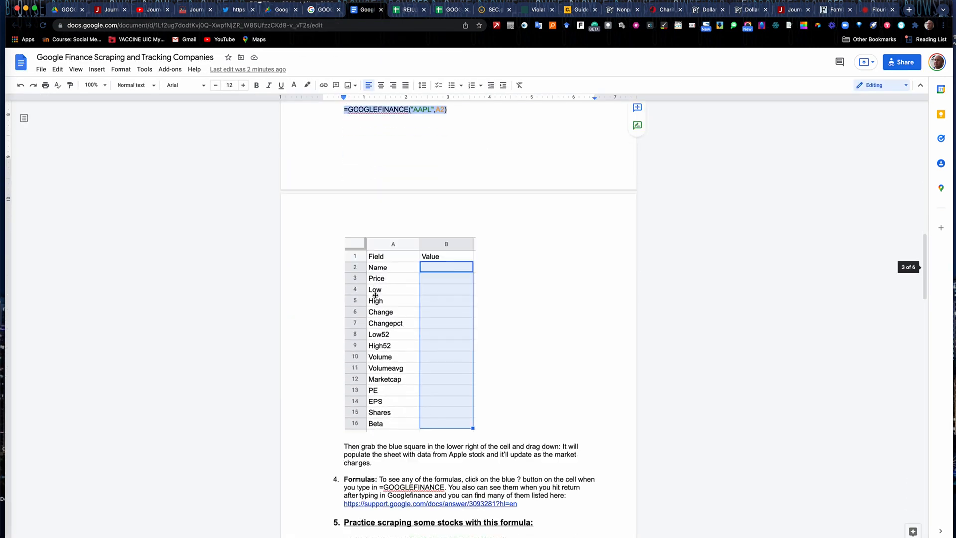
pyautogui.scroll(-3)
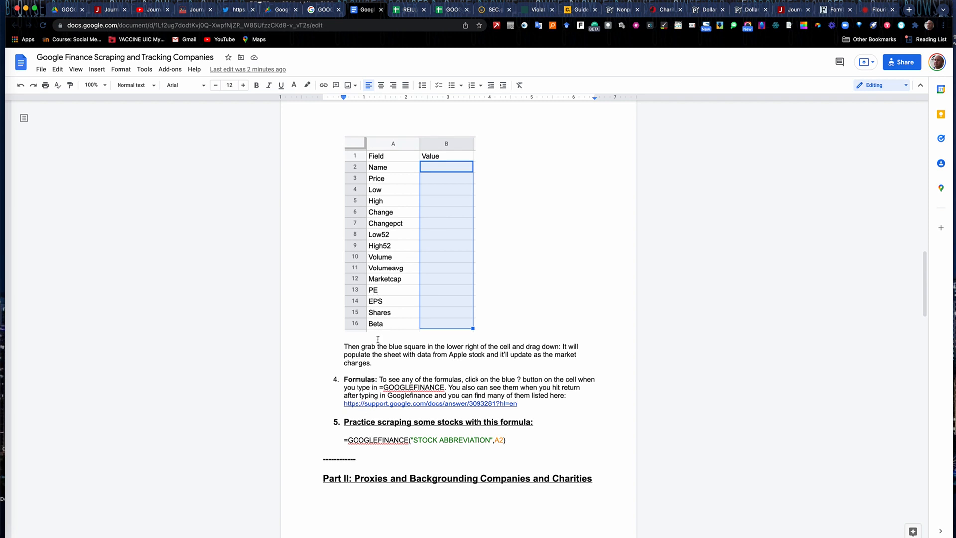
pyautogui.moveTo(514, 444)
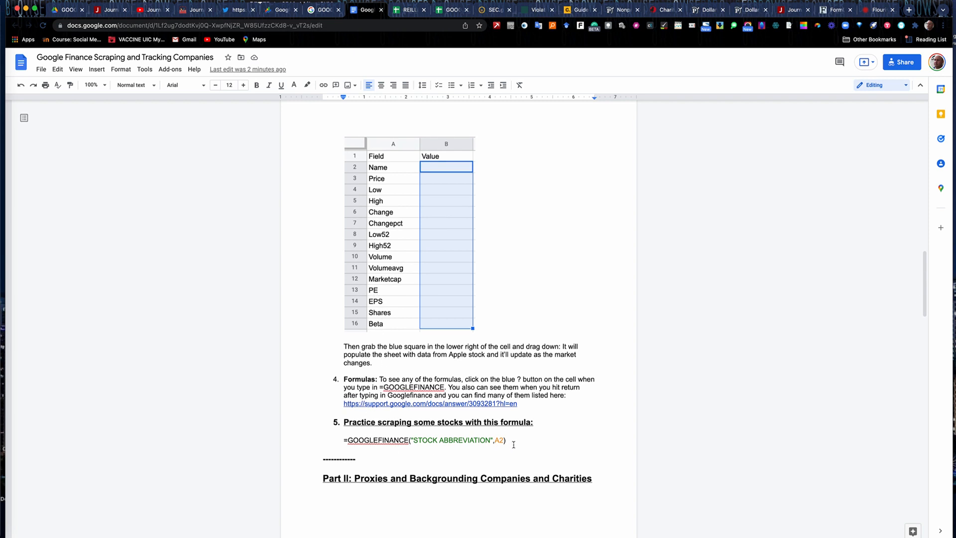
pyautogui.tripleClick(425, 439)
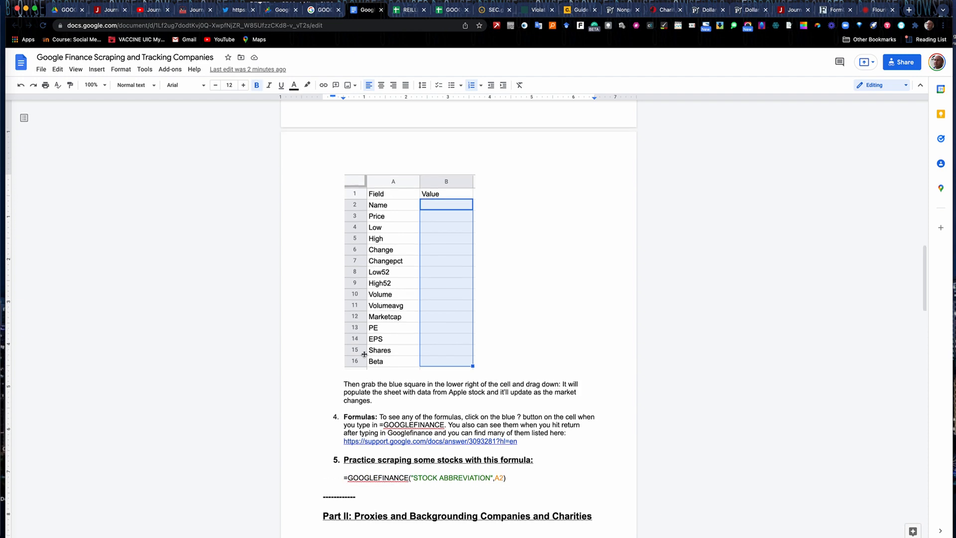
pyautogui.scroll(3)
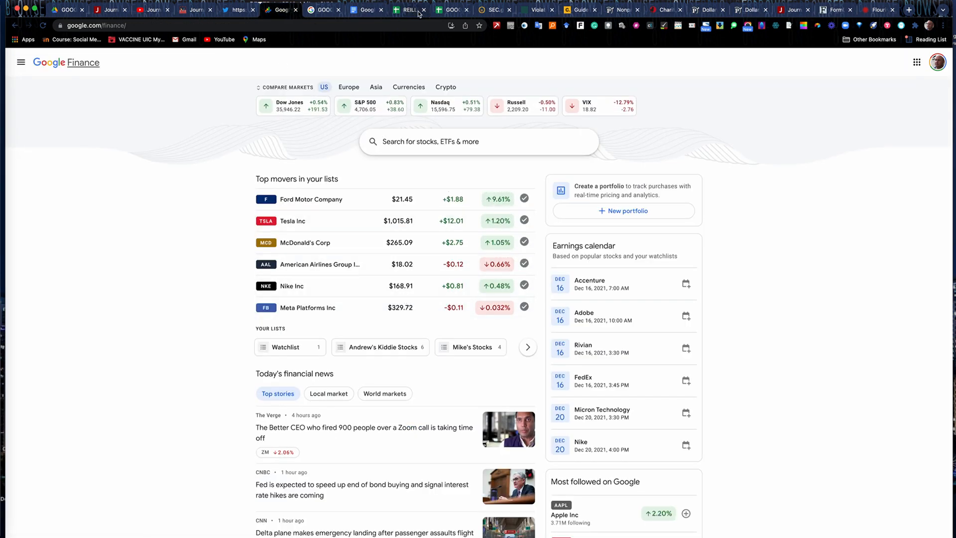
# Step: Check the refreshed Apple and Google values, then return to the tutorial document
pyautogui.click(406, 10)
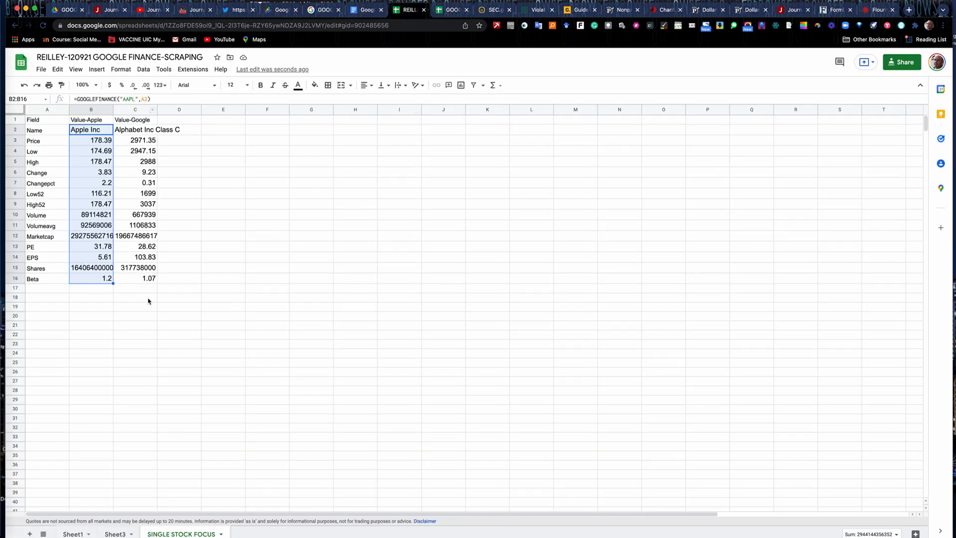
pyautogui.moveTo(188, 308)
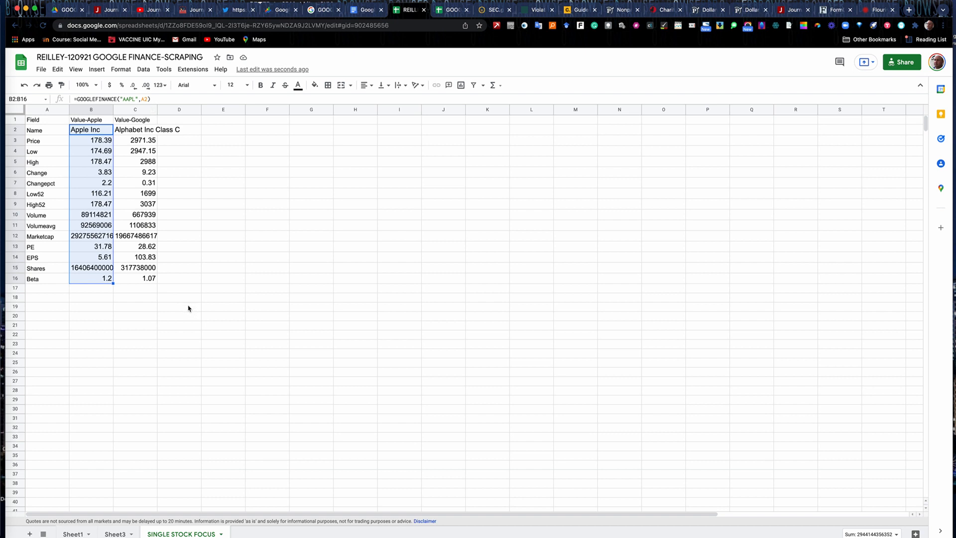
pyautogui.moveTo(279, 10)
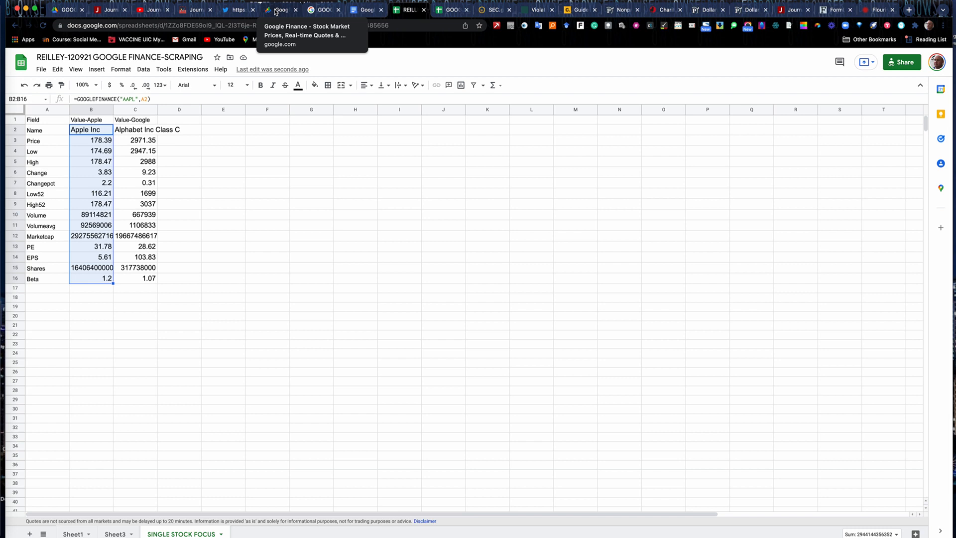
pyautogui.moveTo(235, 10)
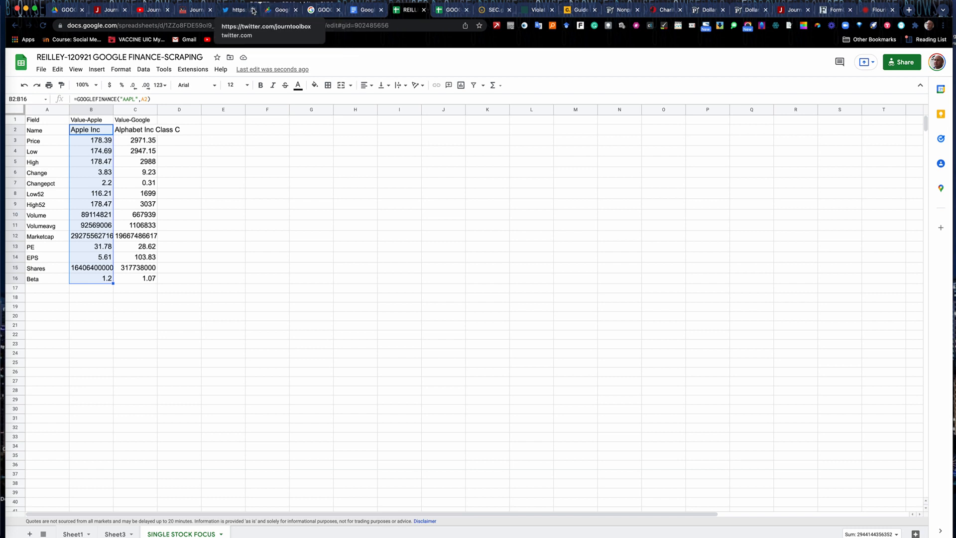
pyautogui.click(365, 10)
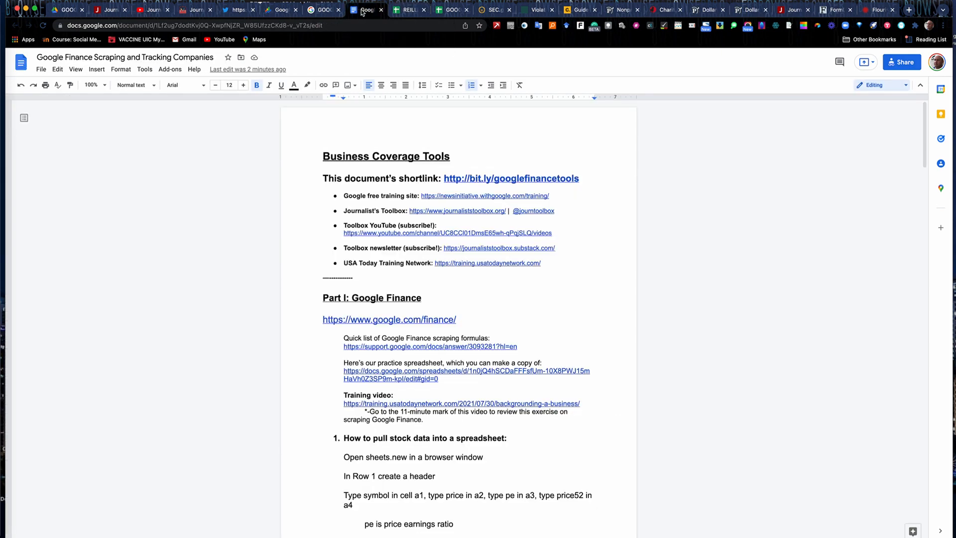
# Step: Scroll down to the Part II section on proxies and backgrounding companies and charities
pyautogui.scroll(-3)
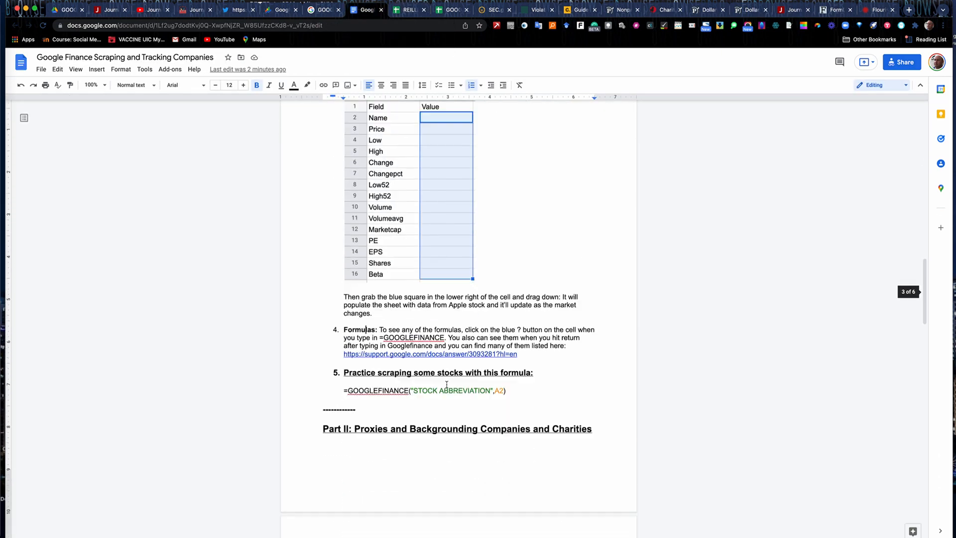
pyautogui.scroll(-3)
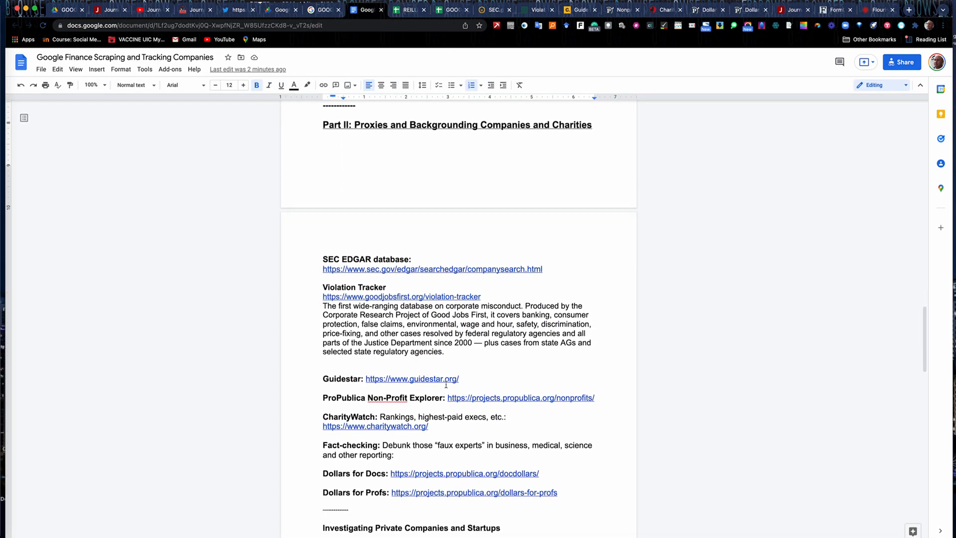